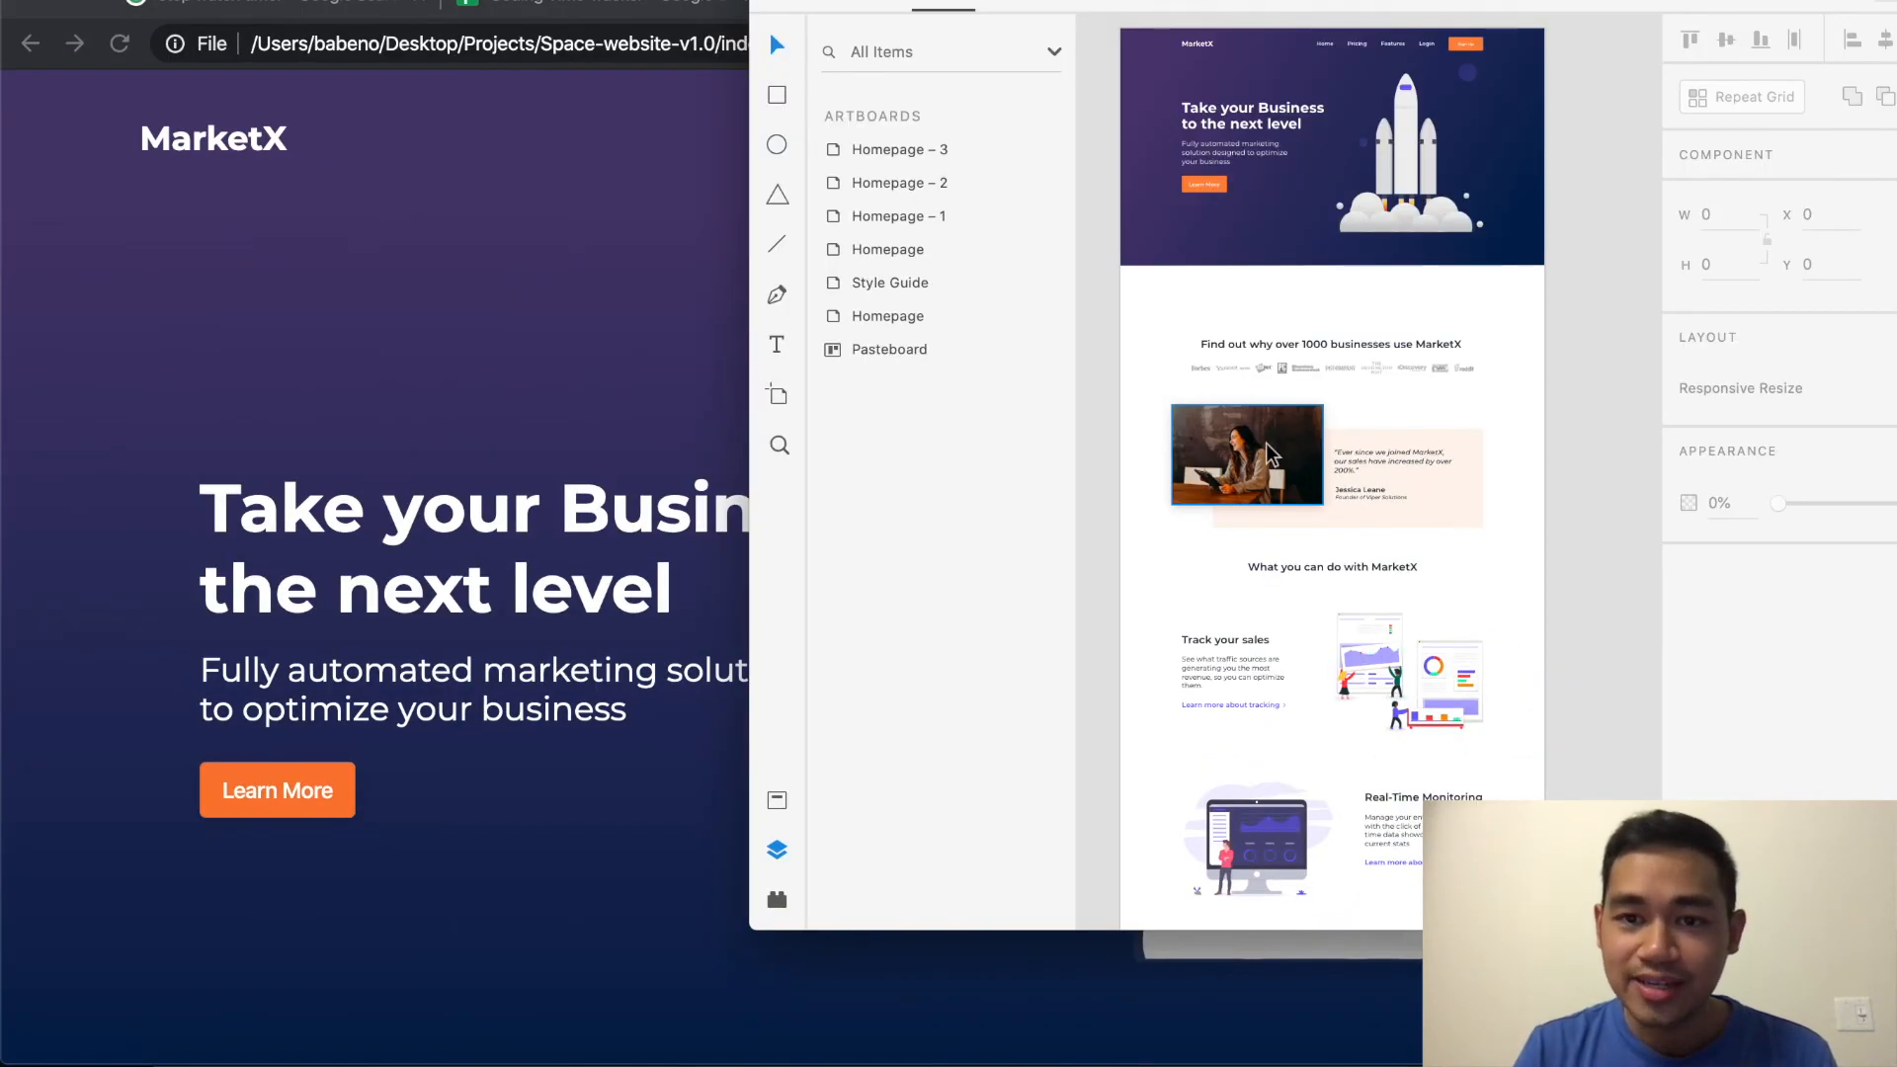
Step: Scroll the full-width MarketX page from the hero down through its sections and back up
scroll("down", 3)
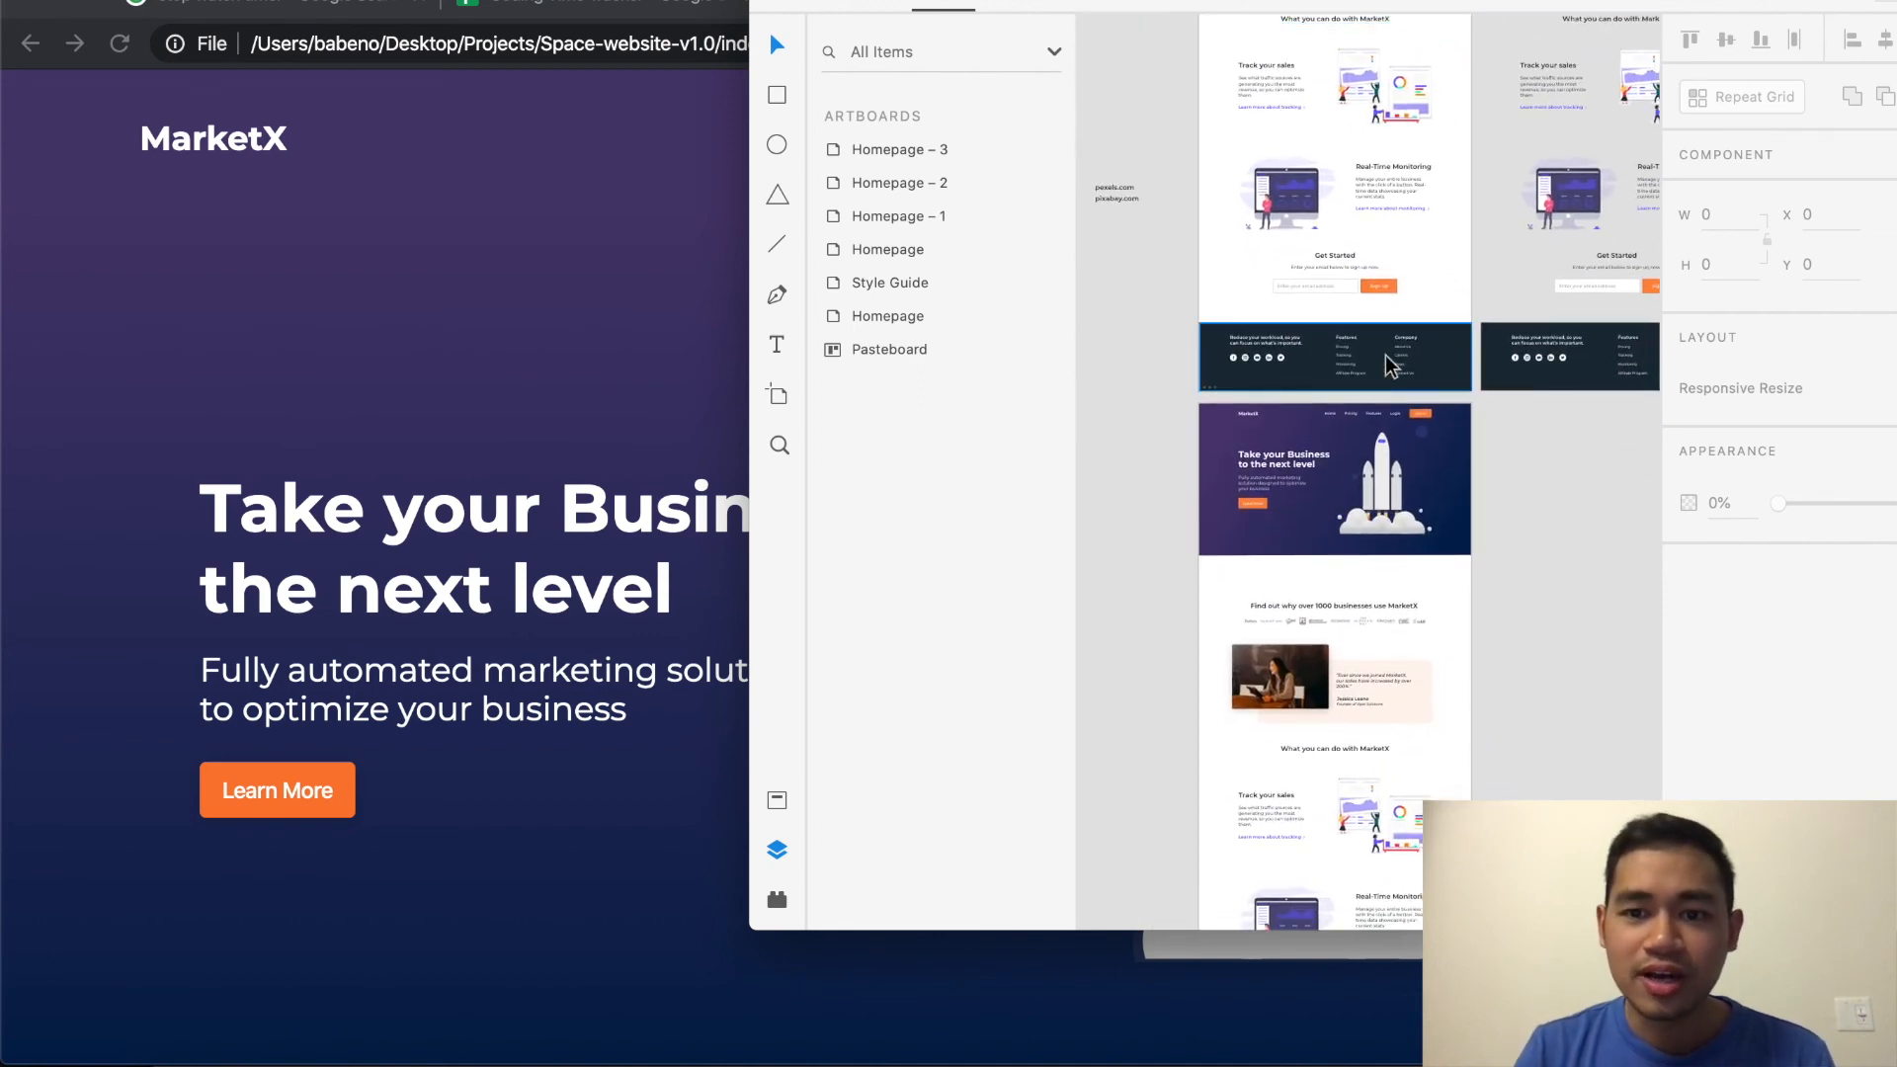
scroll("down", 3)
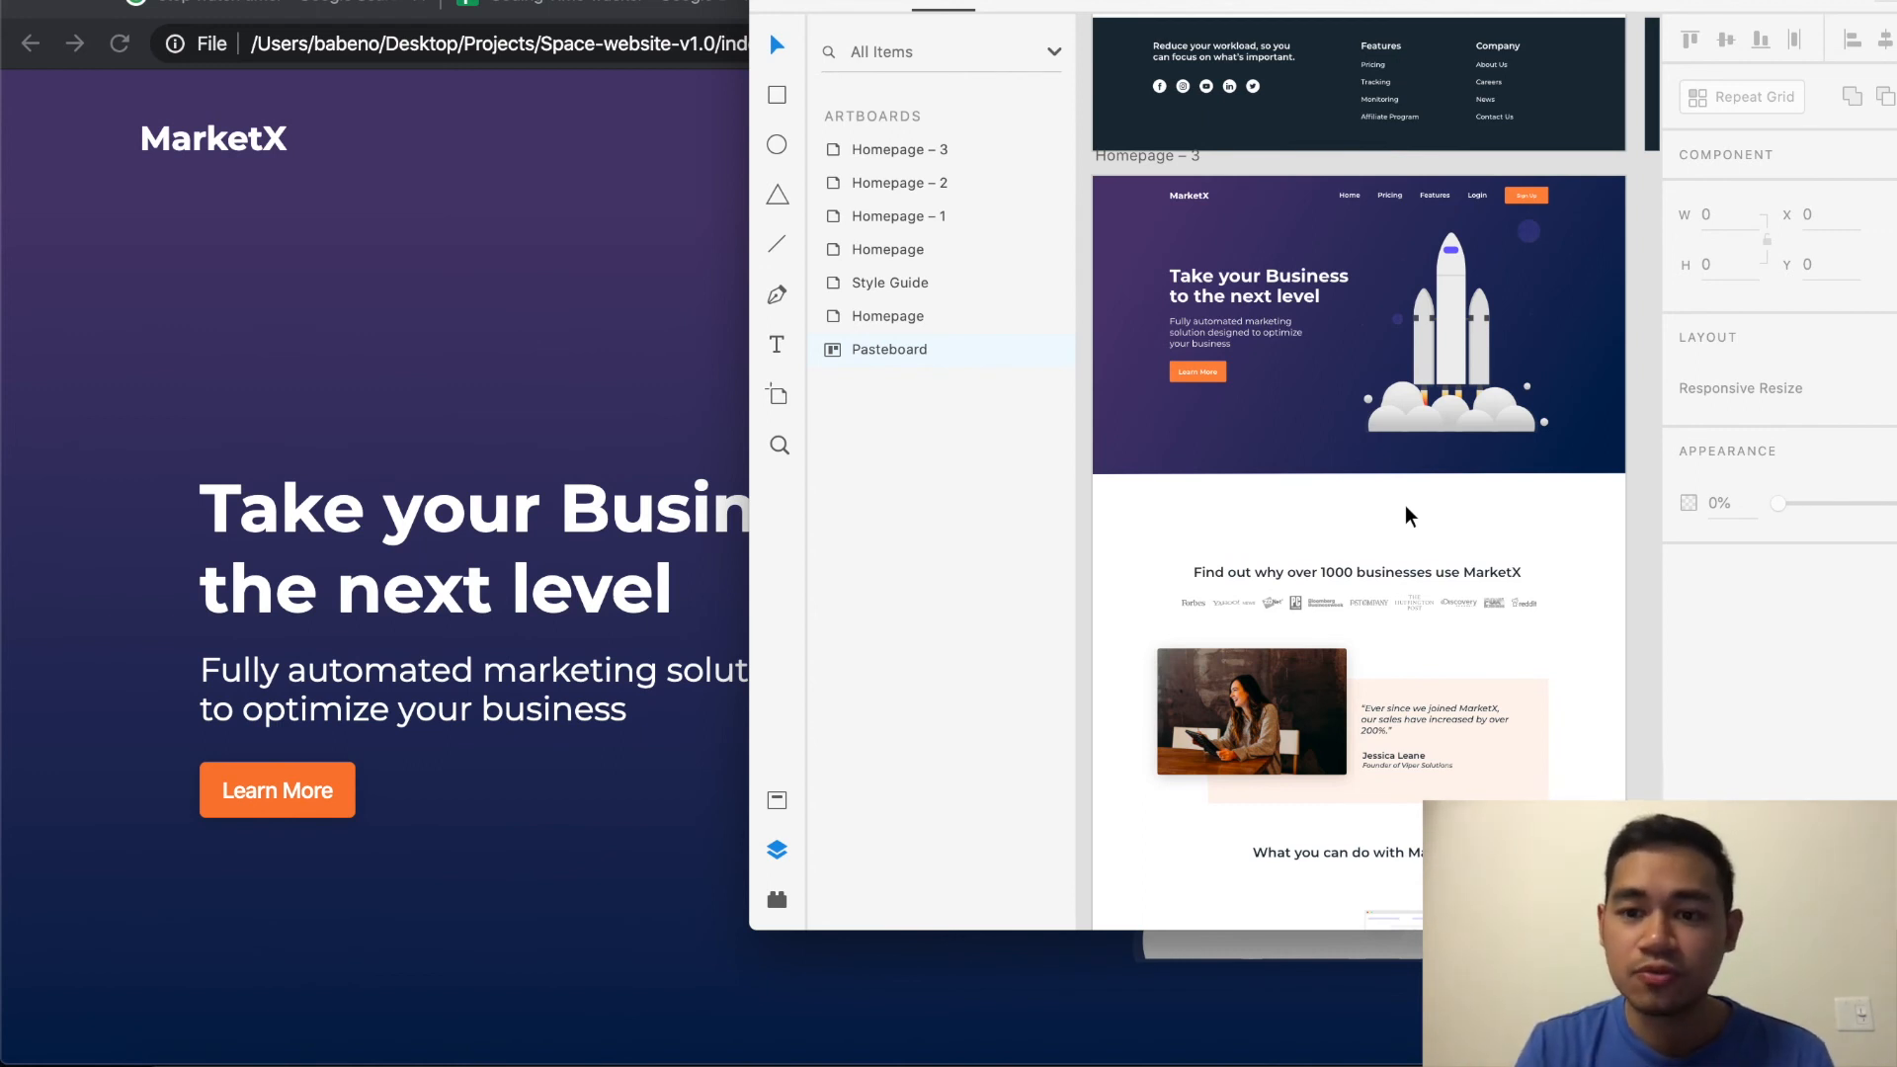
scroll("down", 3)
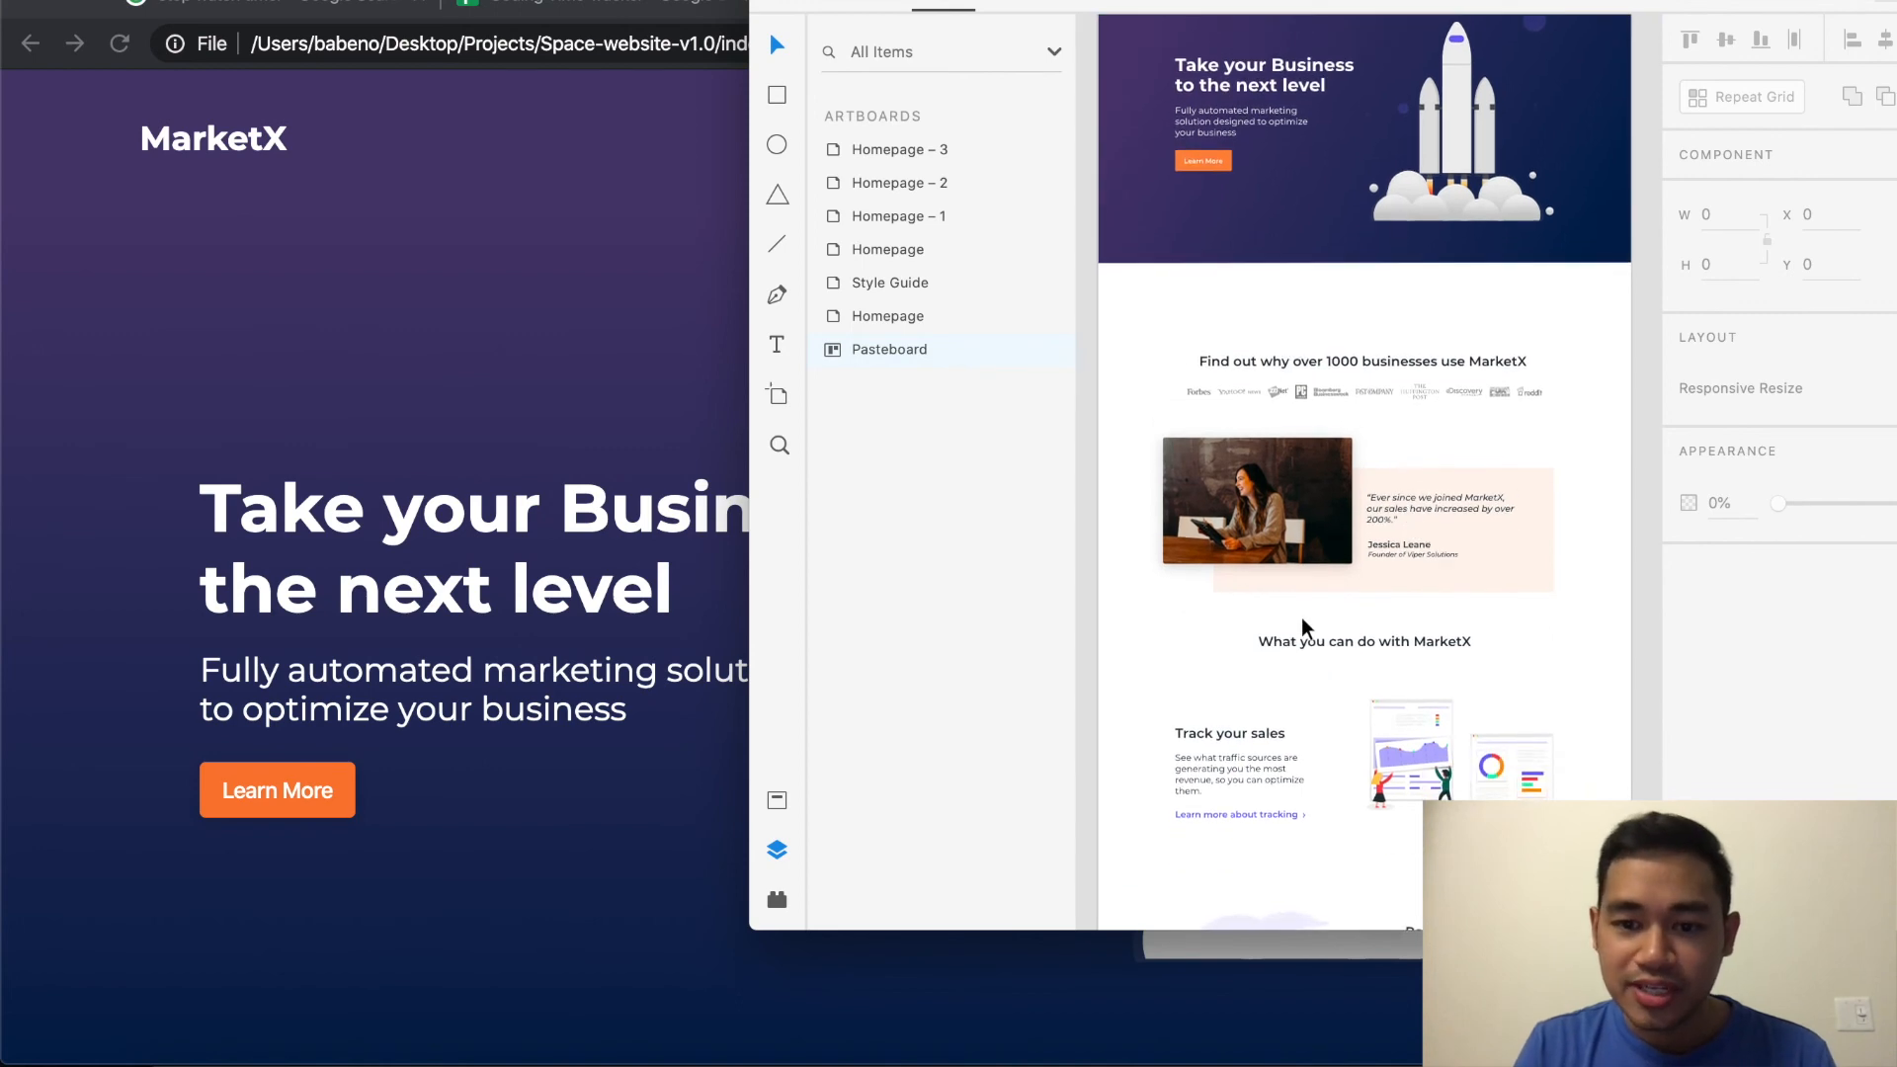
scroll("down", 3)
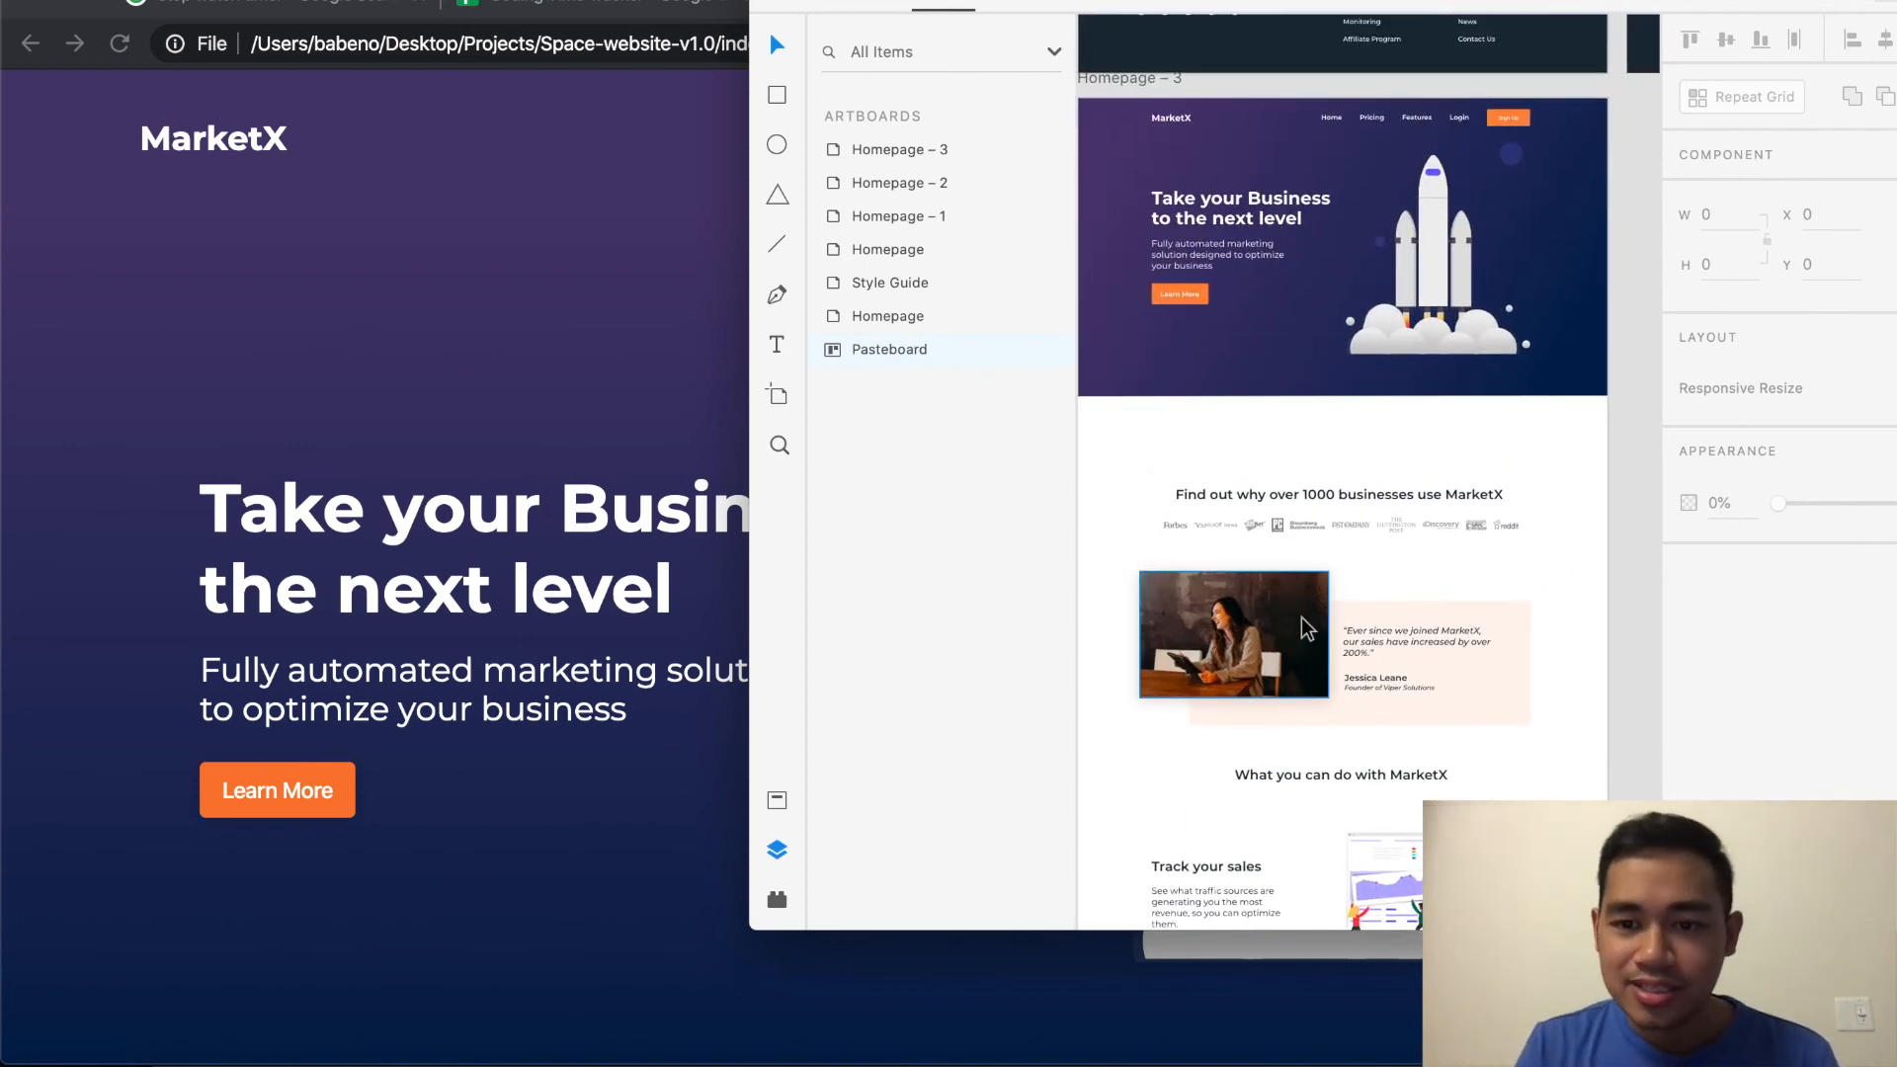
scroll("down", 3)
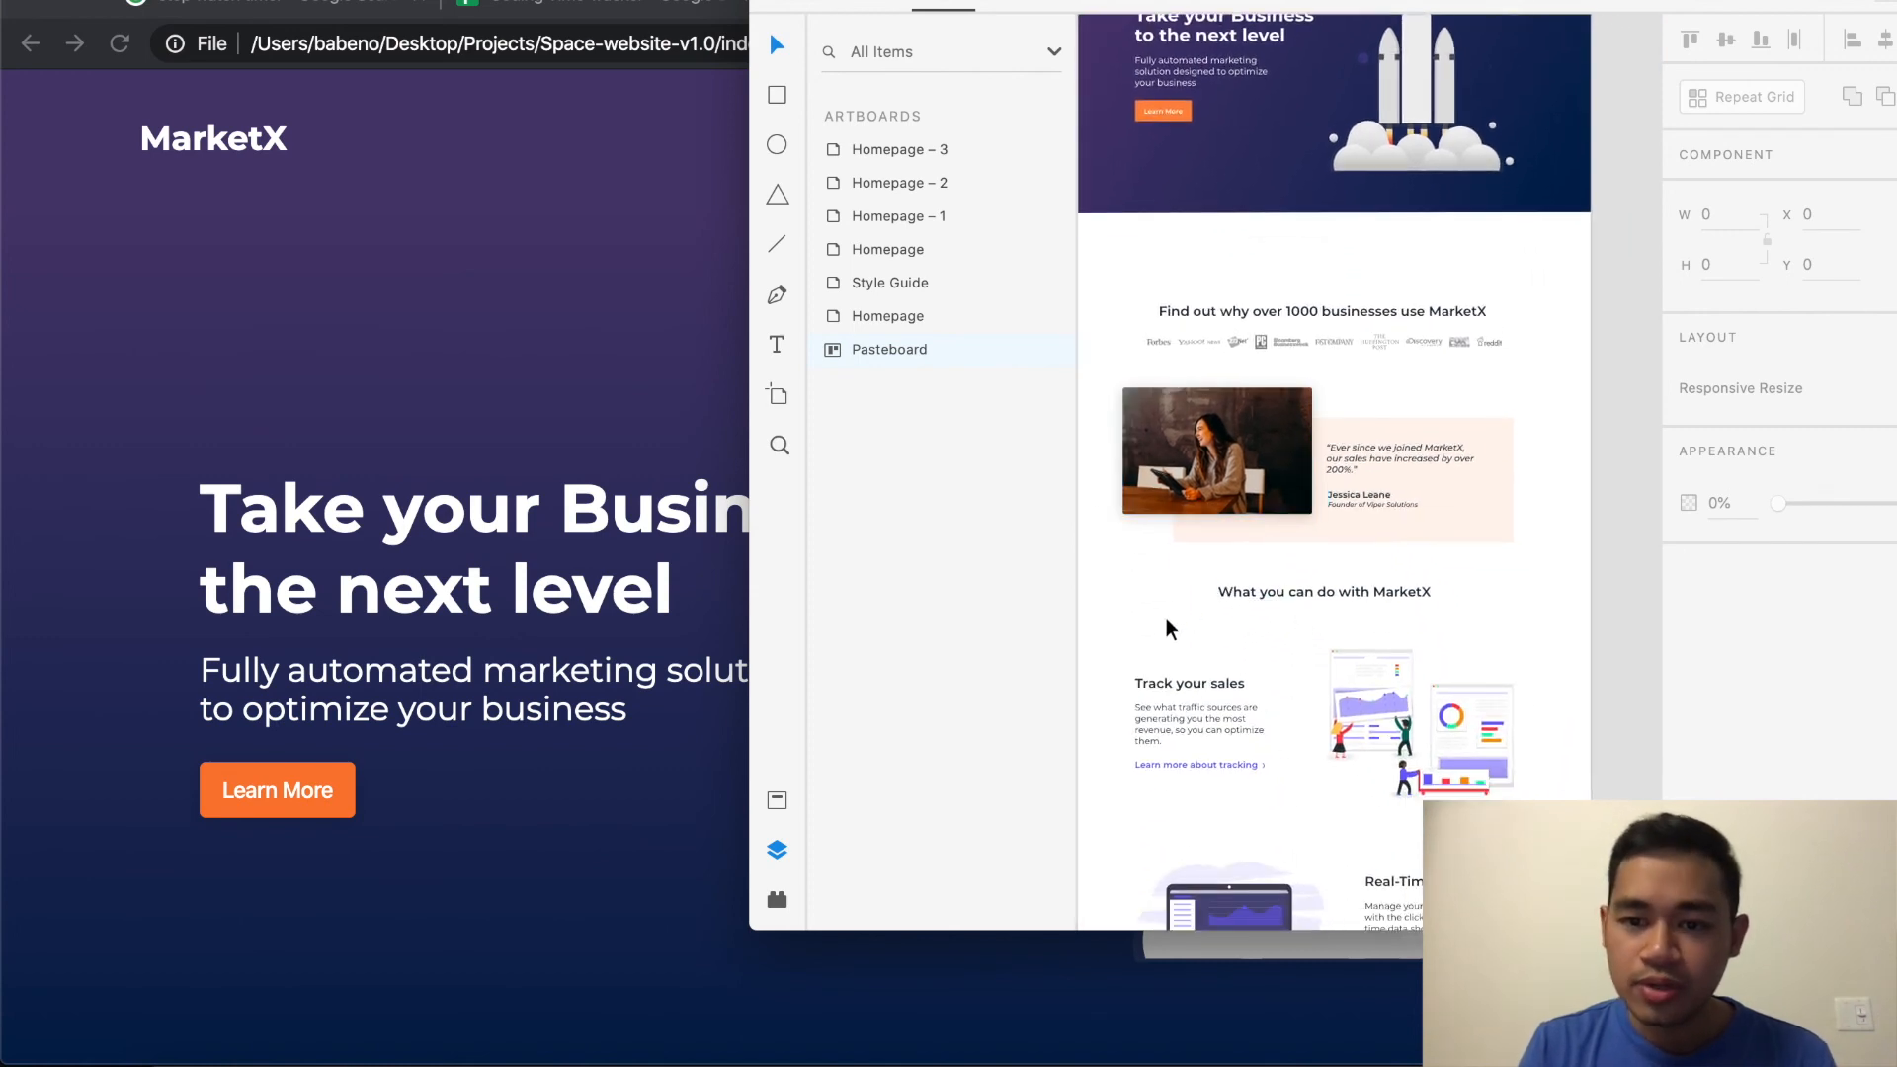
scroll("down", 3)
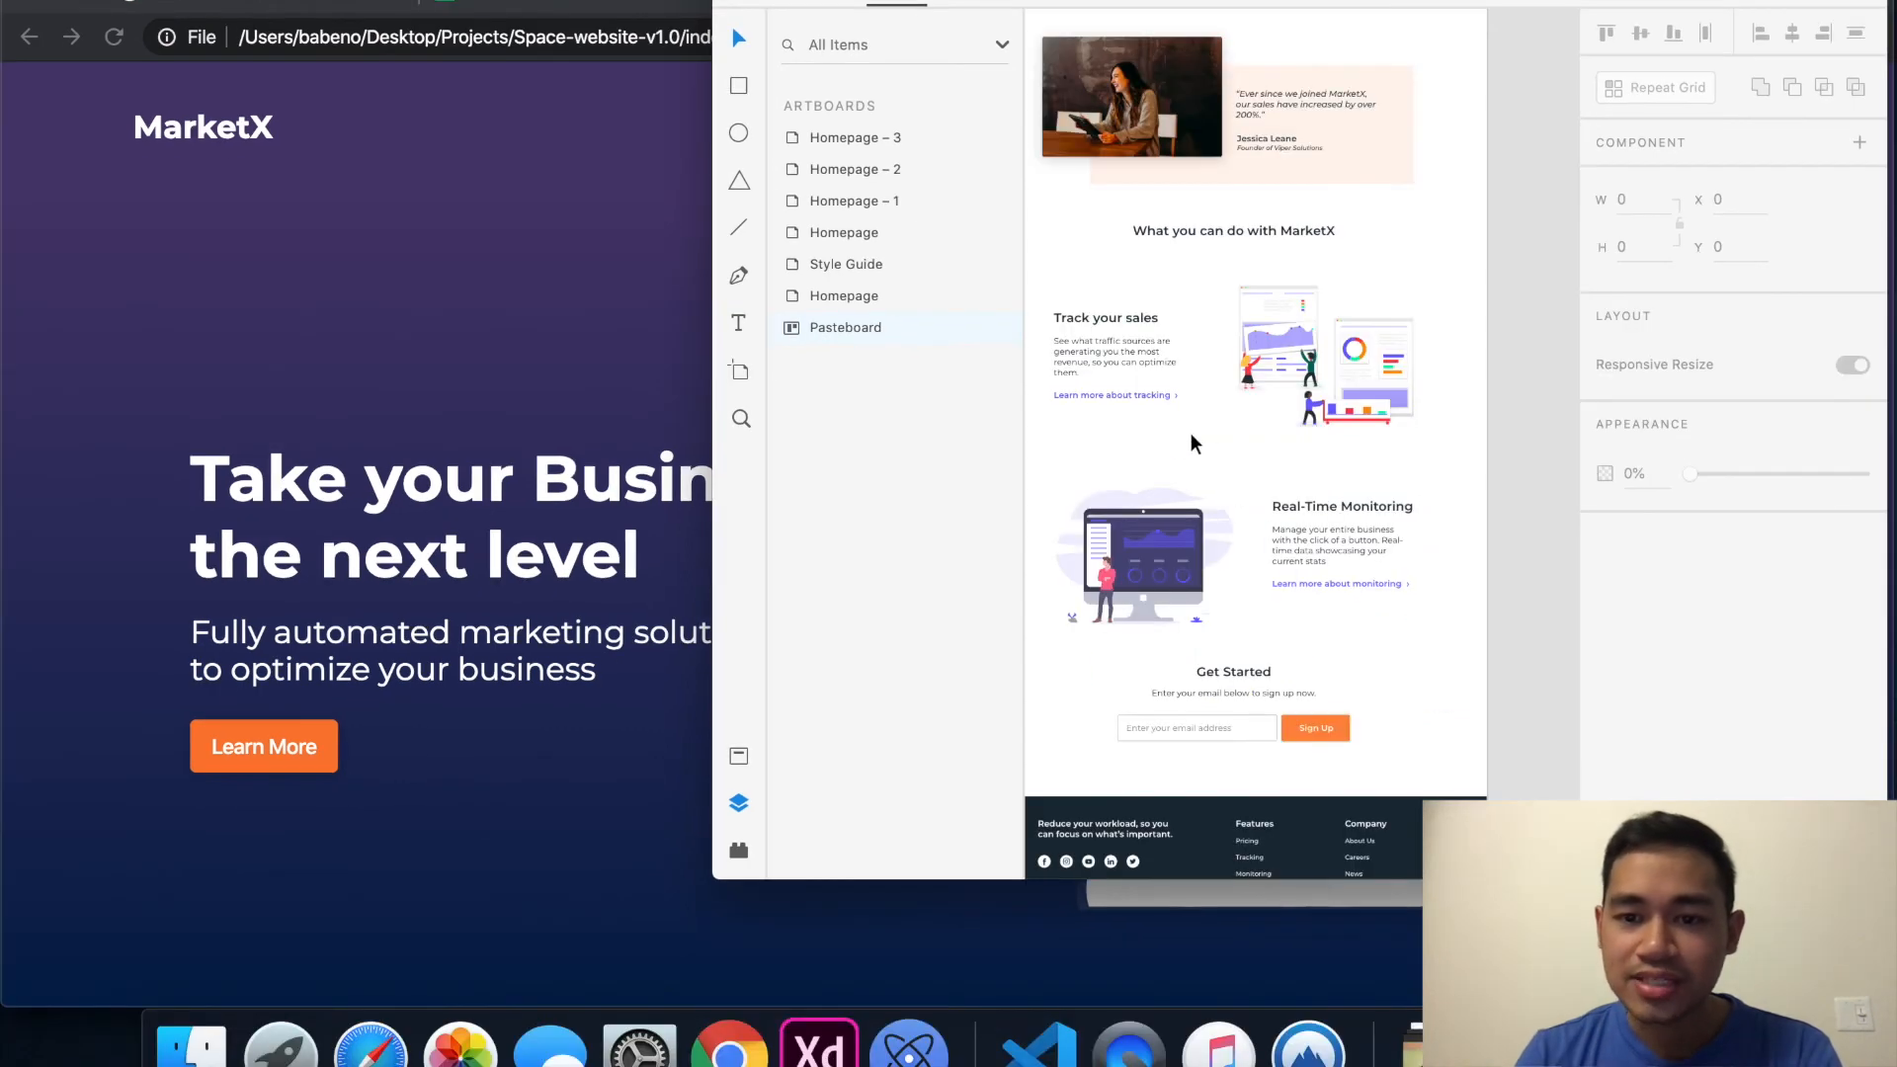
scroll("down", 3)
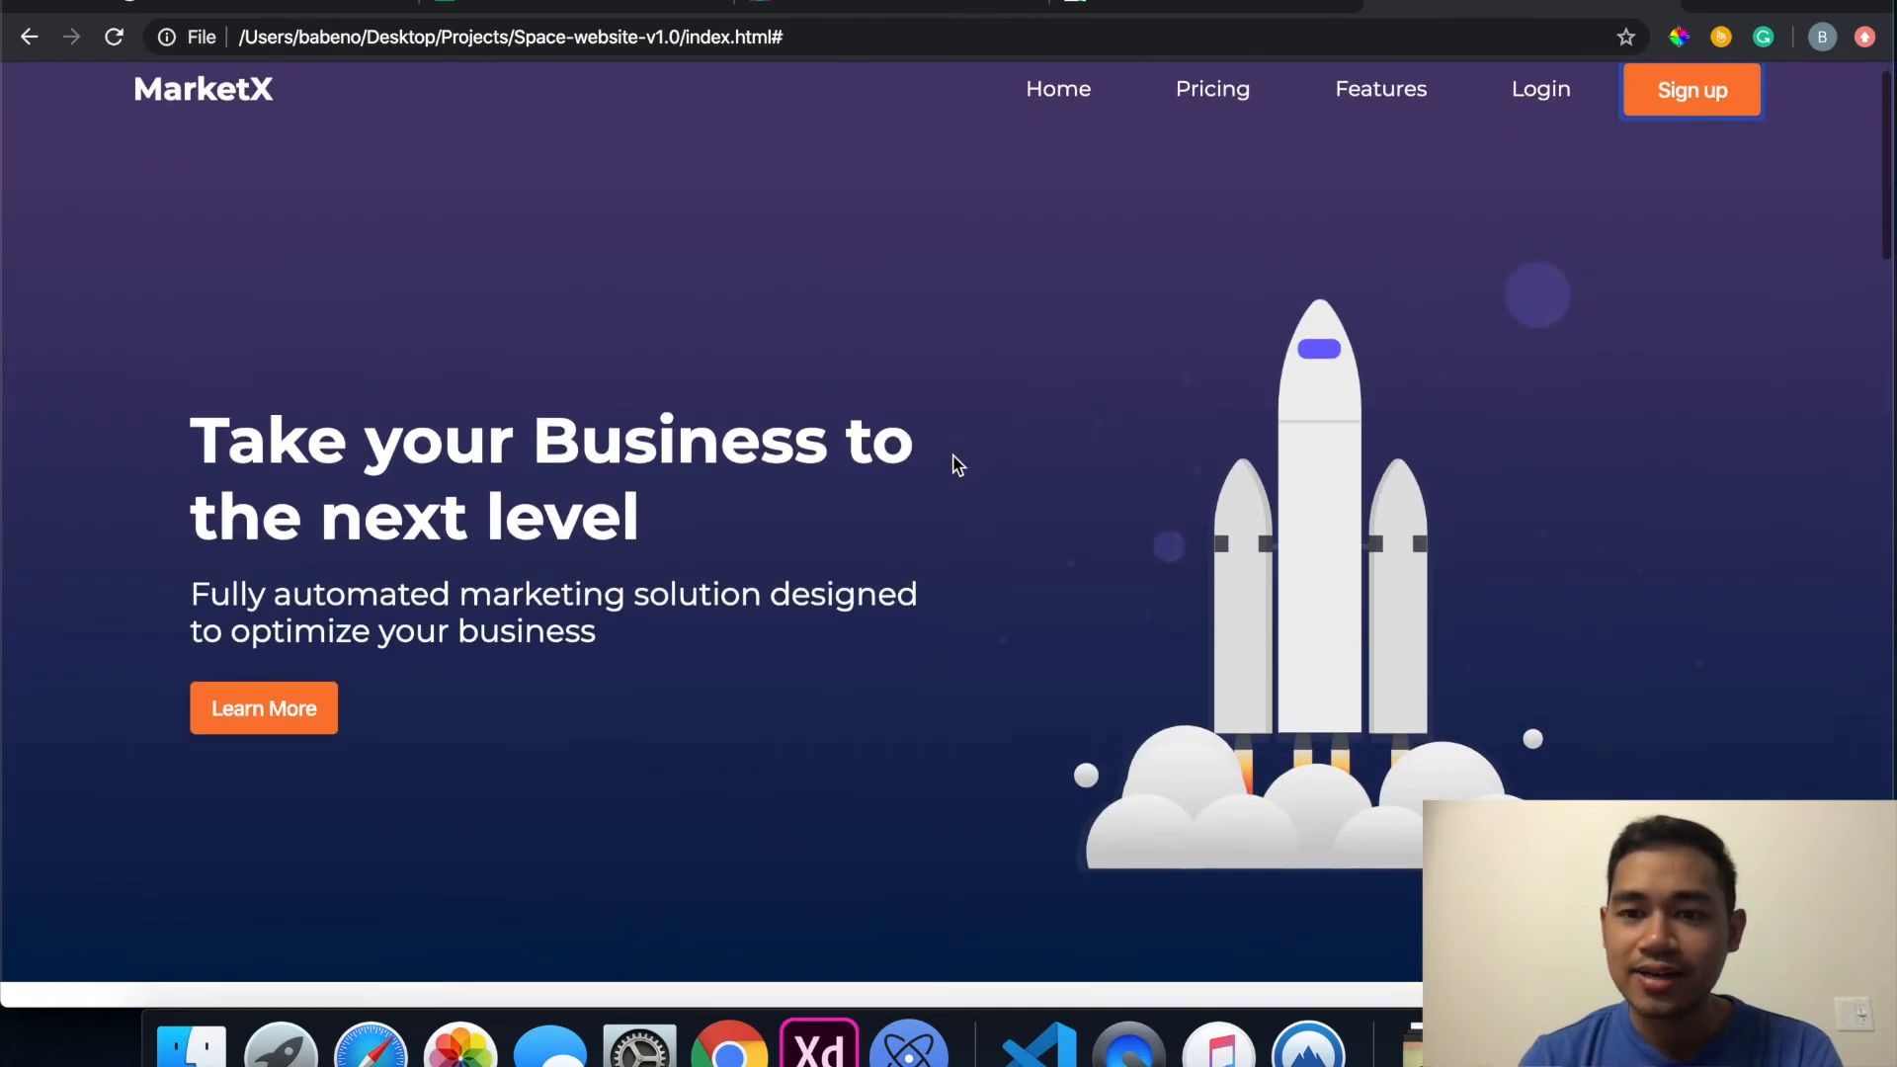
scroll("down", 3)
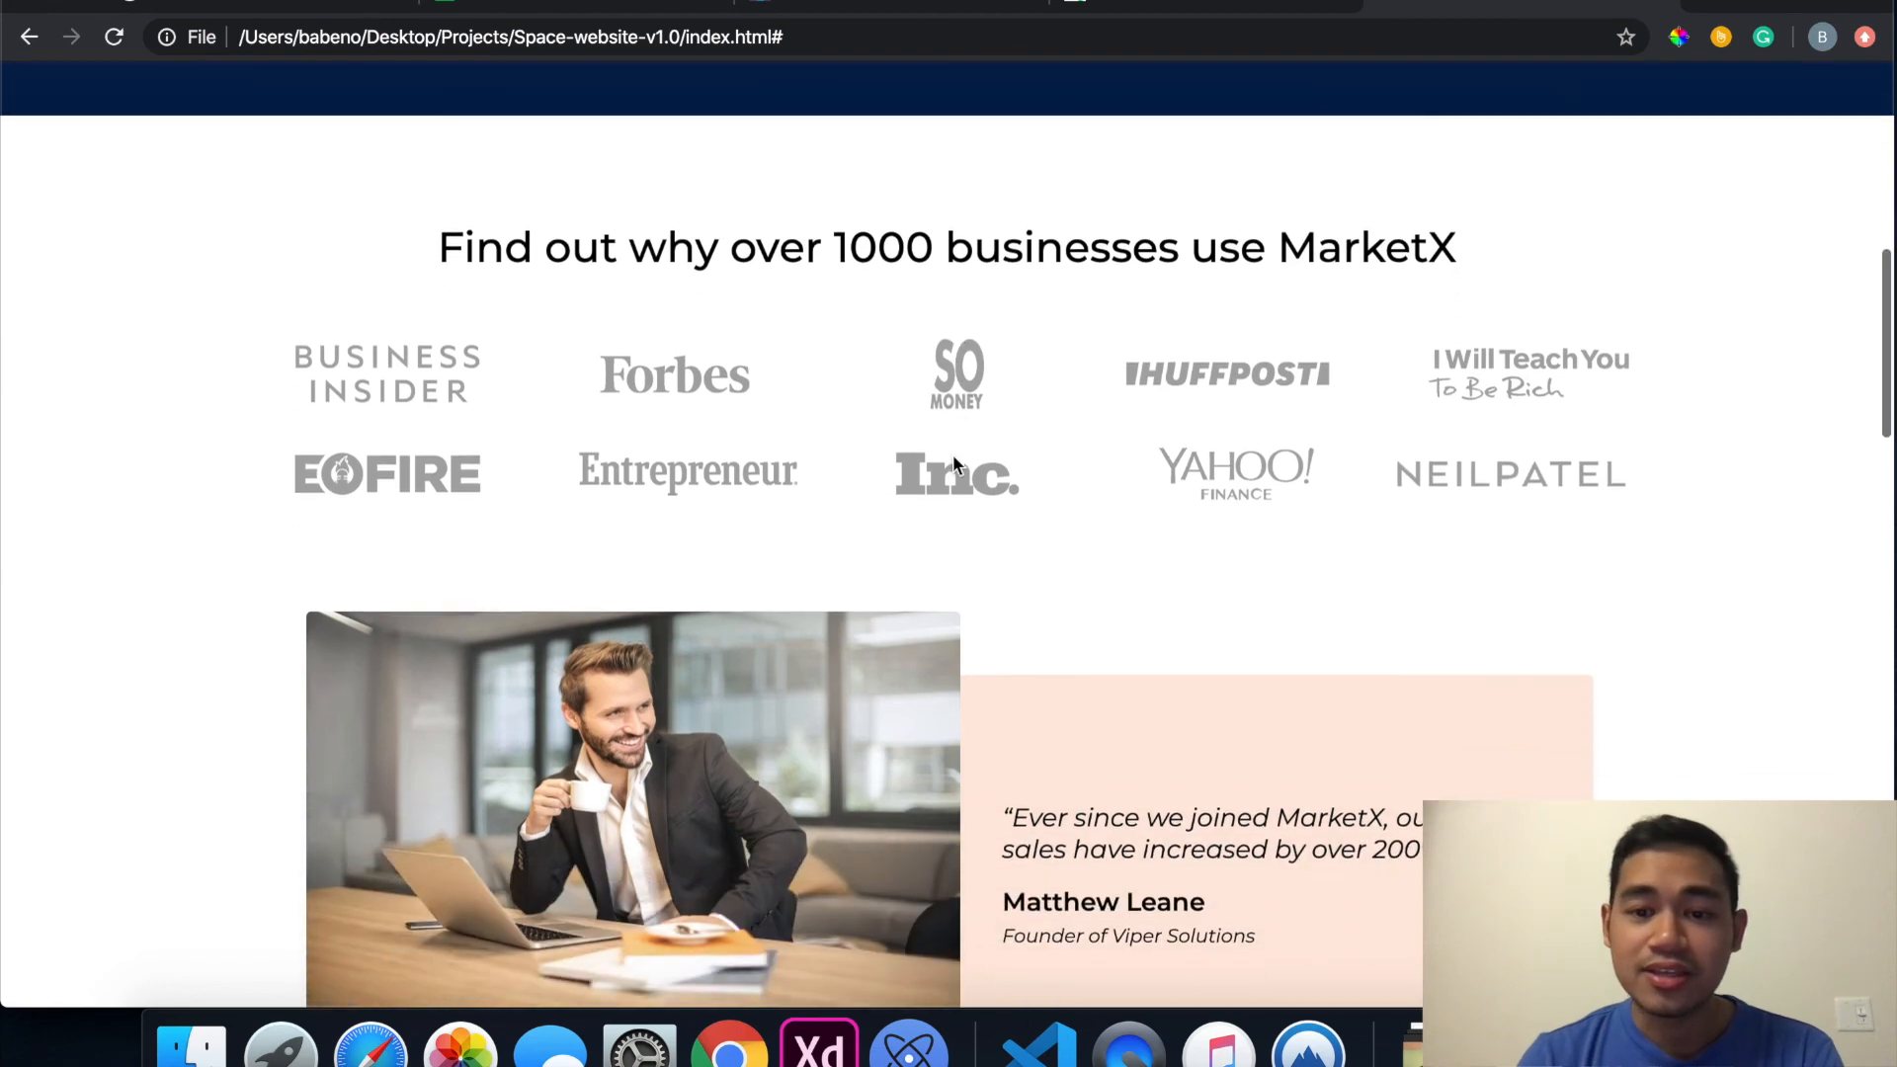
scroll("down", 3)
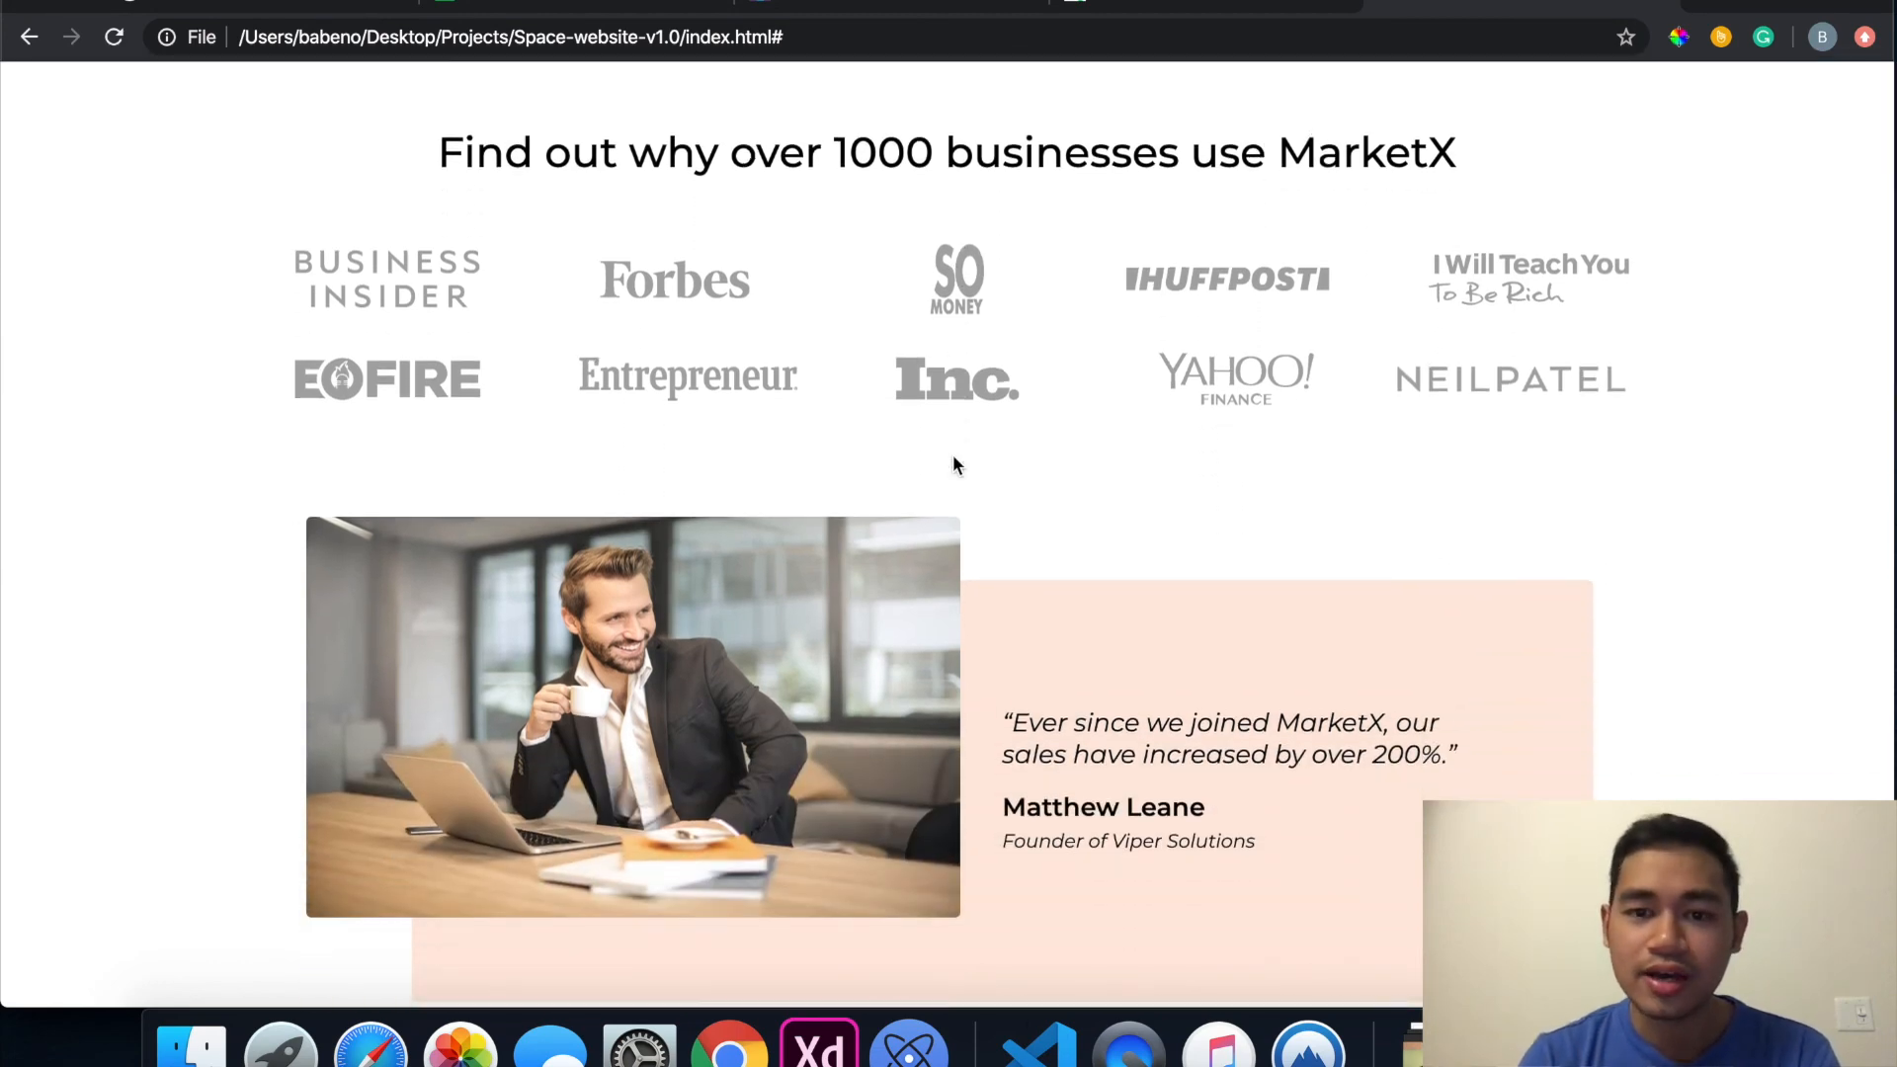
mouse_move(1076, 395)
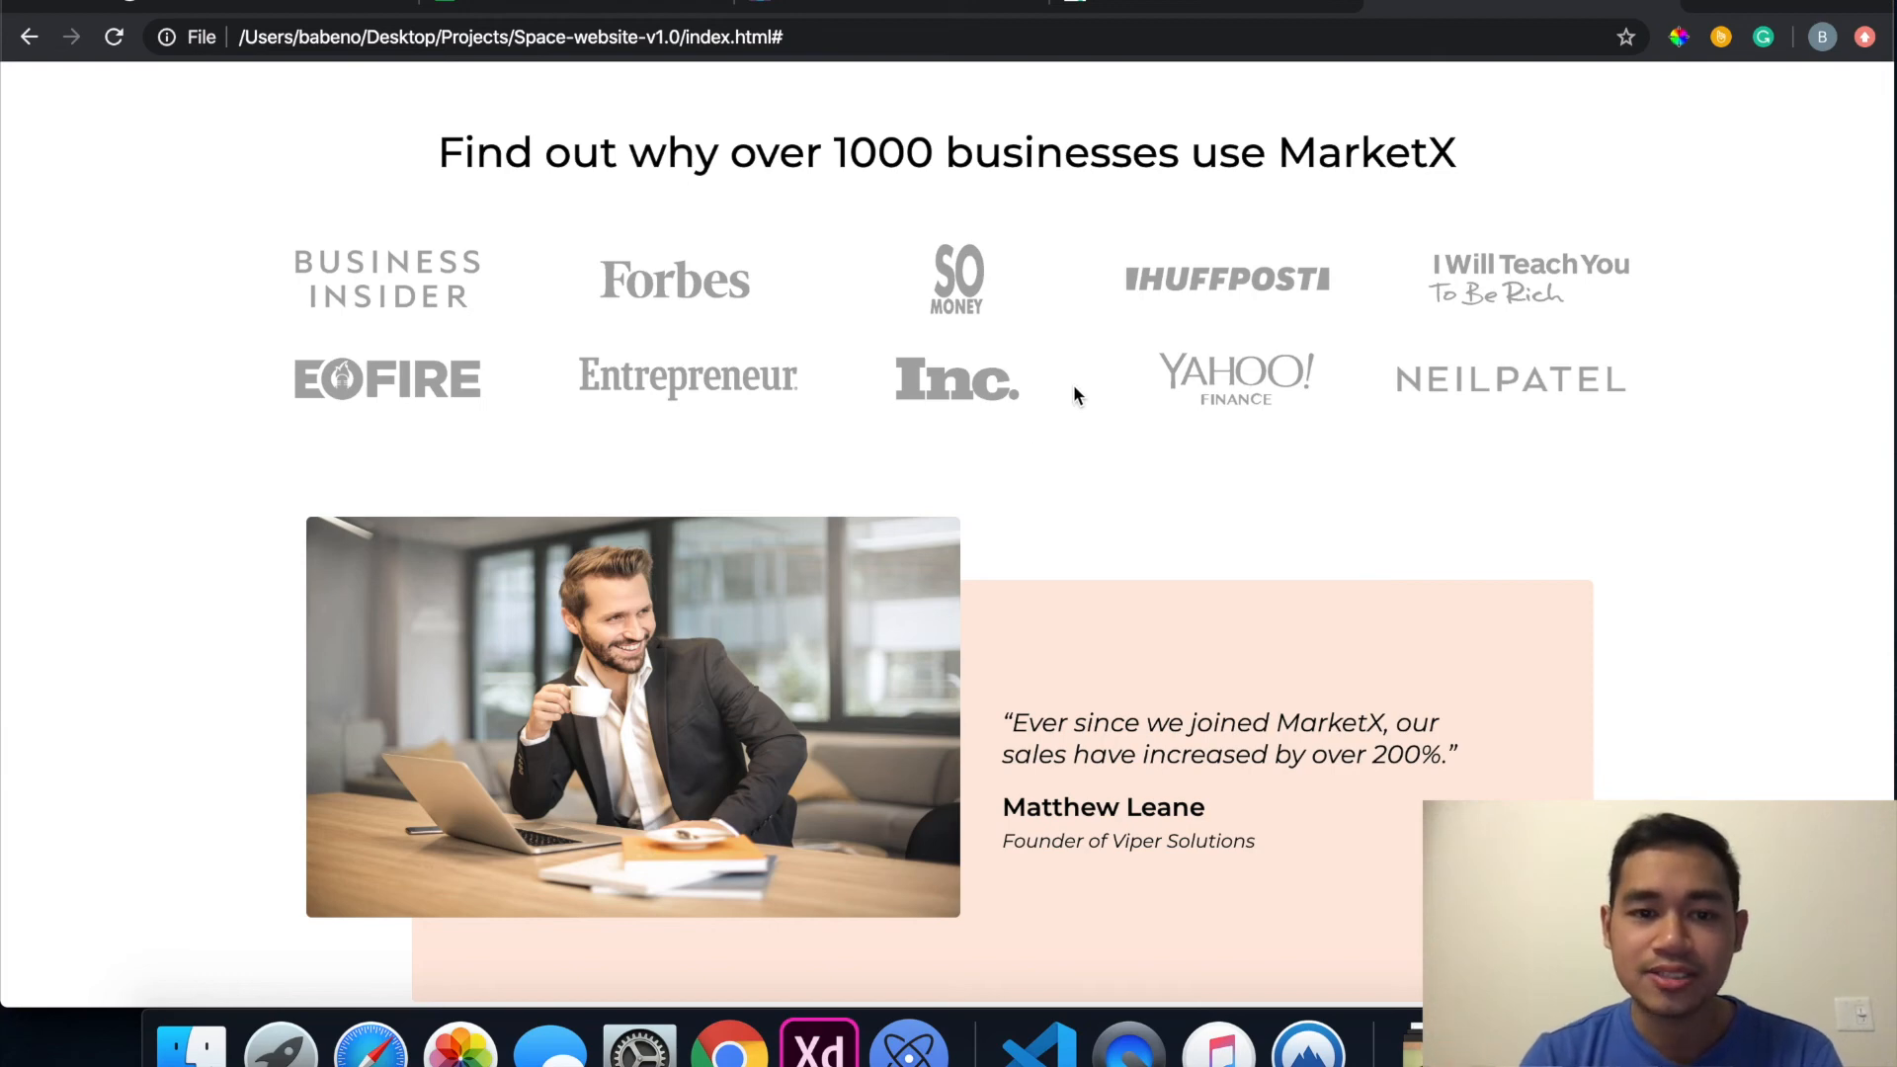
mouse_move(931, 353)
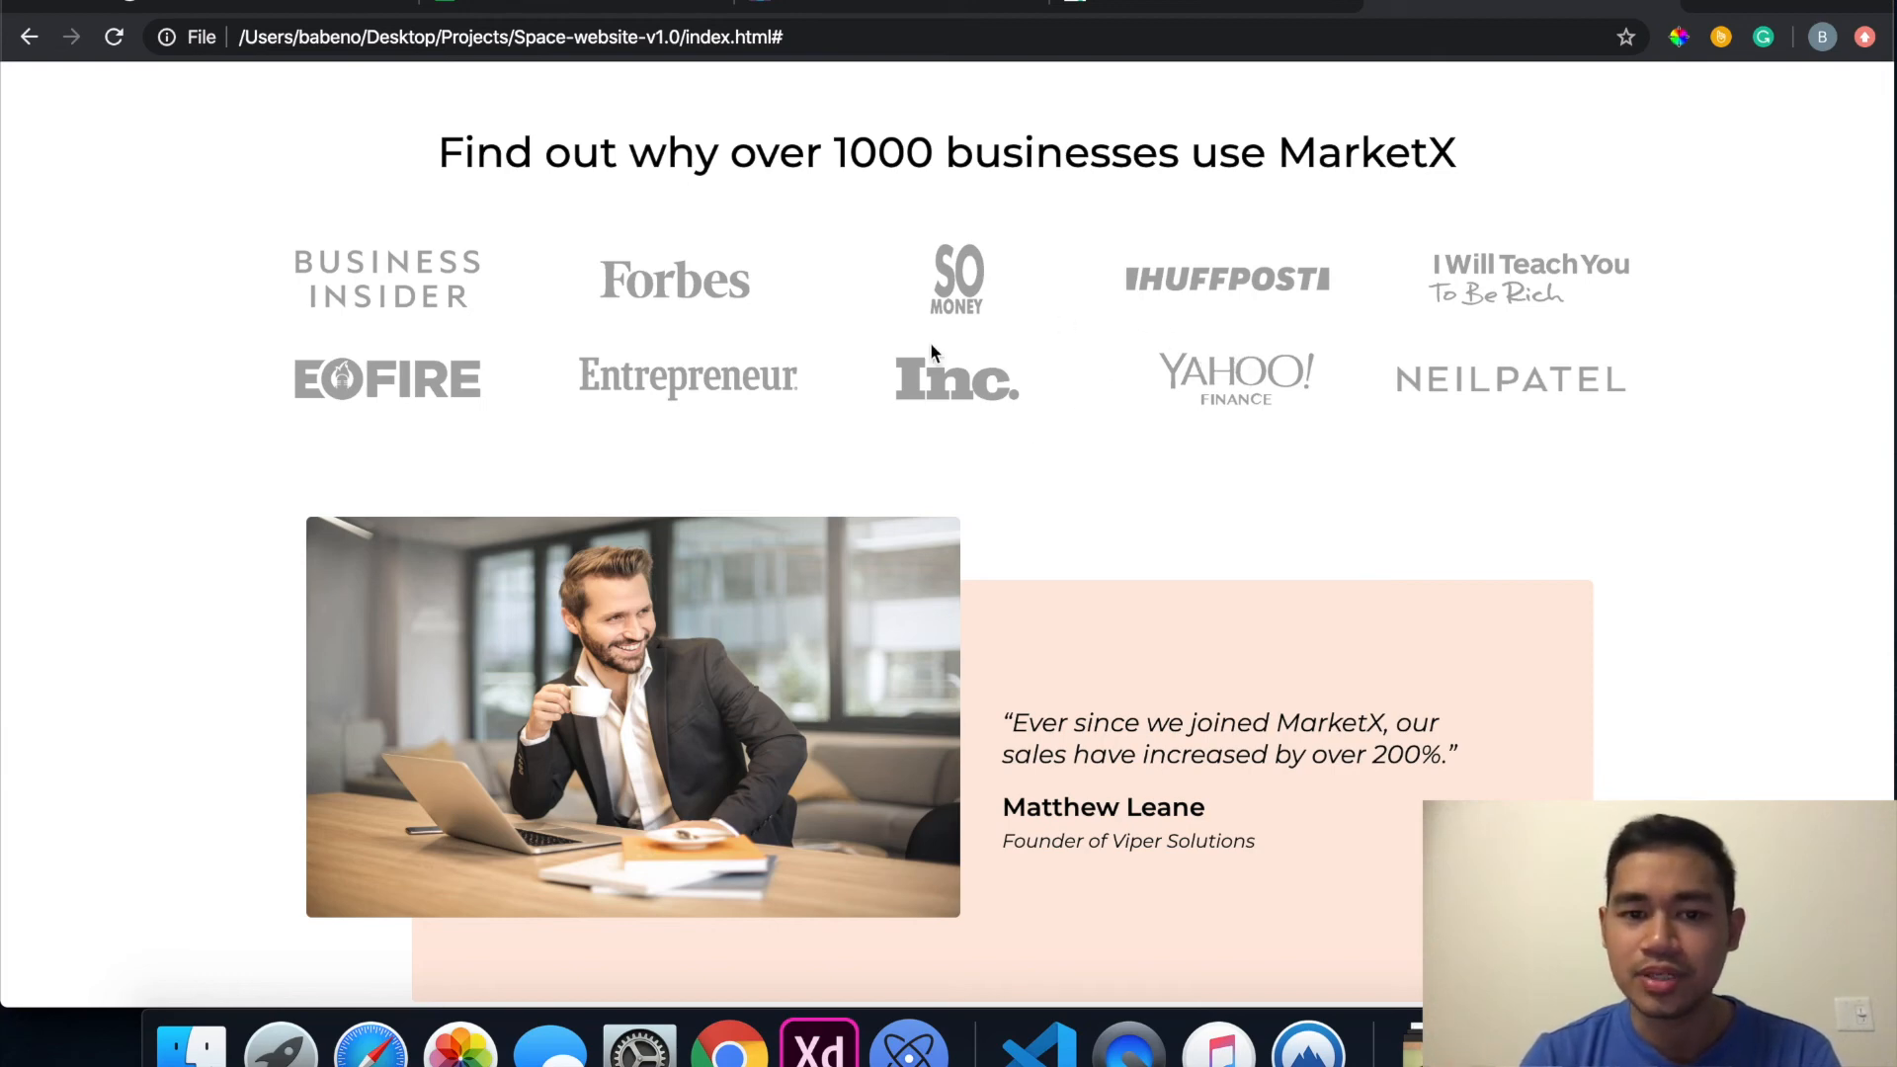
scroll("down", 3)
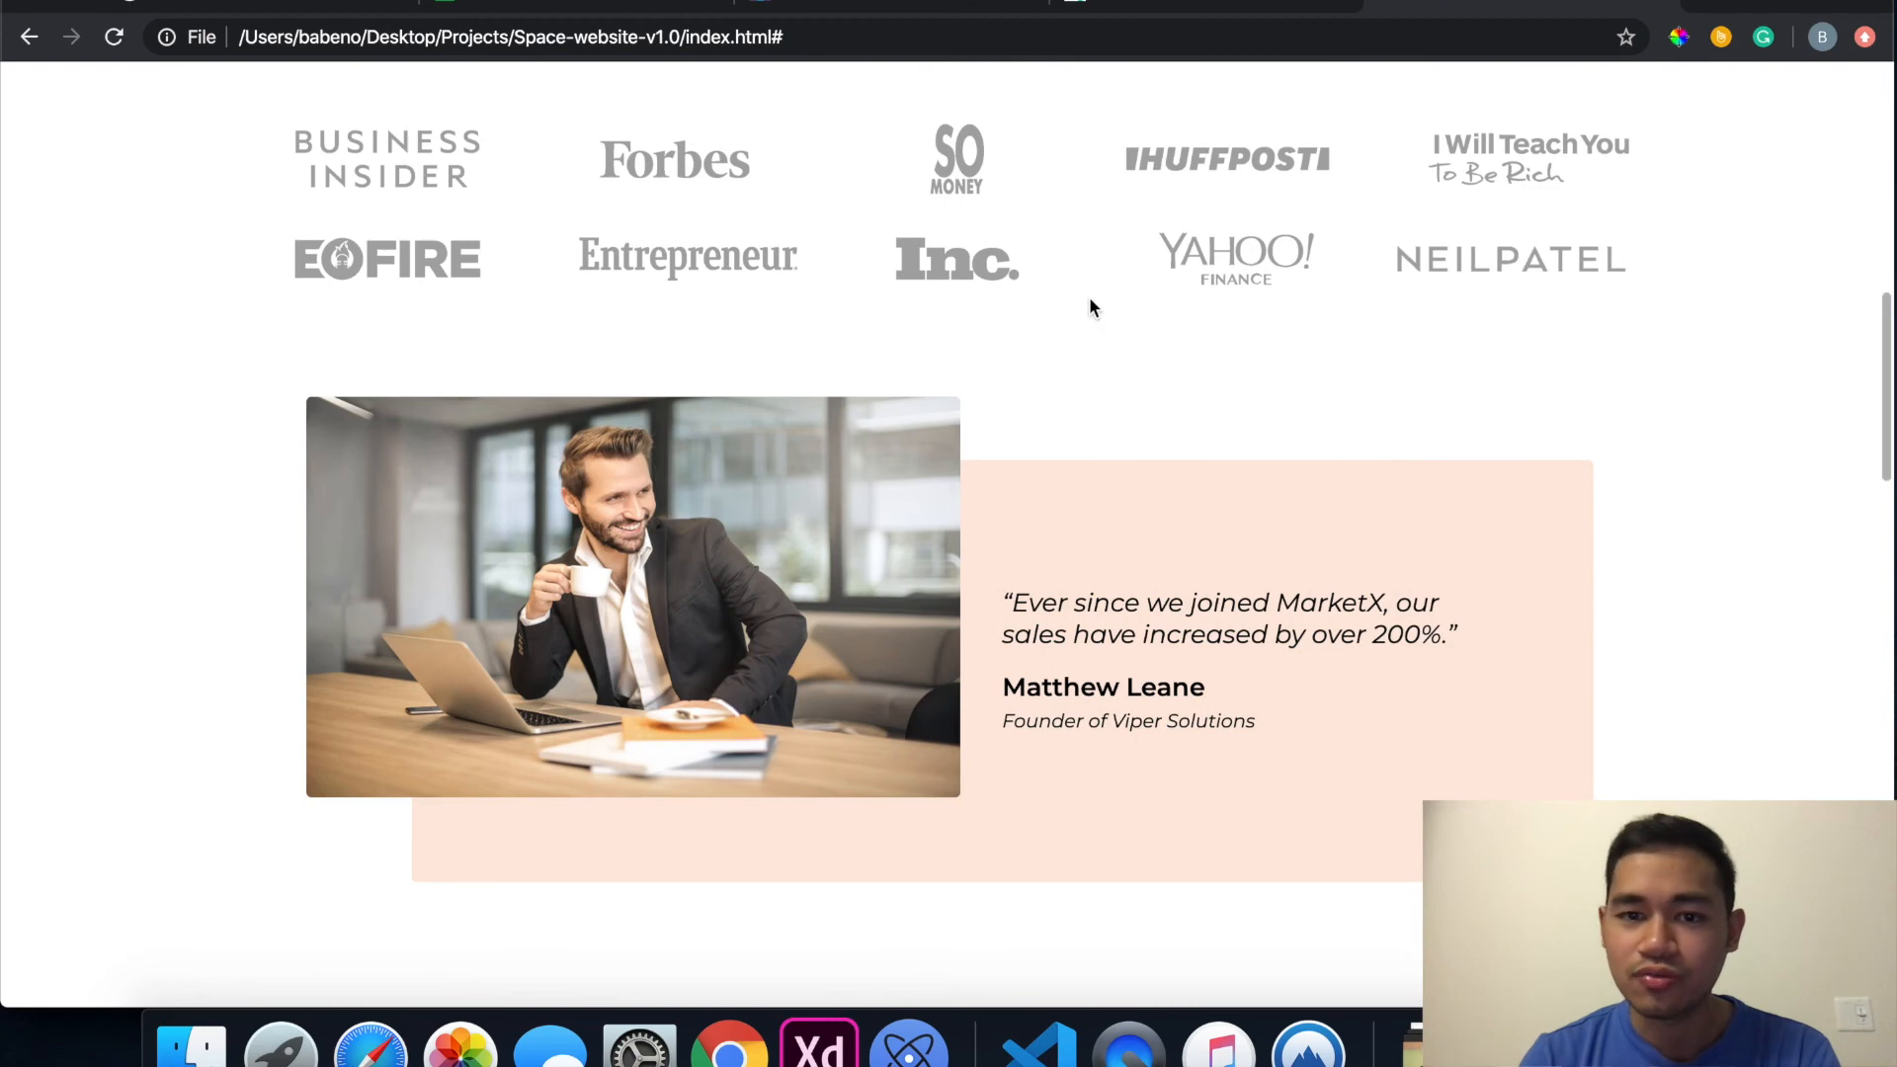
scroll("down", 3)
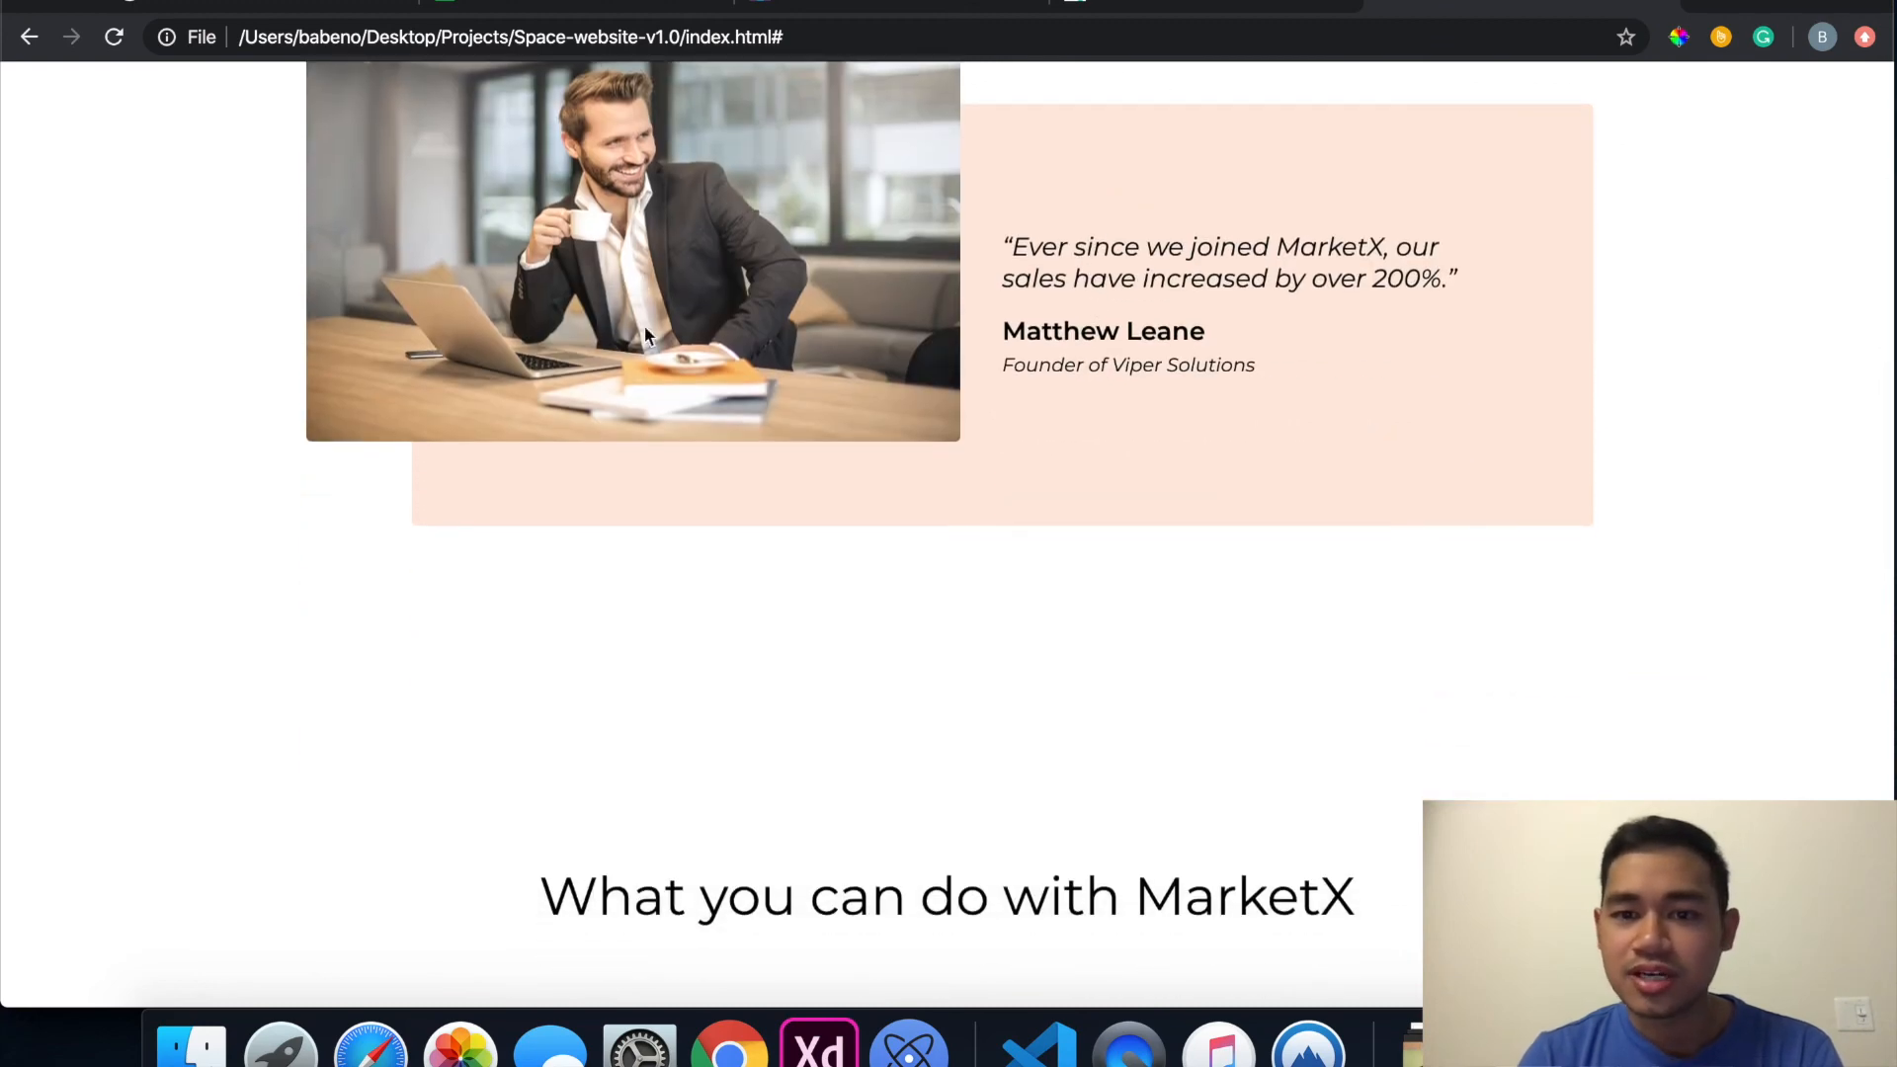
scroll("down", 3)
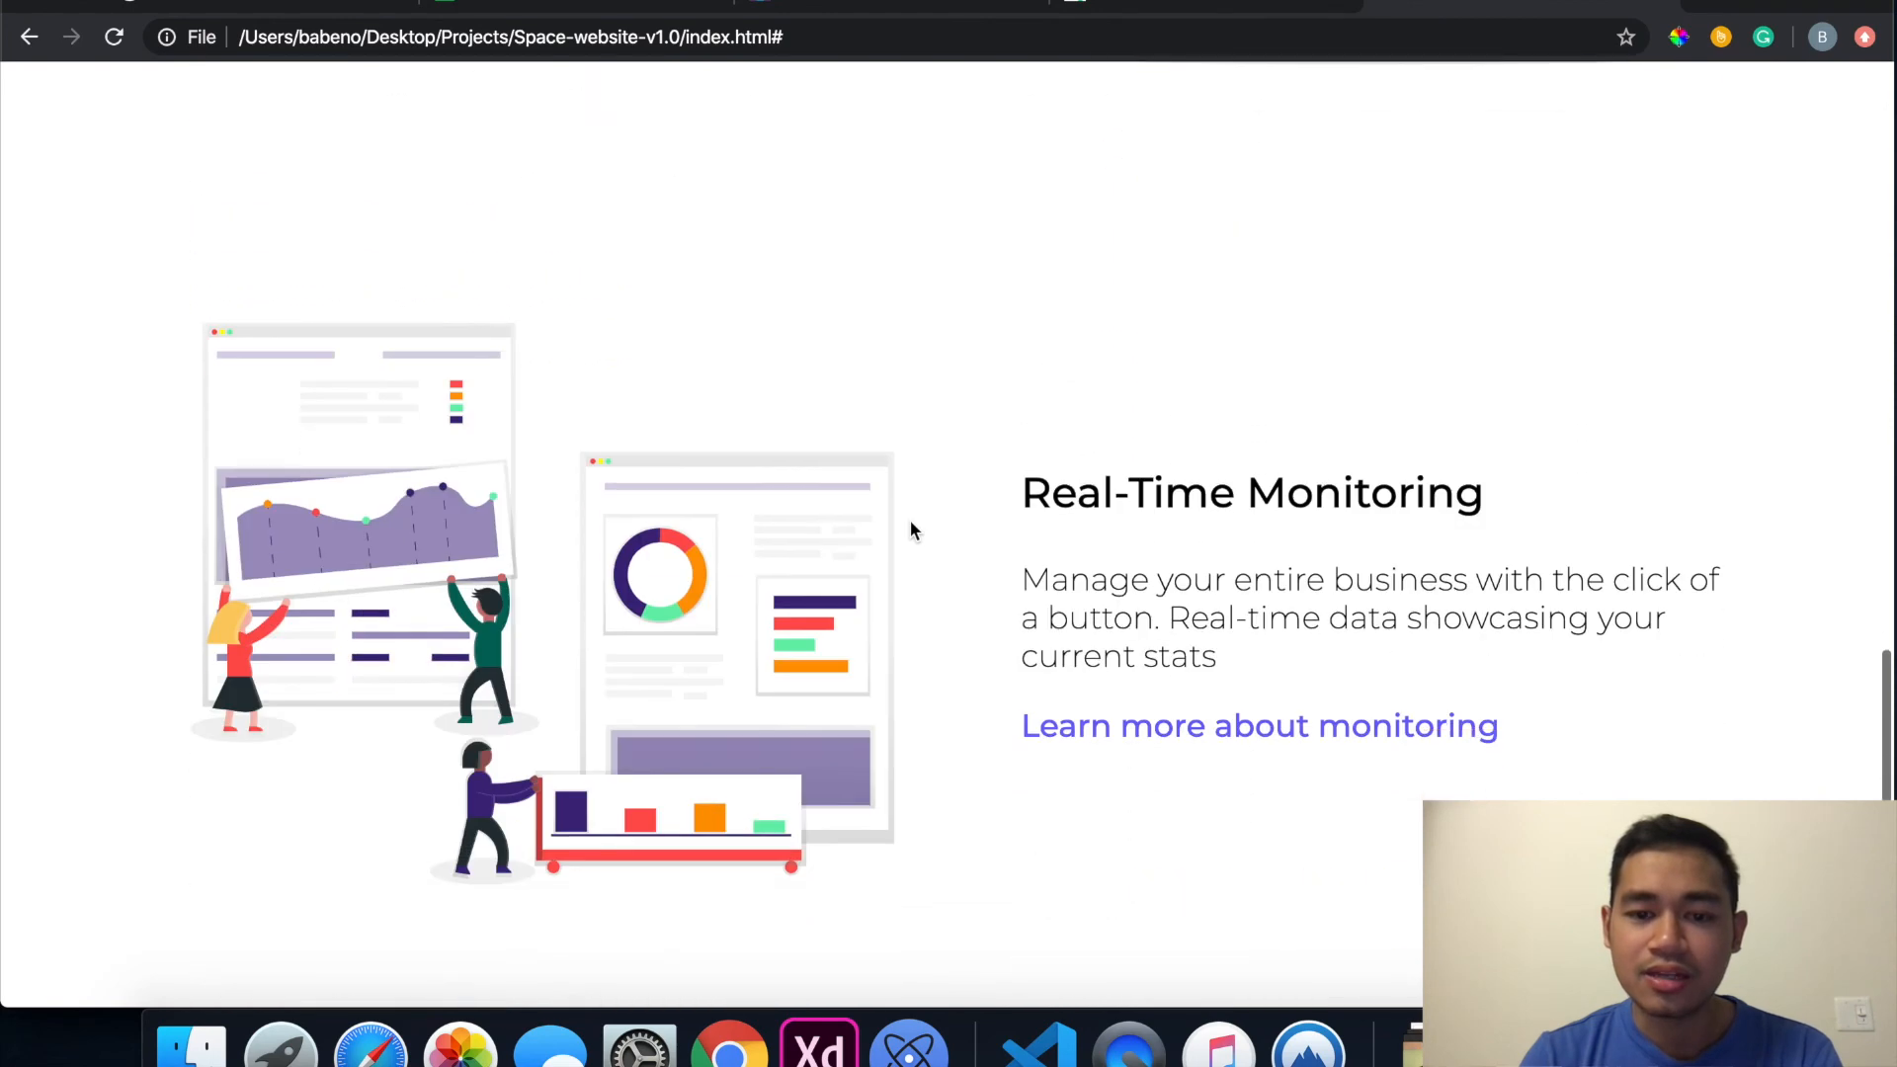
scroll("down", 3)
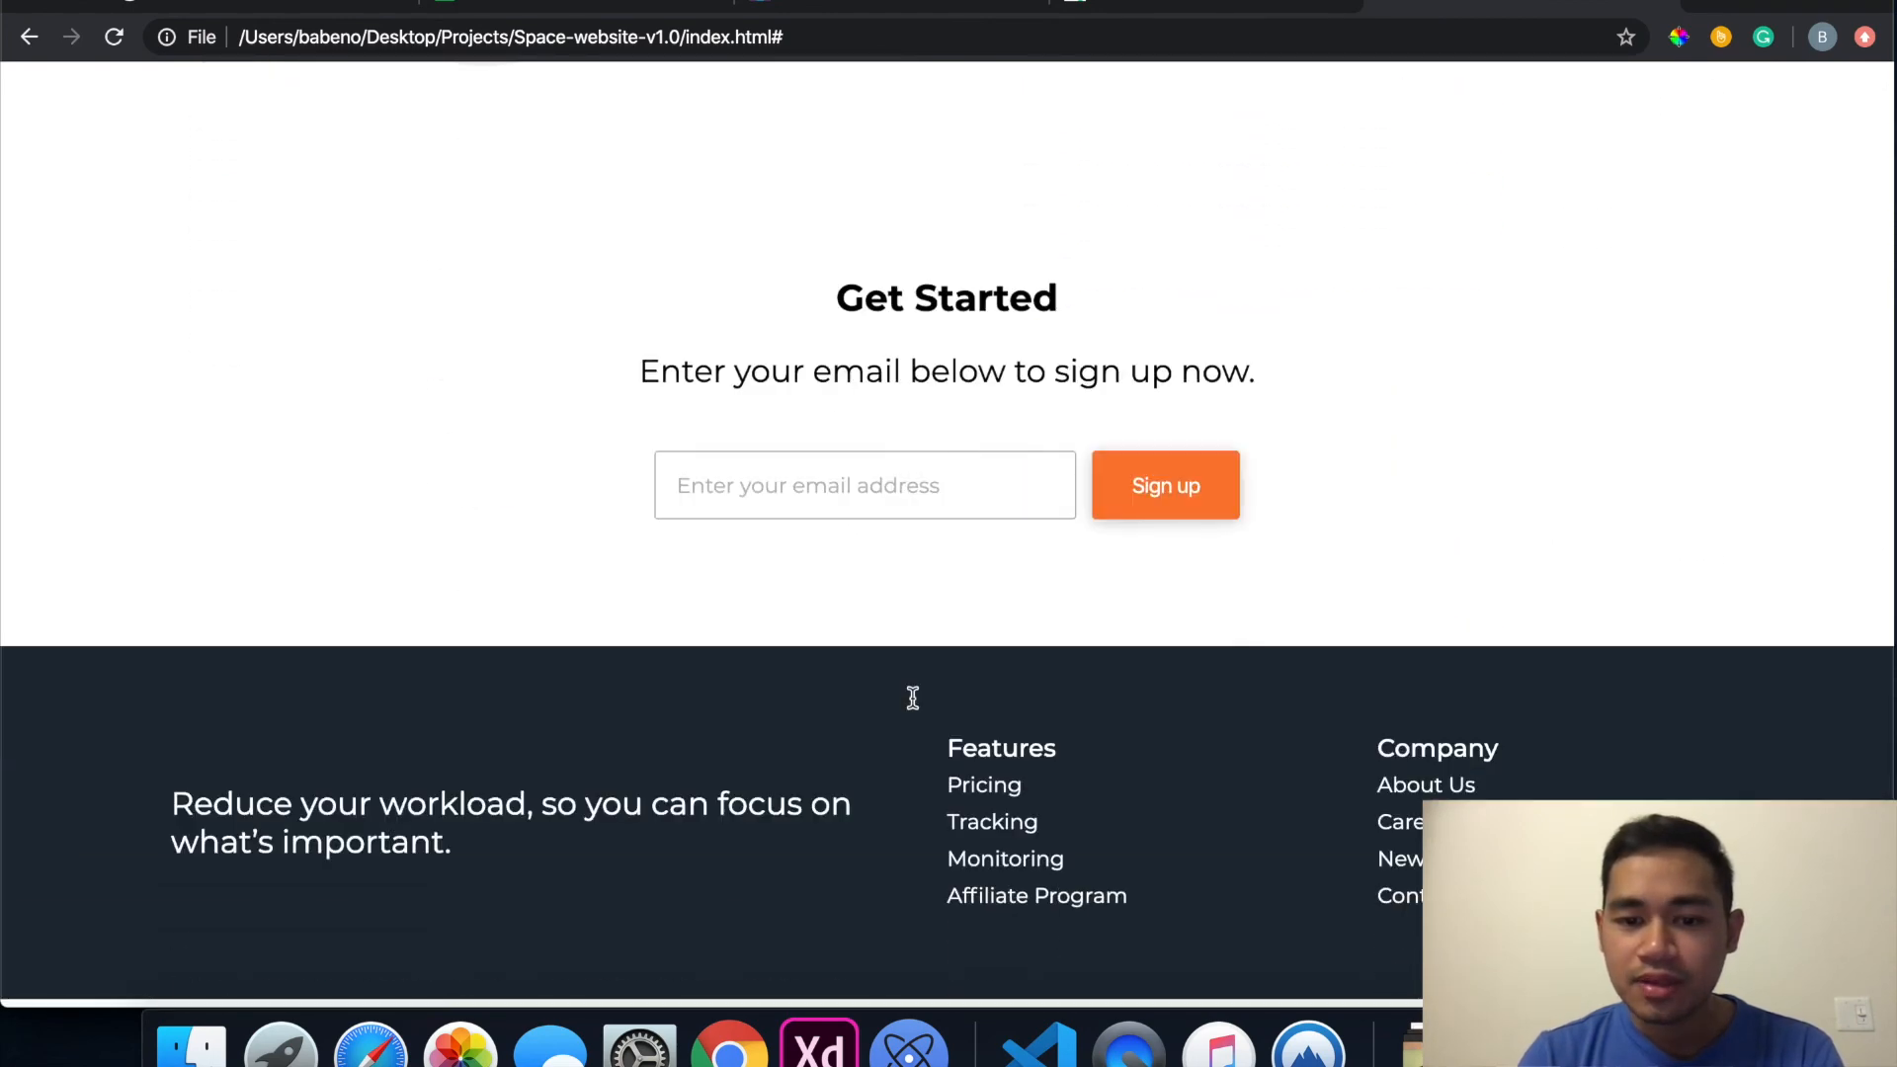
scroll("down", 3)
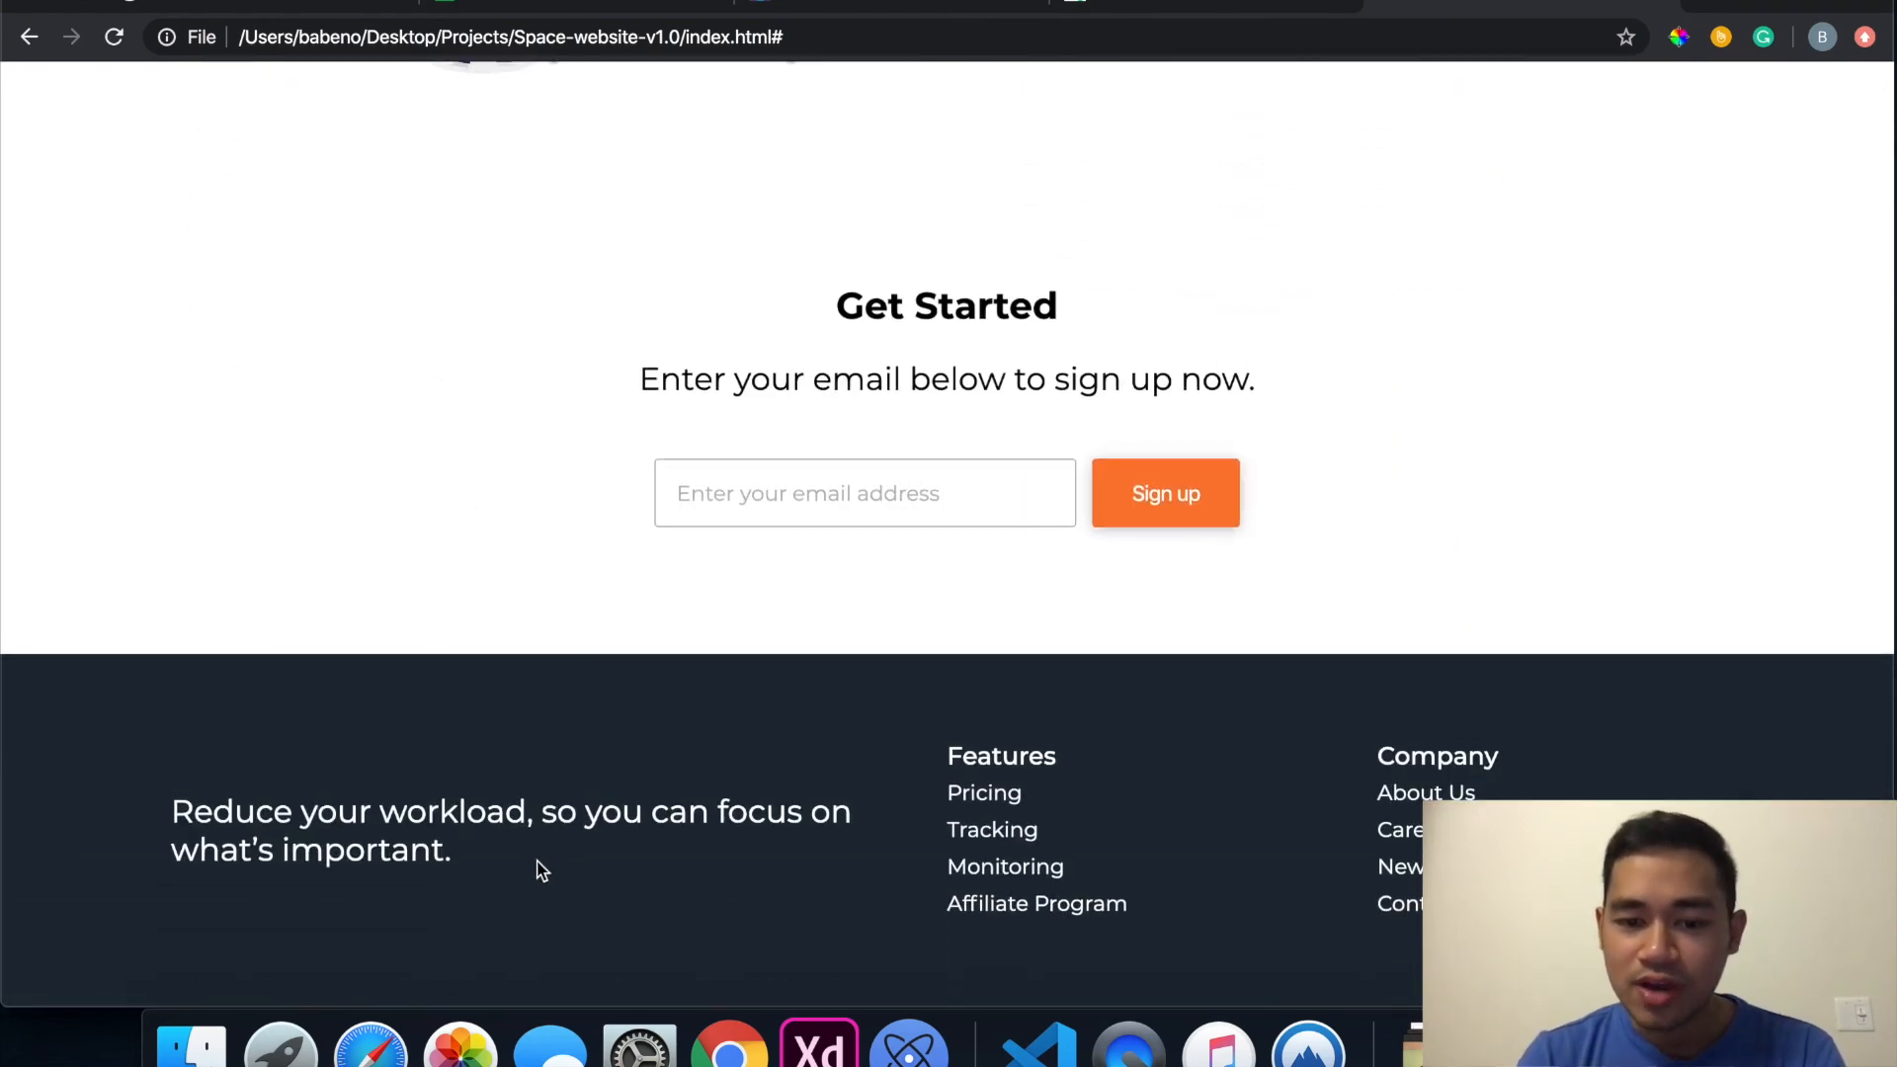
mouse_move(445, 907)
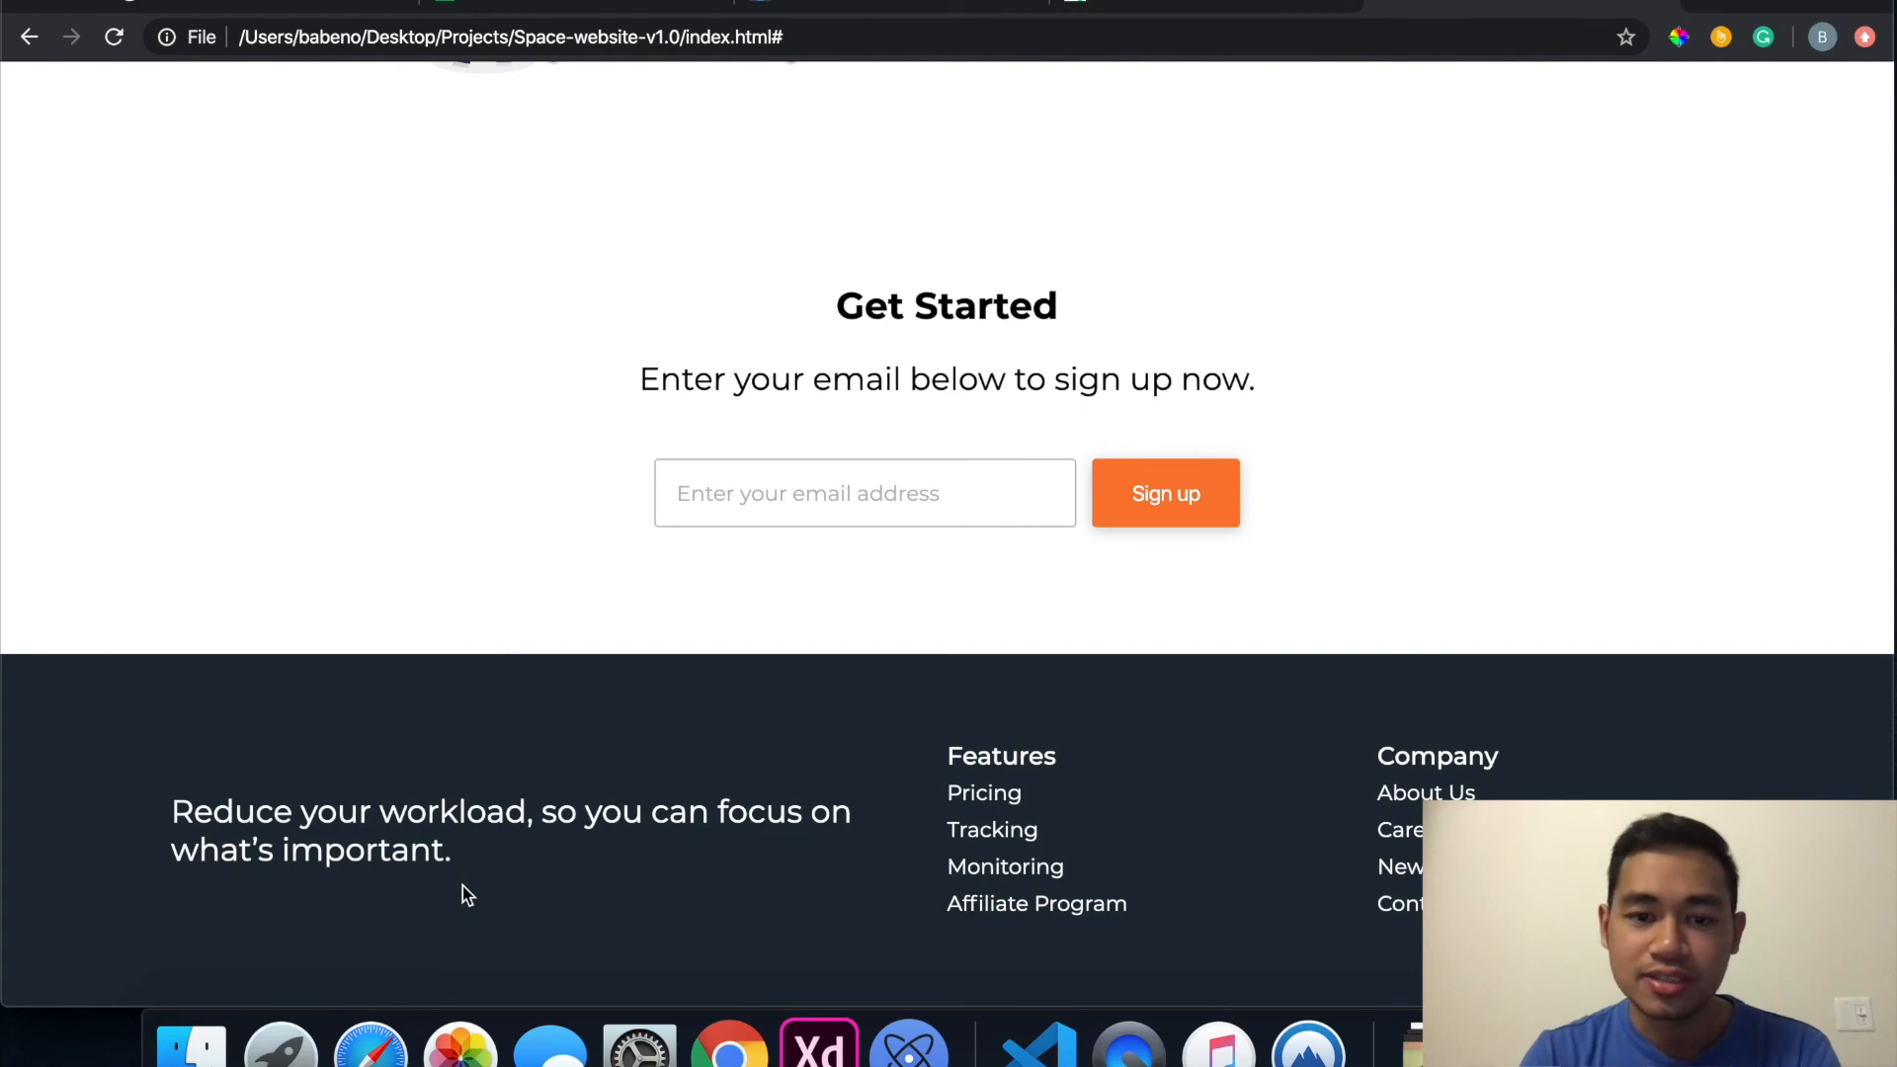
mouse_move(463, 318)
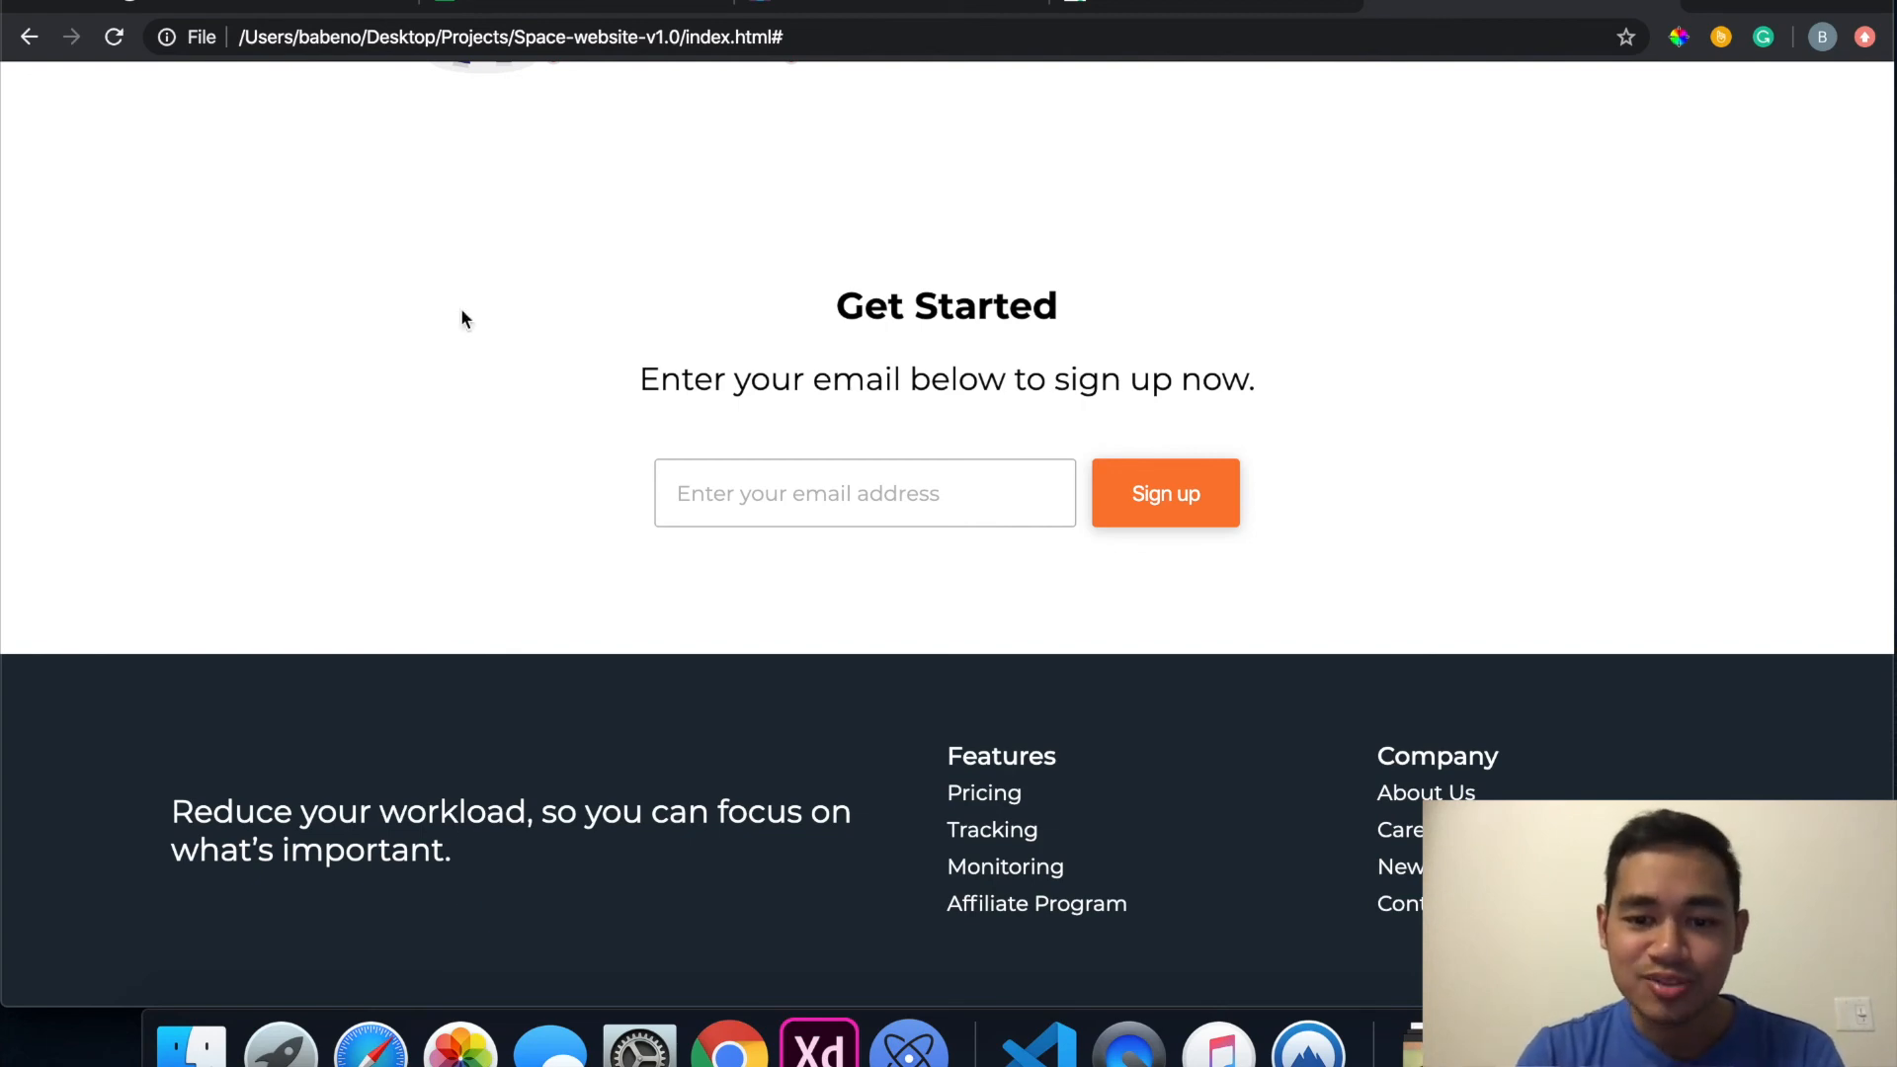
scroll("up", 3)
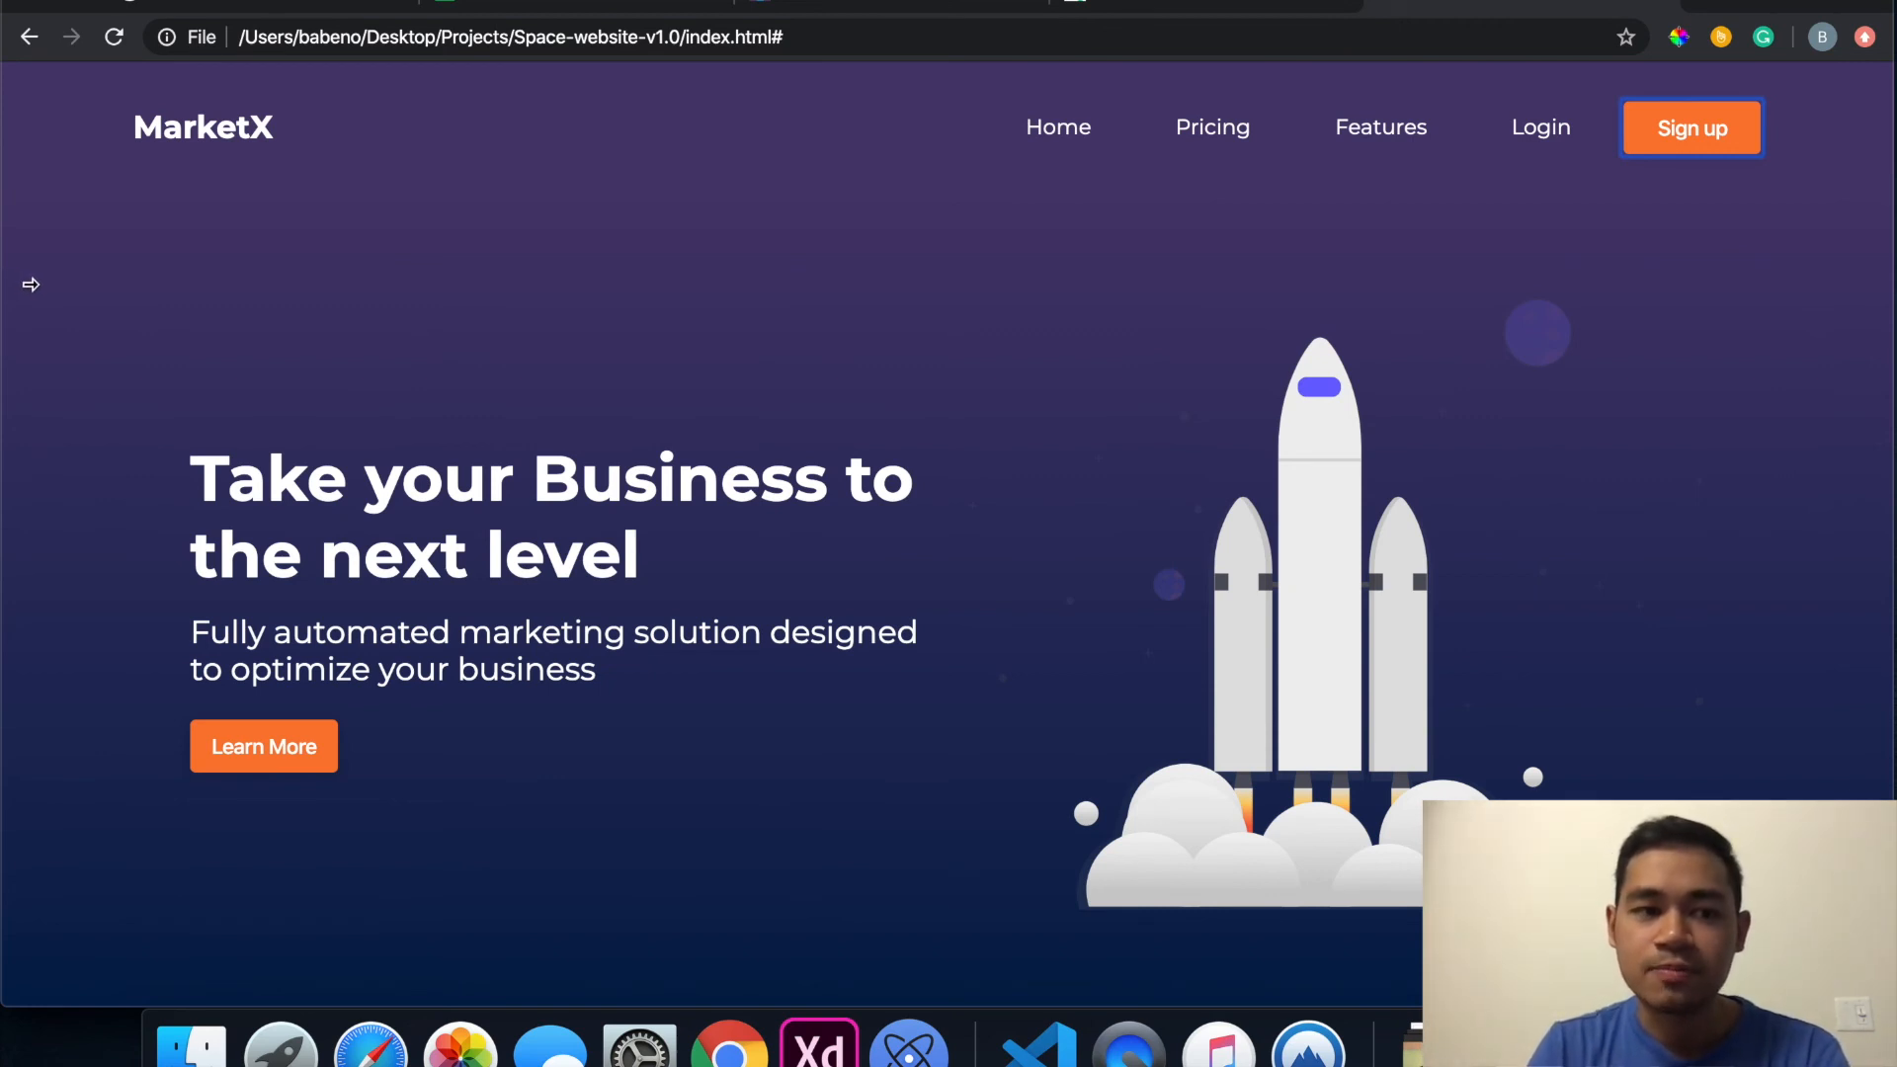
Step: Return to the top of the page and scroll down again toward the sign-up section
left_click(32, 51)
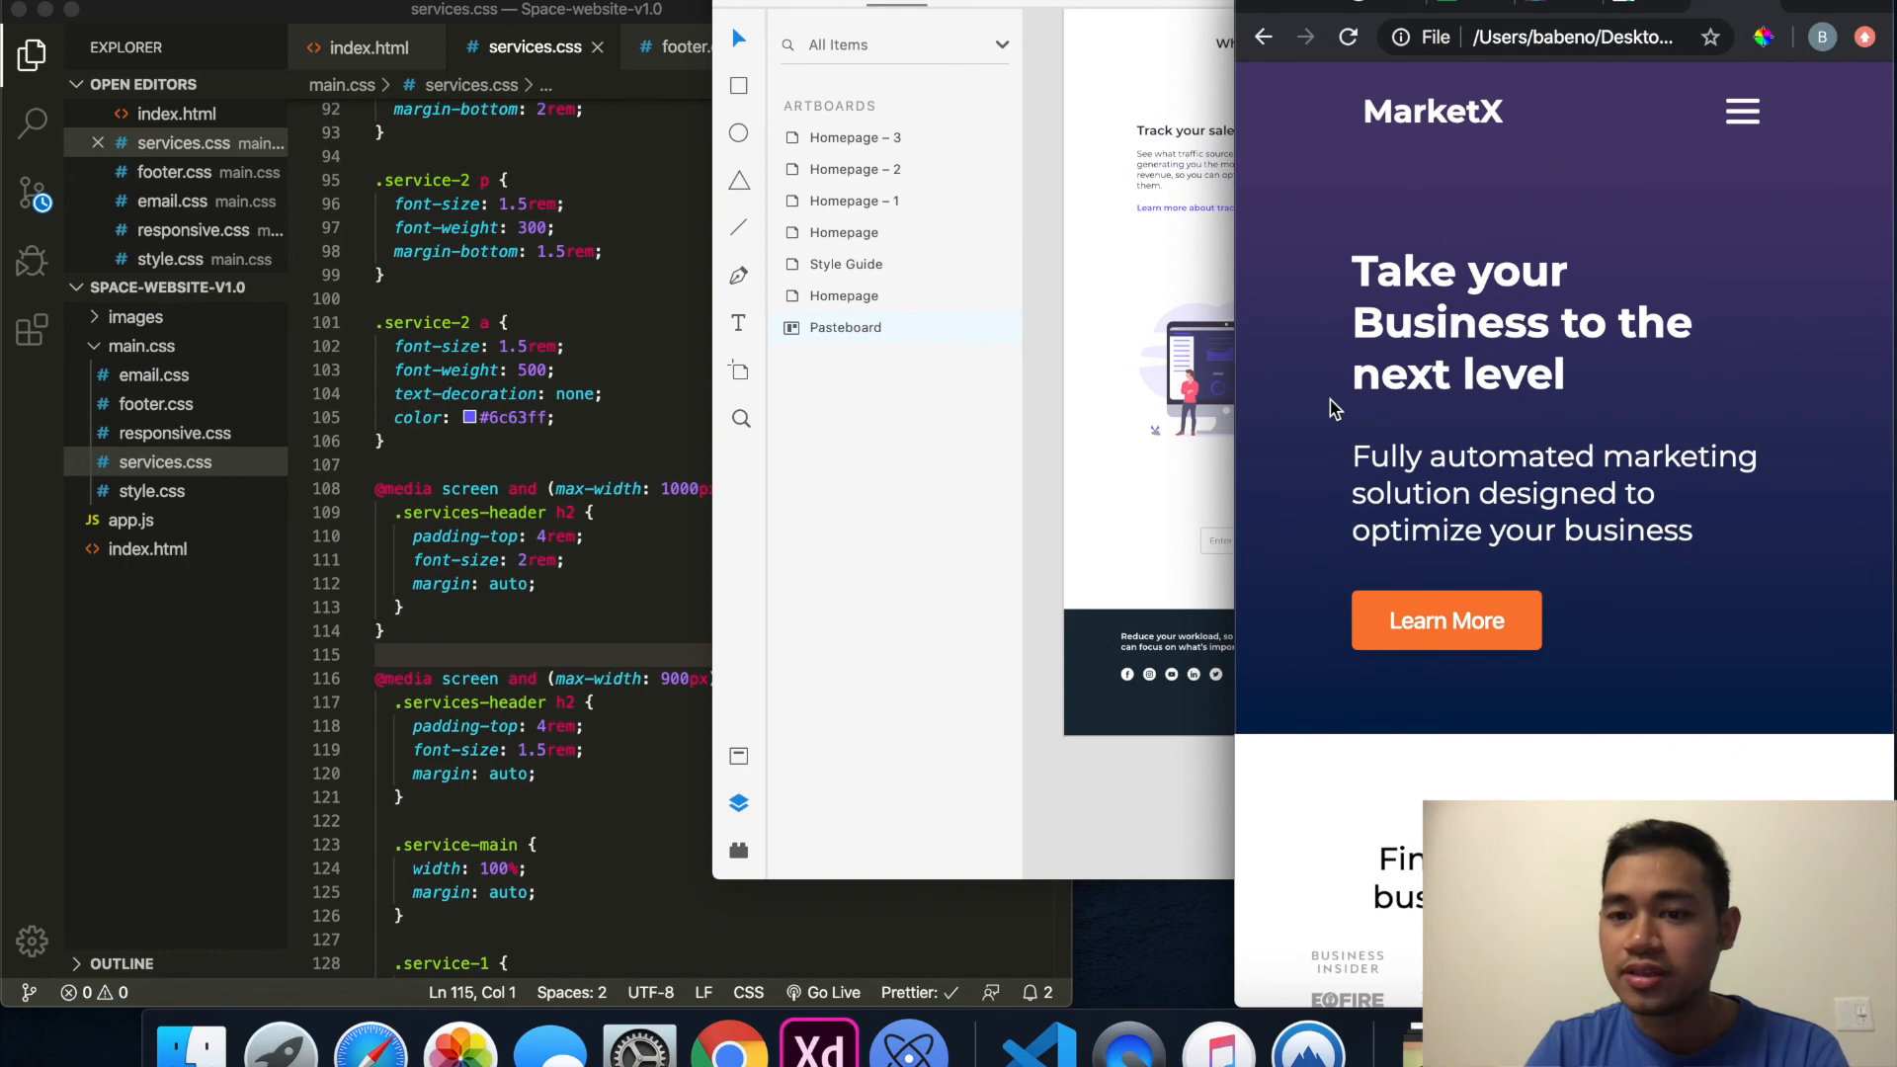
scroll("down", 3)
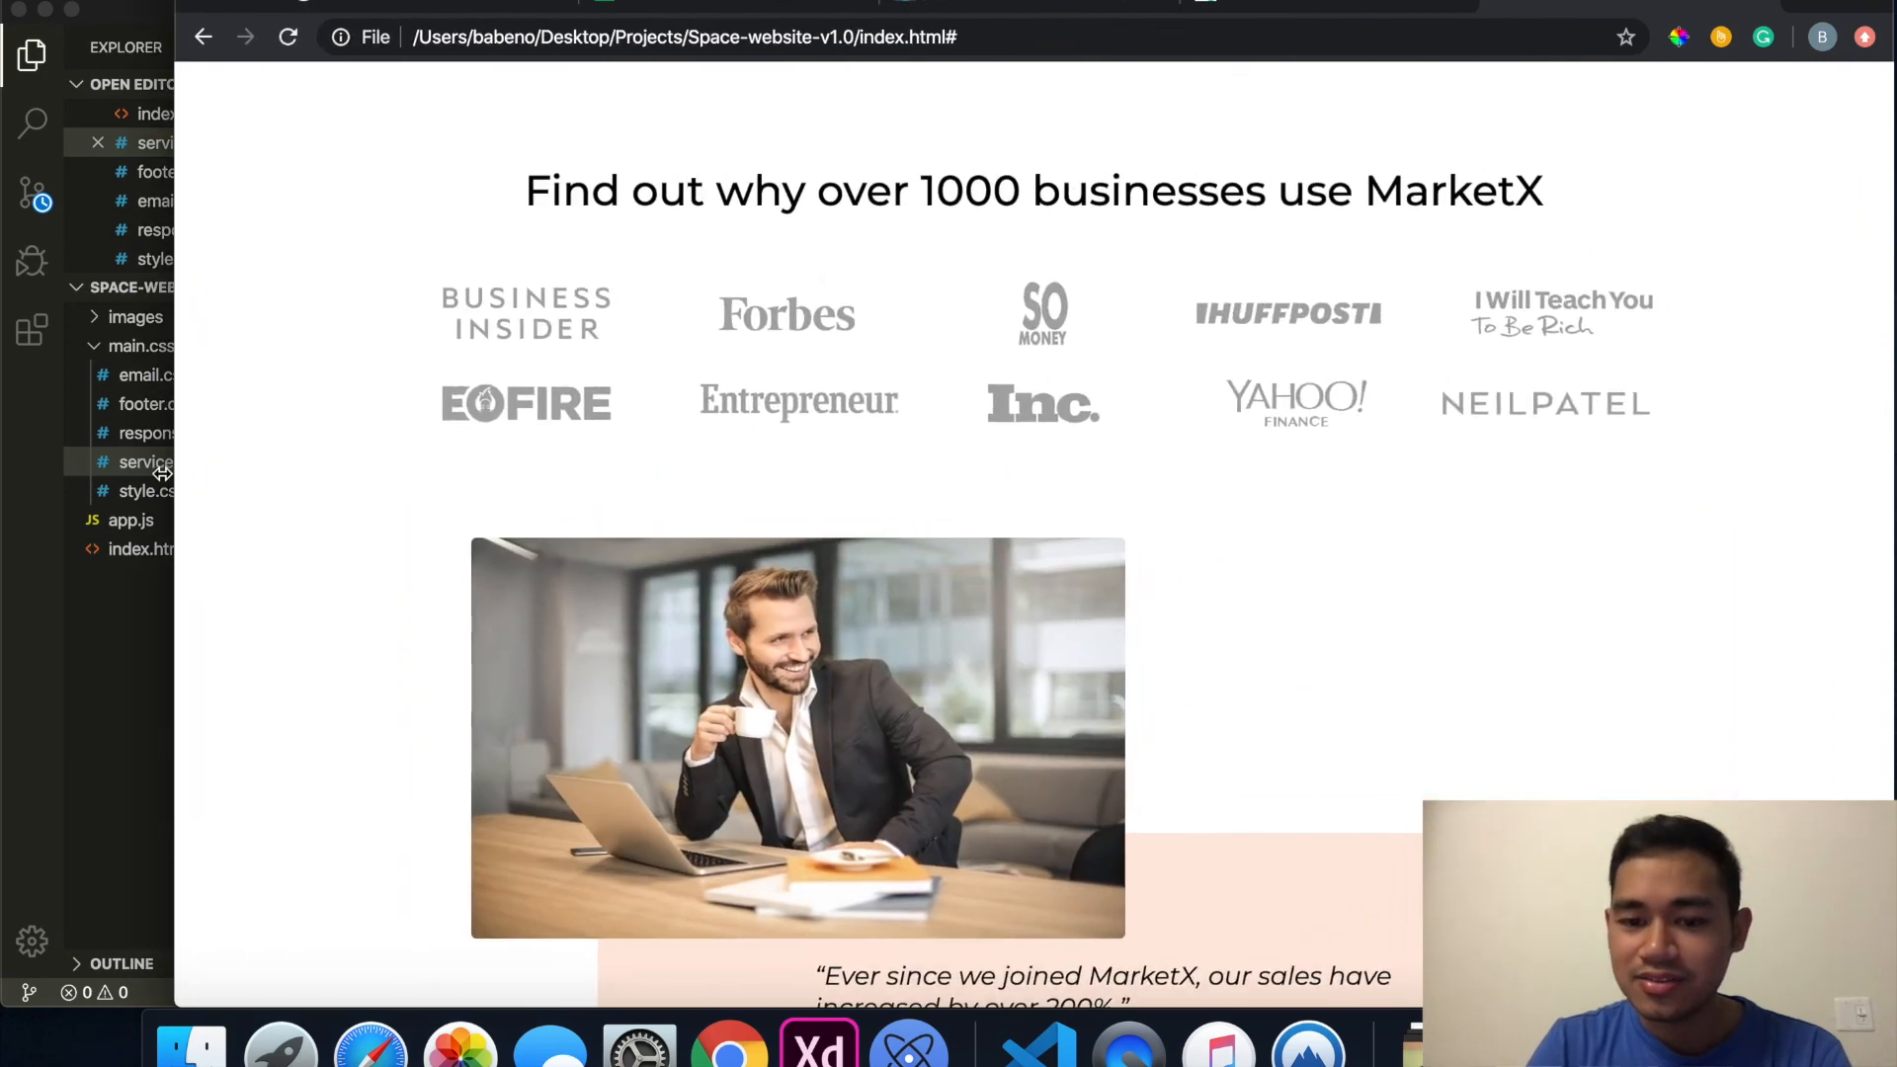
scroll("down", 3)
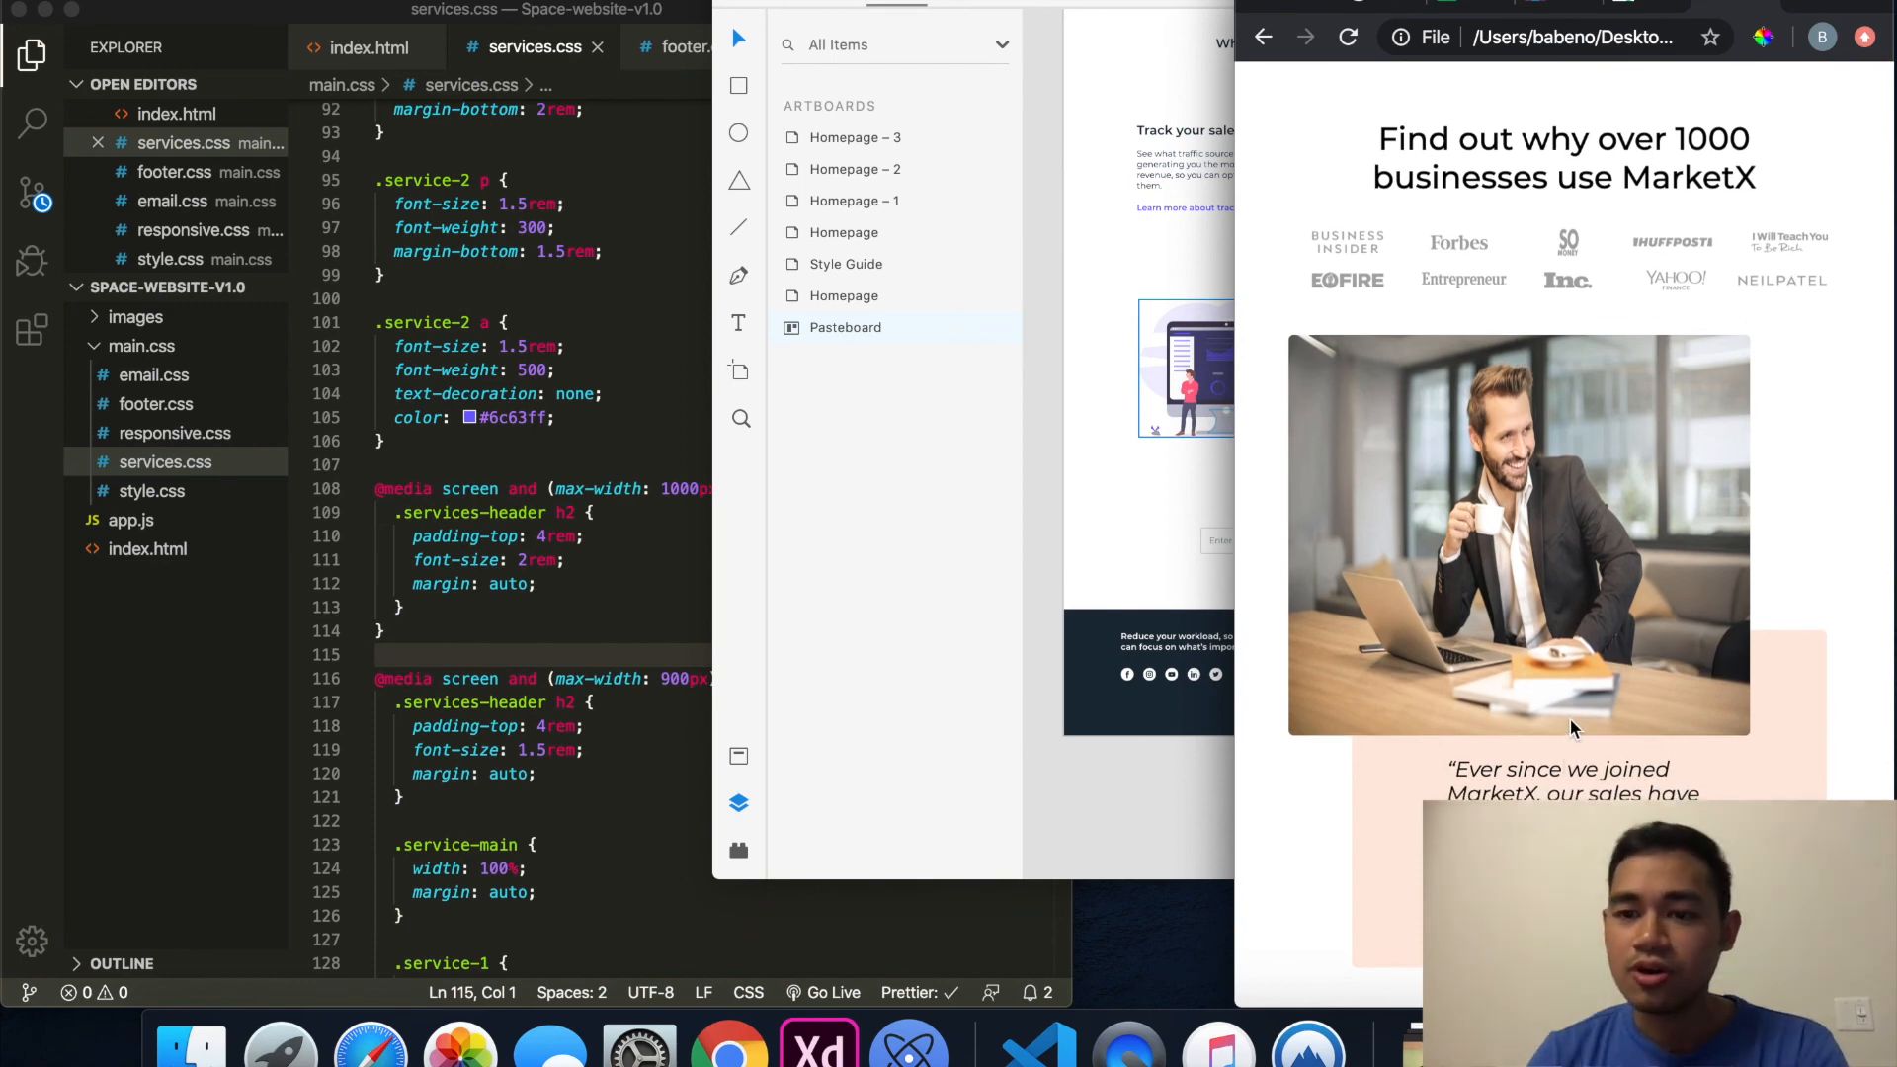
scroll("down", 3)
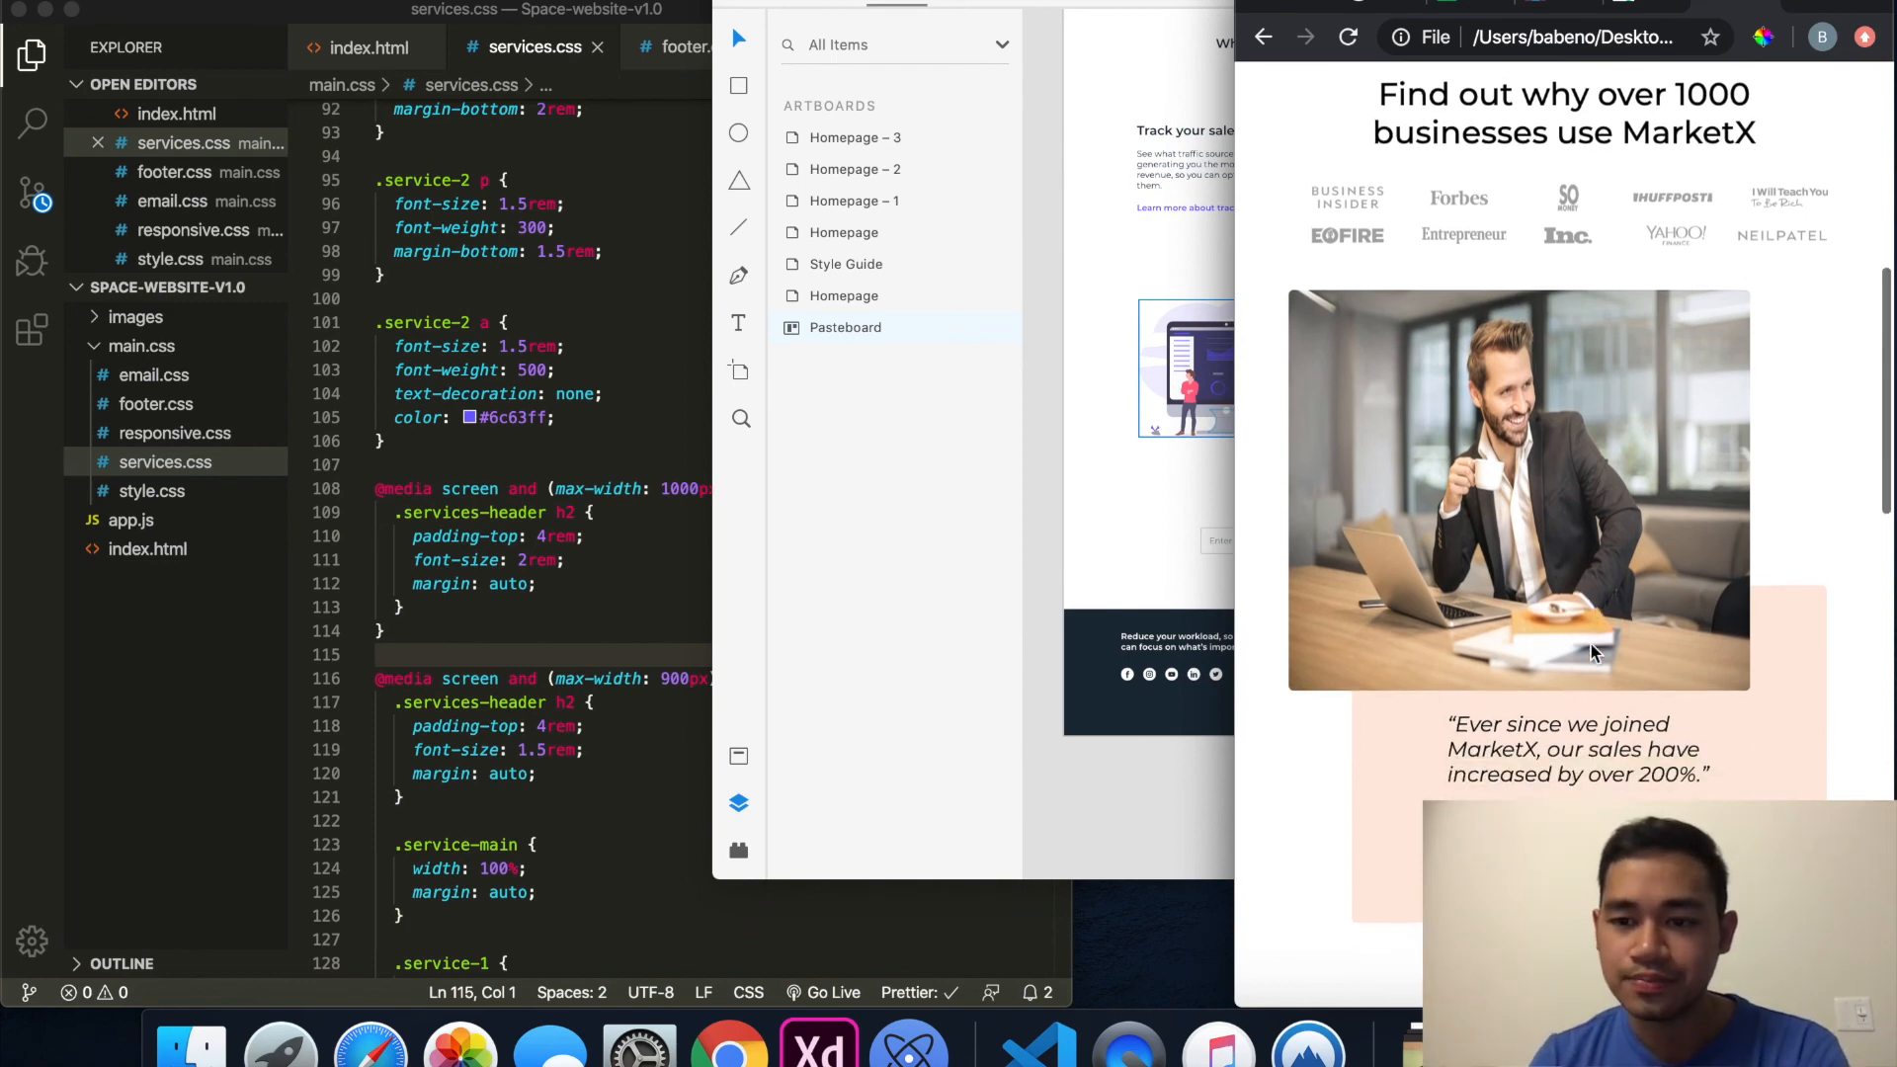
scroll("down", 3)
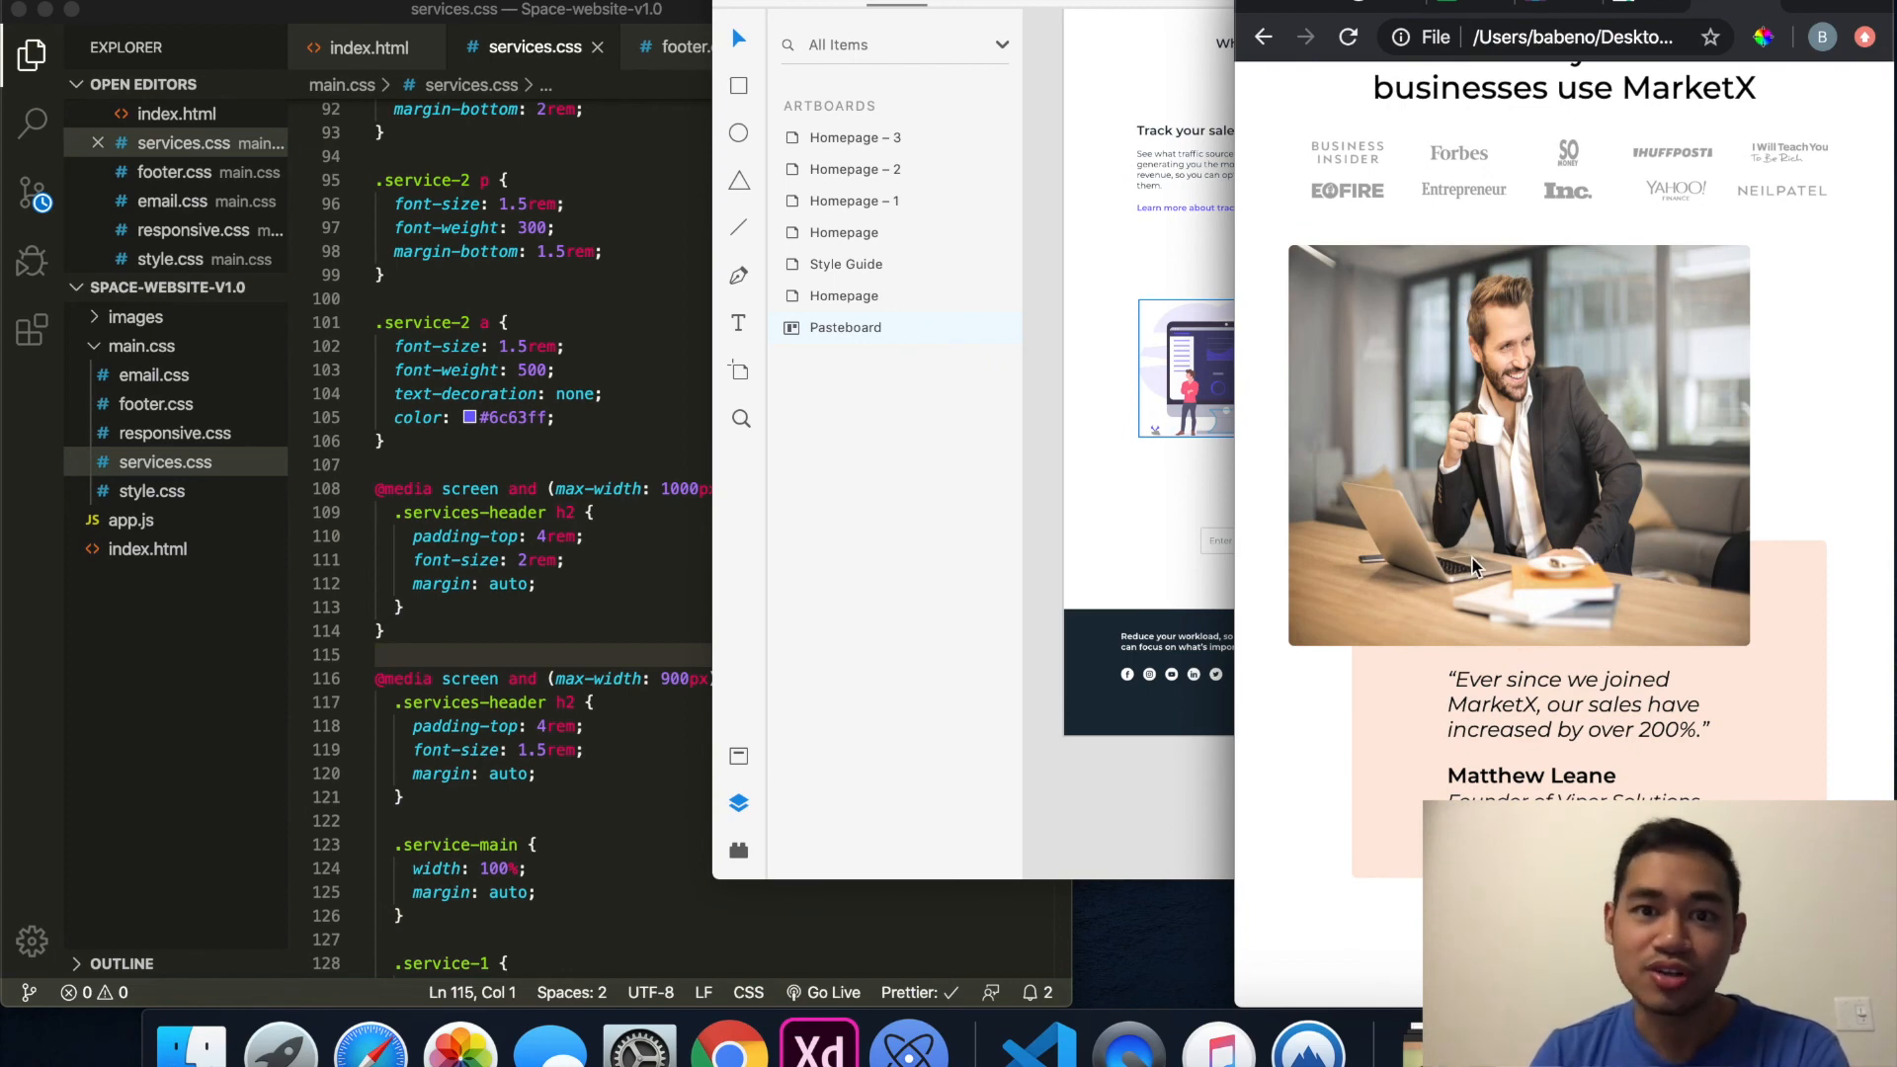
scroll("down", 3)
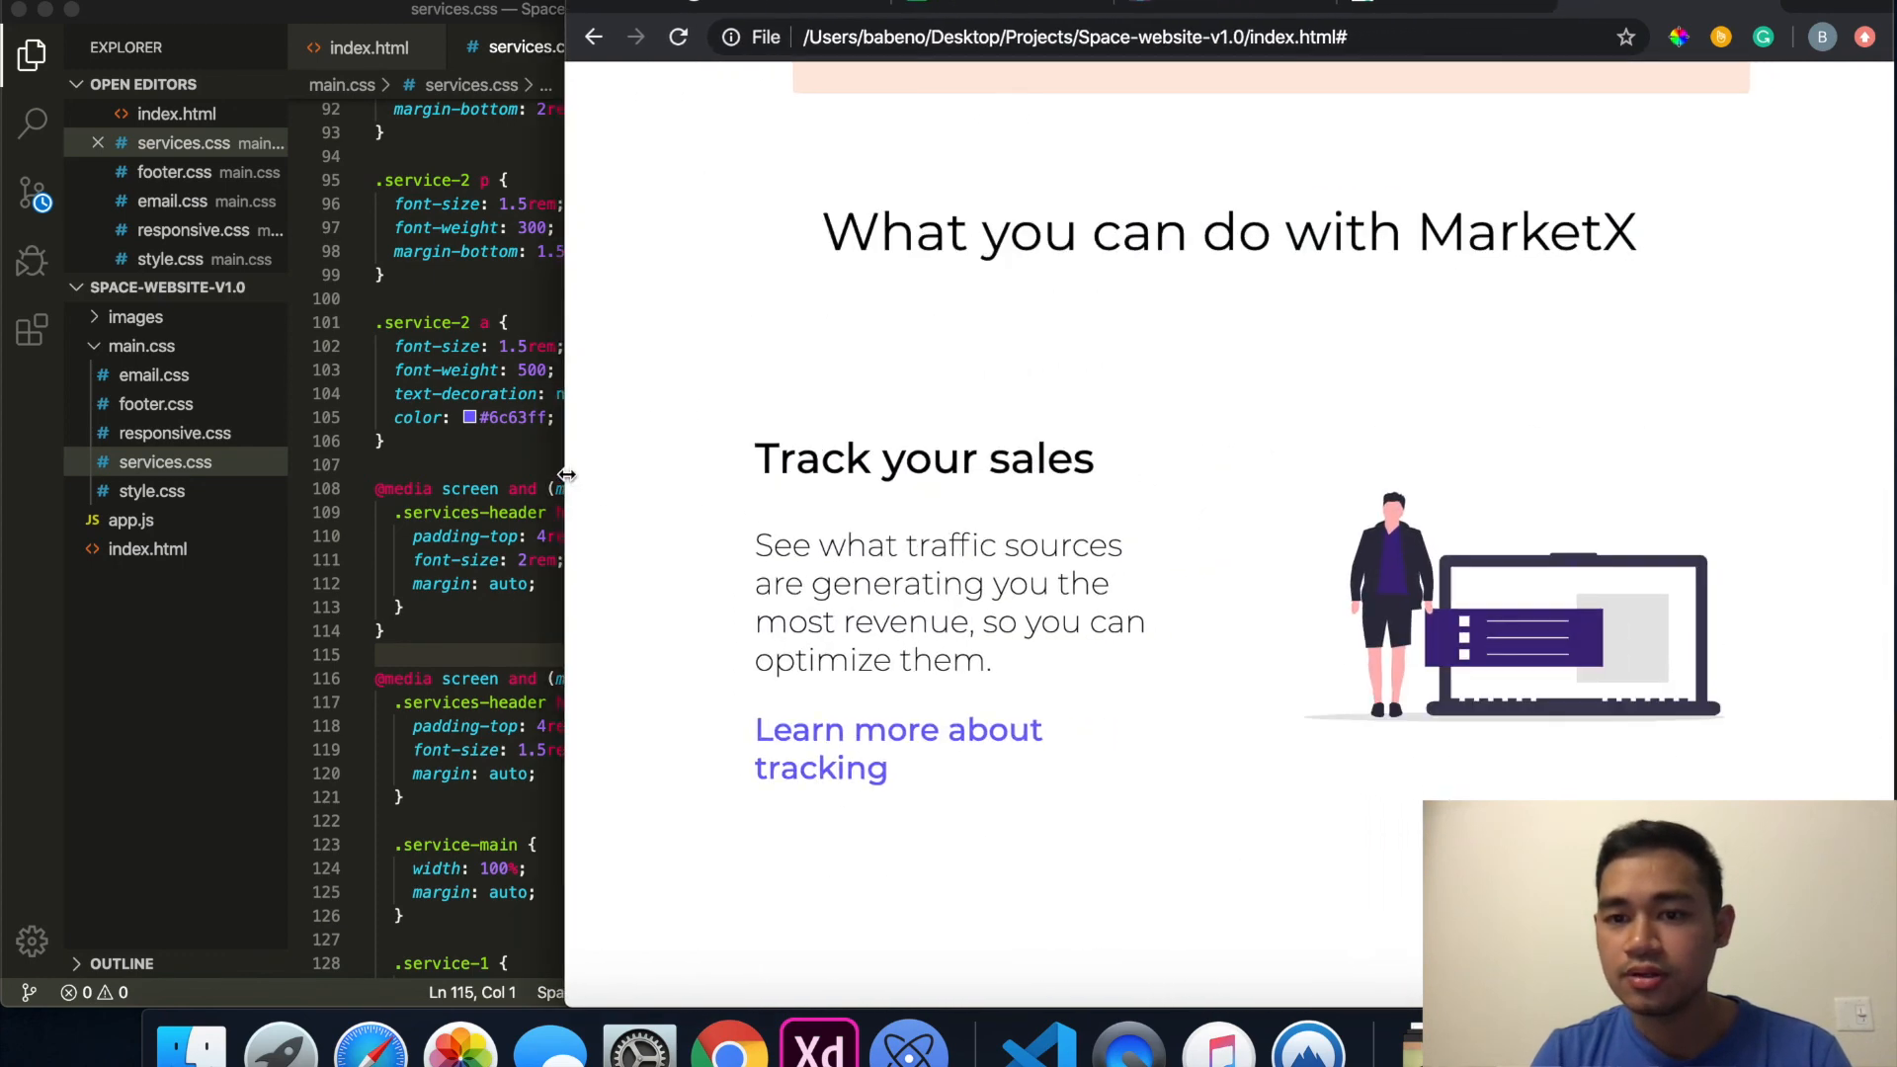
scroll("down", 3)
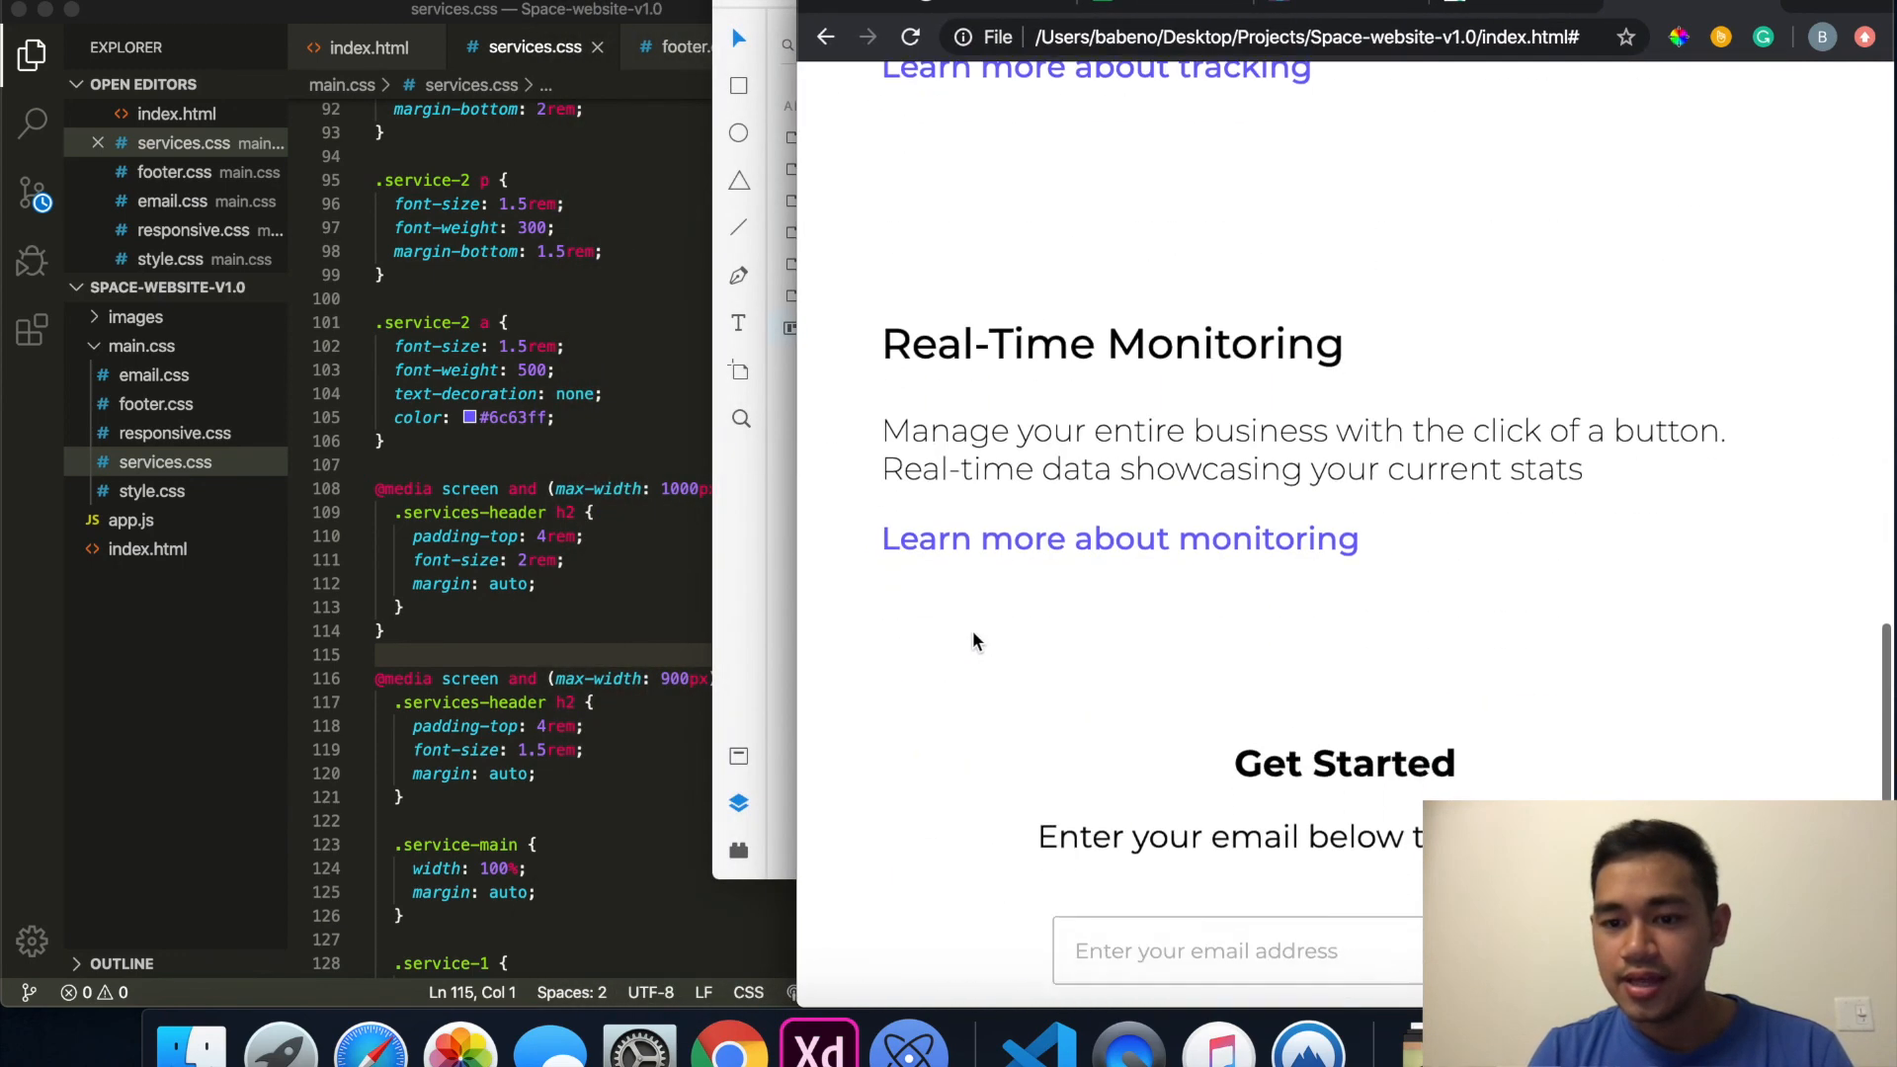
scroll("down", 3)
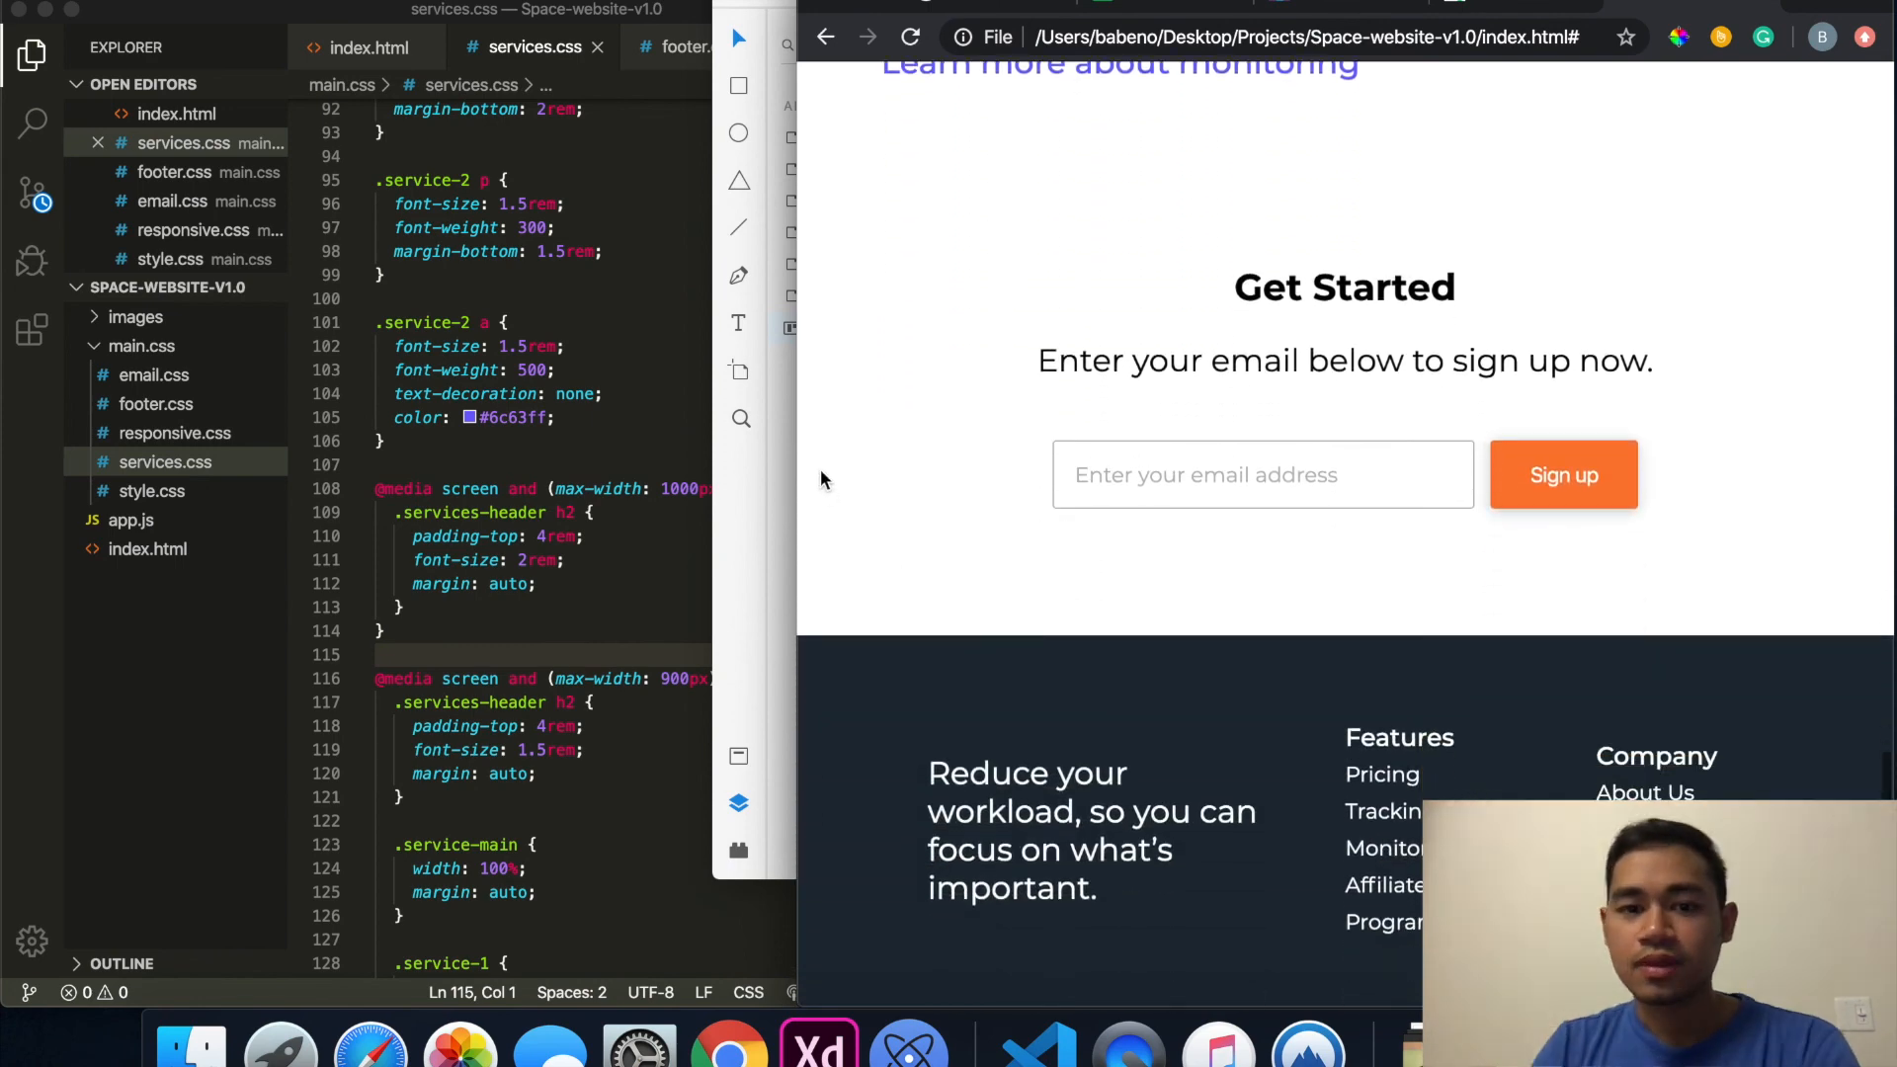
Step: Narrow the Chrome window so the sign-up section stacks into its mobile layout
left_click_drag(816, 472, 804, 460)
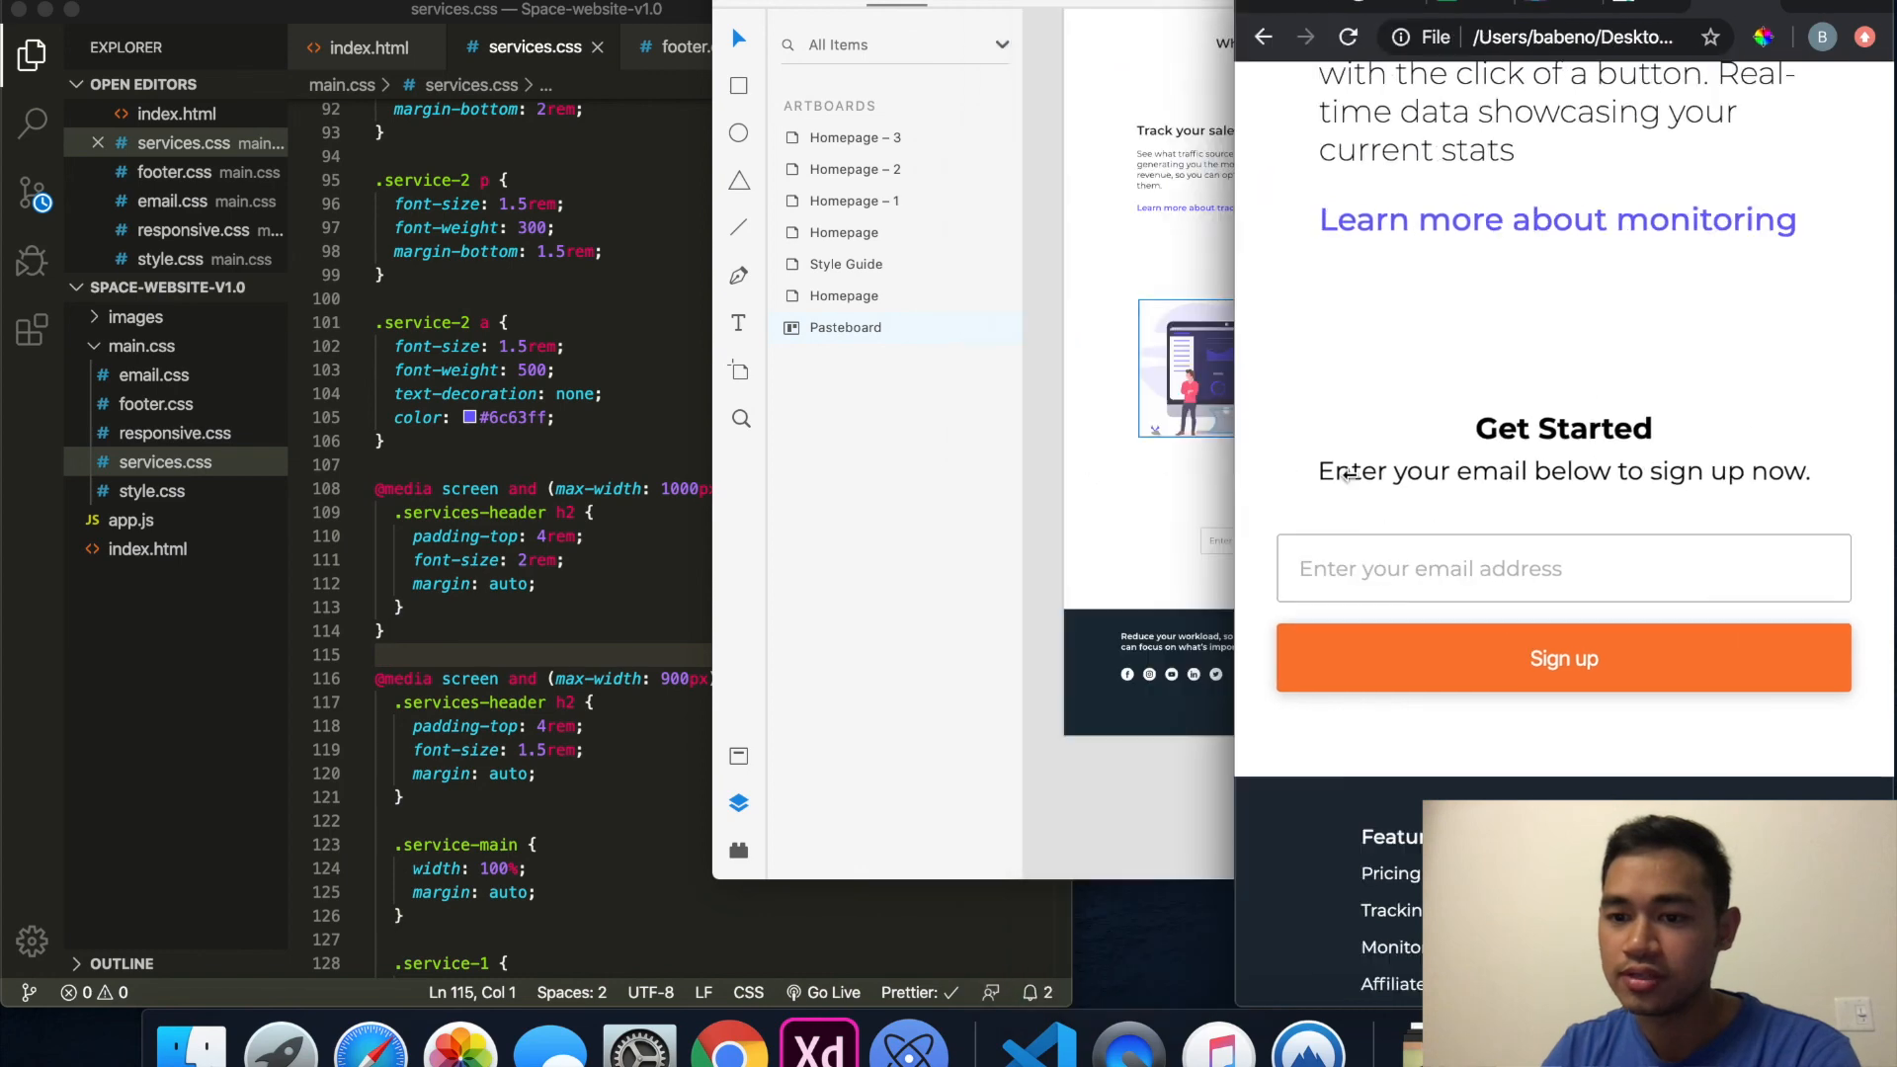
scroll("down", 3)
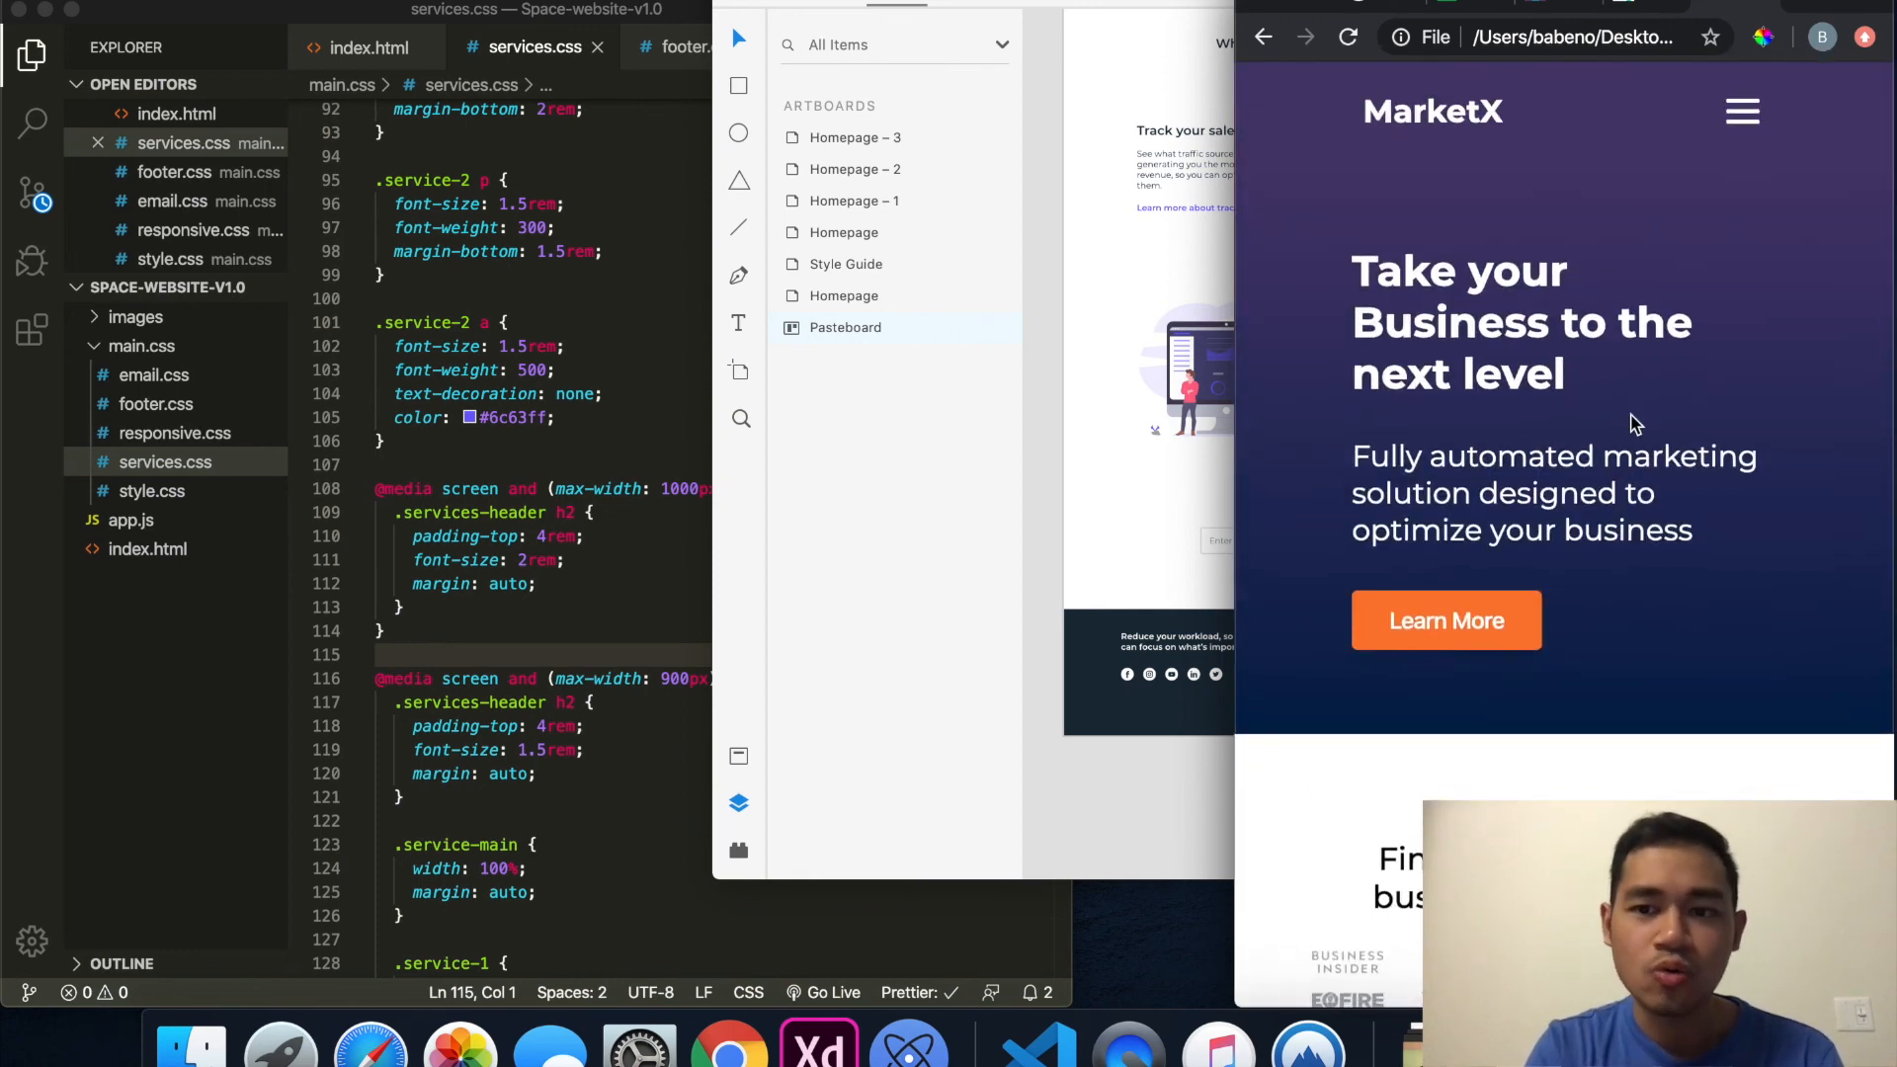
mouse_move(1249, 472)
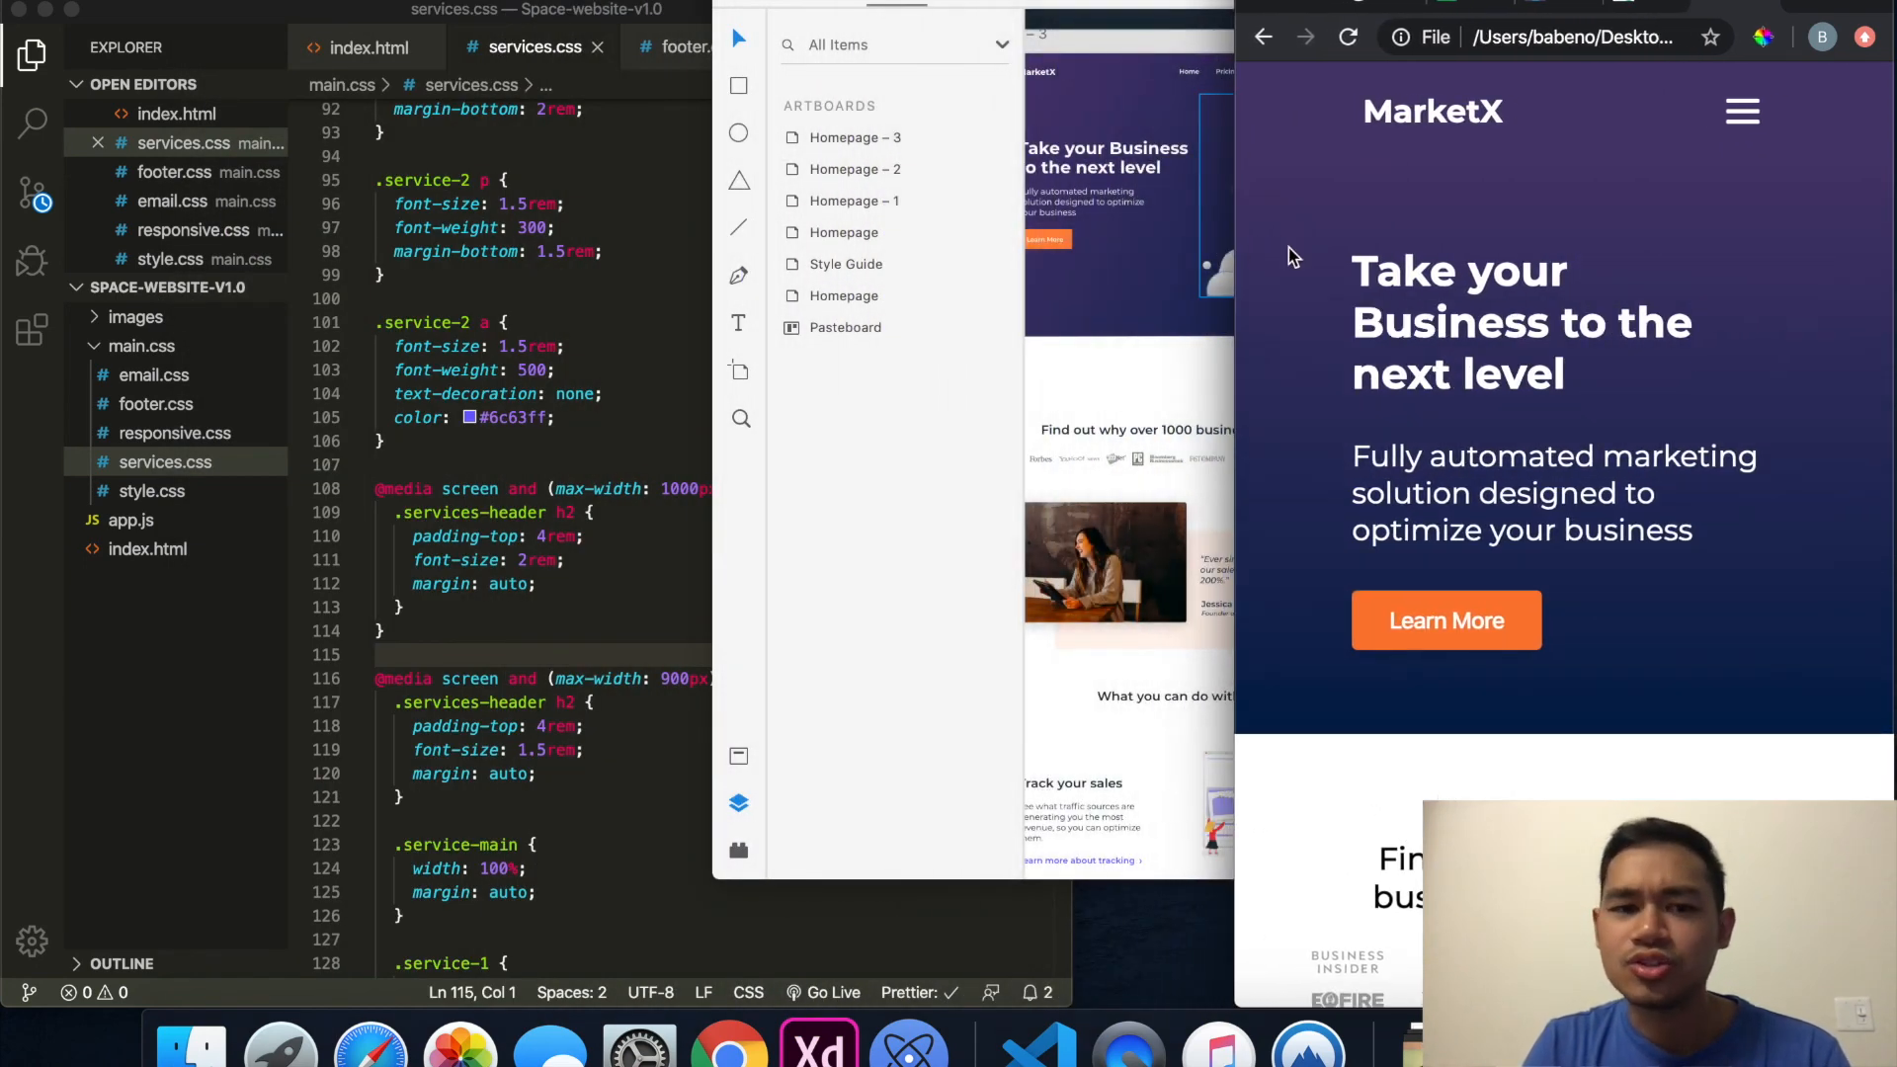
mouse_move(1743, 111)
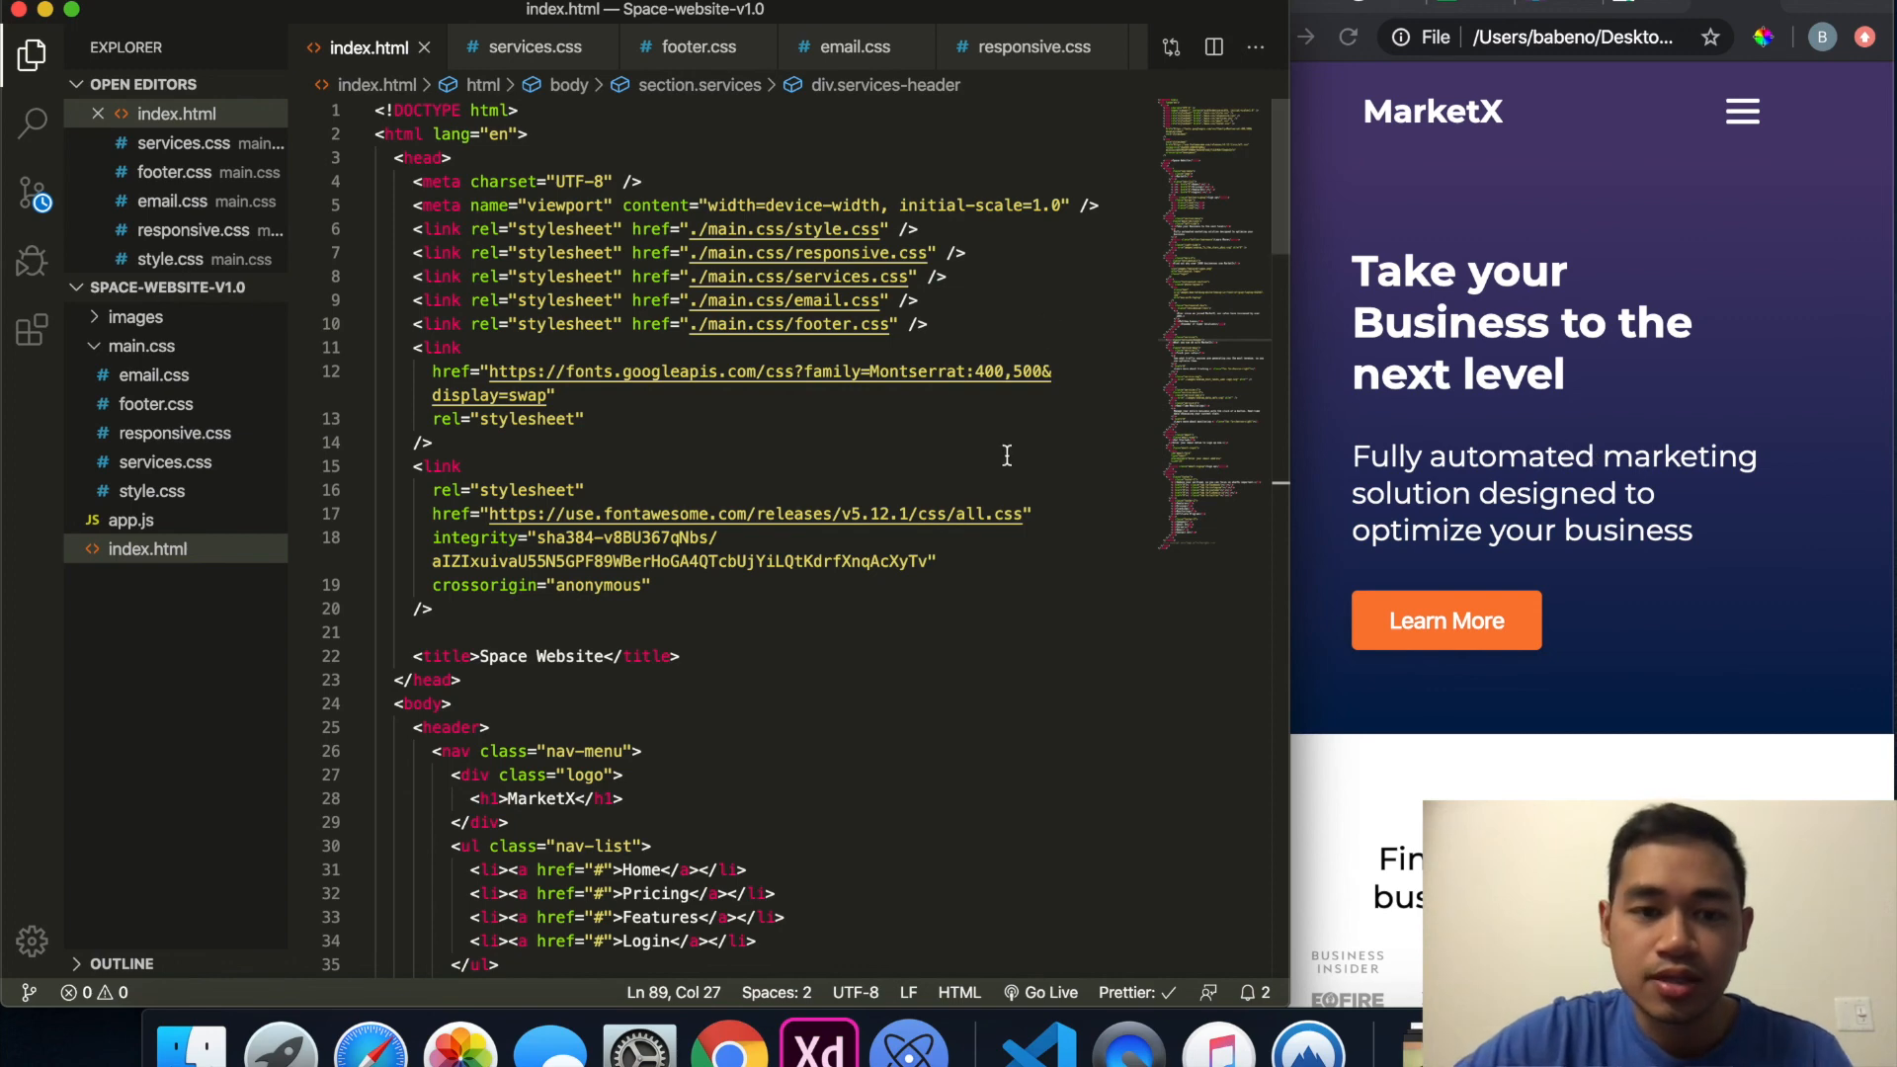
mouse_move(626, 371)
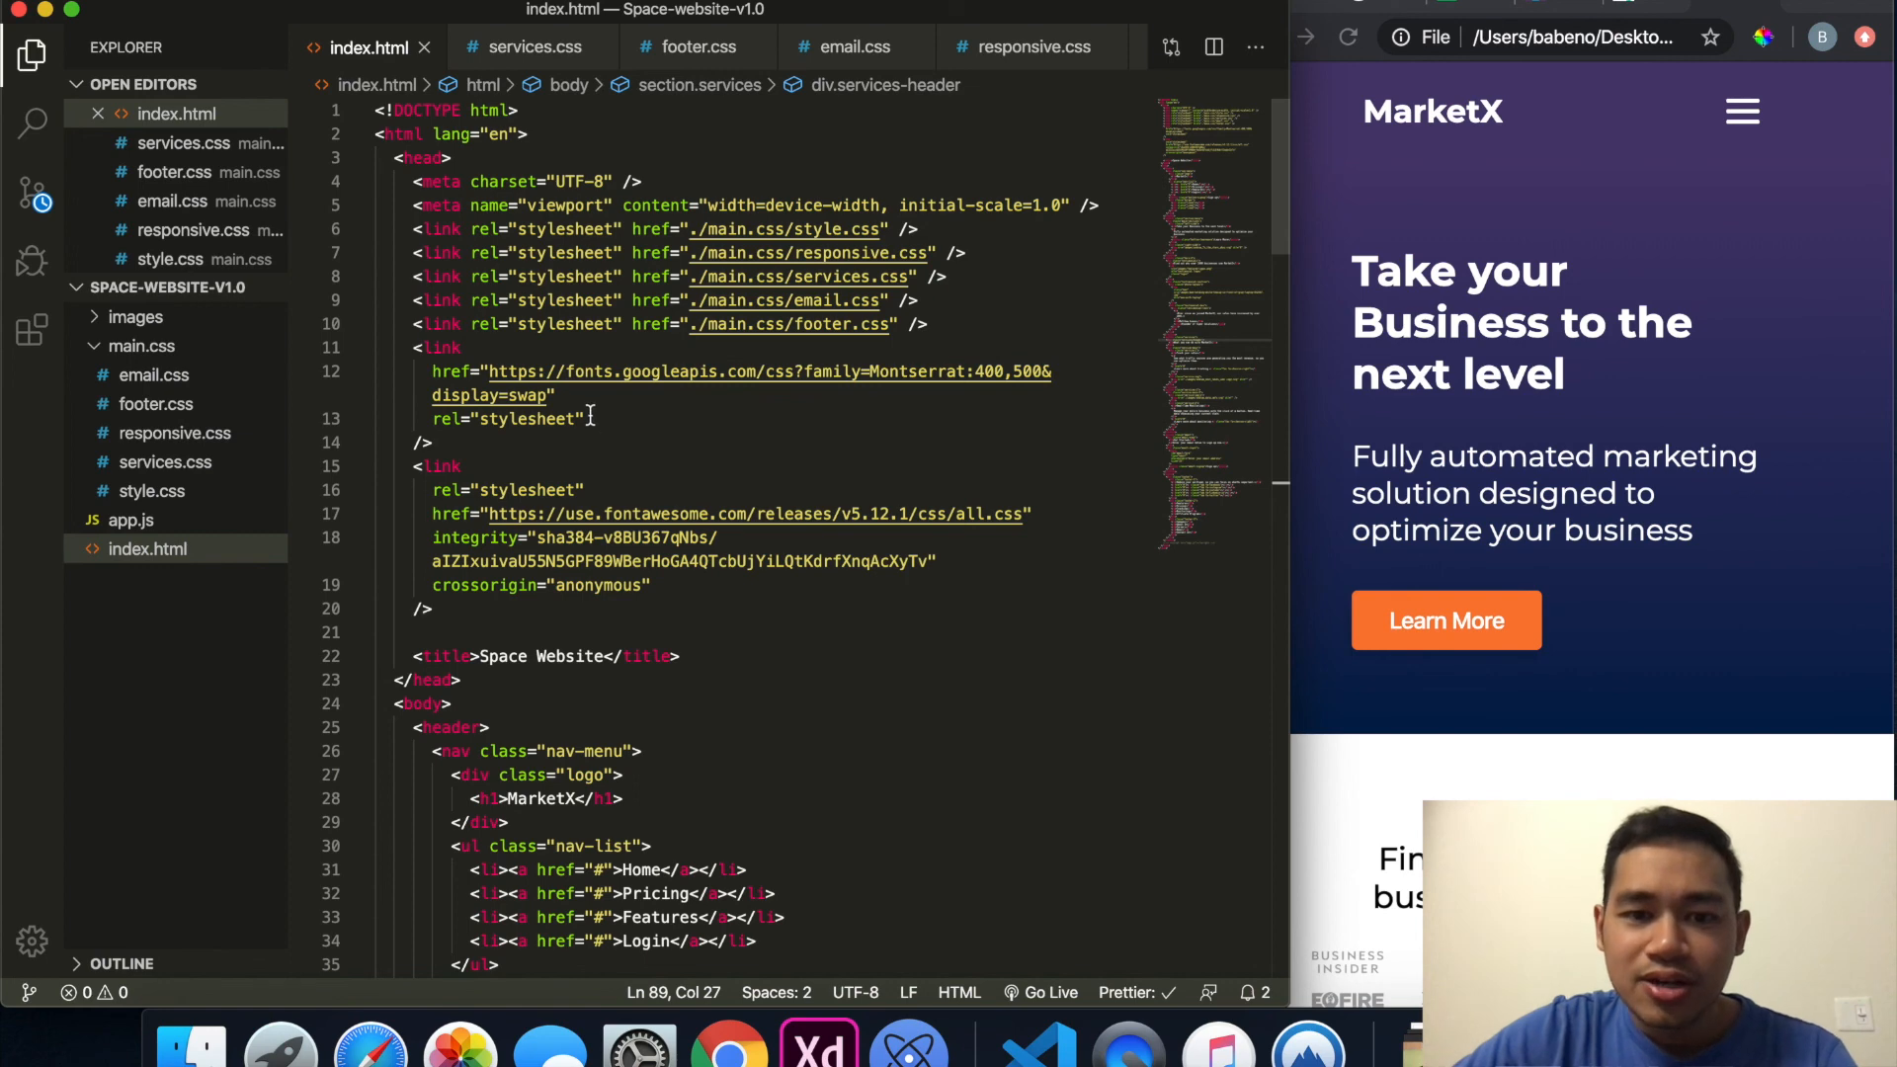
Step: Scroll index.html from the head down to the header's nav and burger markup
scroll("down", 3)
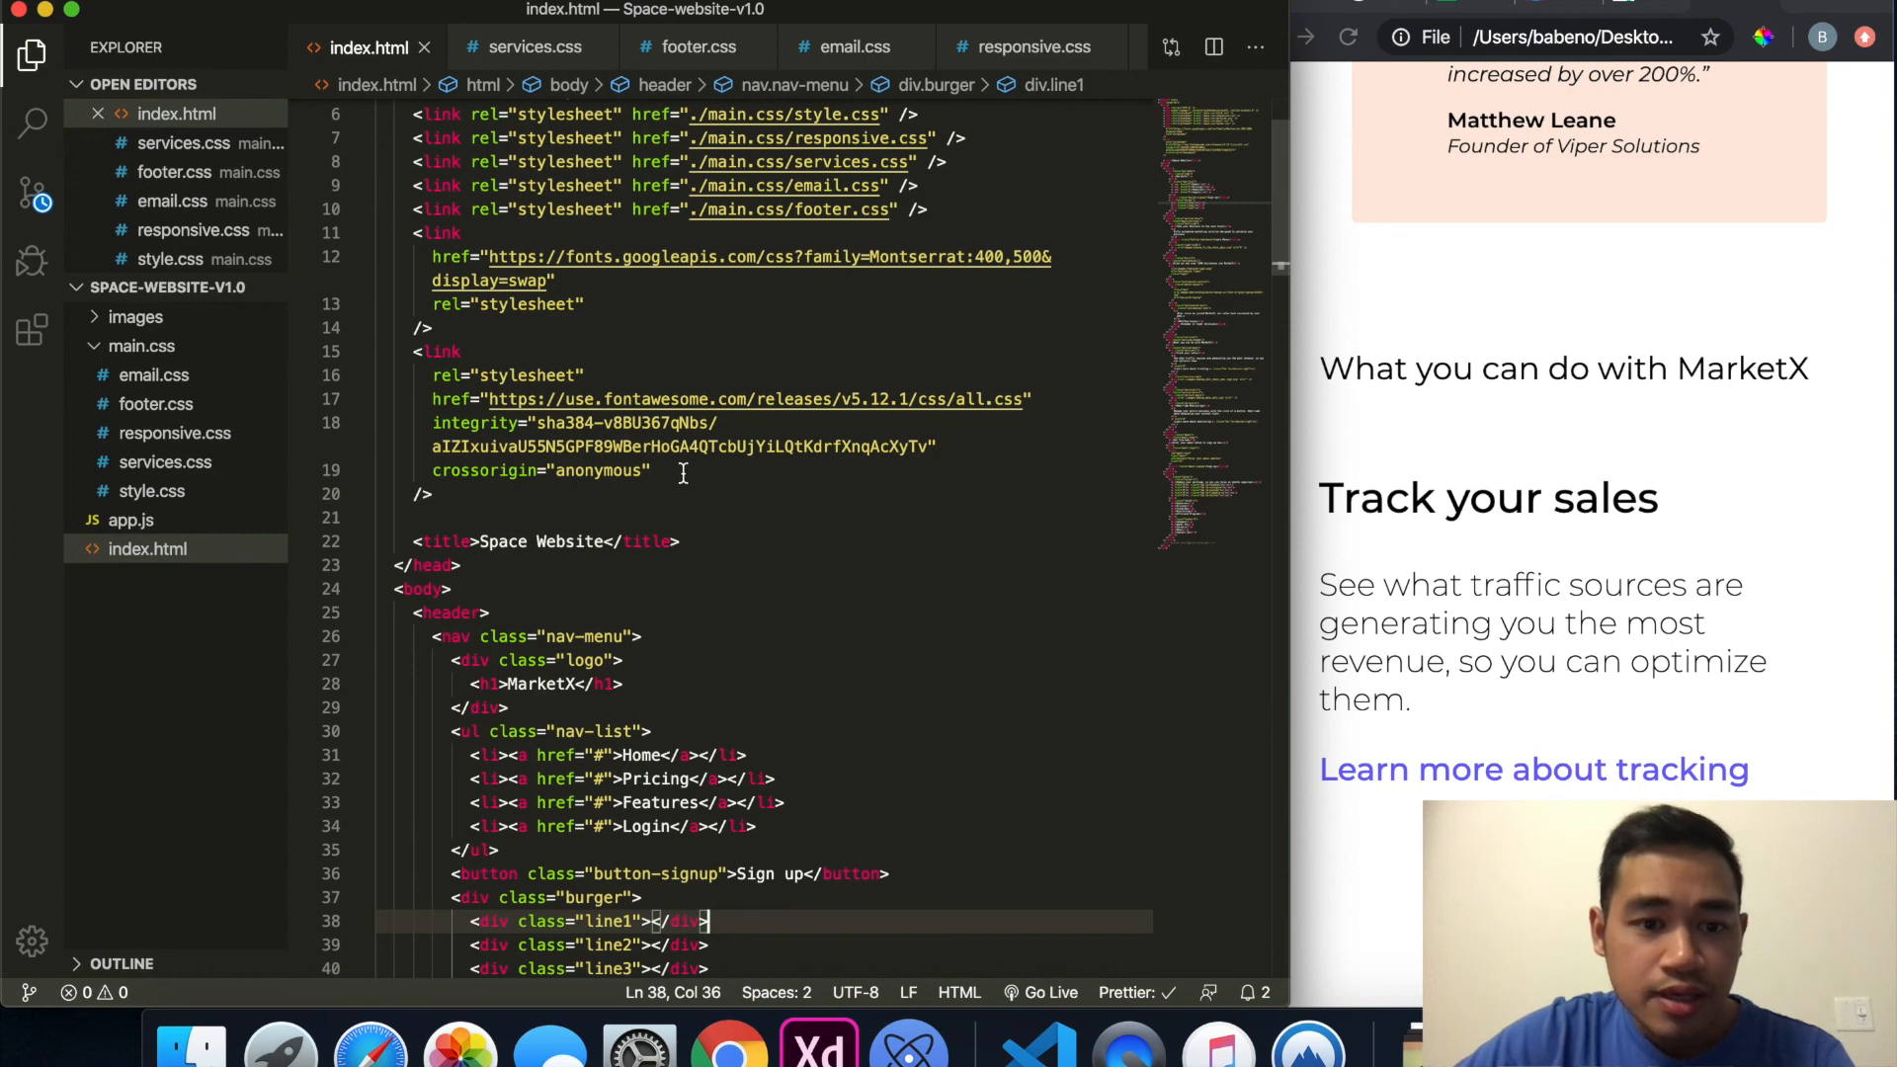
scroll("down", 3)
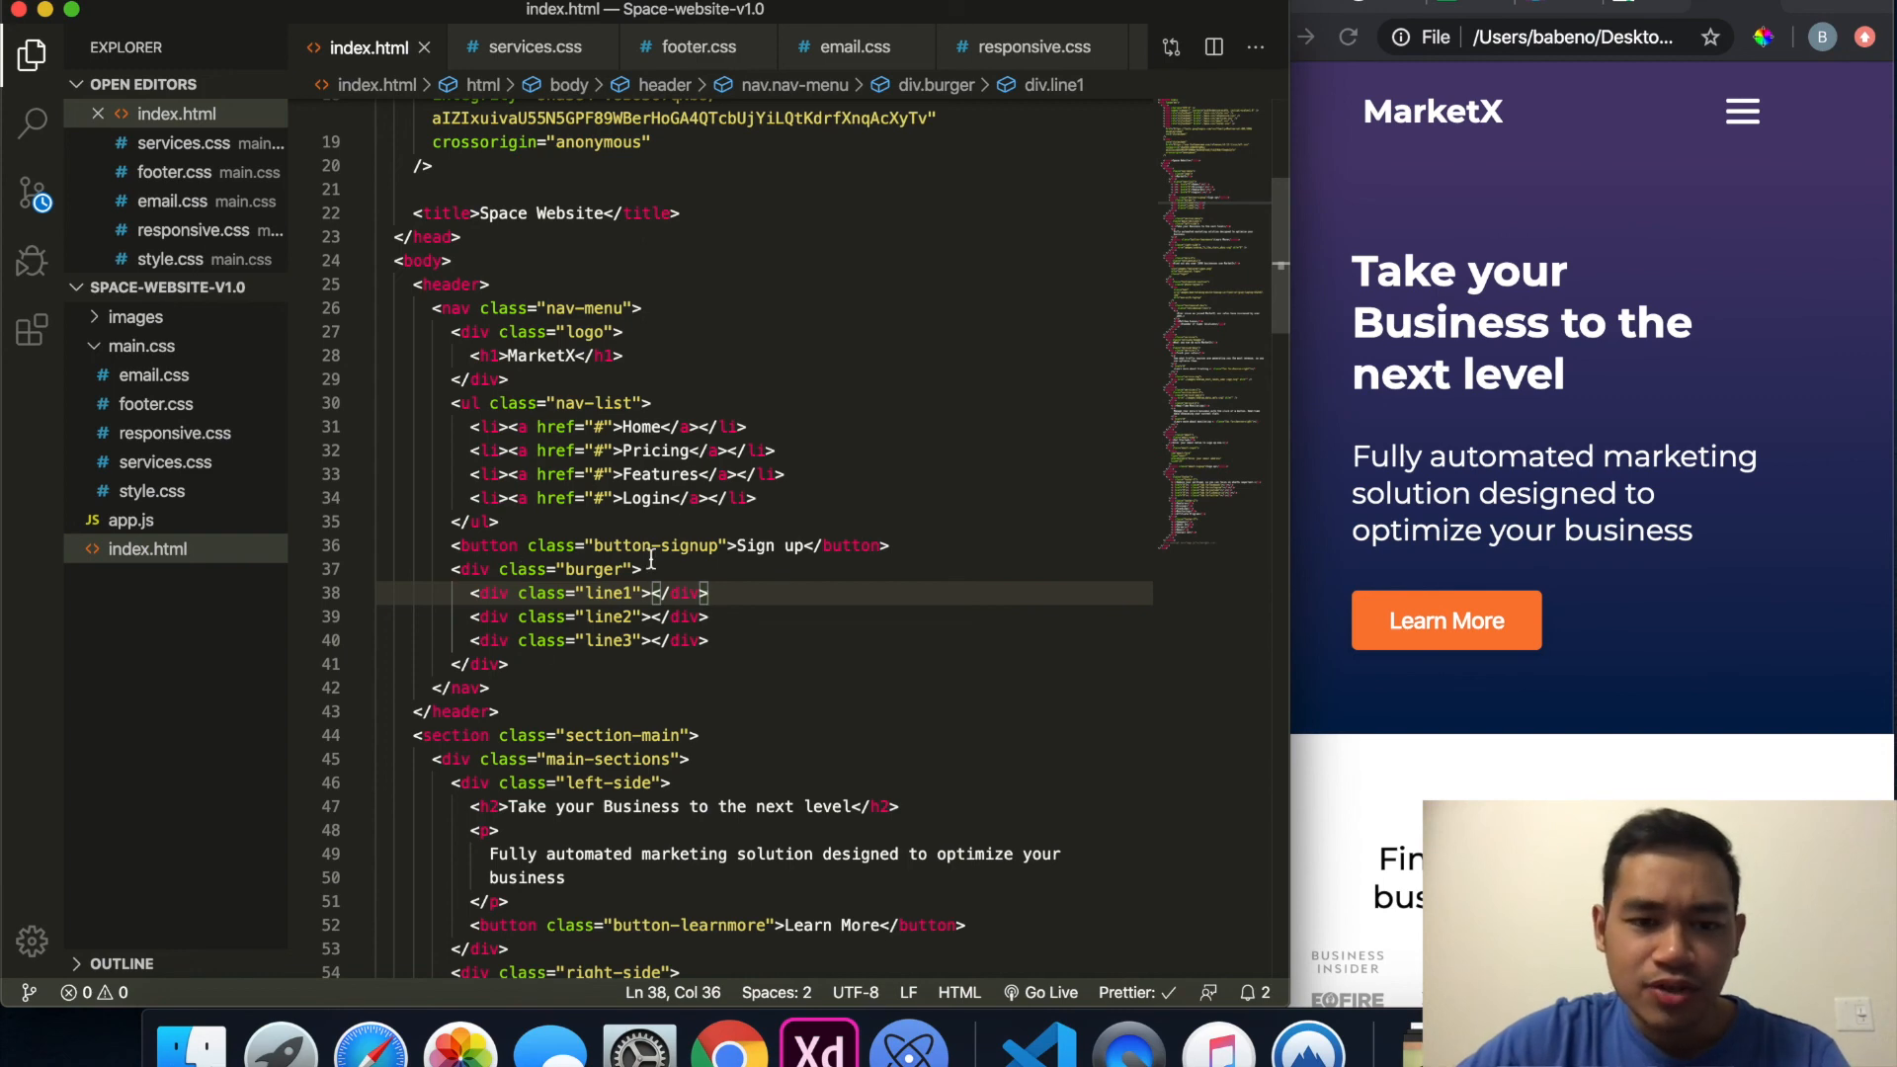
scroll("down", 3)
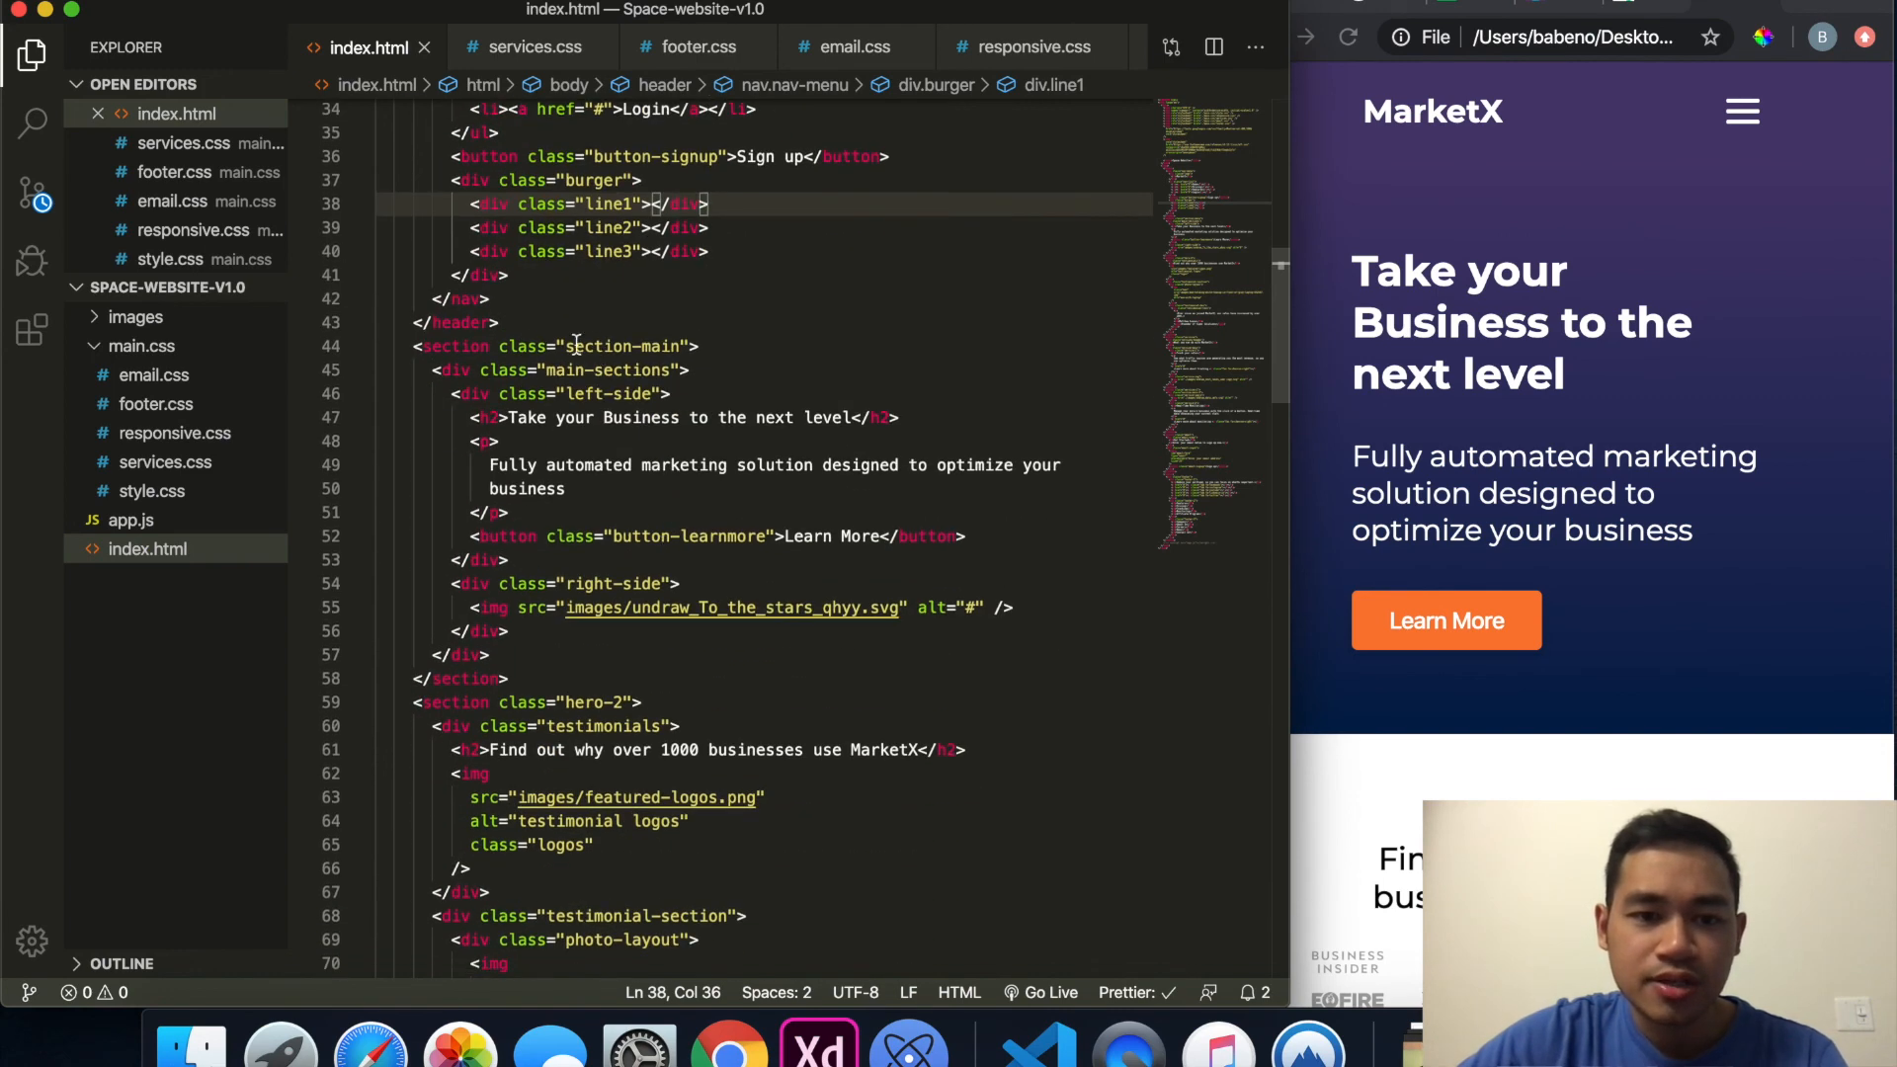
scroll("down", 3)
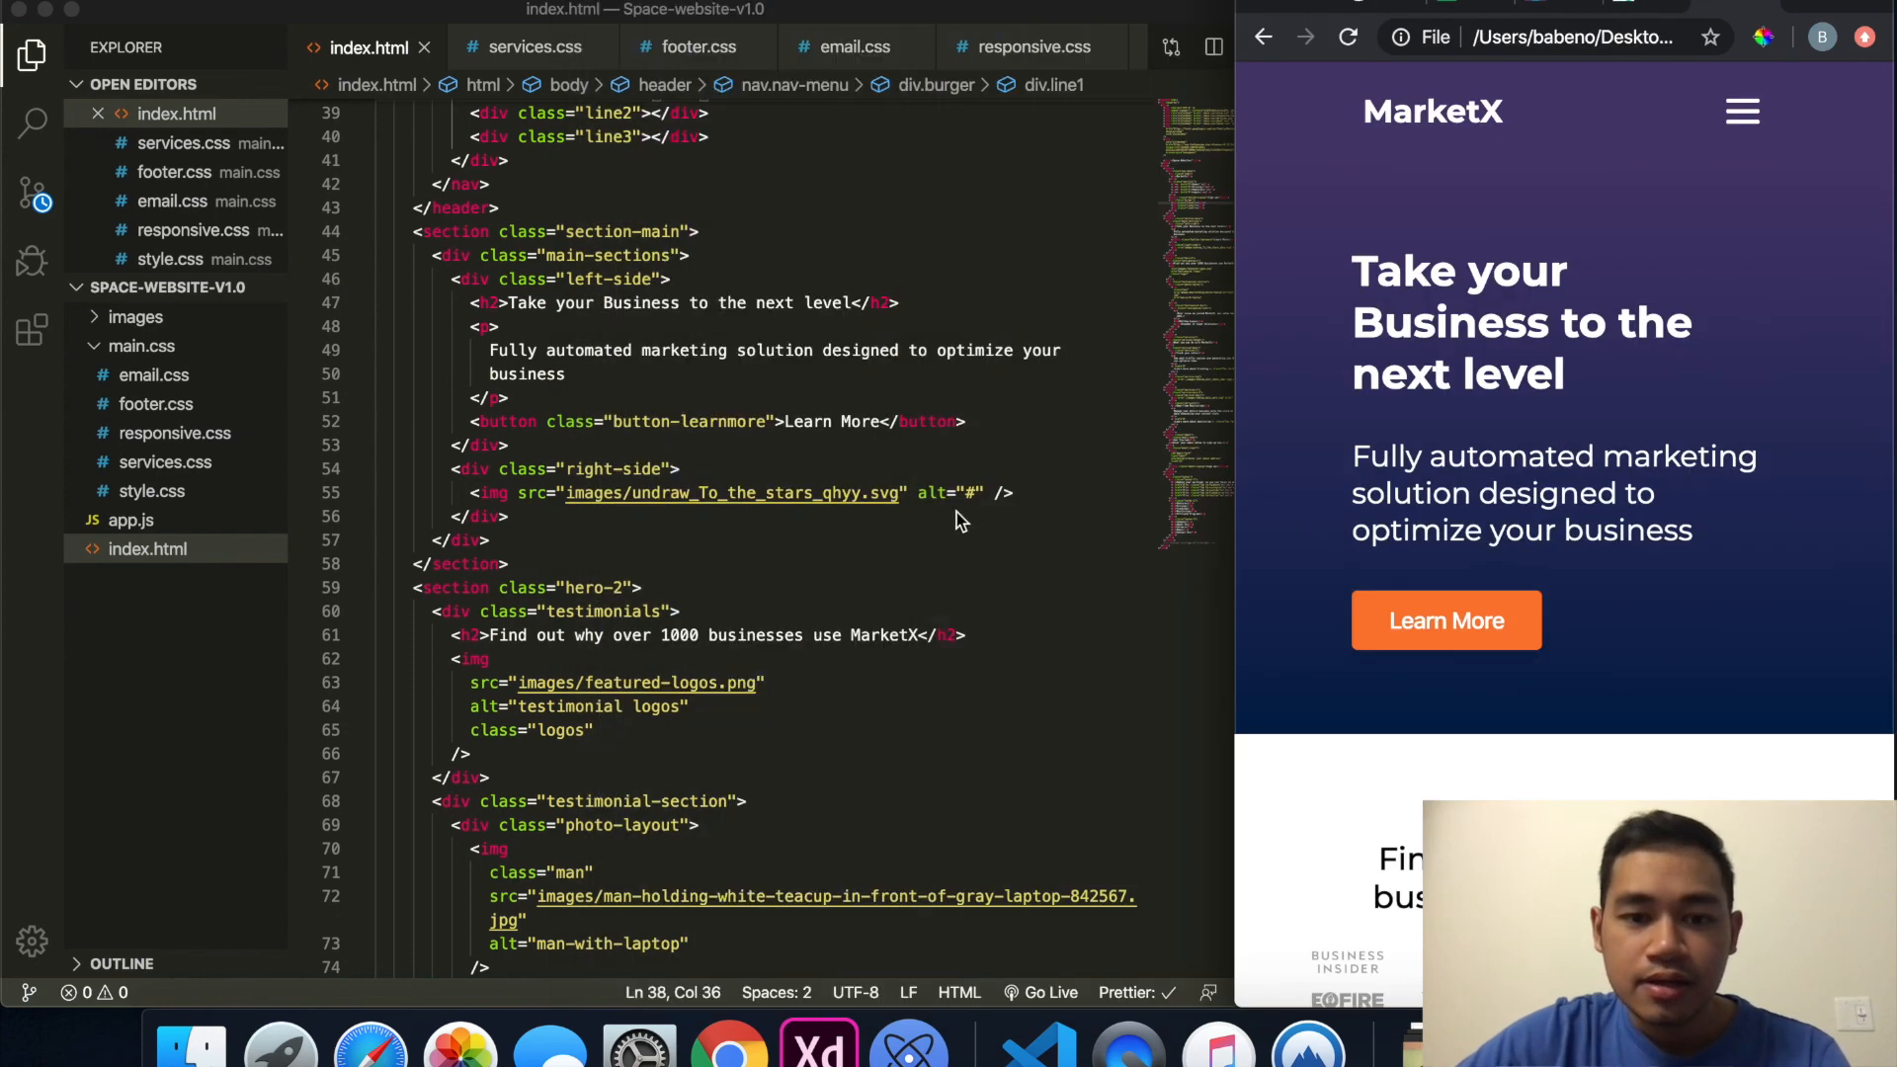
scroll("down", 3)
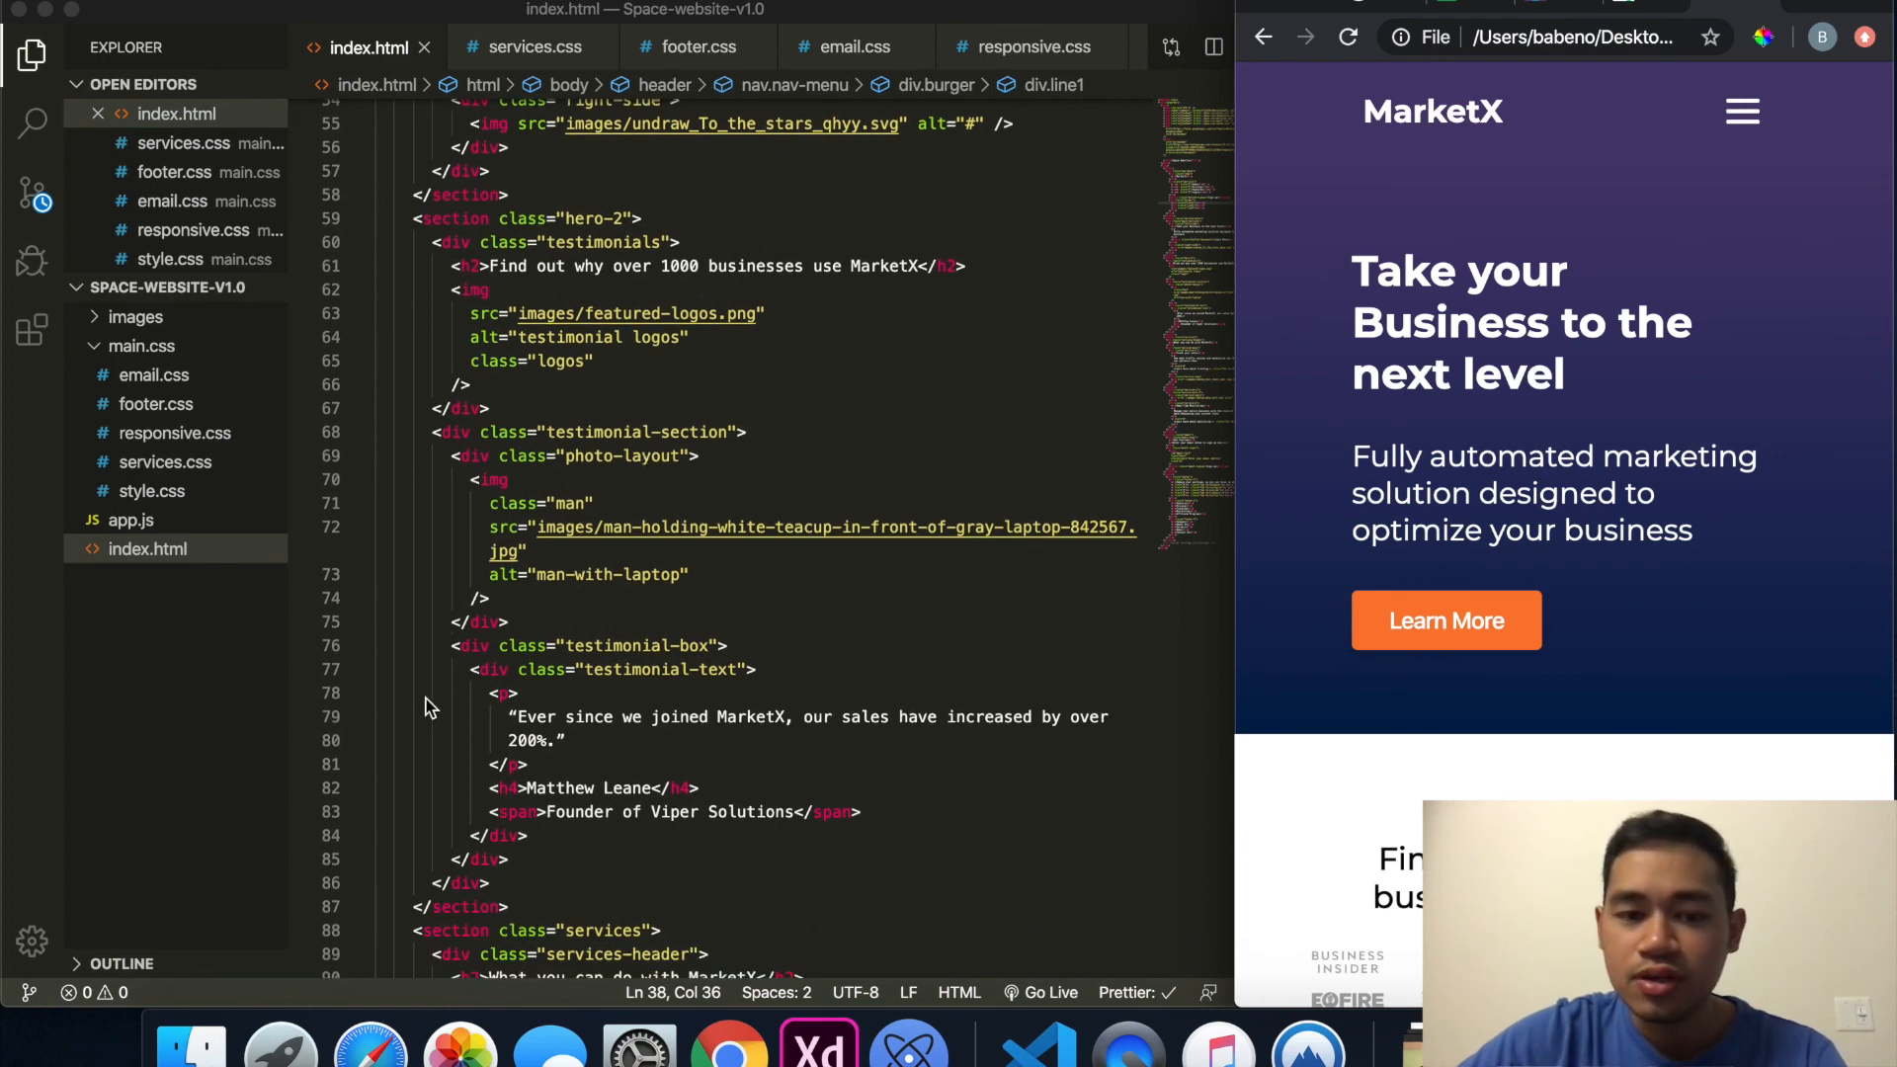
scroll("down", 3)
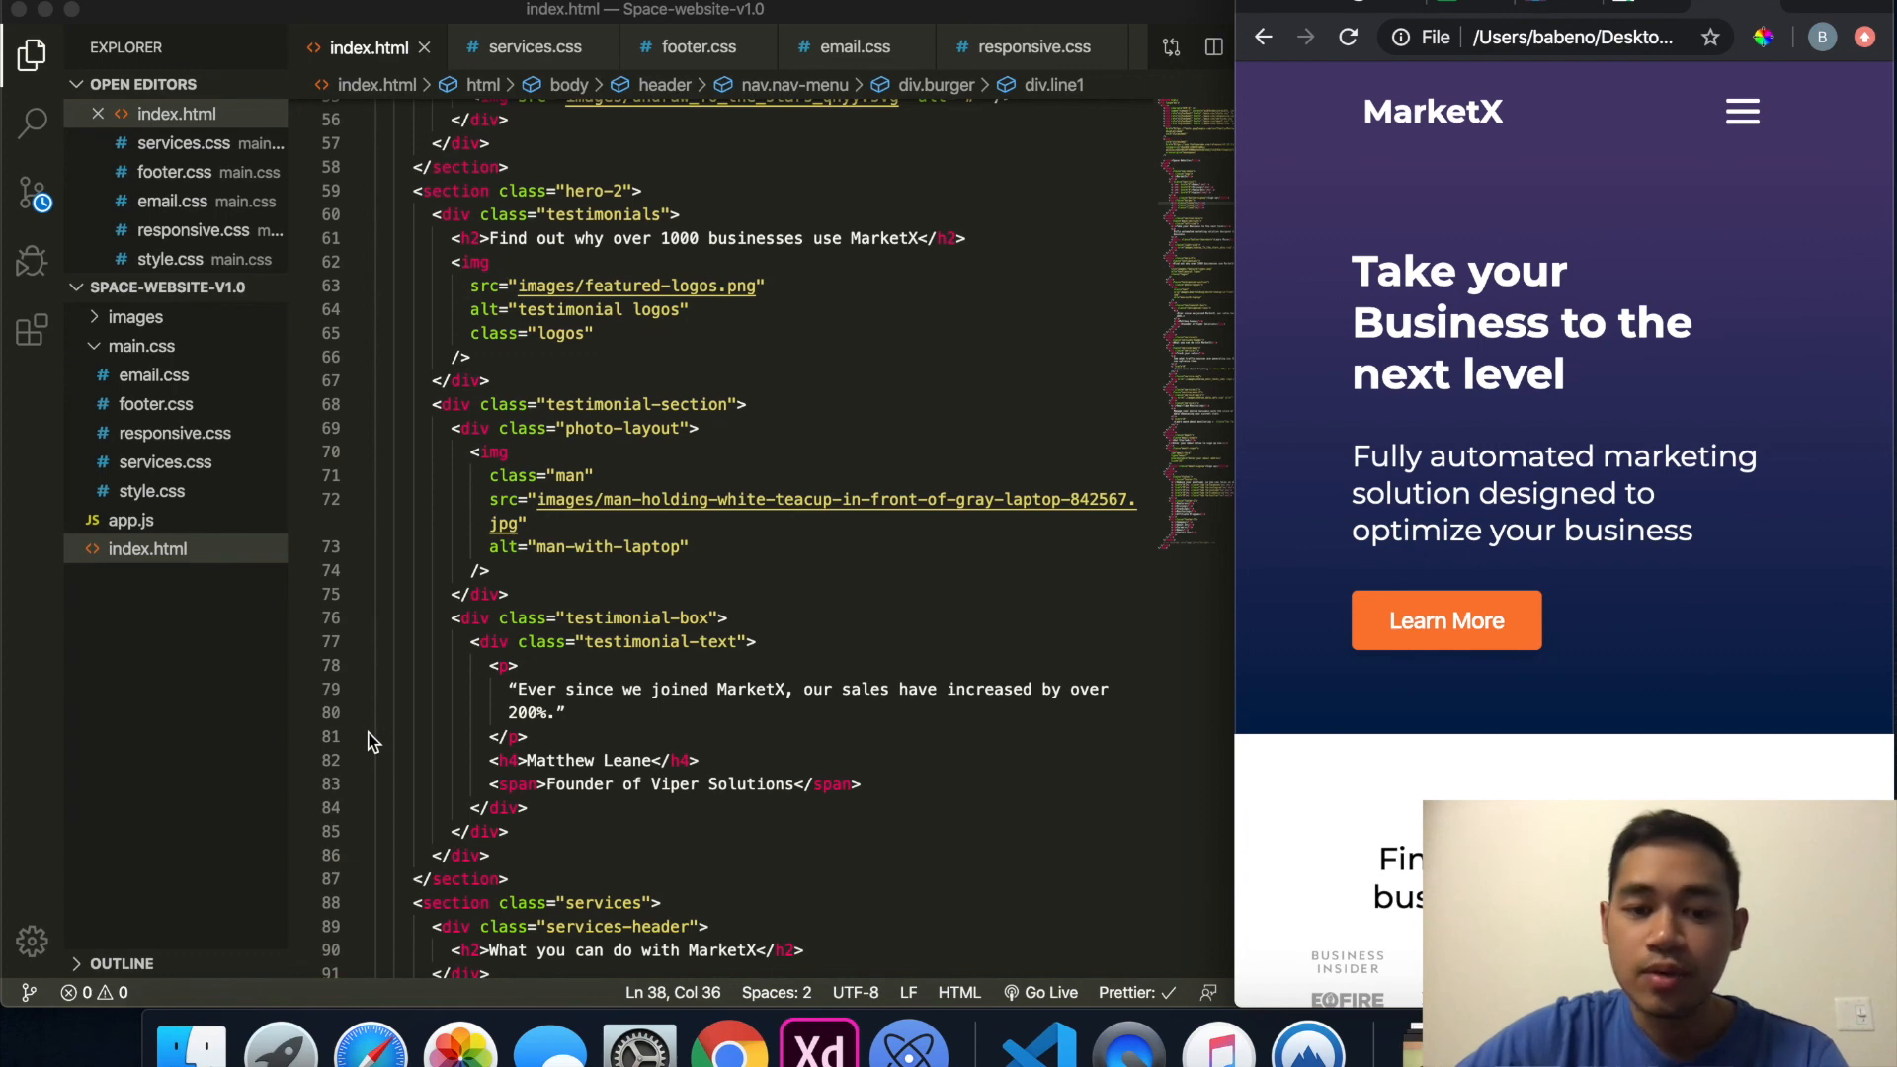
scroll("down", 3)
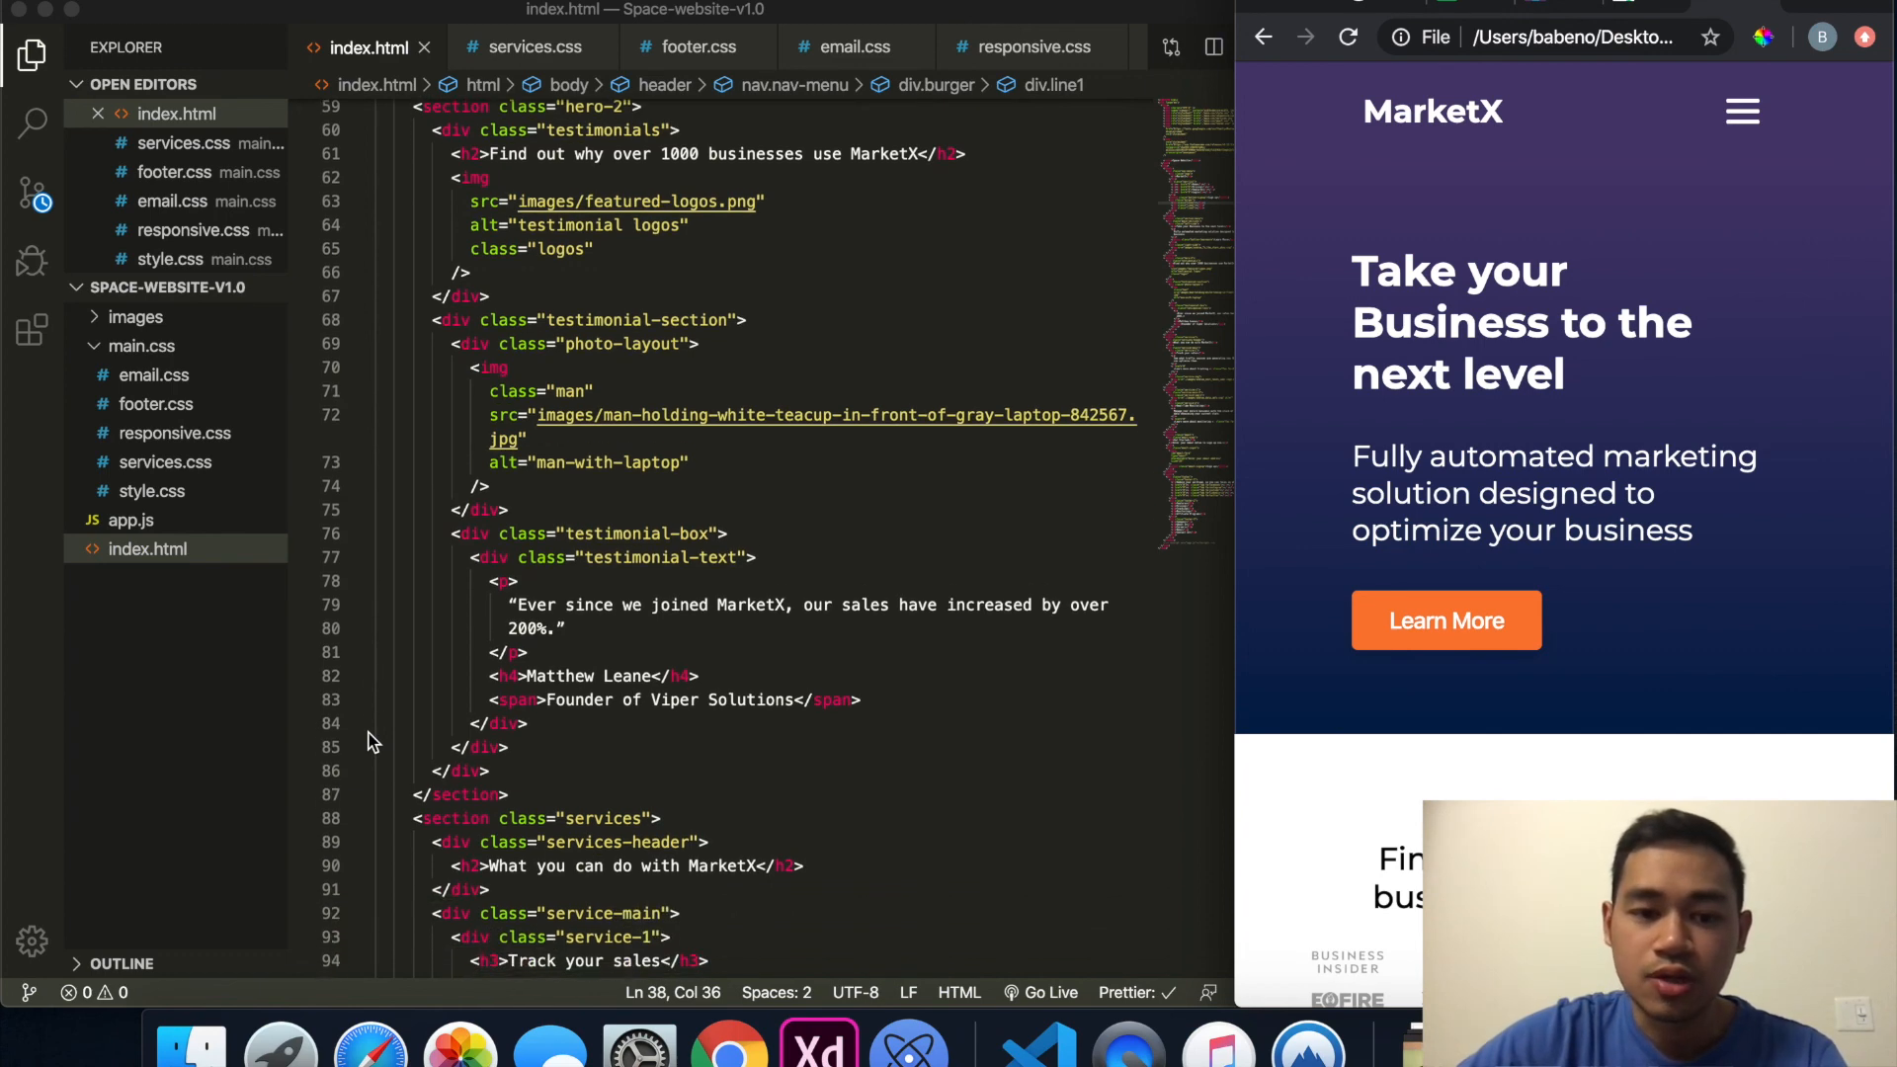
scroll("down", 3)
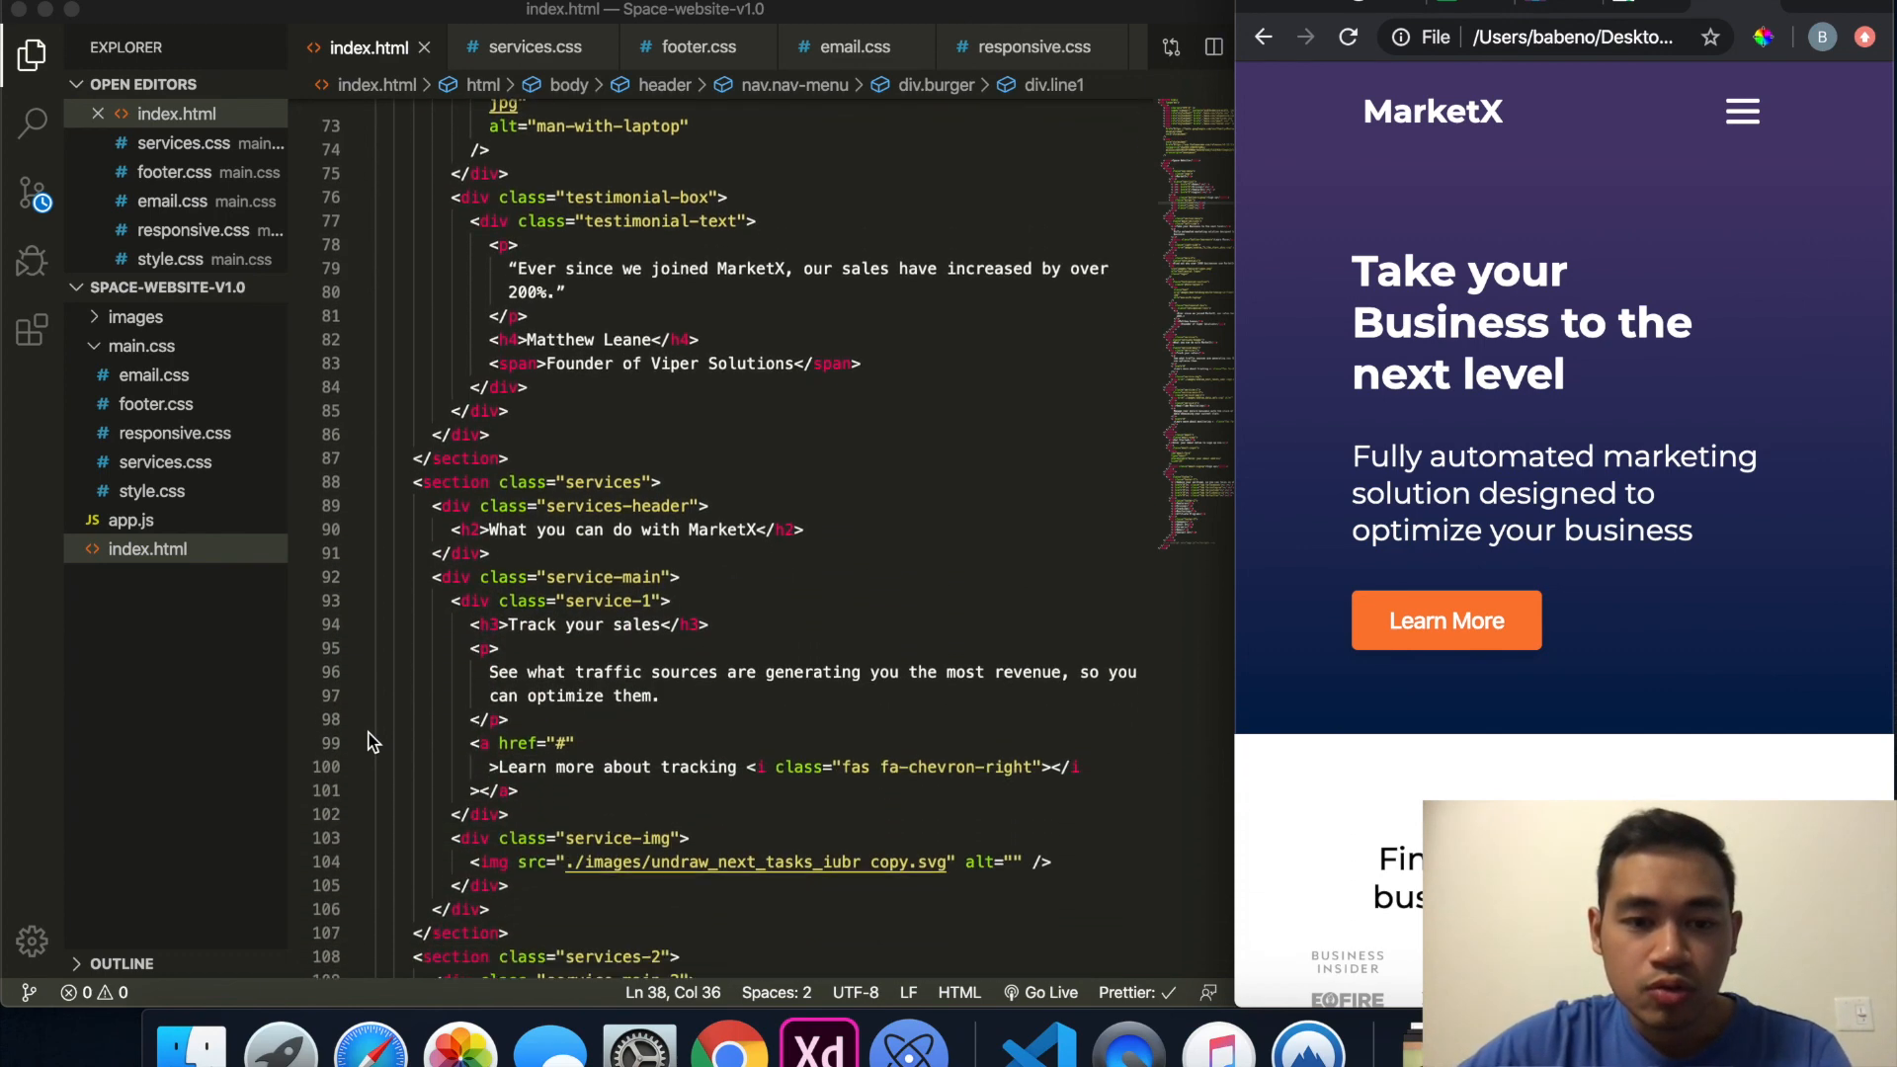
scroll("down", 3)
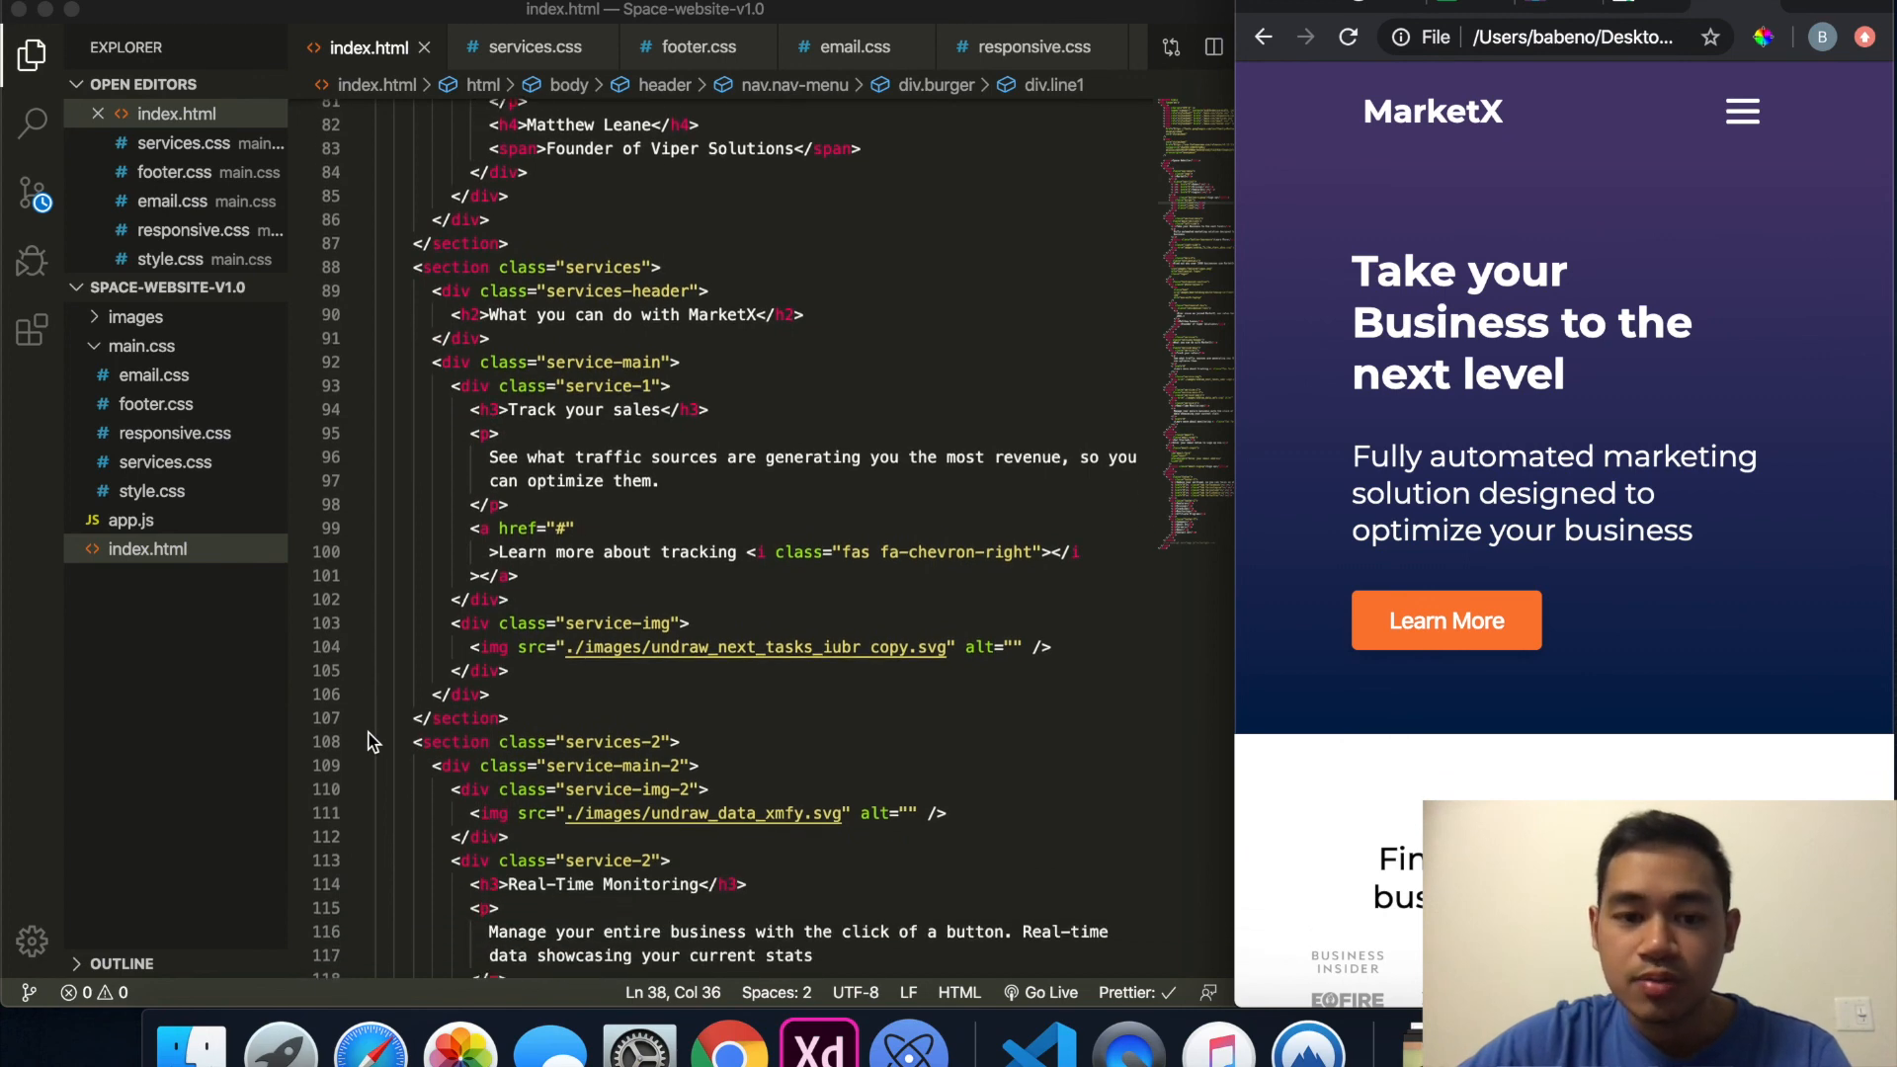
scroll("down", 3)
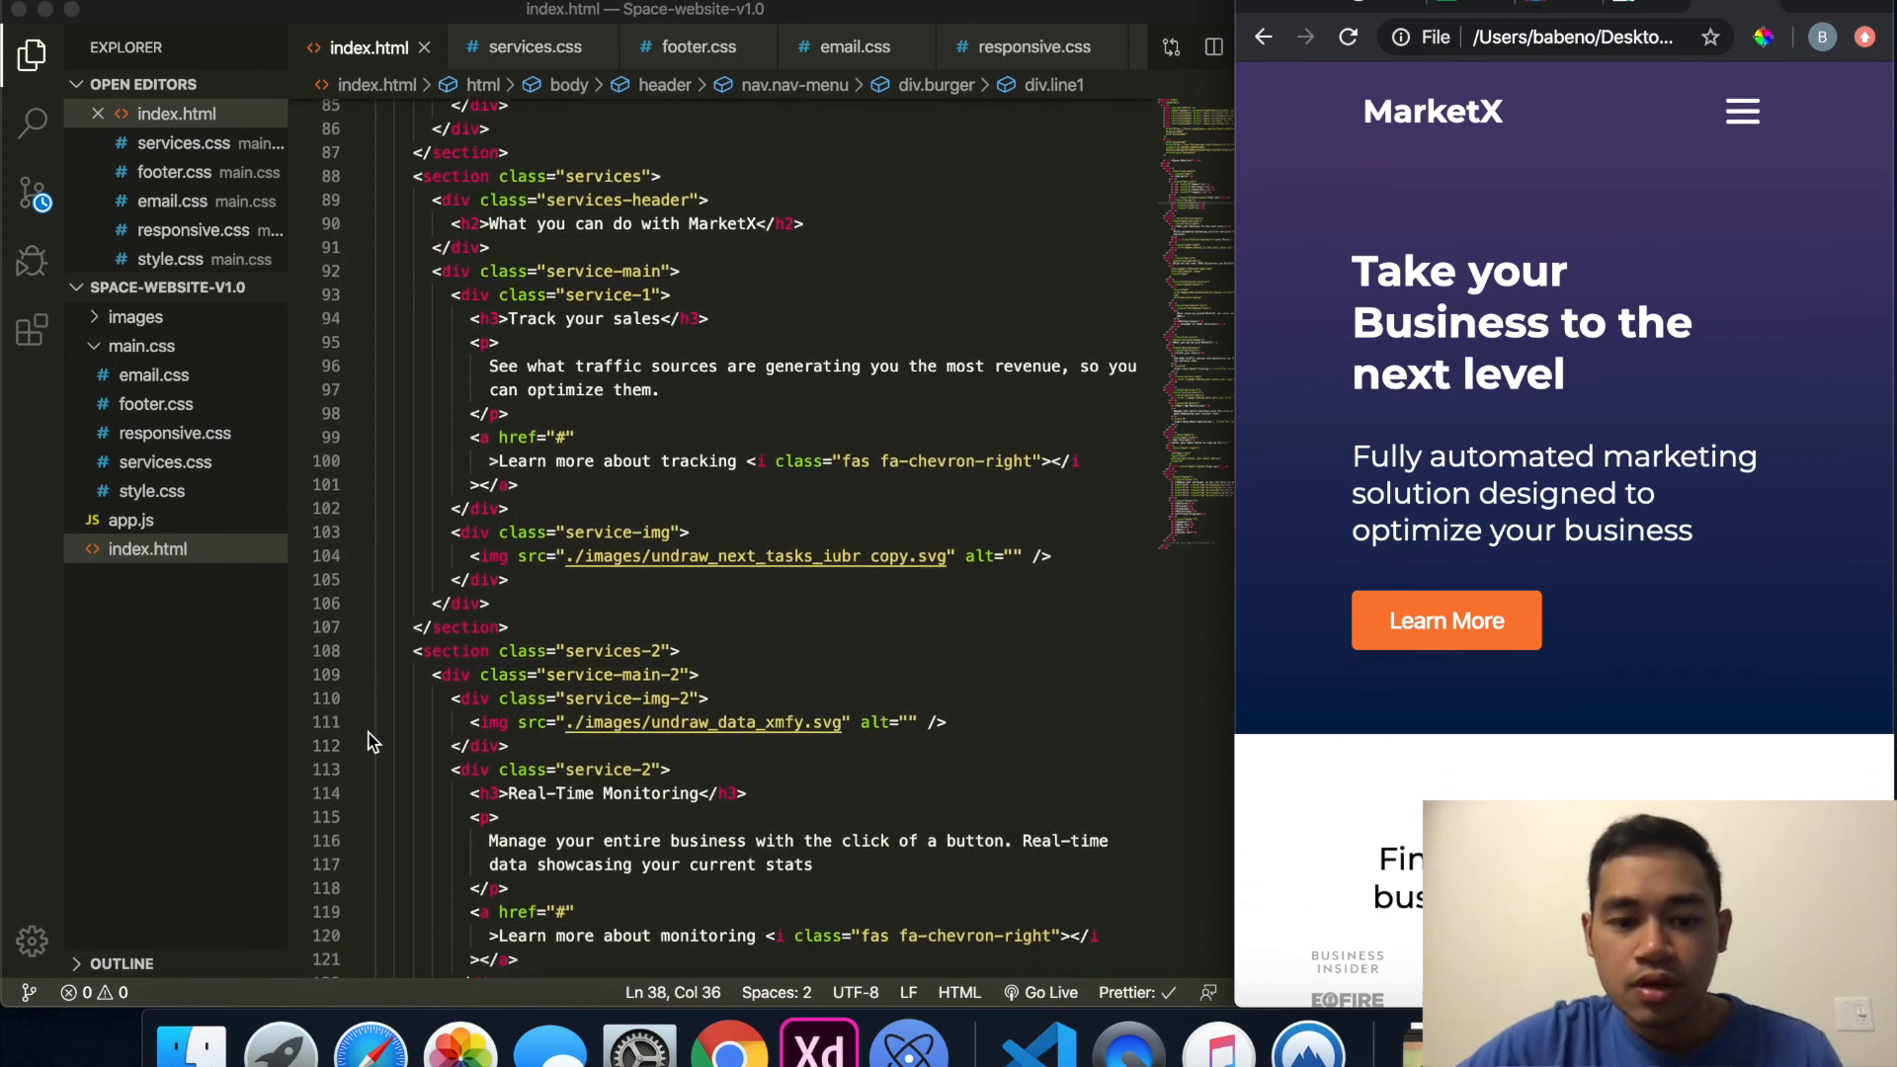
scroll("down", 3)
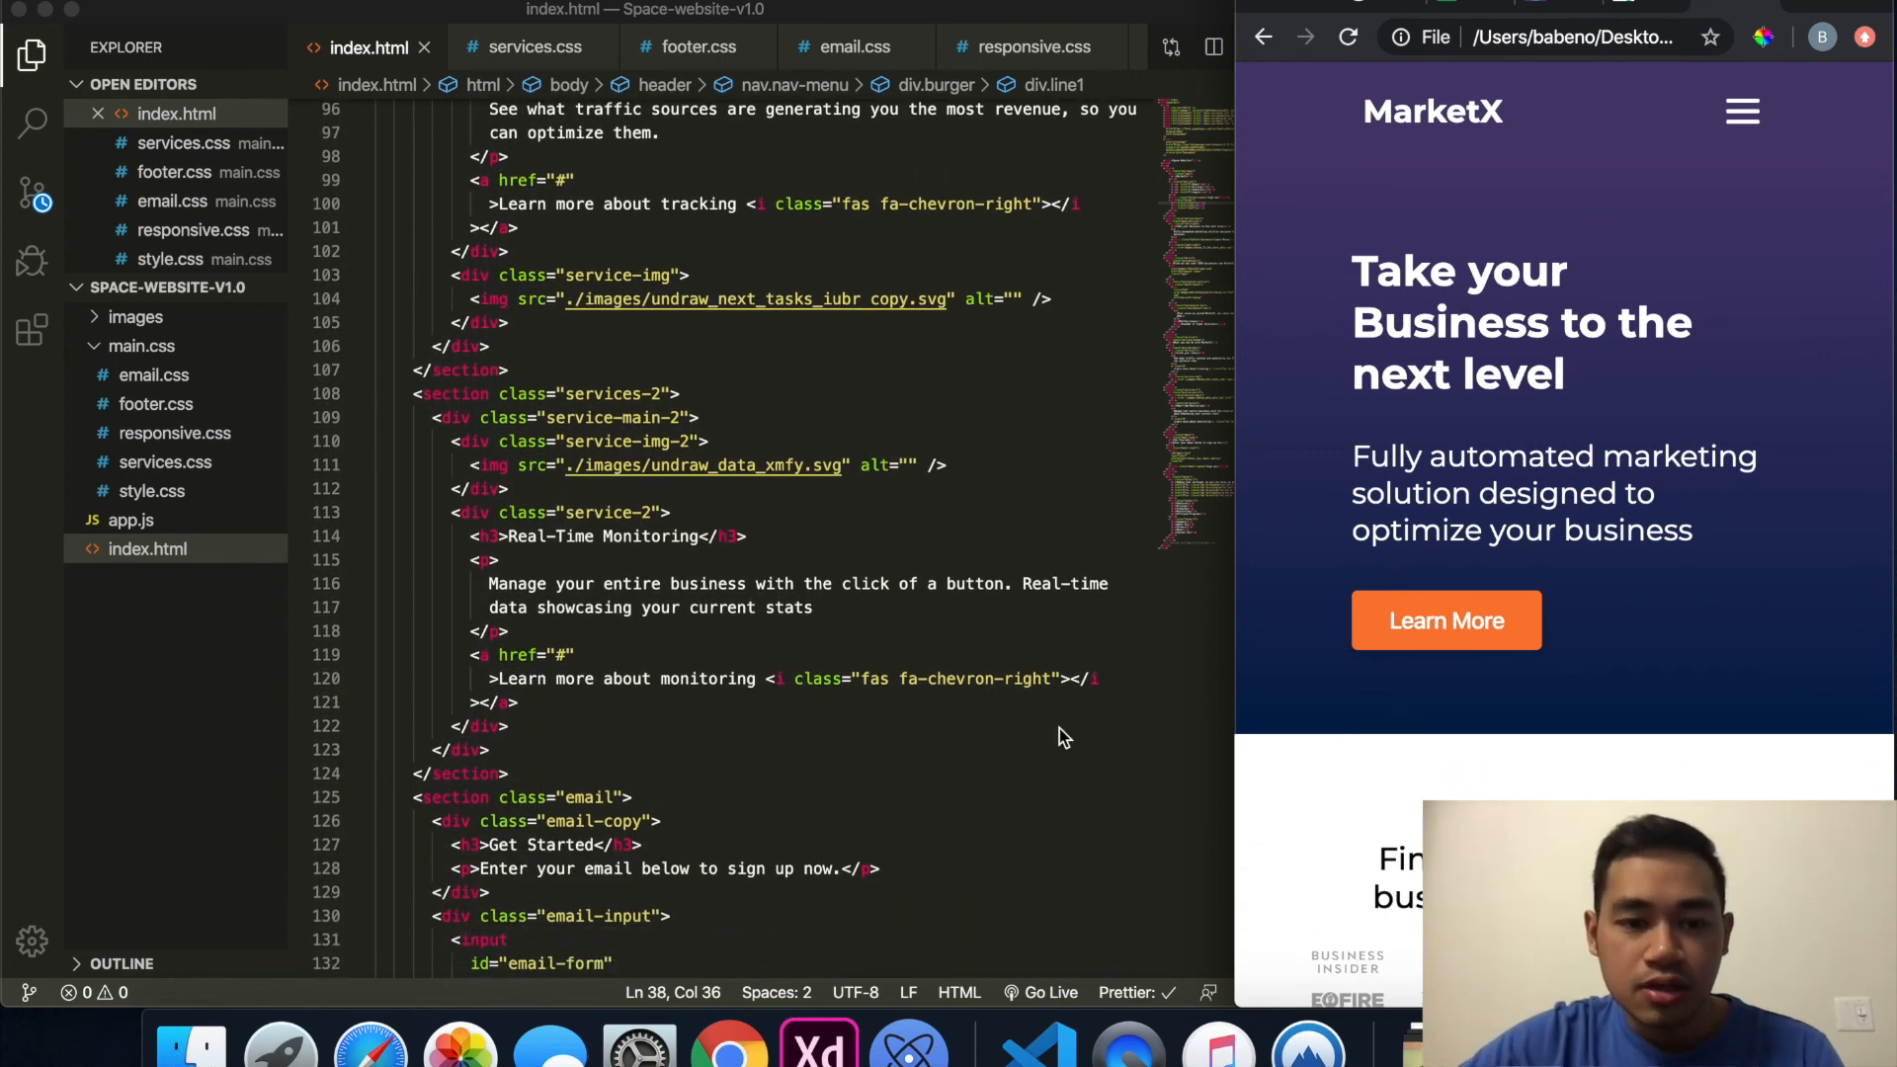
scroll("down", 3)
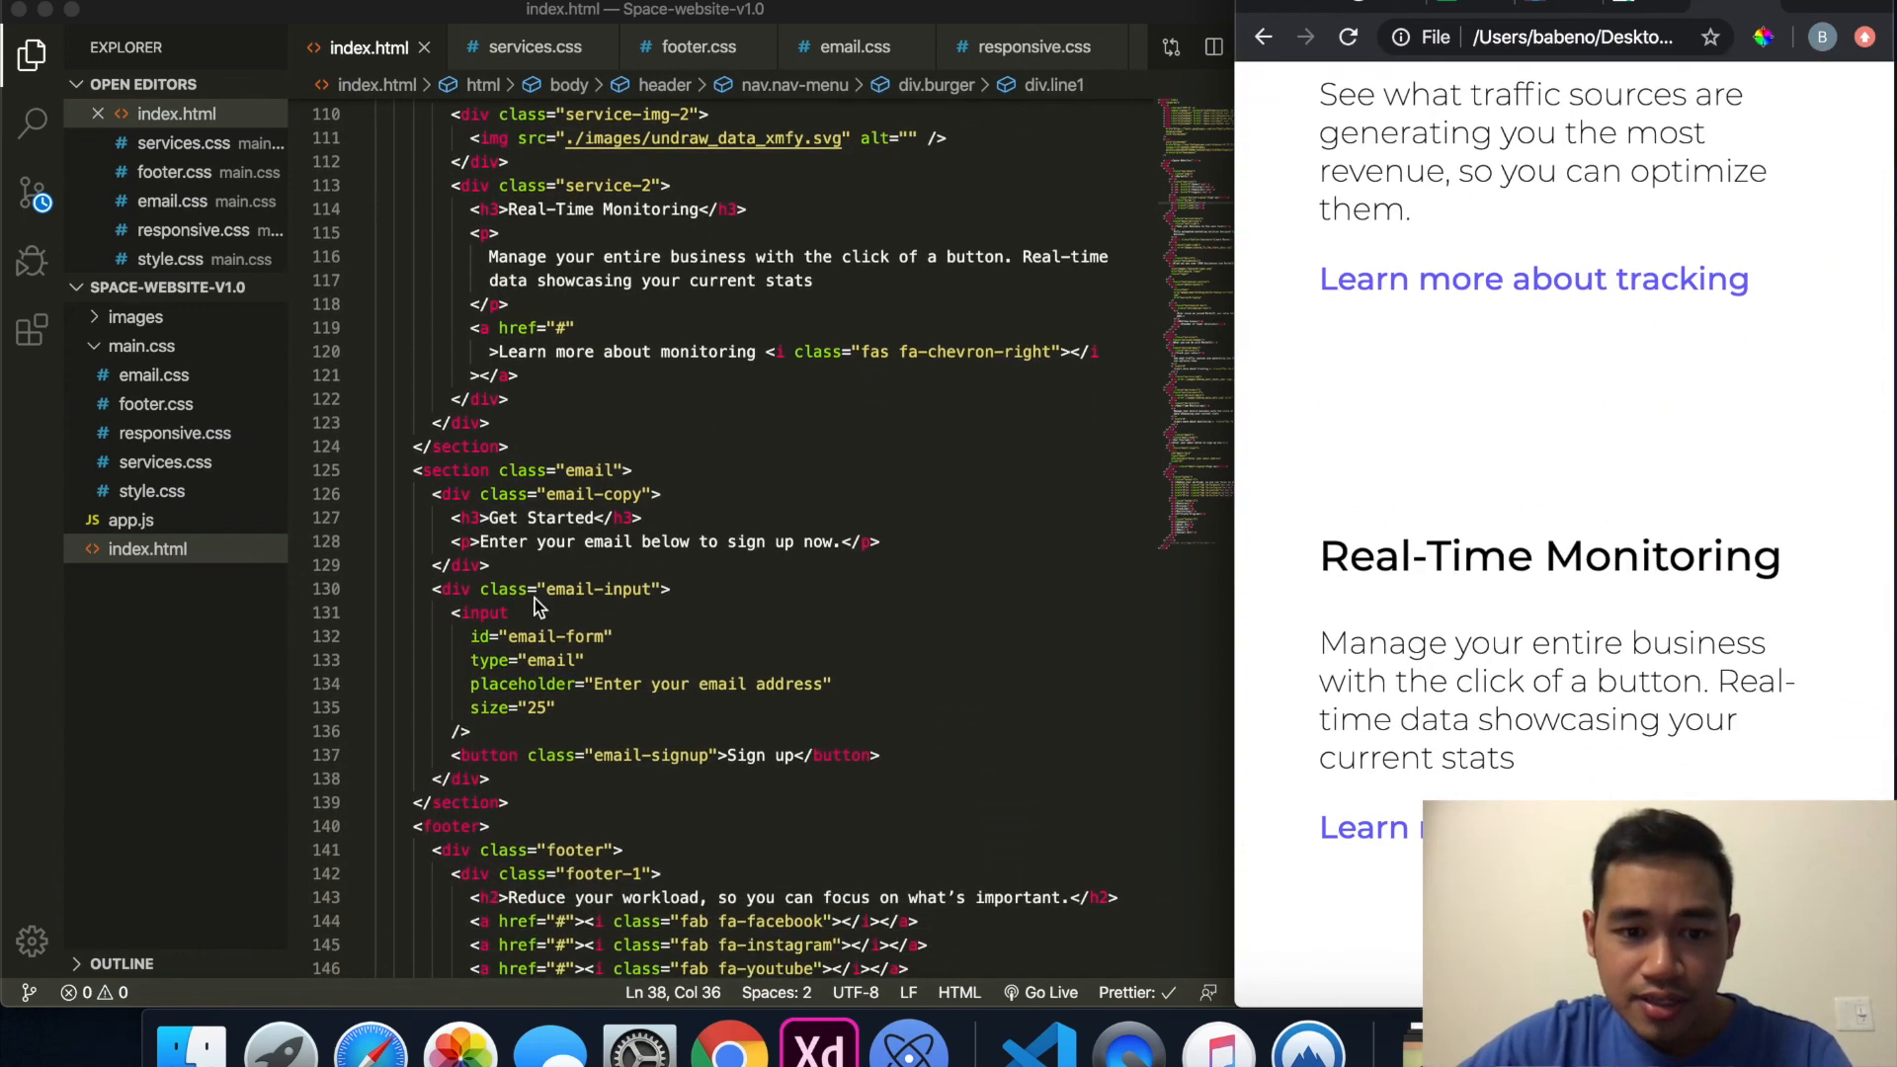
scroll("down", 3)
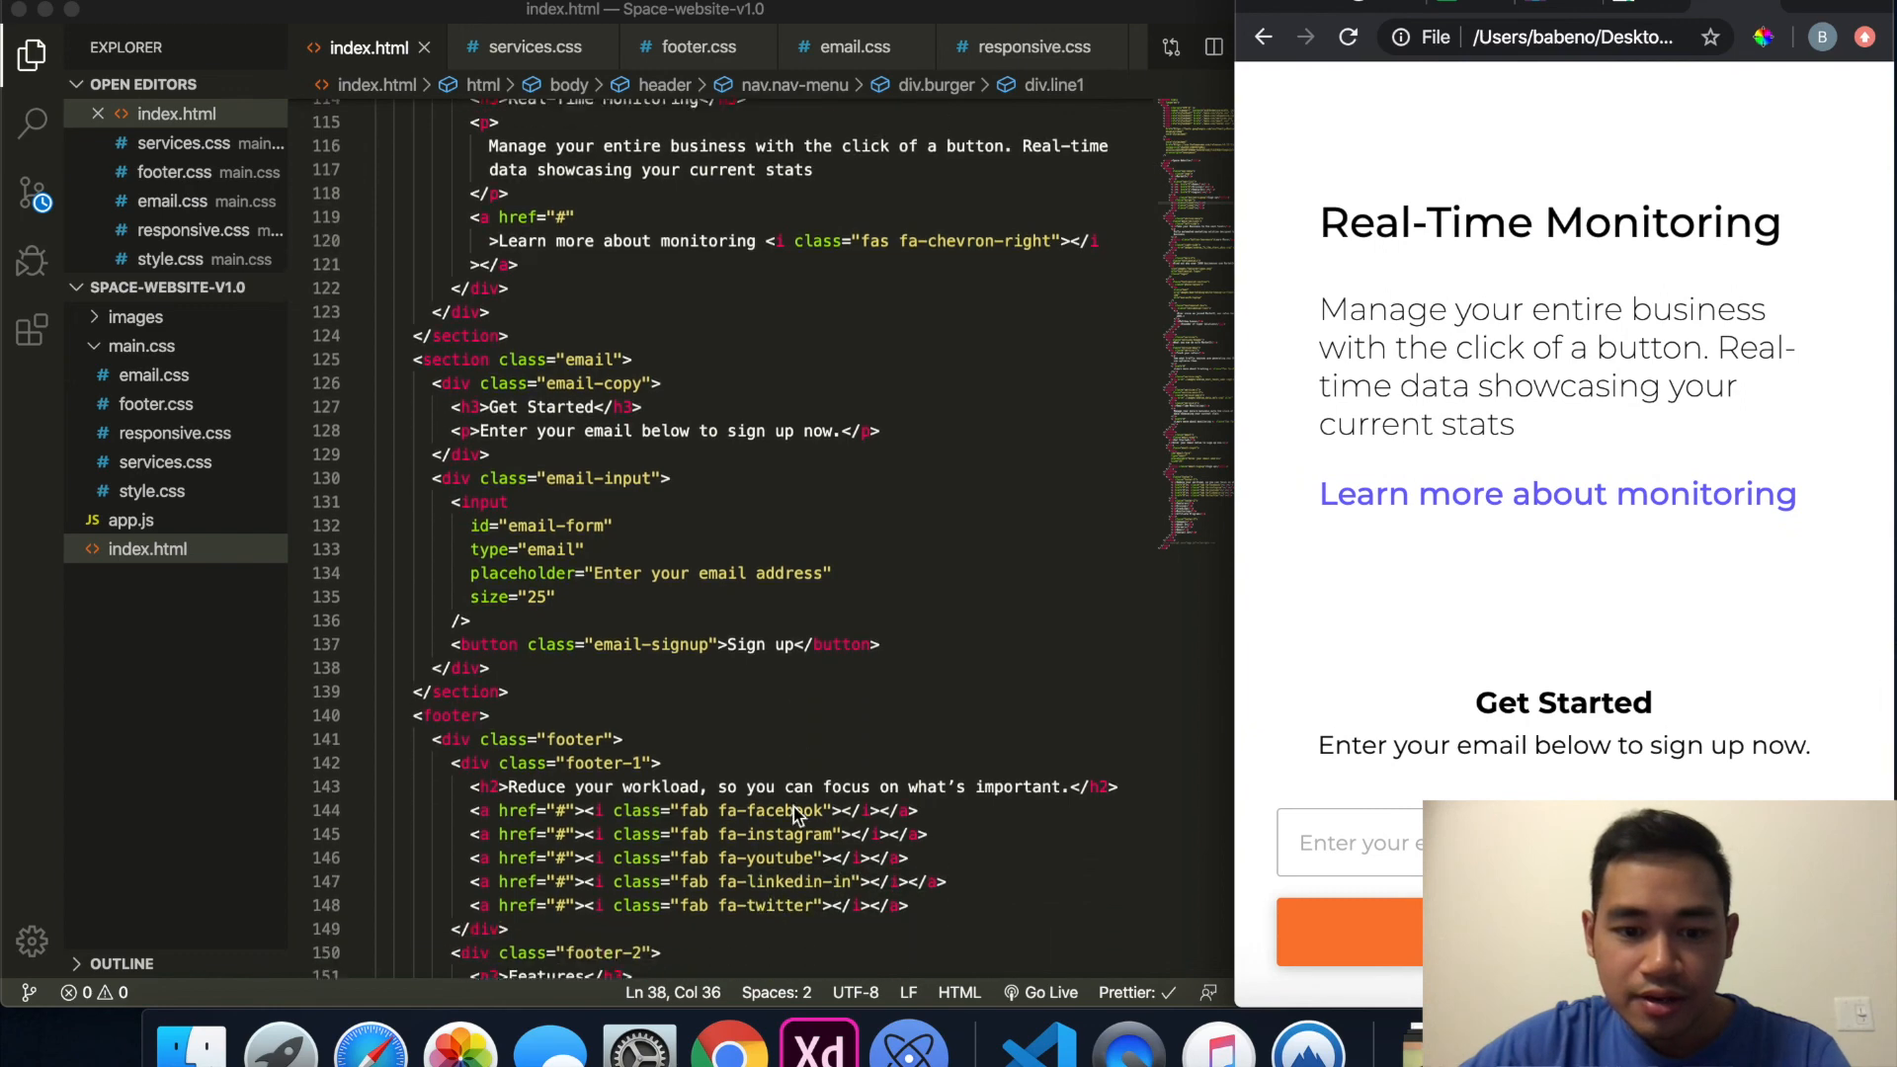
scroll("down", 3)
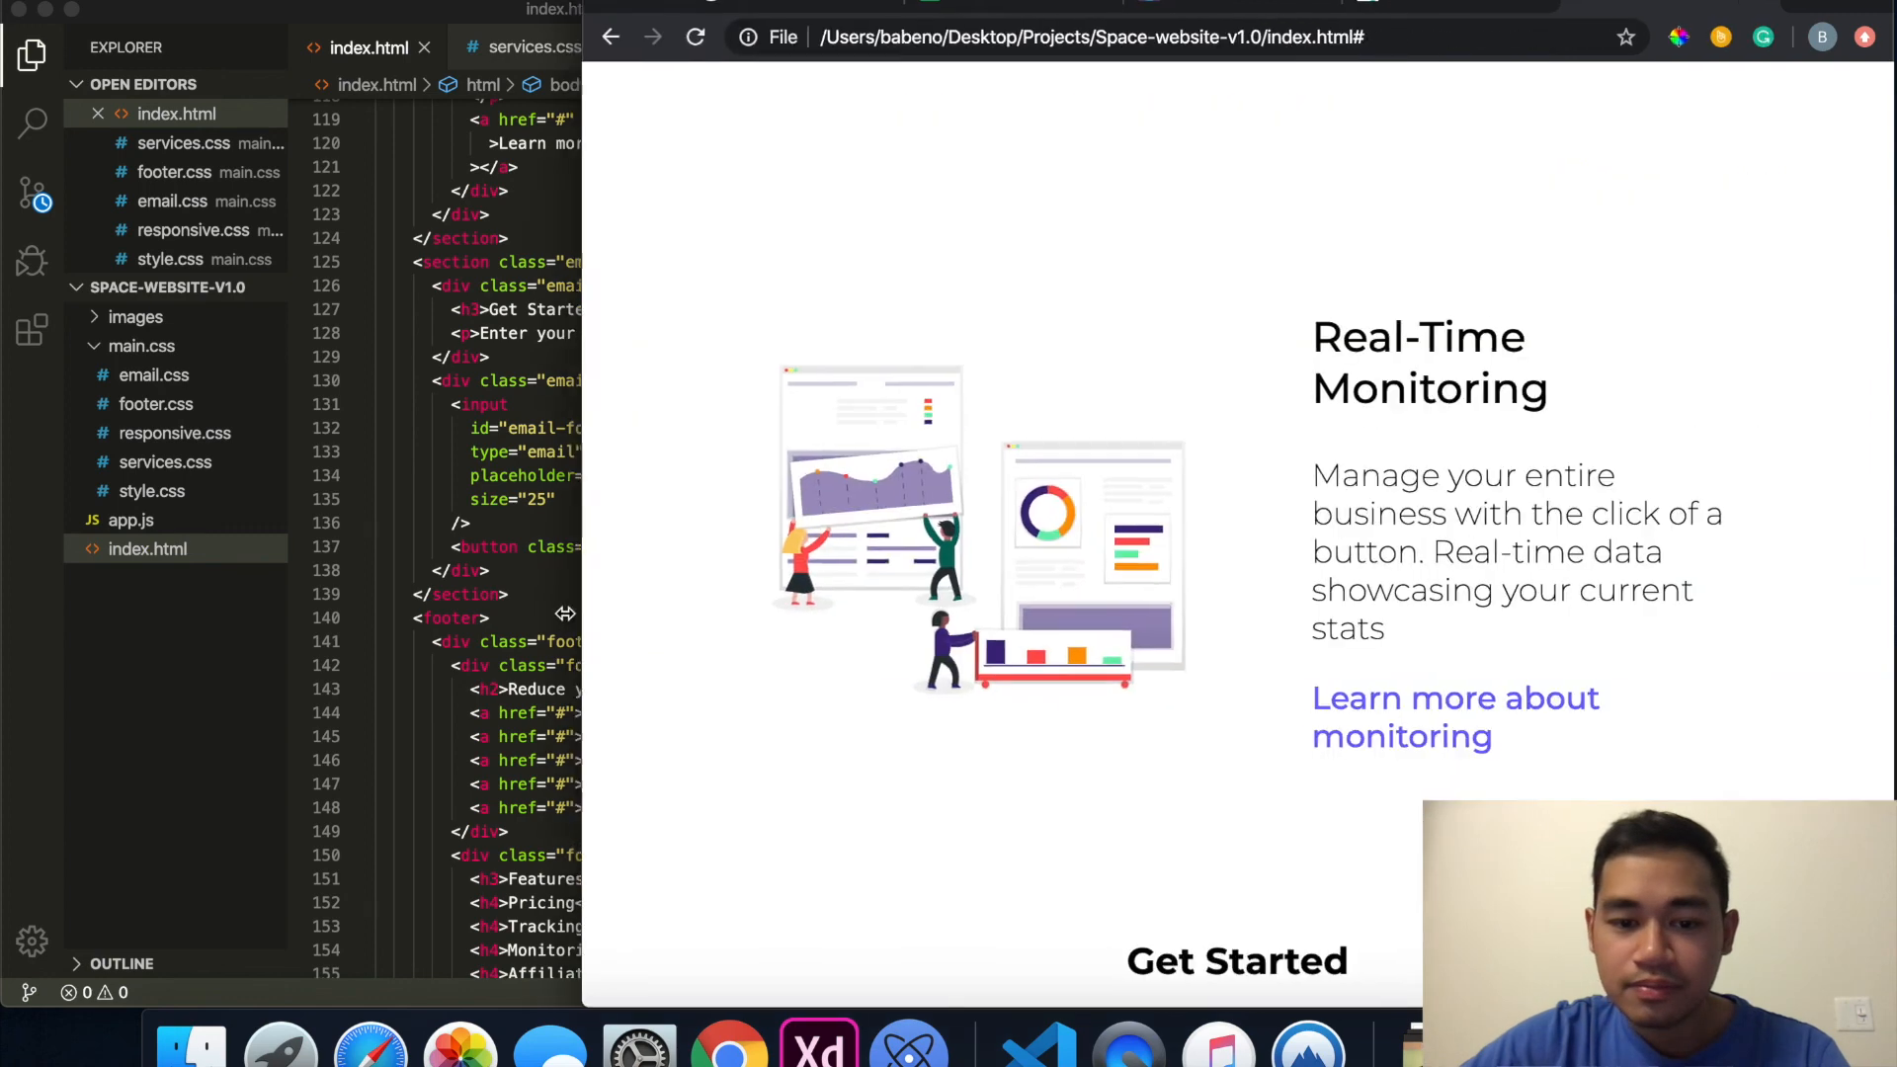
scroll("down", 3)
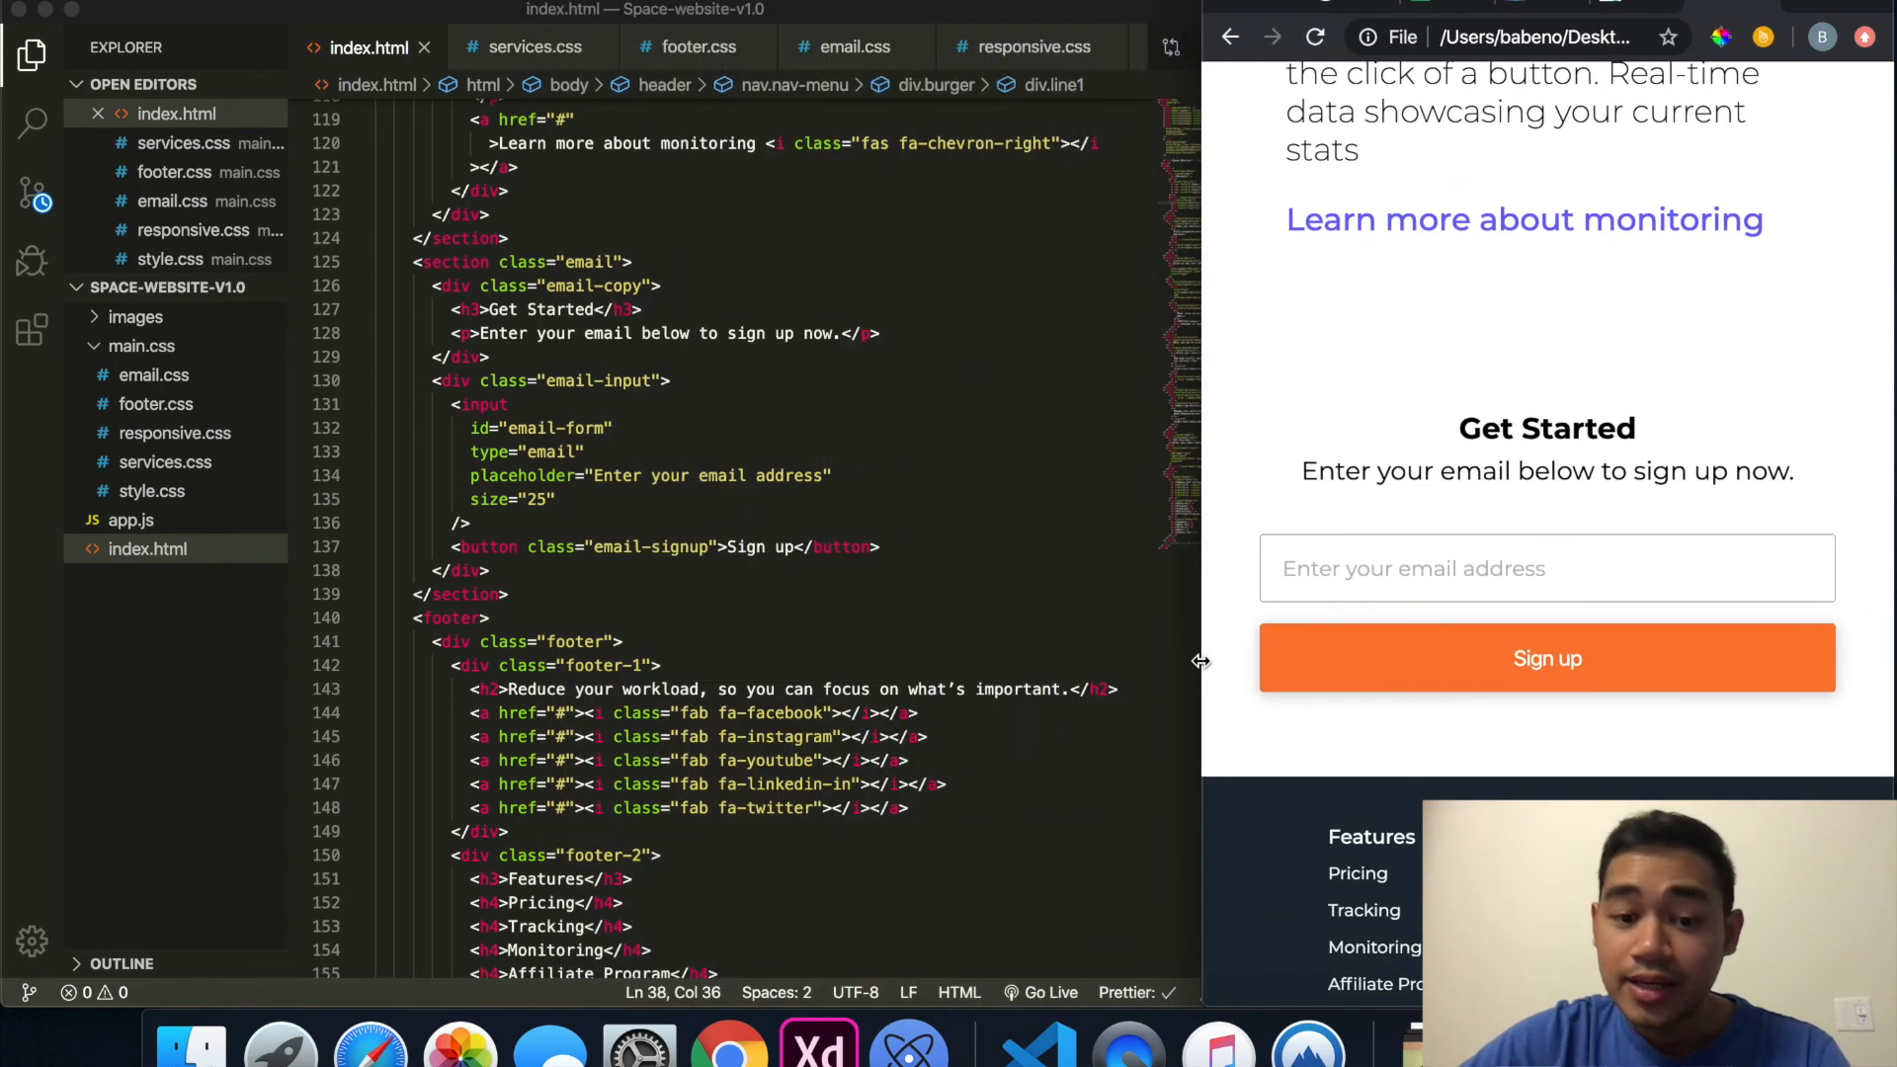
scroll("down", 3)
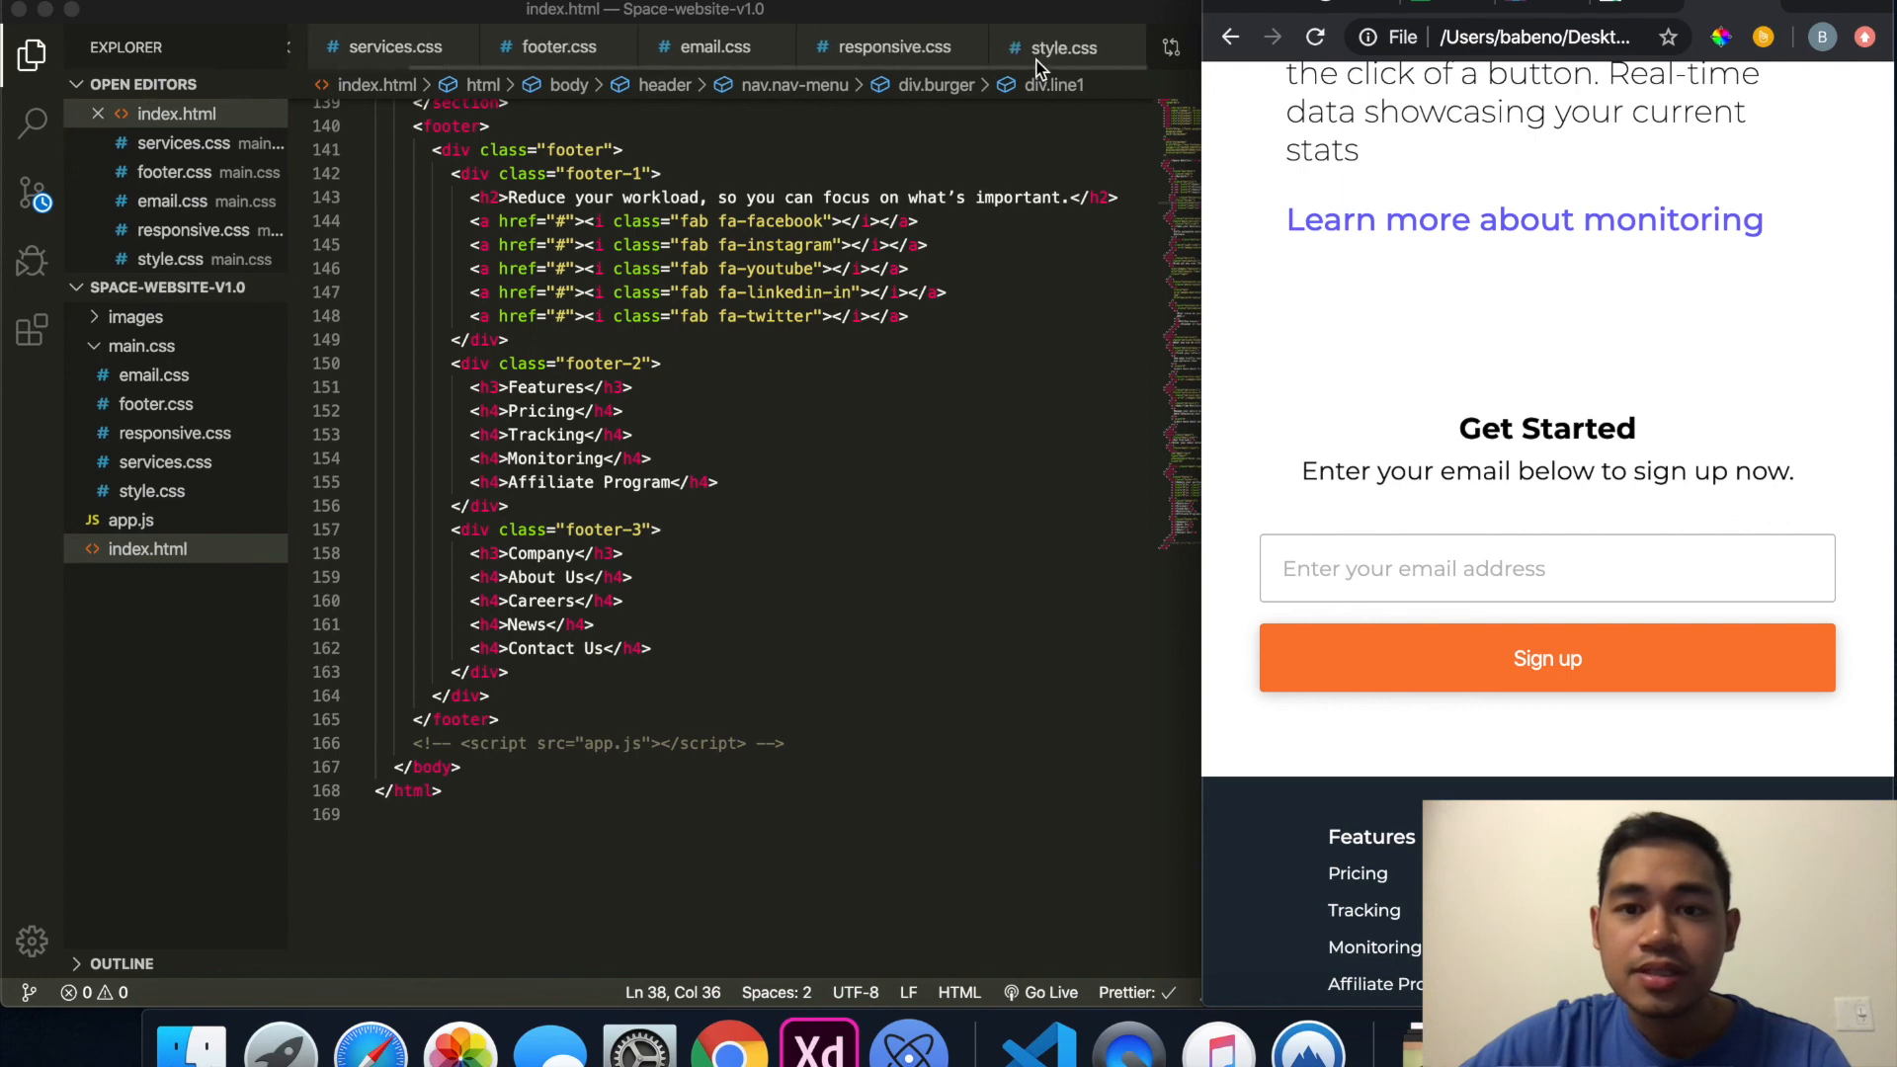
left_click(1065, 47)
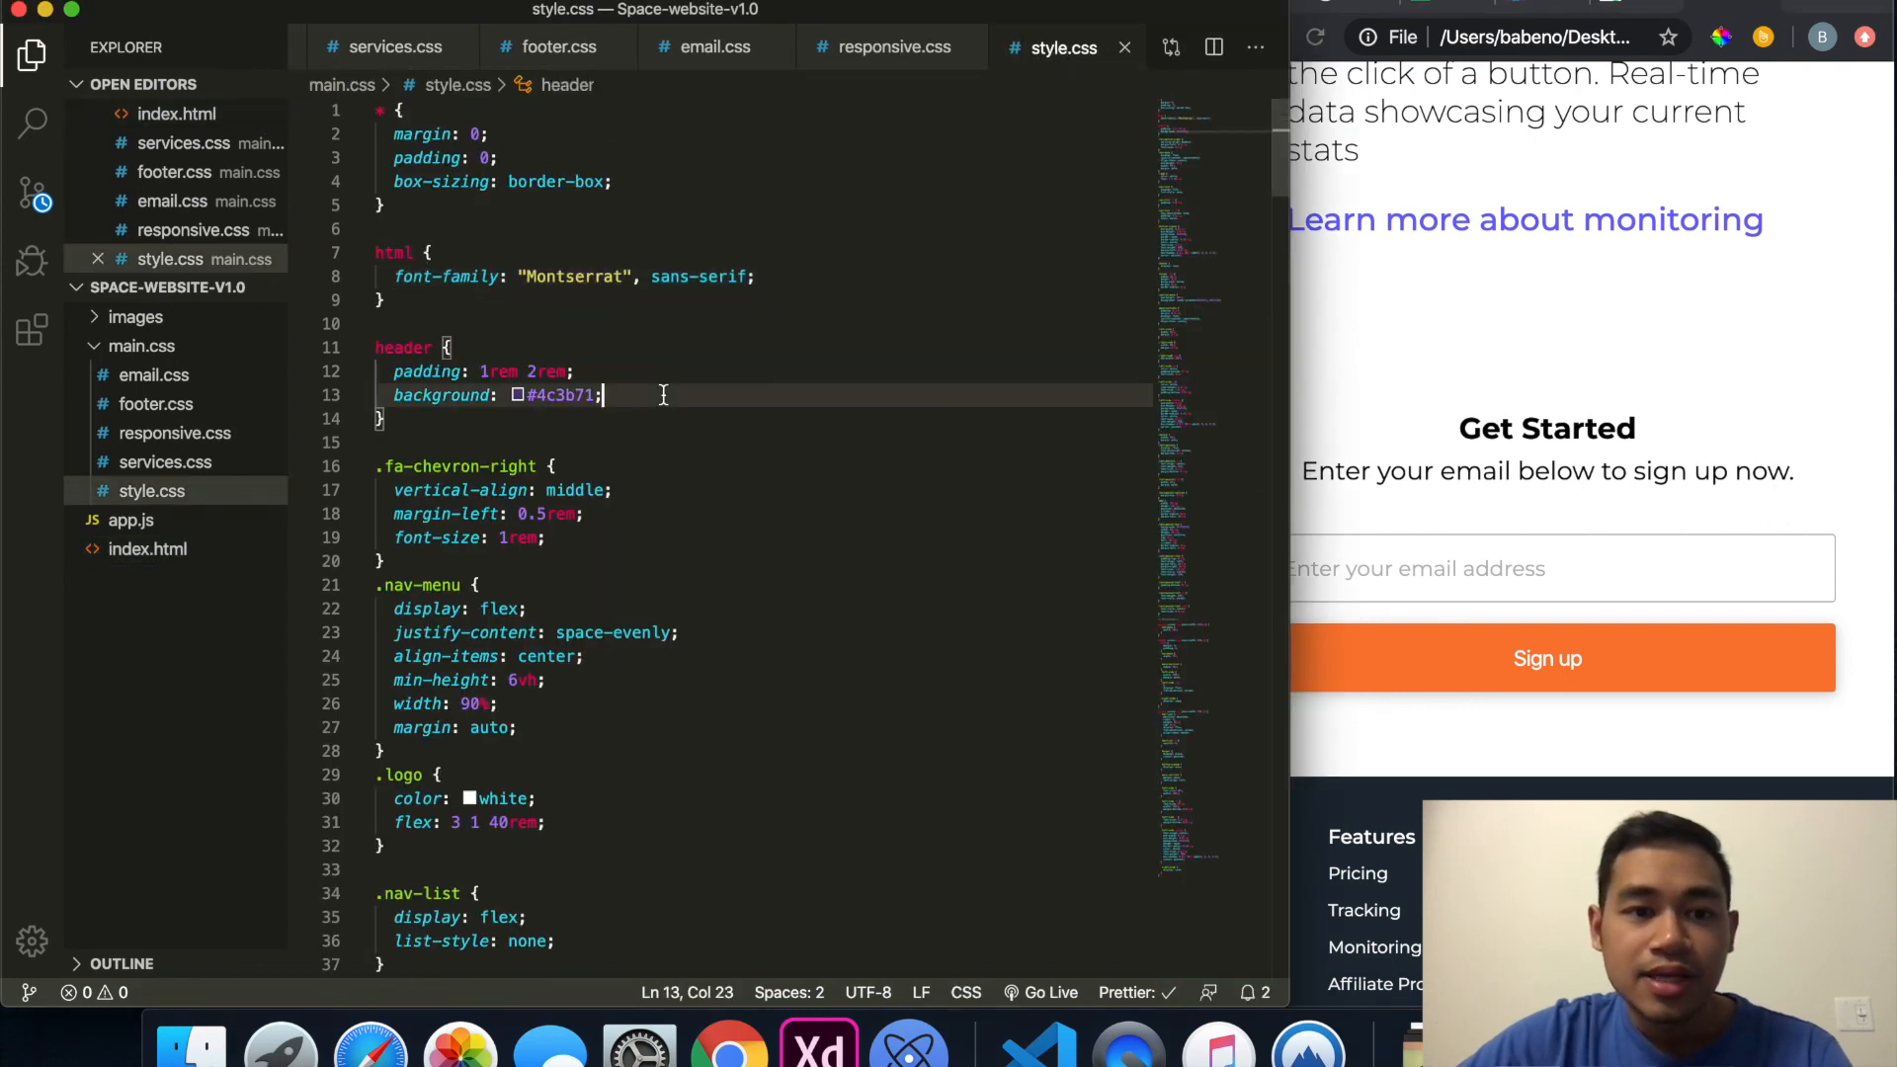
scroll("down", 3)
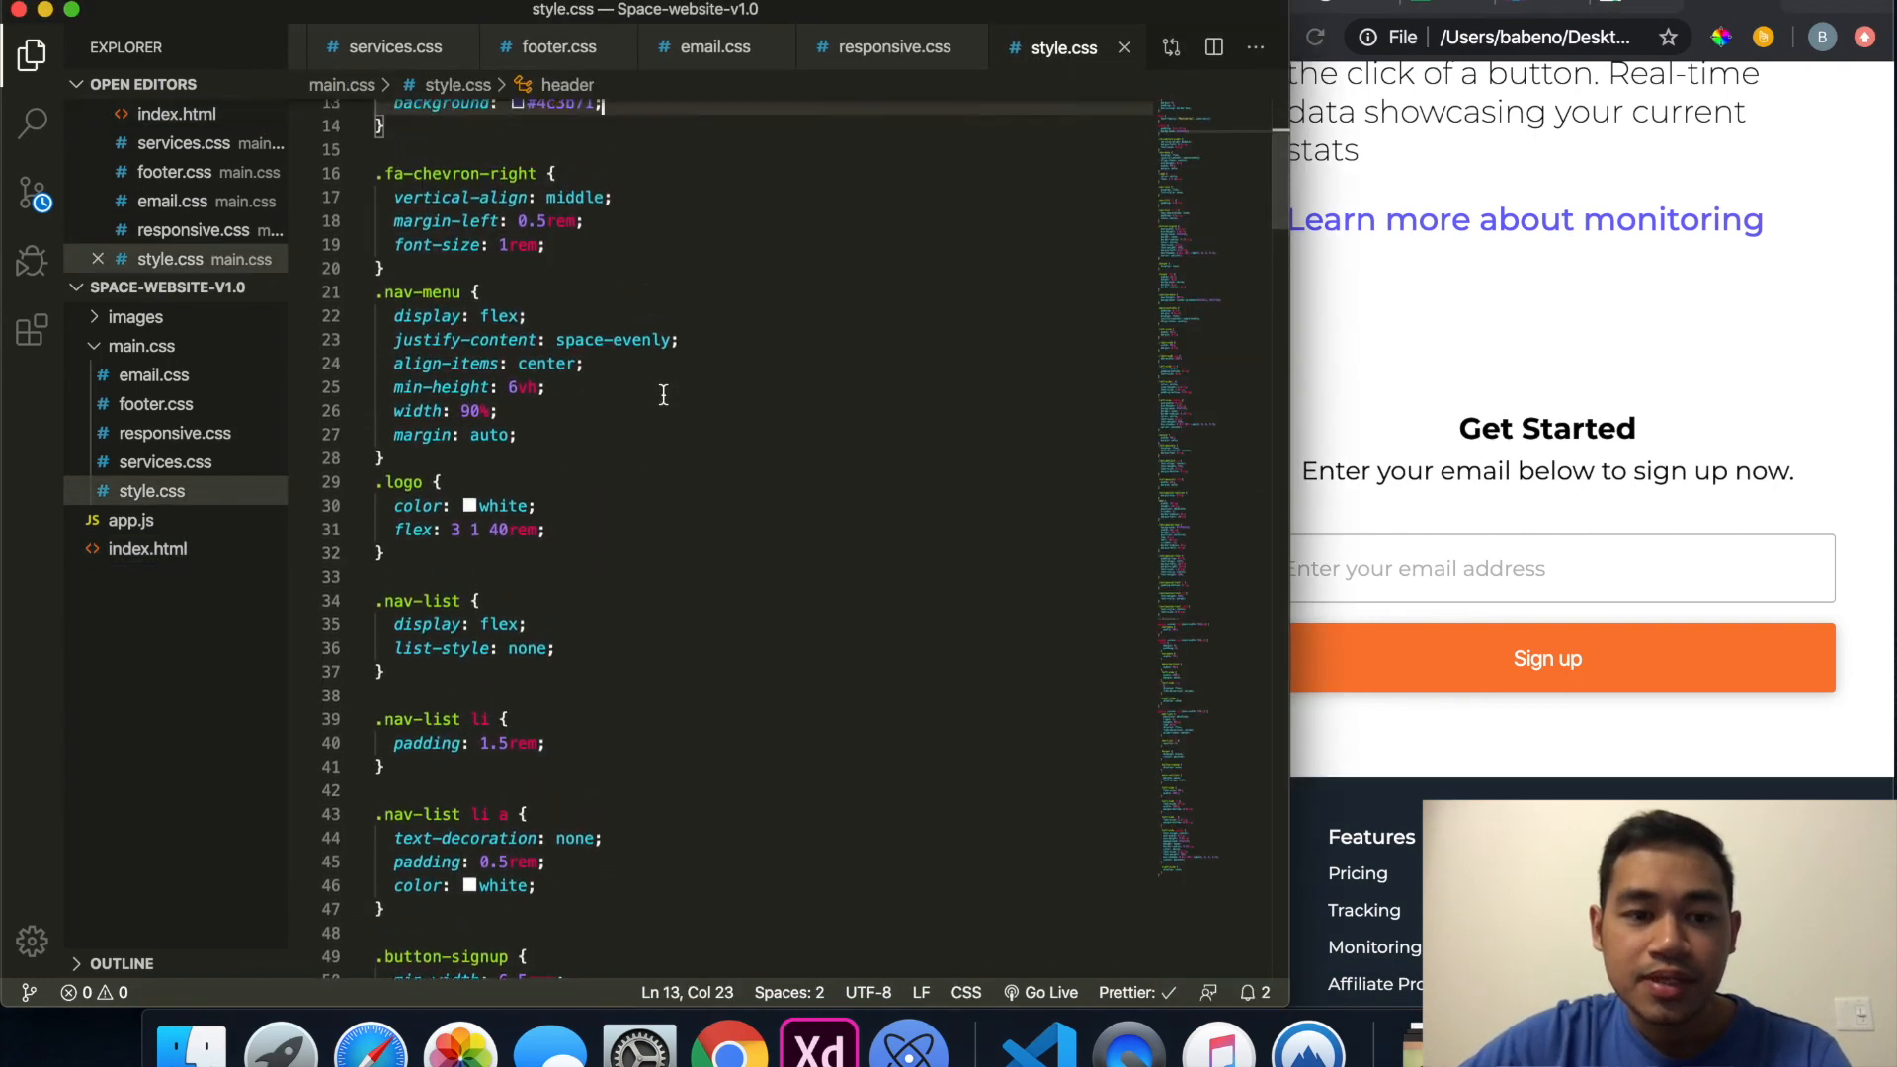
scroll("down", 3)
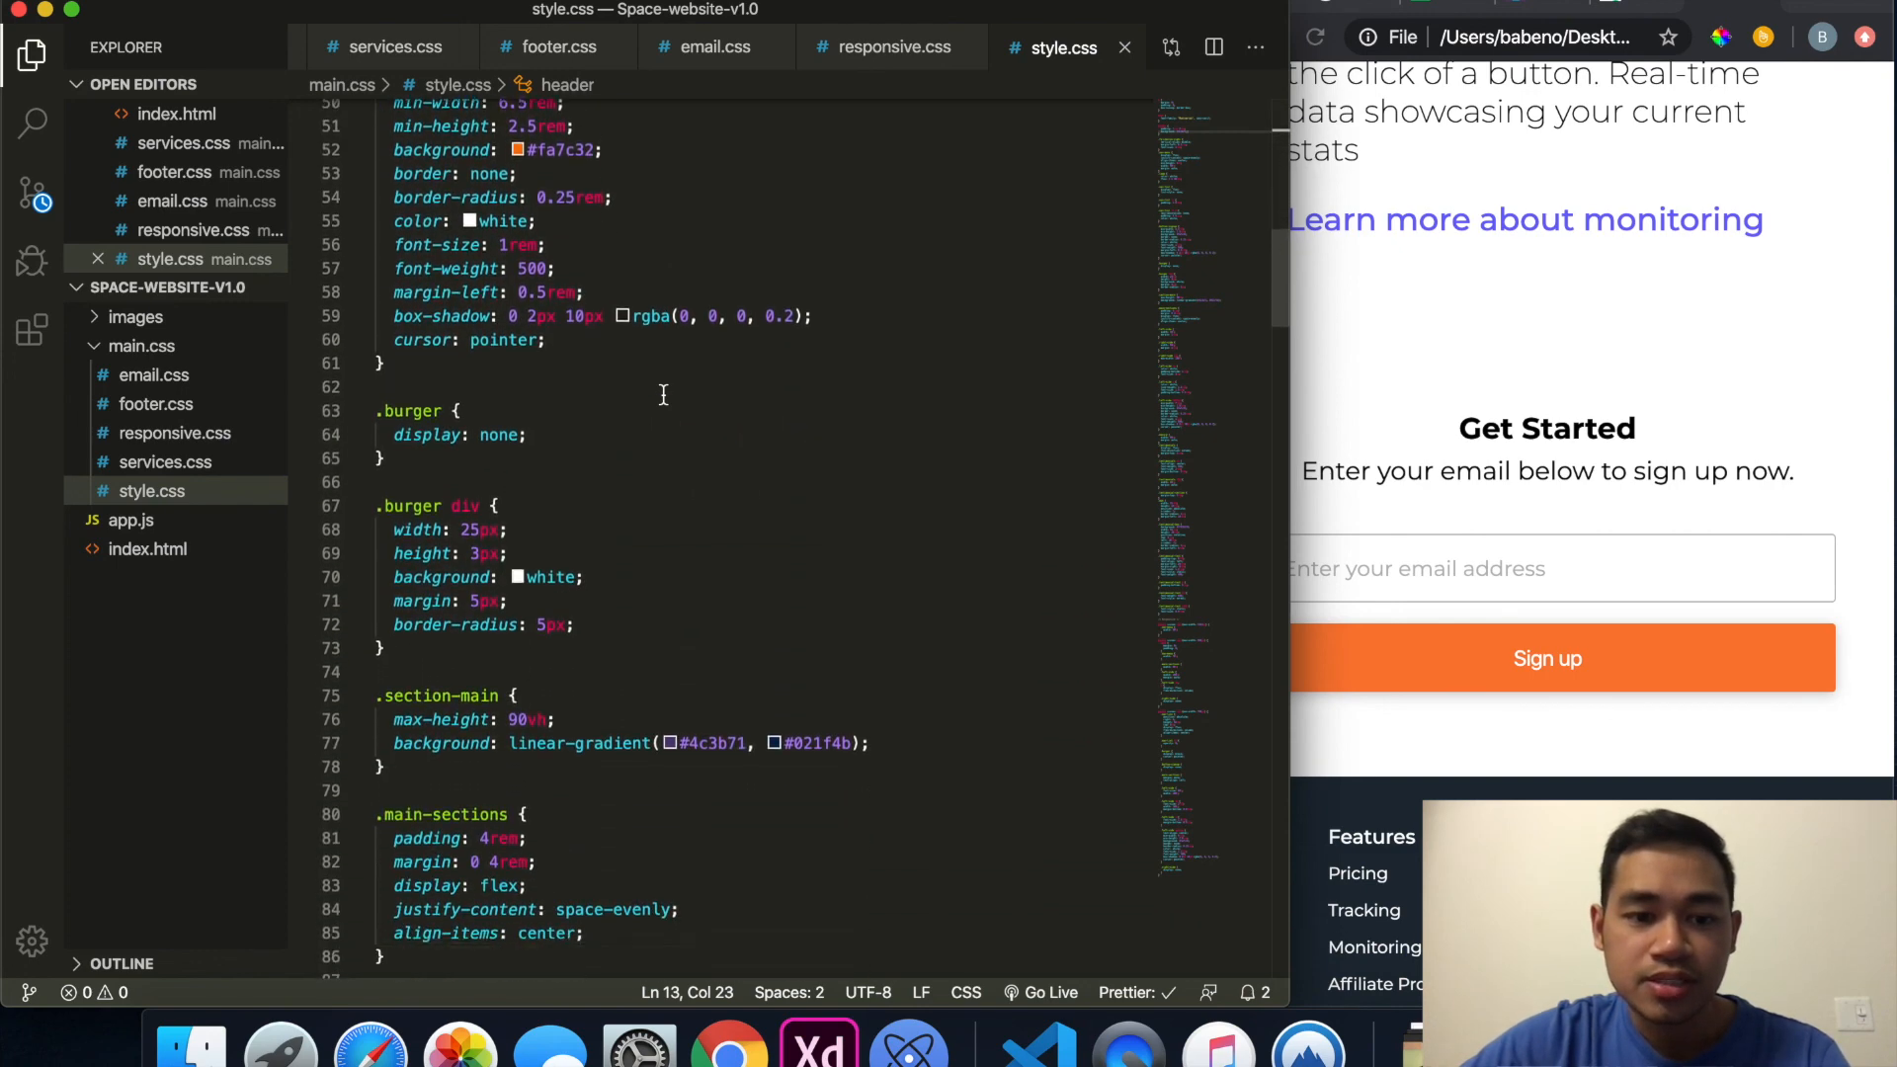
scroll("down", 3)
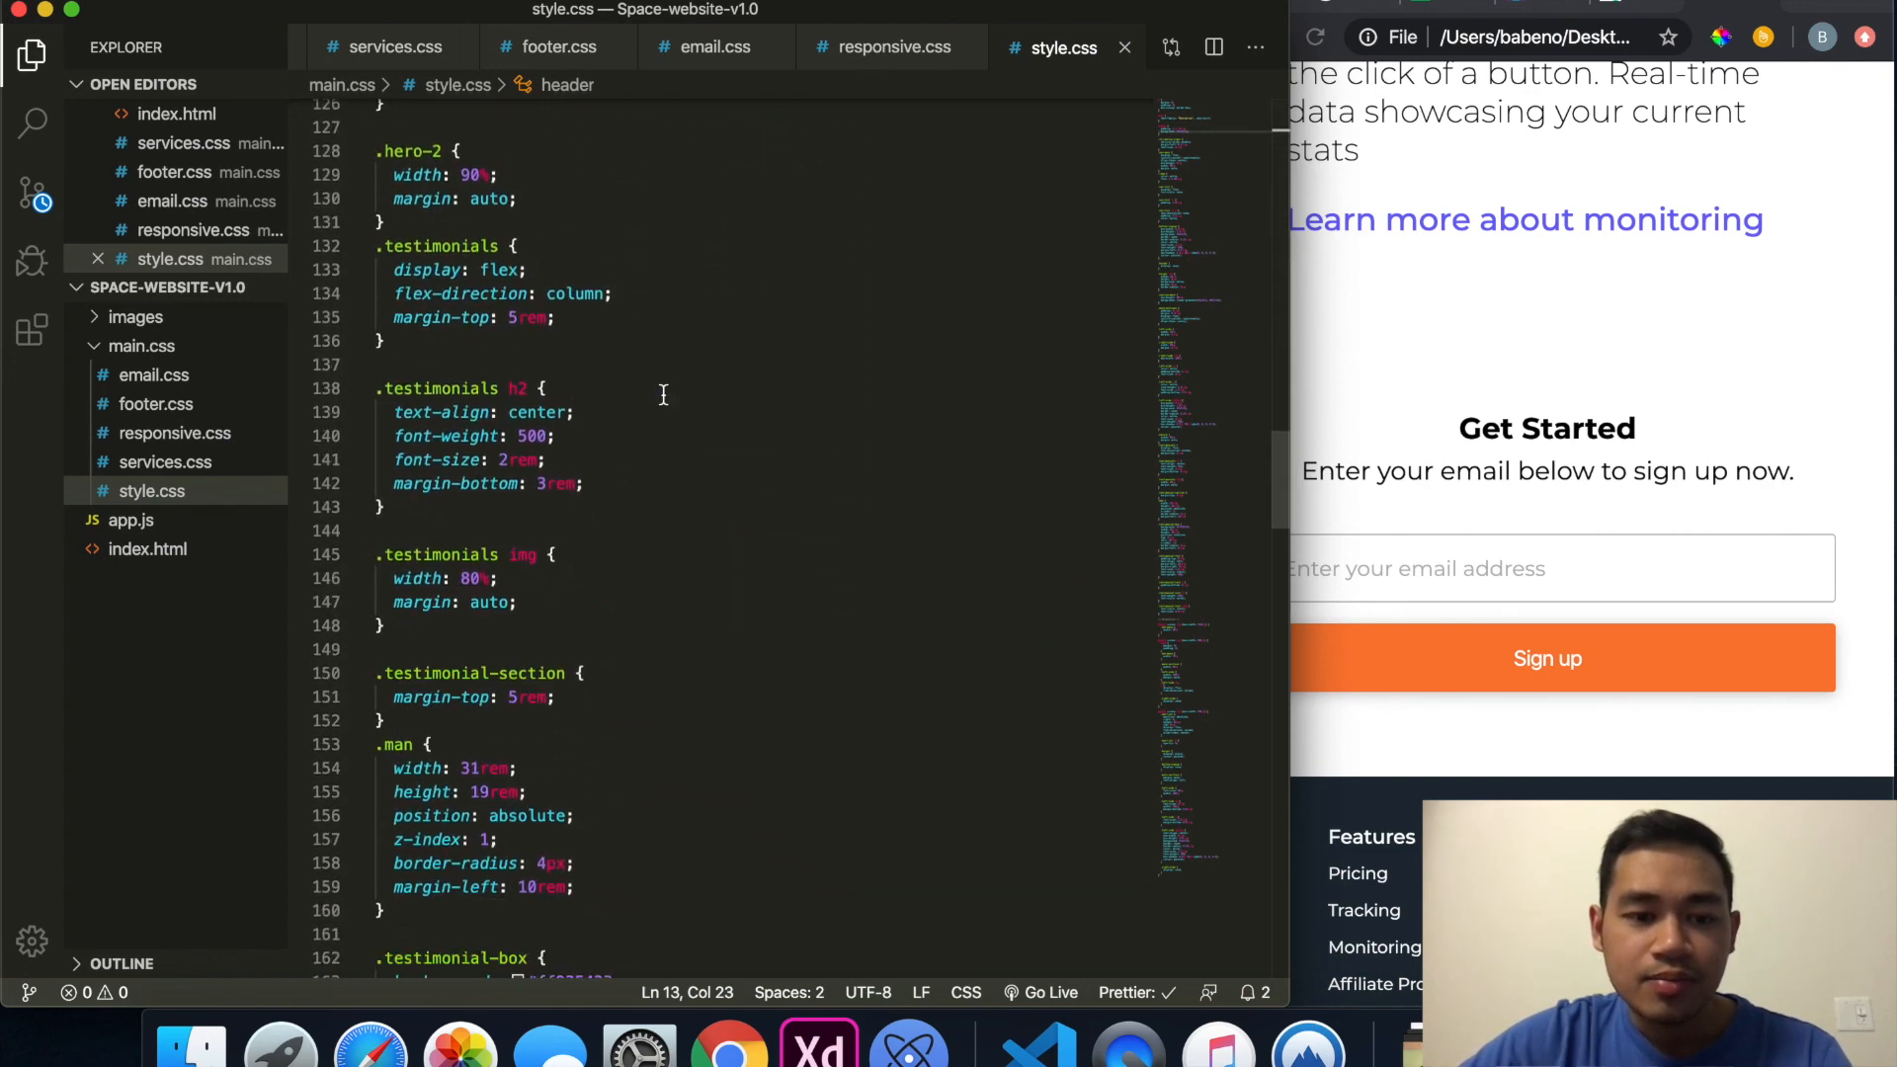
scroll("down", 3)
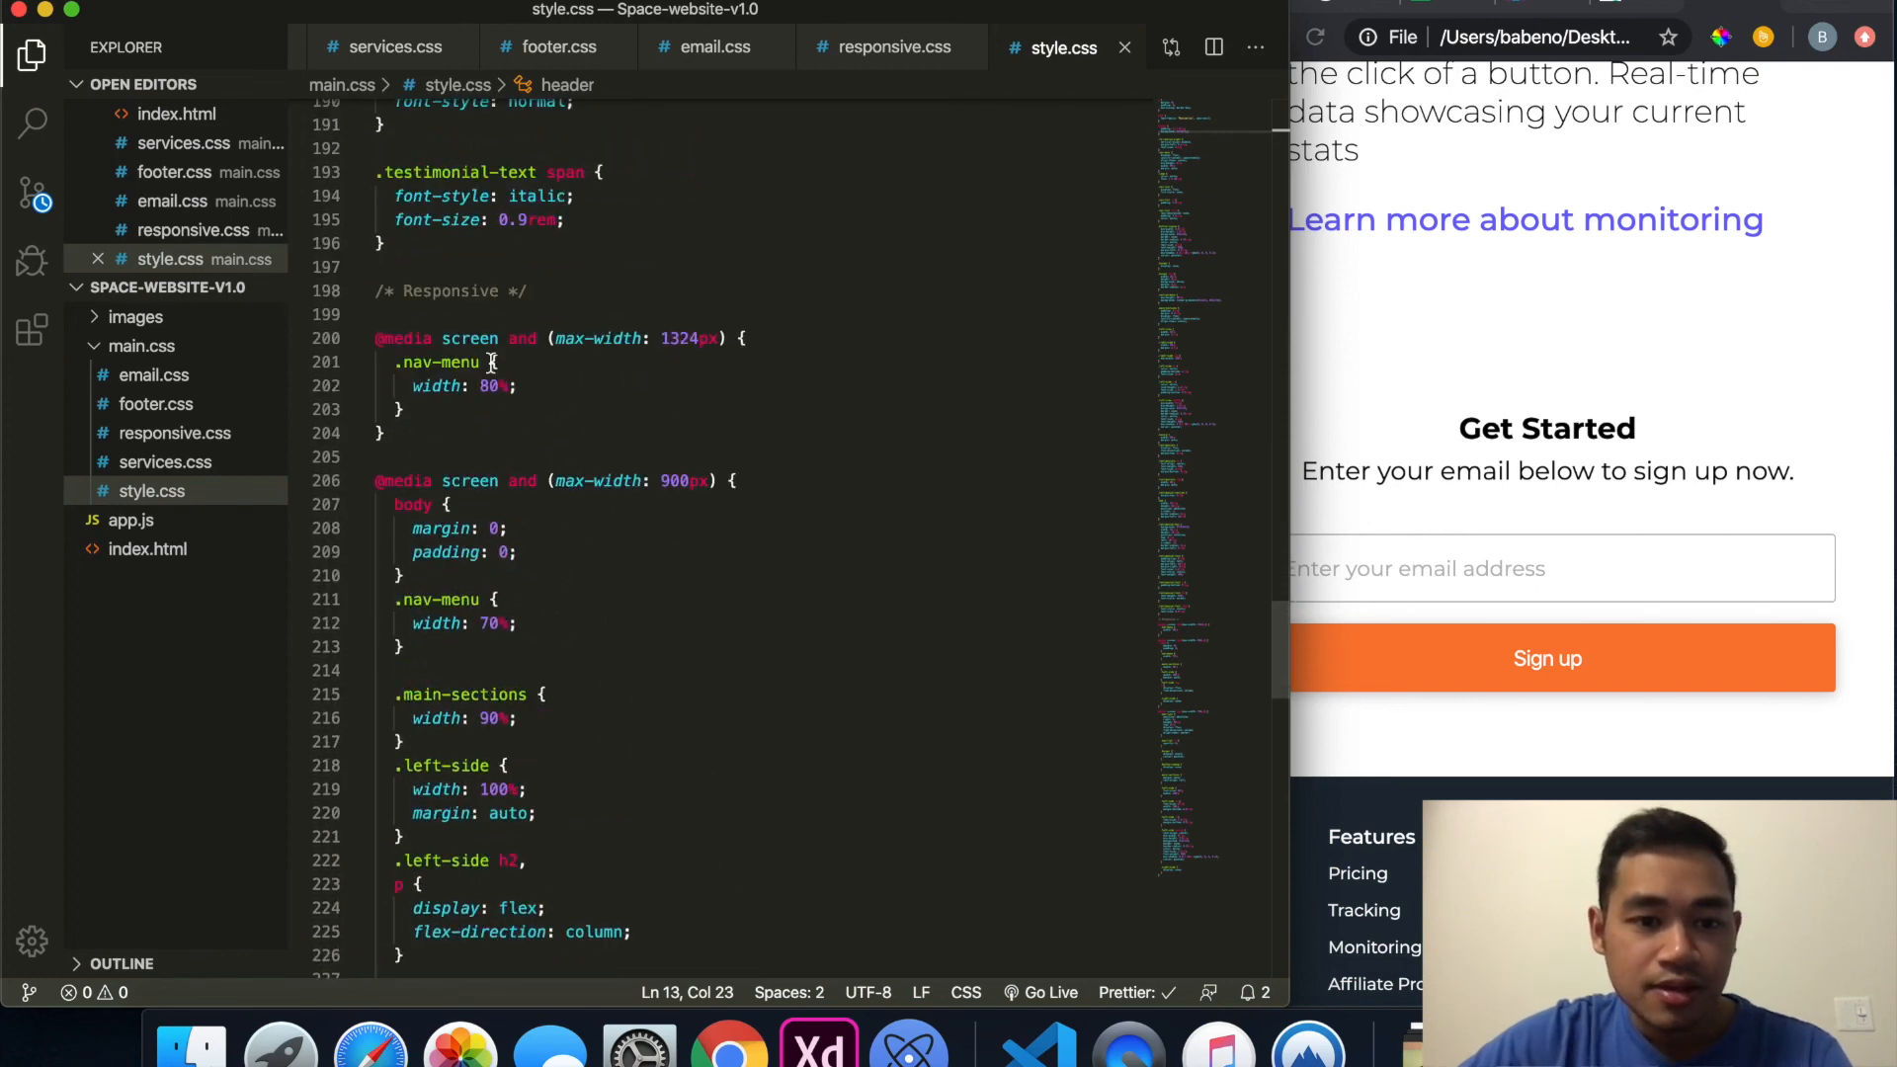
scroll("down", 3)
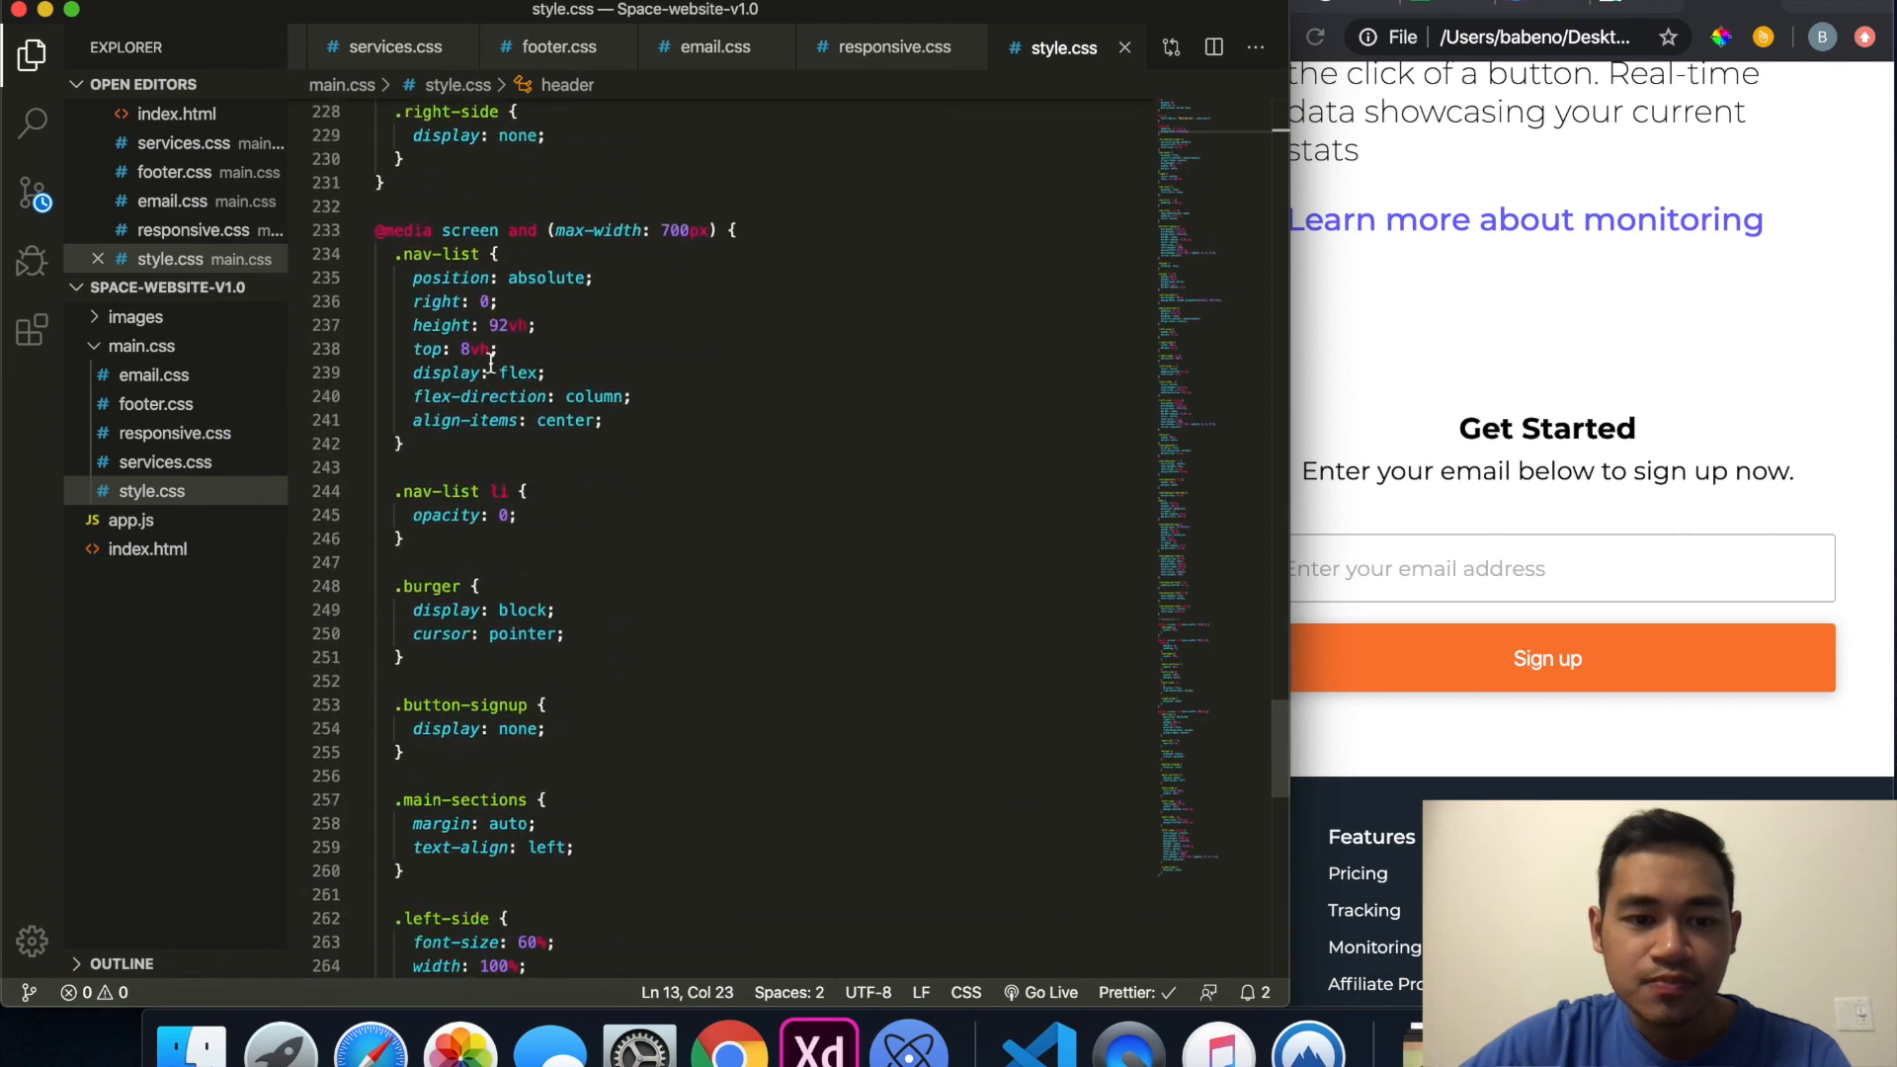
scroll("down", 3)
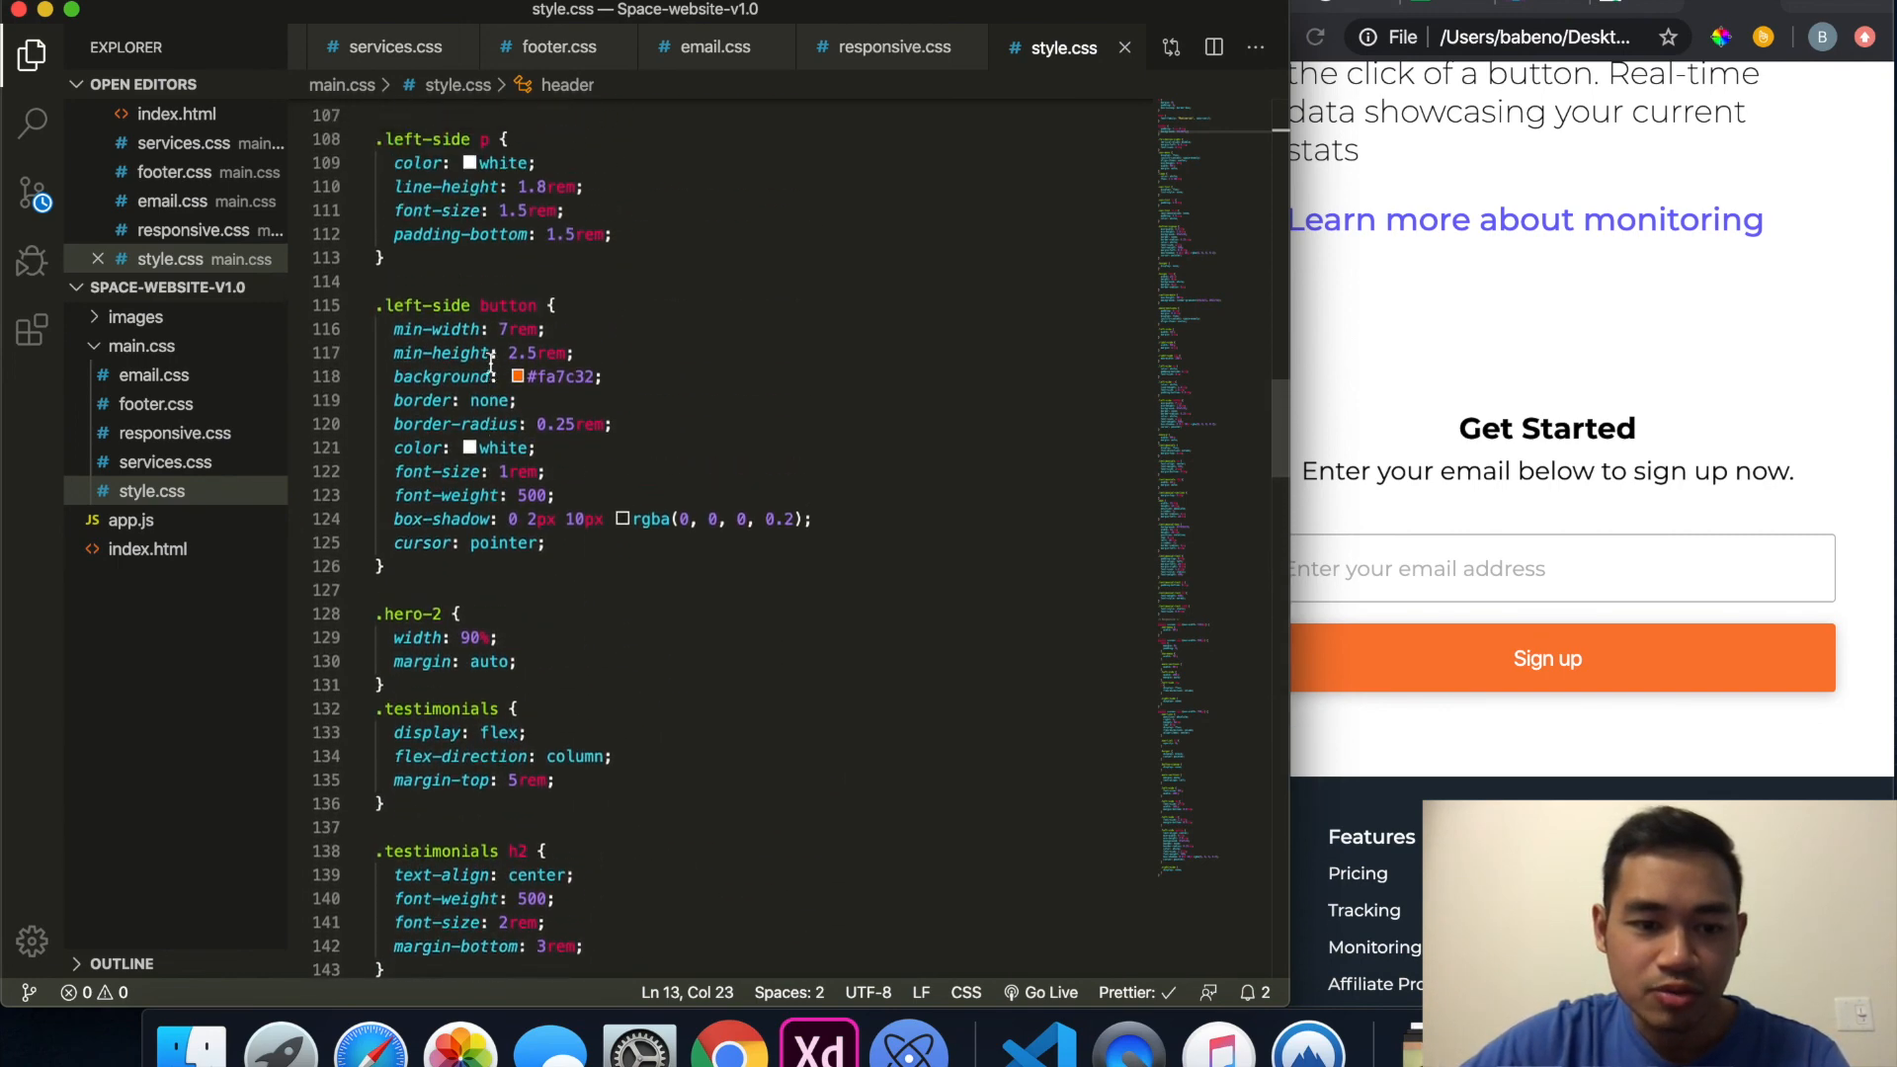
scroll("down", 3)
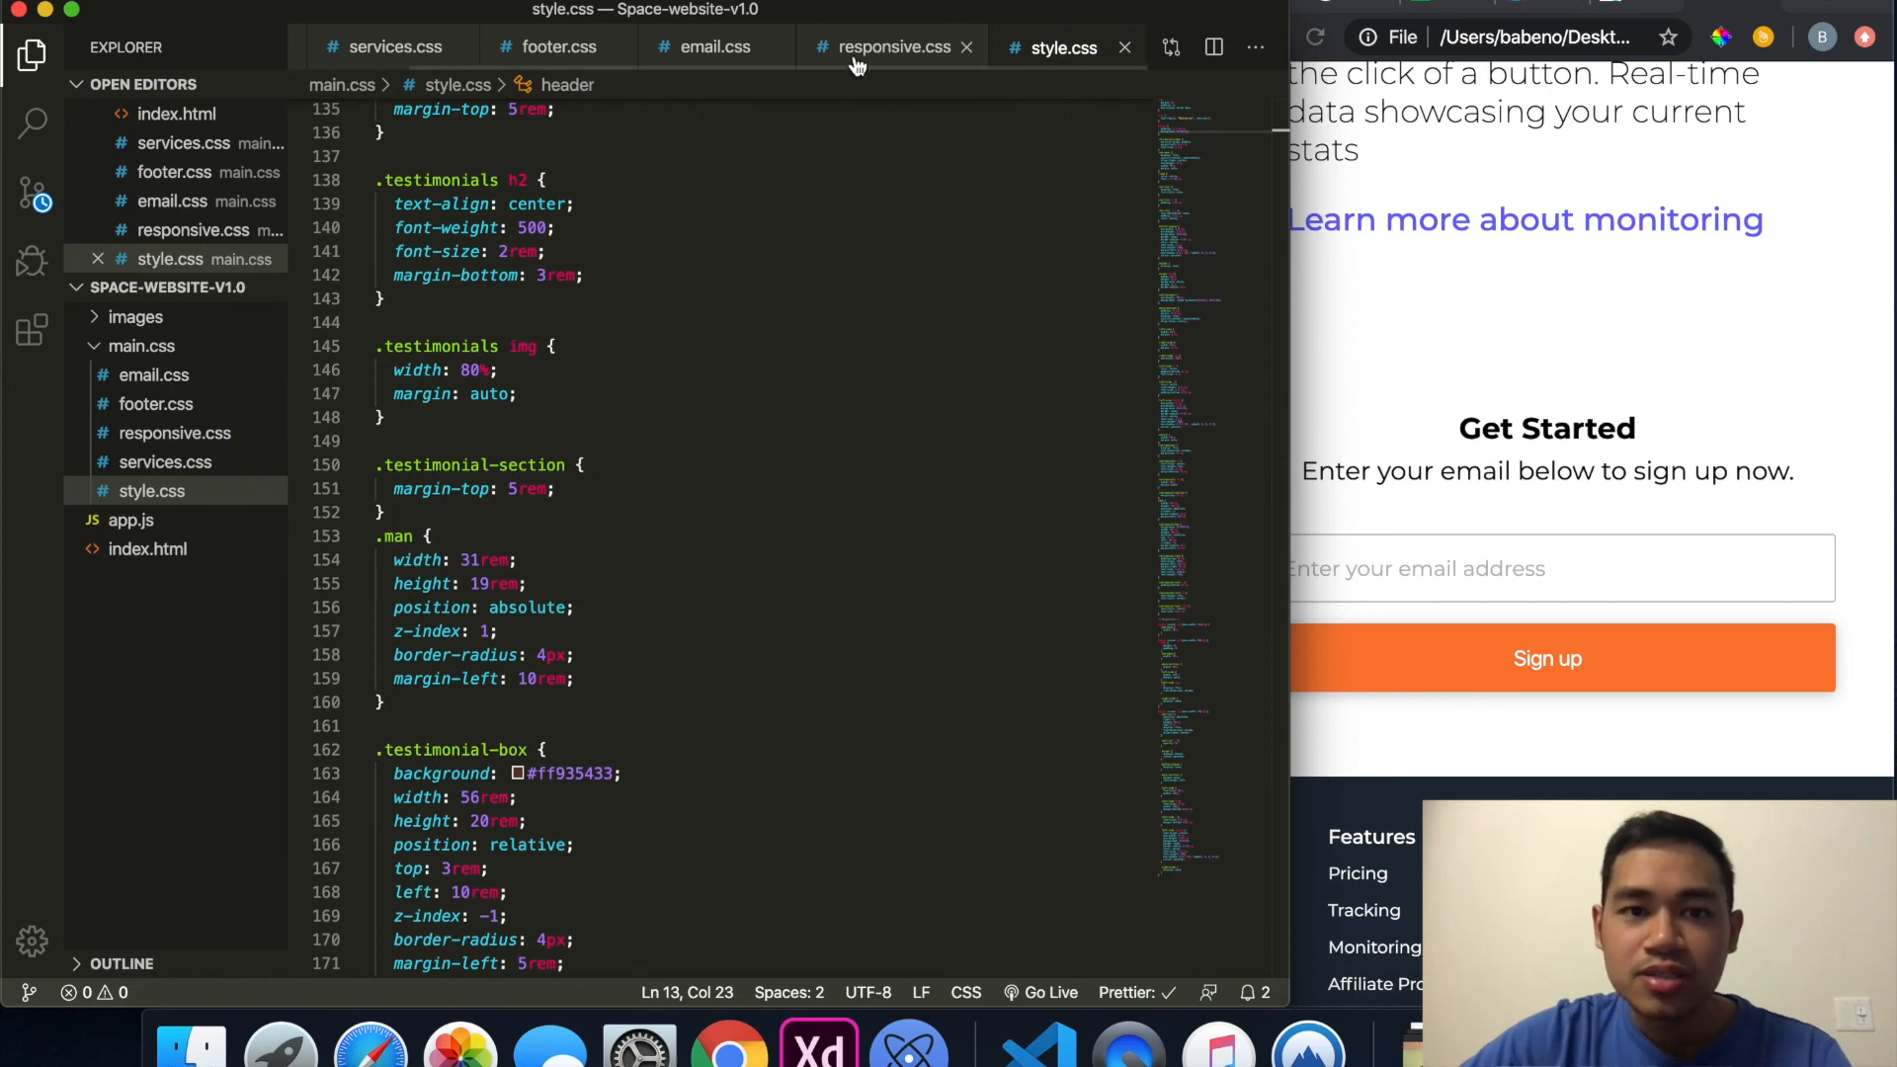
Step: Review footer.css down to its media query
left_click(557, 45)
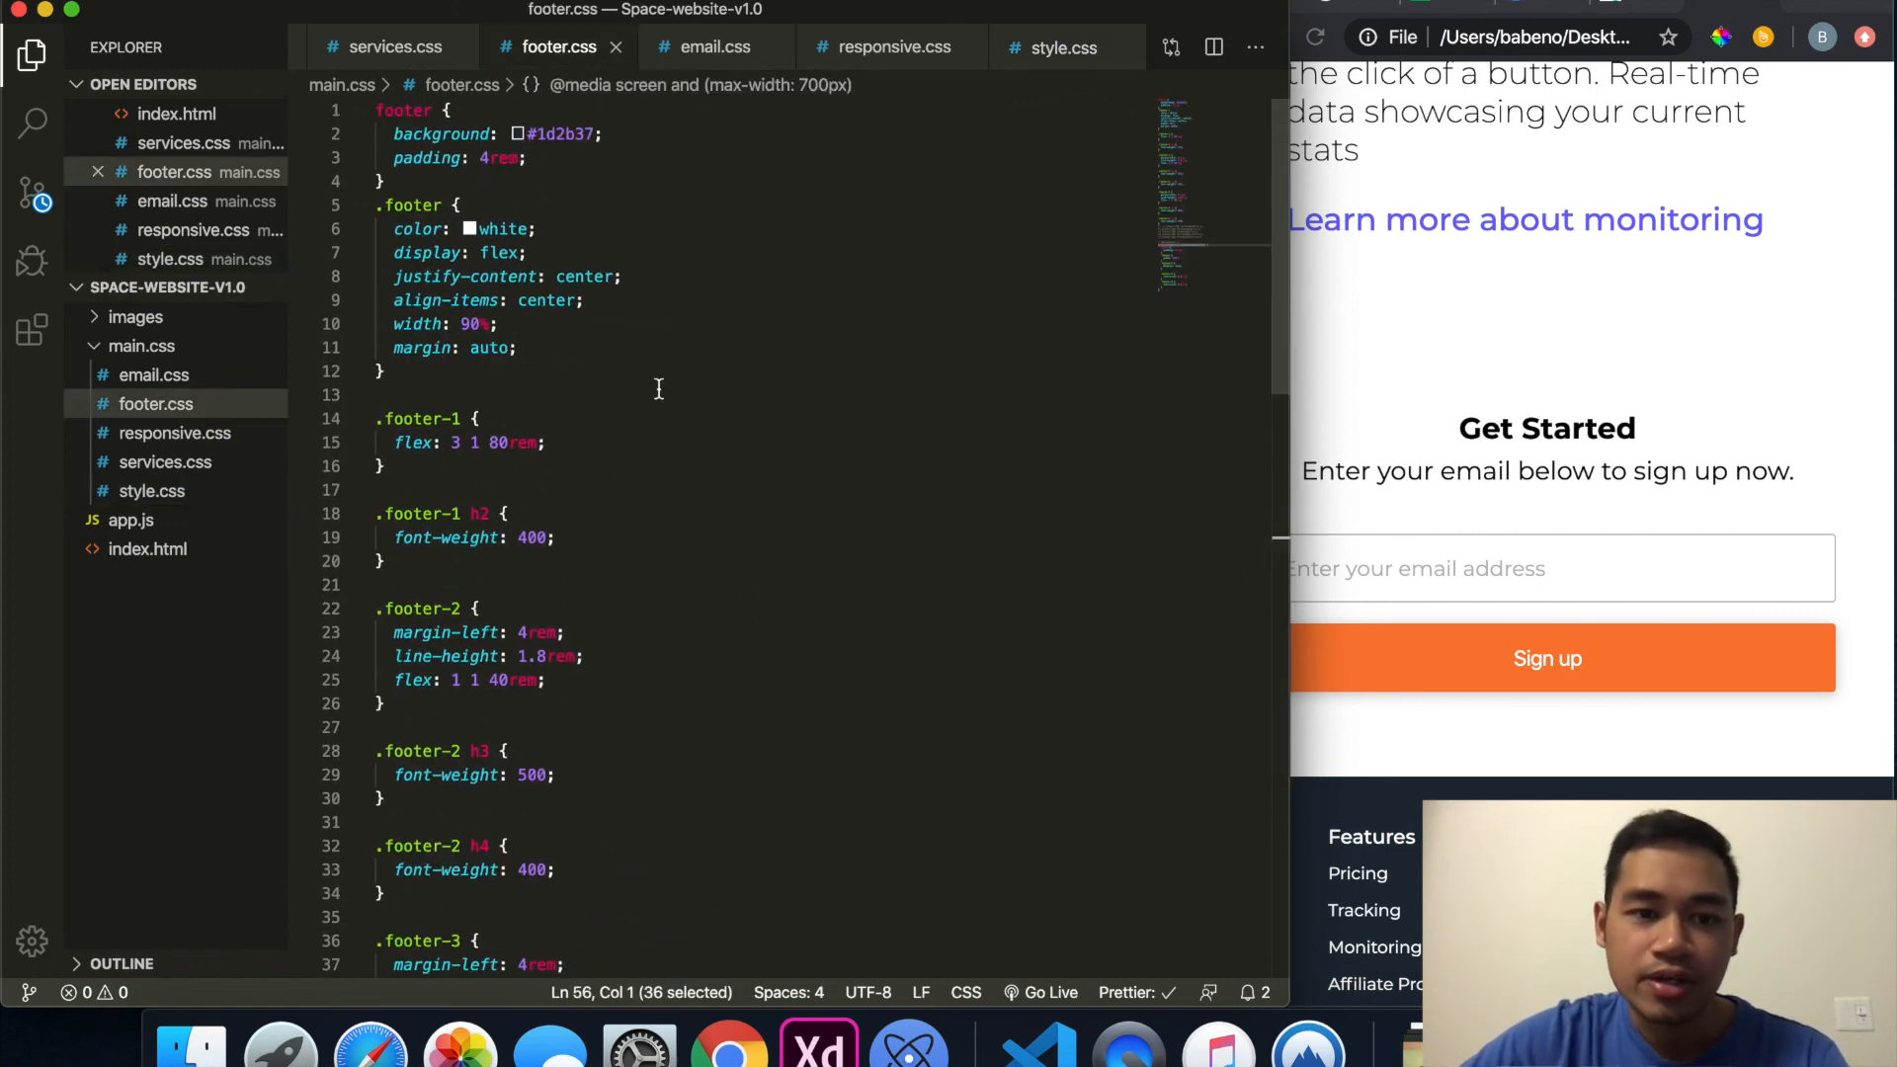
scroll("down", 3)
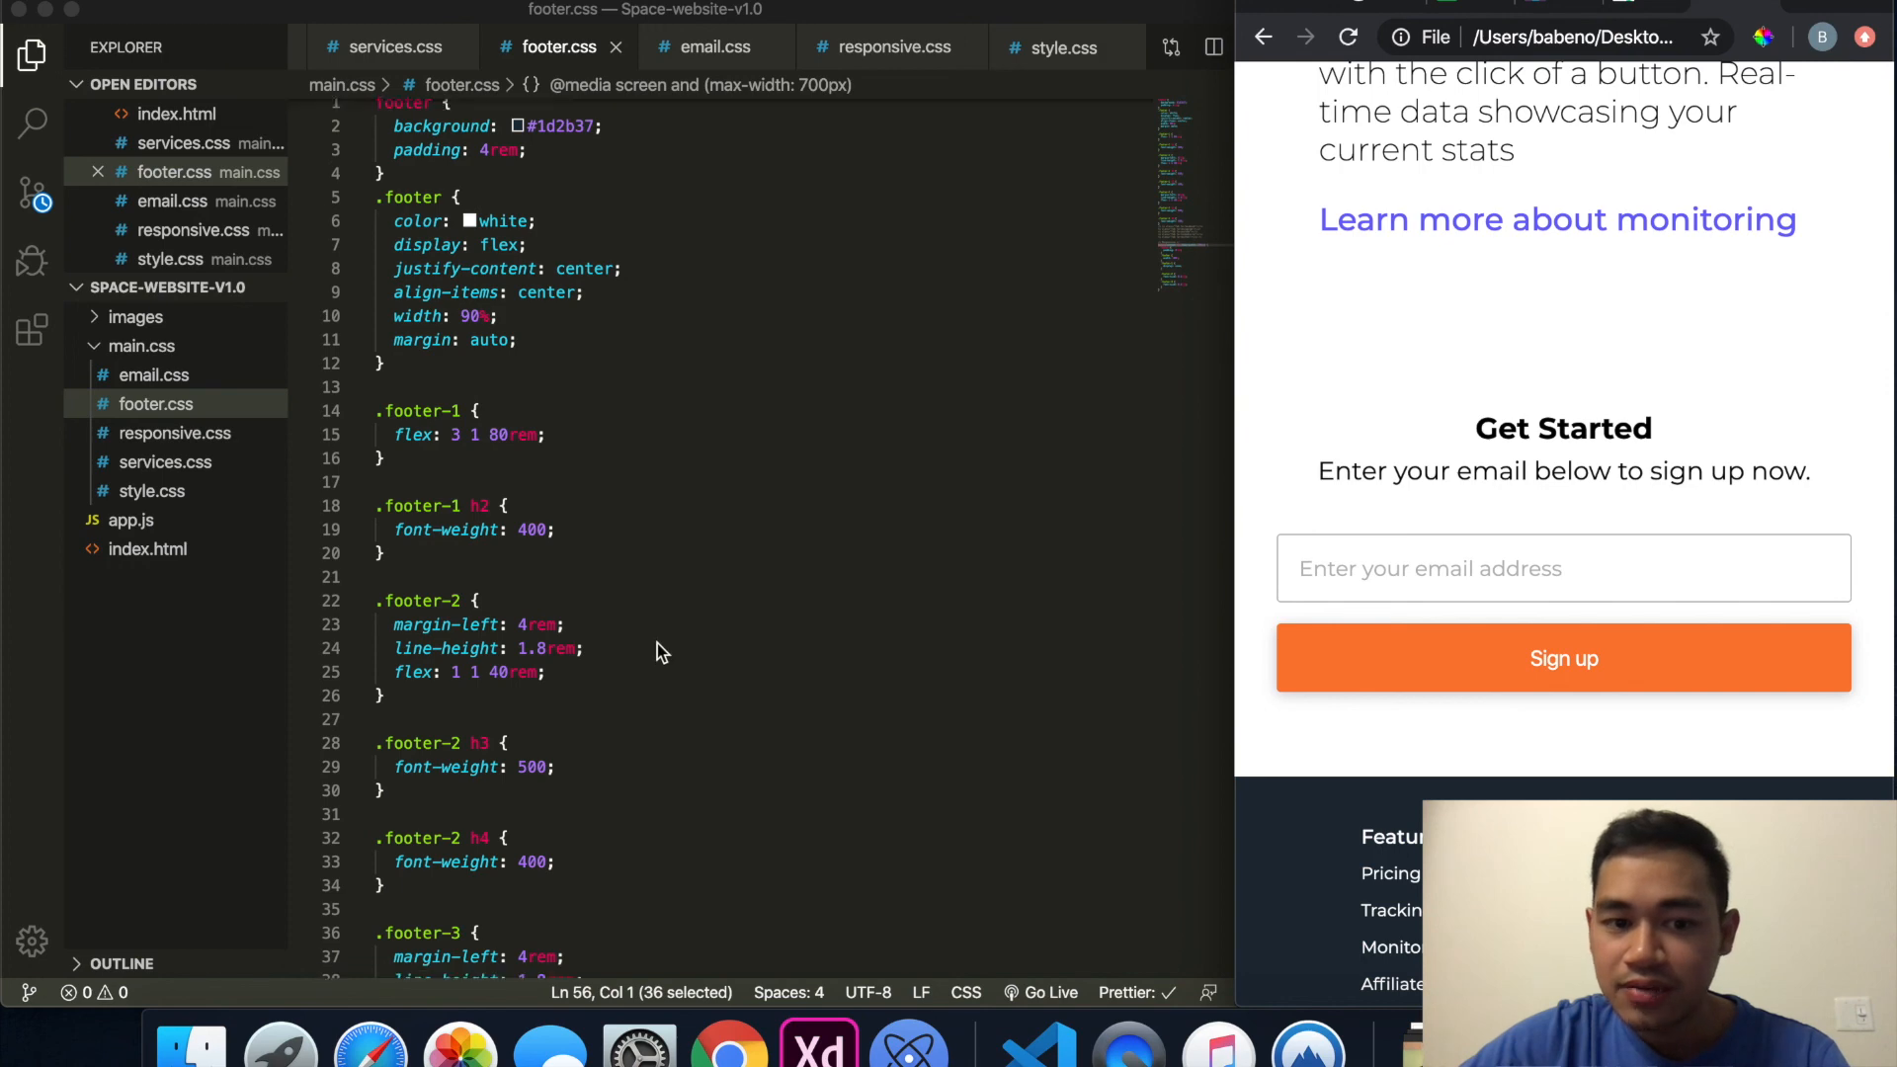
scroll("down", 3)
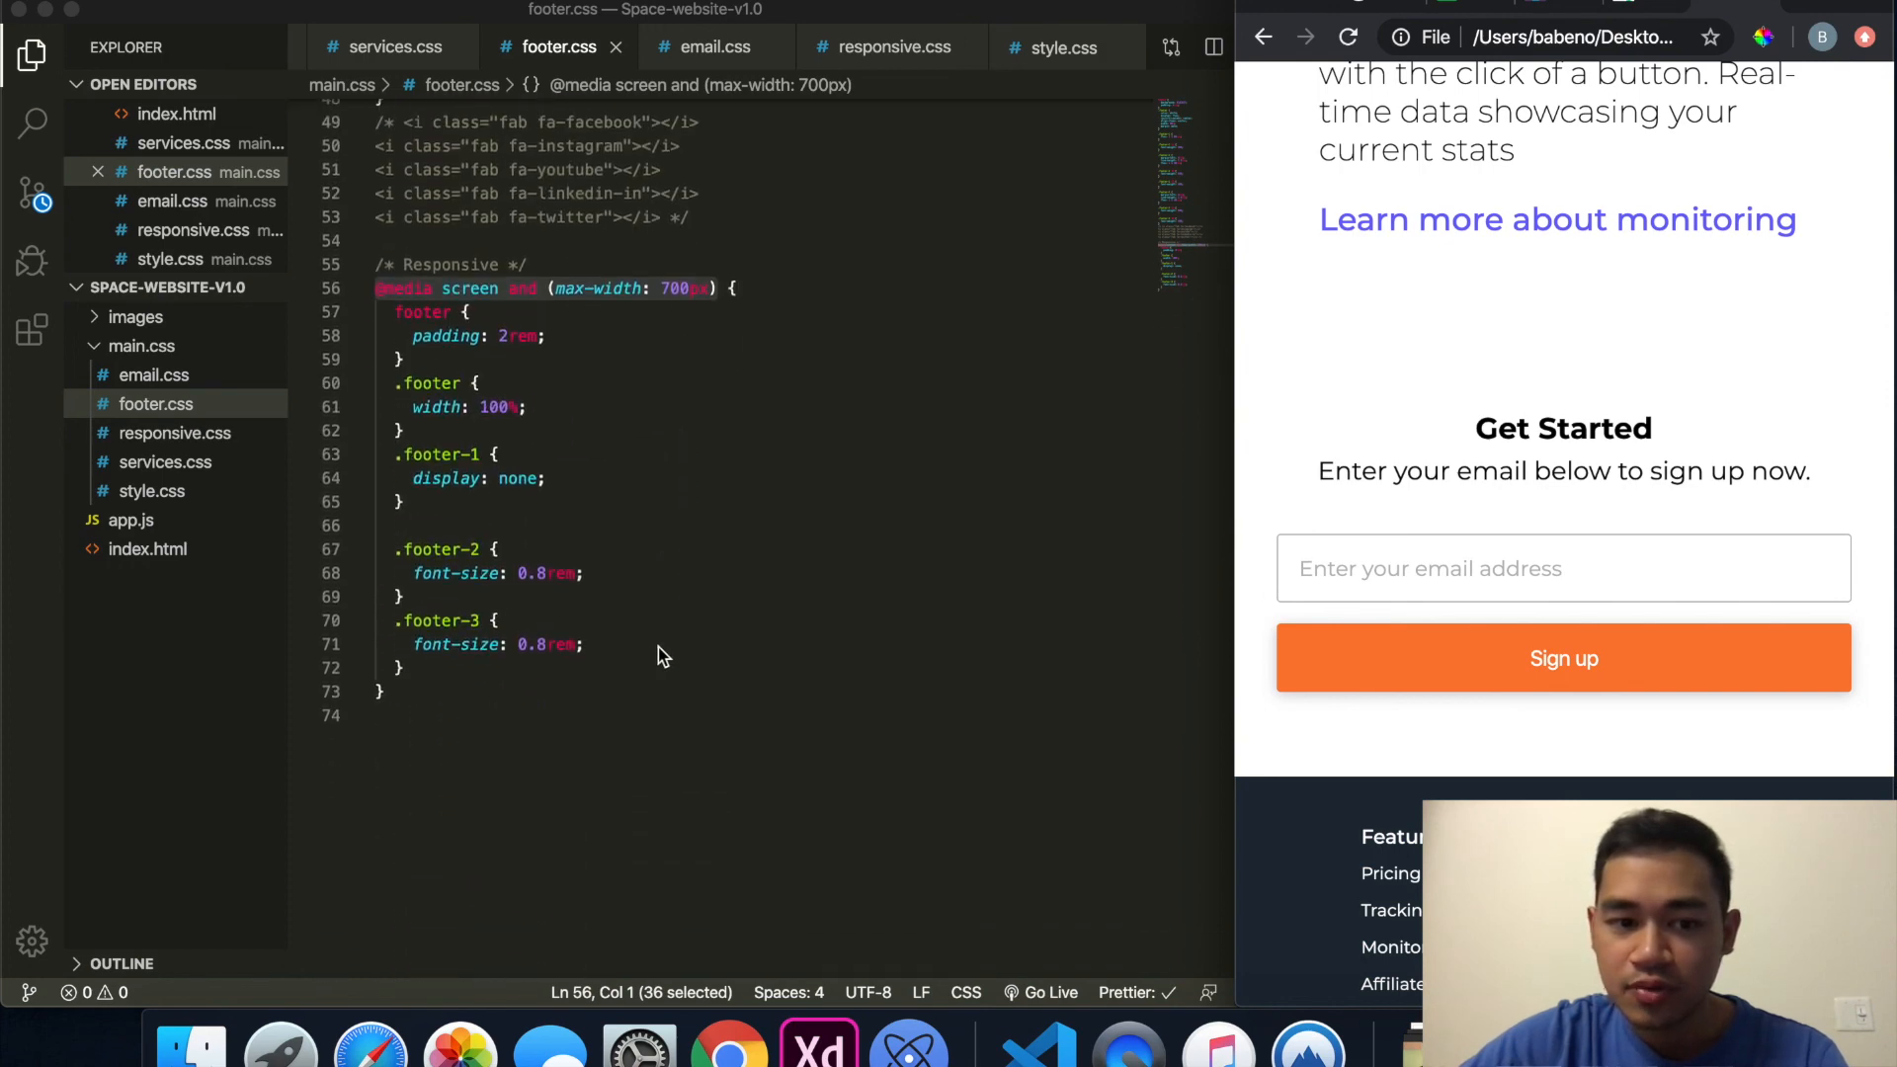
Step: Glance at email.css, then leave responsive.css open with its hero and testimonial media queries
left_click(713, 48)
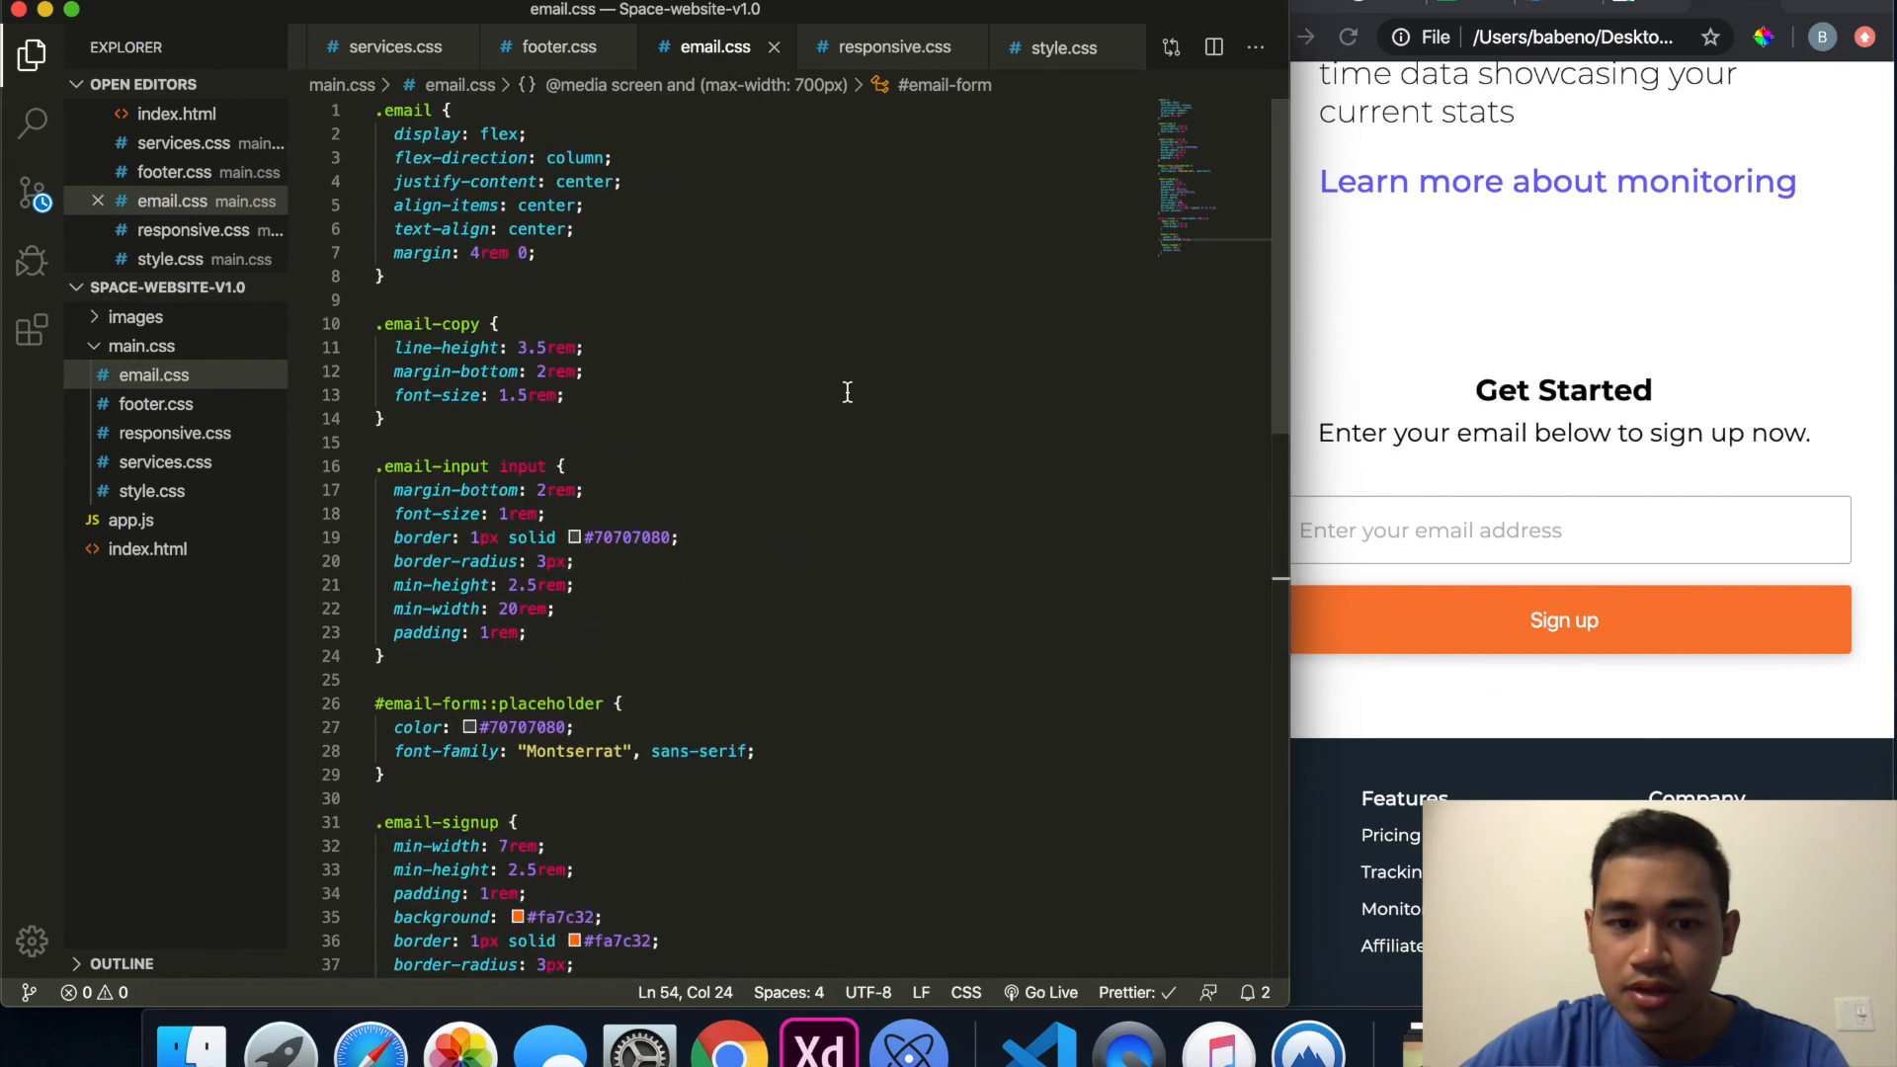
left_click(891, 48)
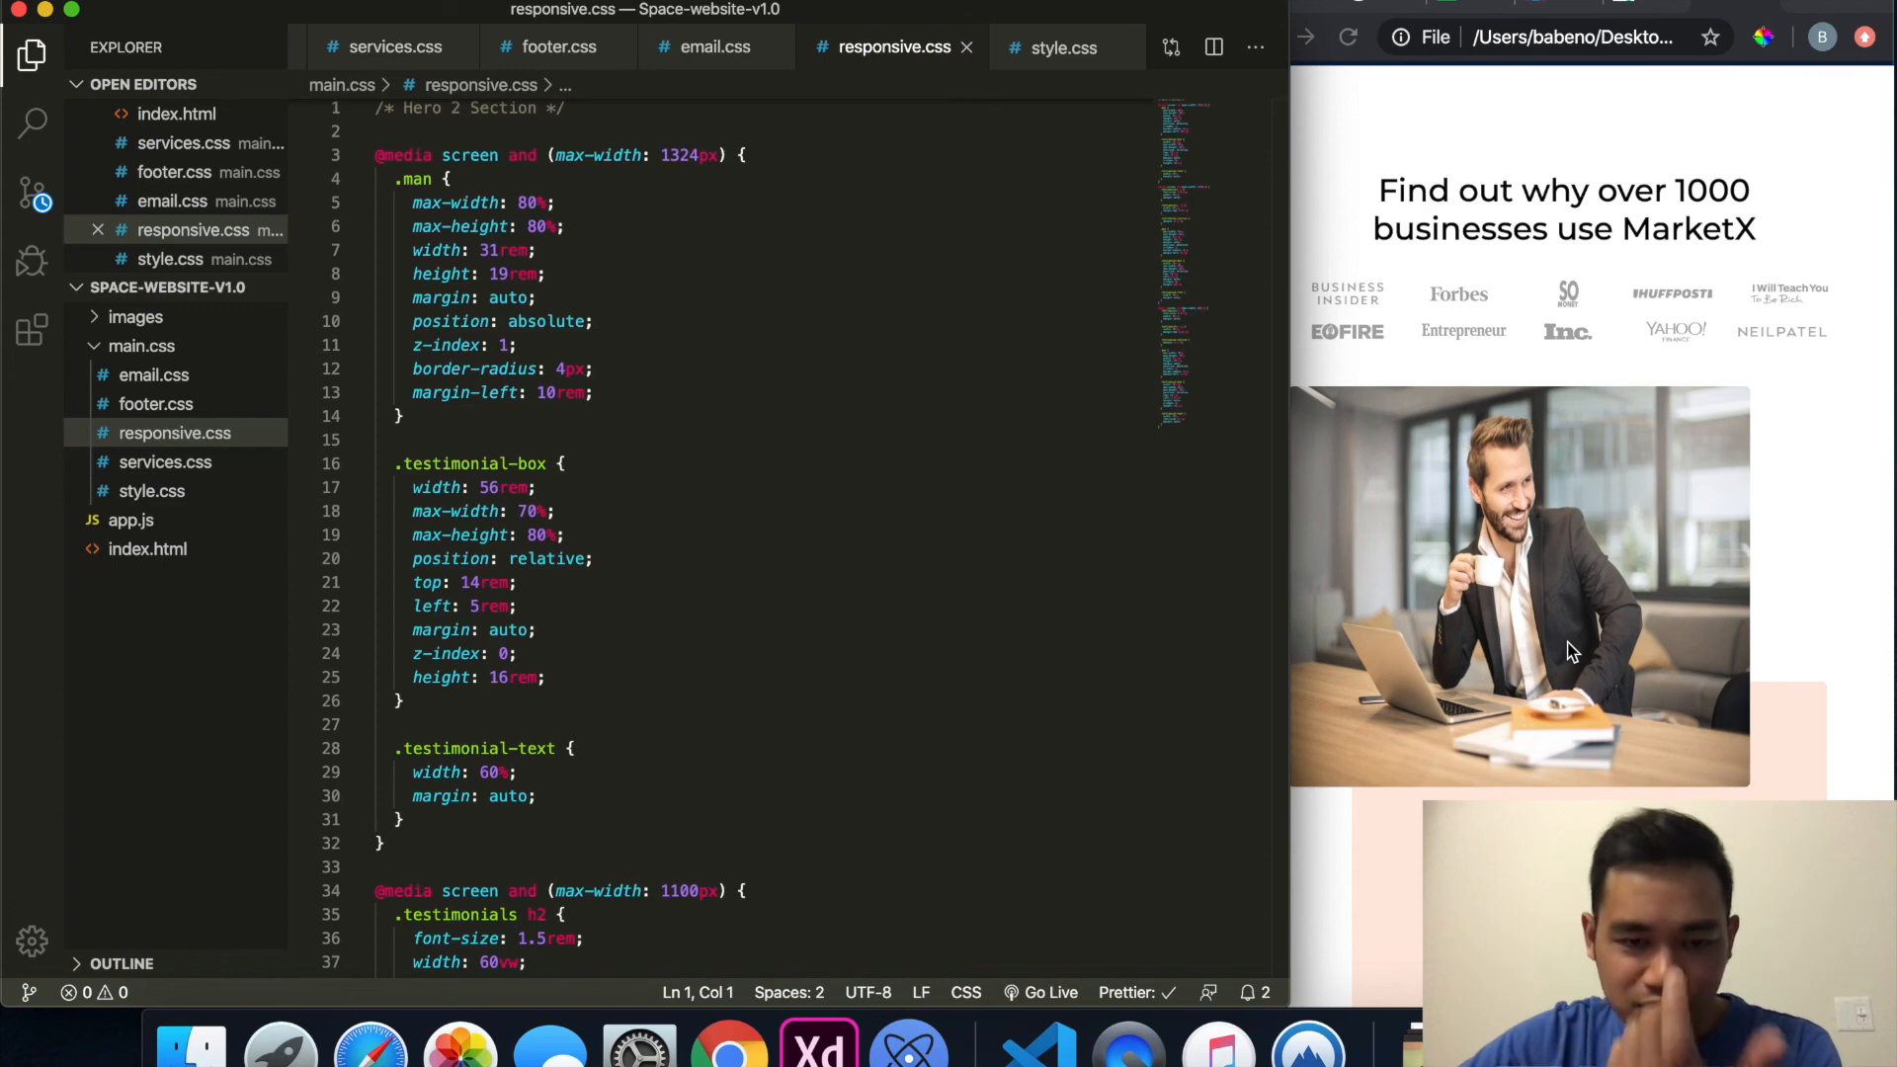
Step: Scroll responsive.css through its 1100px rules and services.css to its max-width 1000px services-header query
scroll("down", 3)
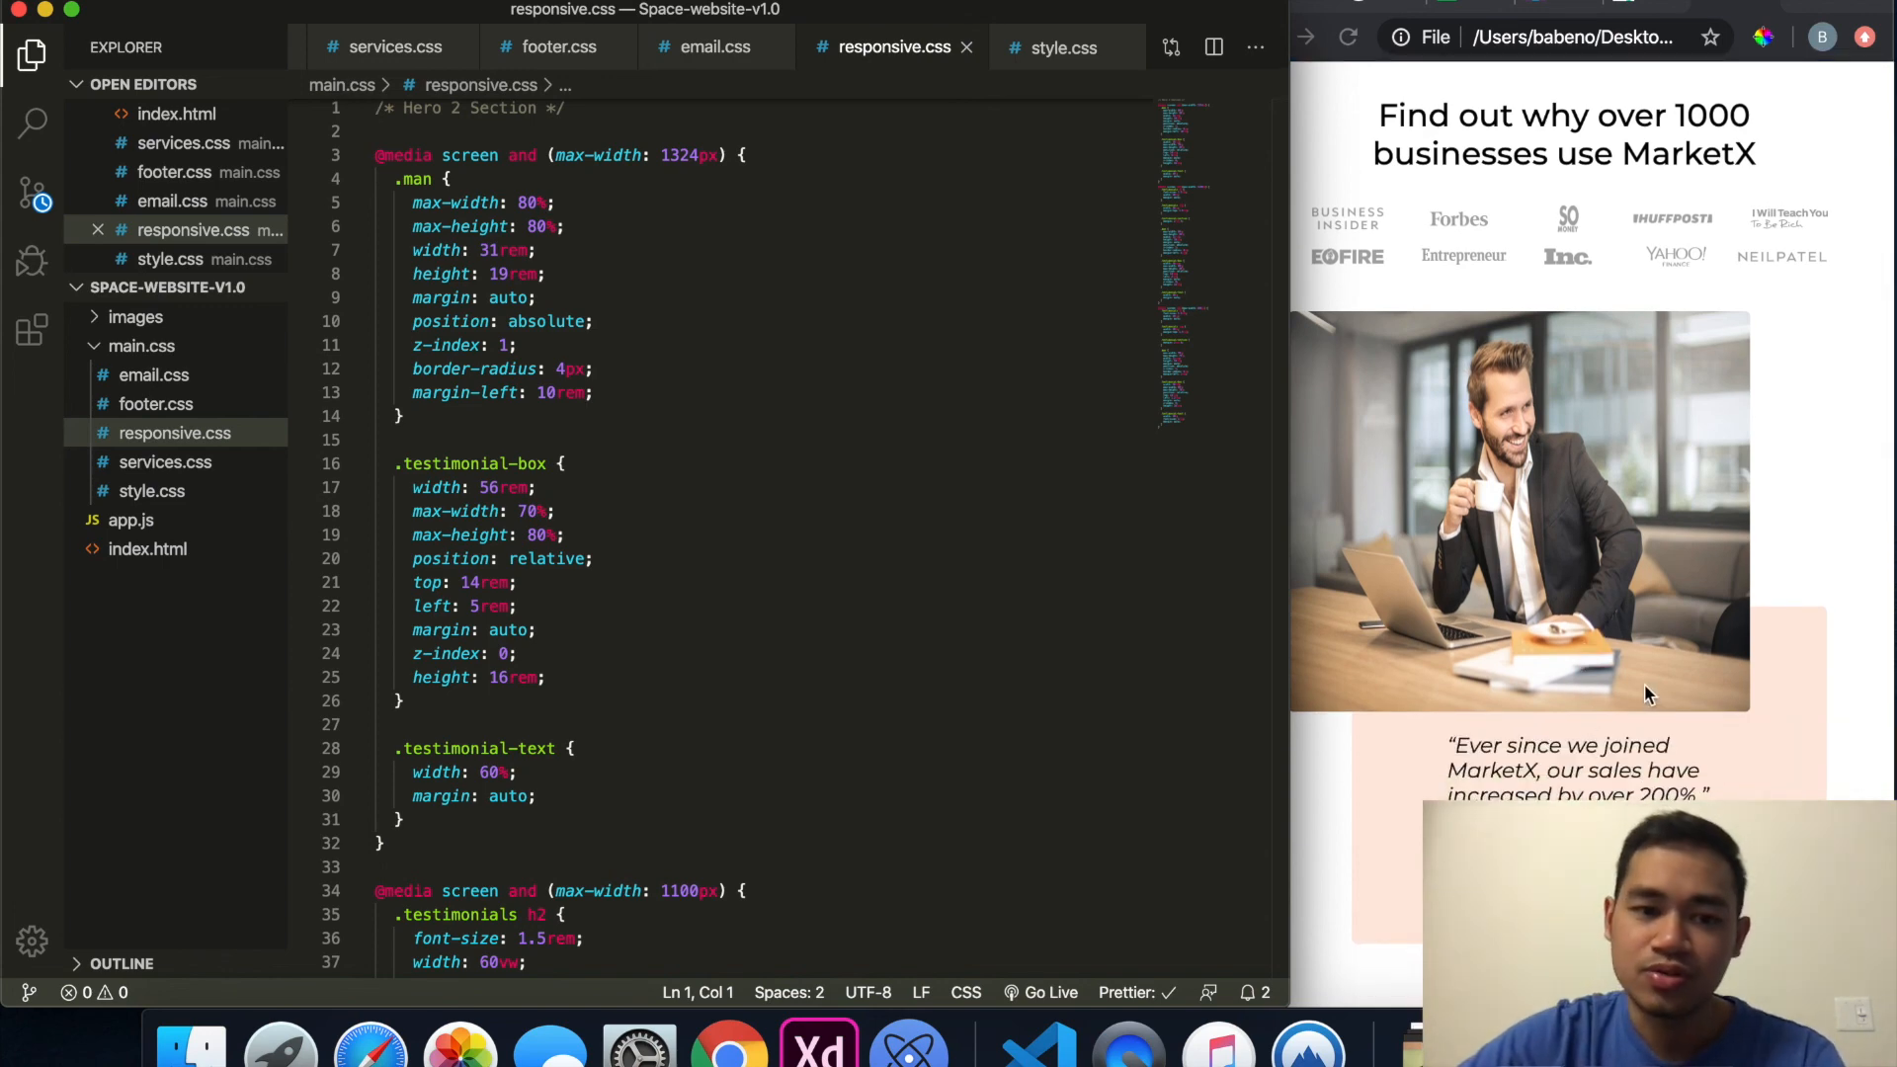
mouse_move(1654, 666)
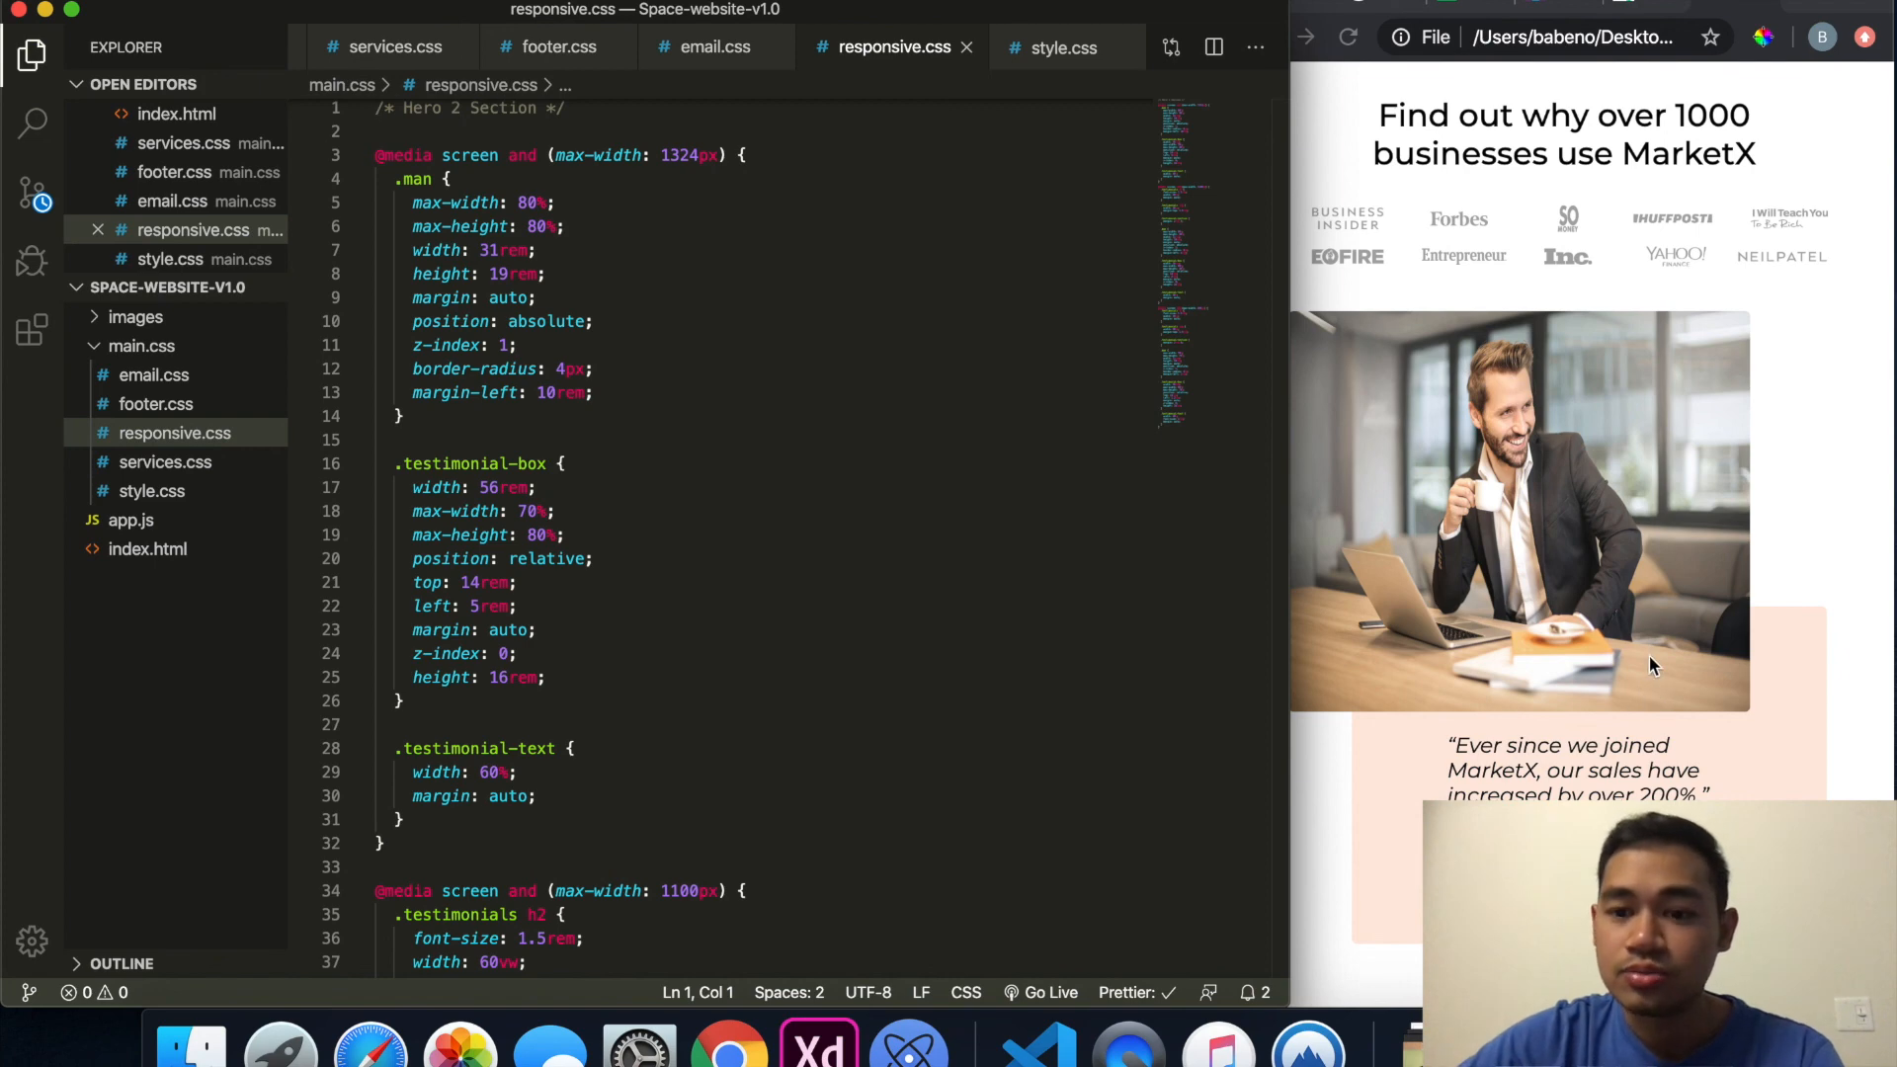
mouse_move(1626, 514)
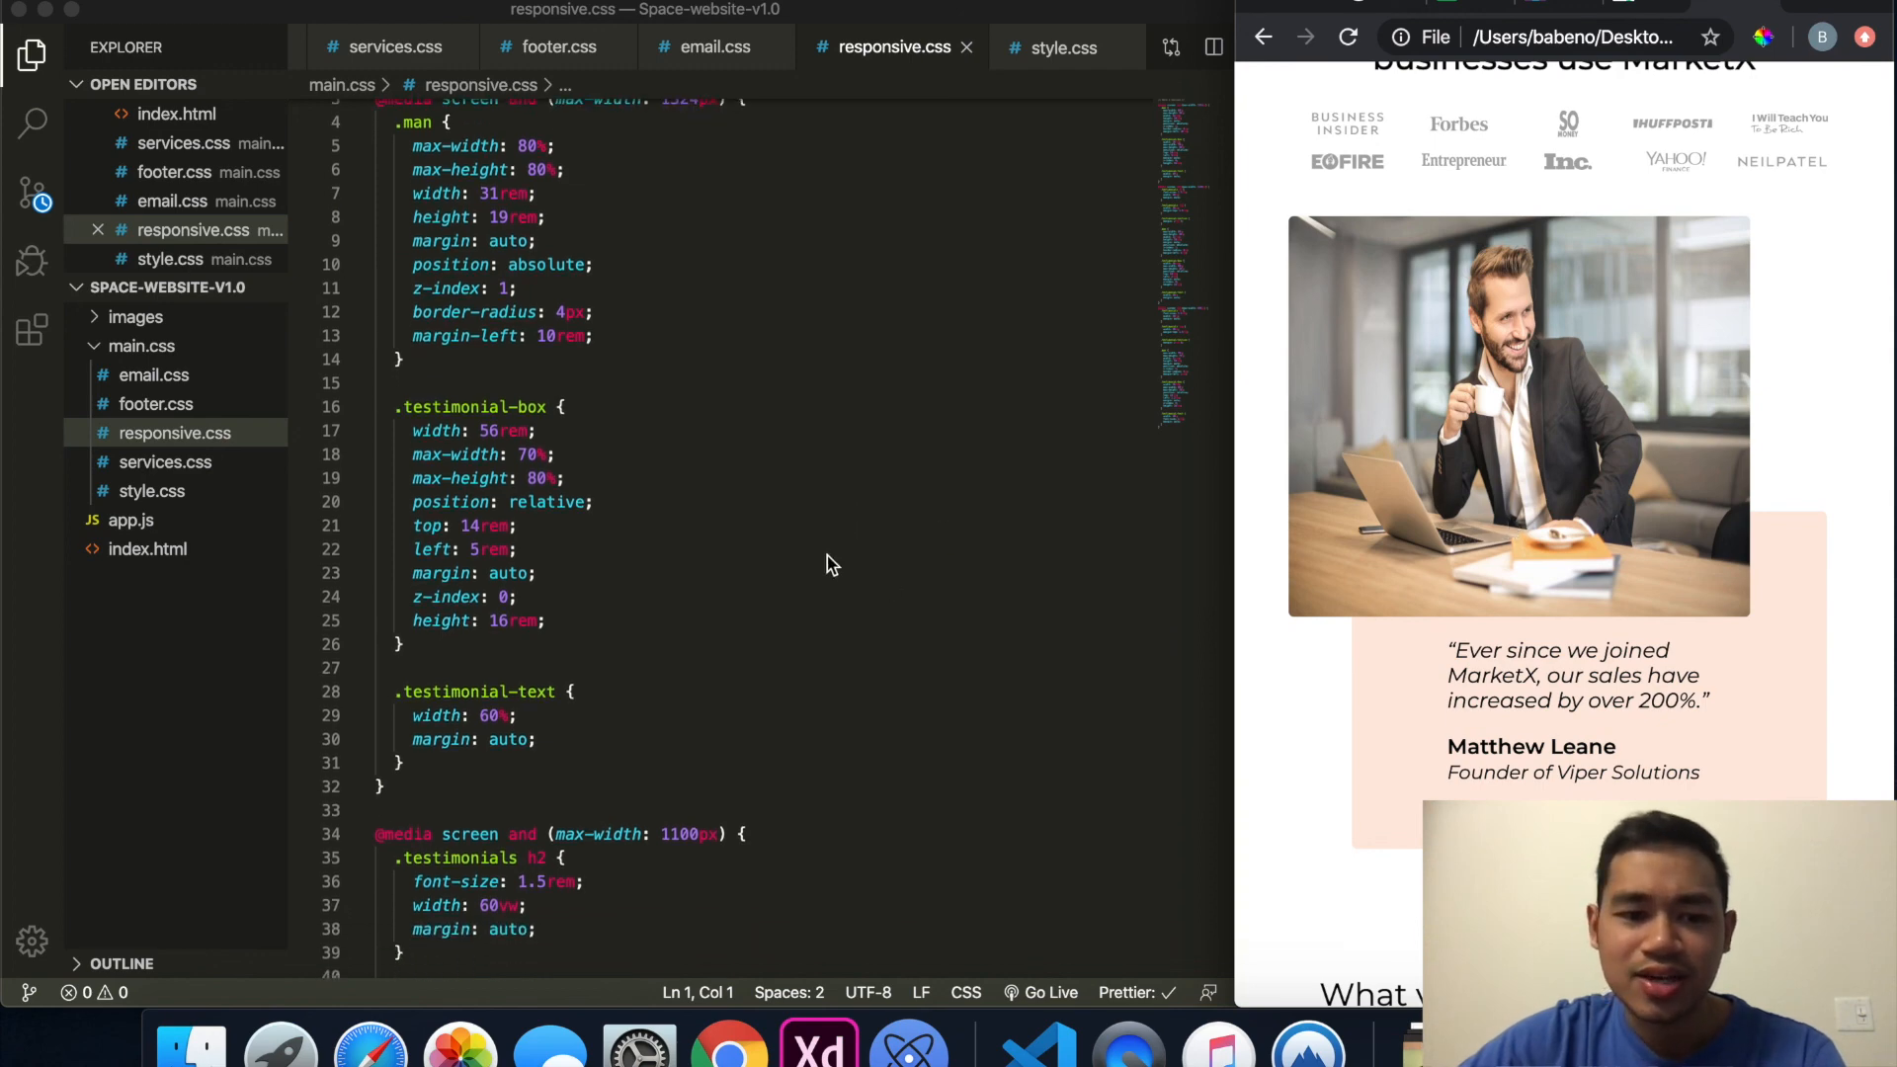
scroll("up", 3)
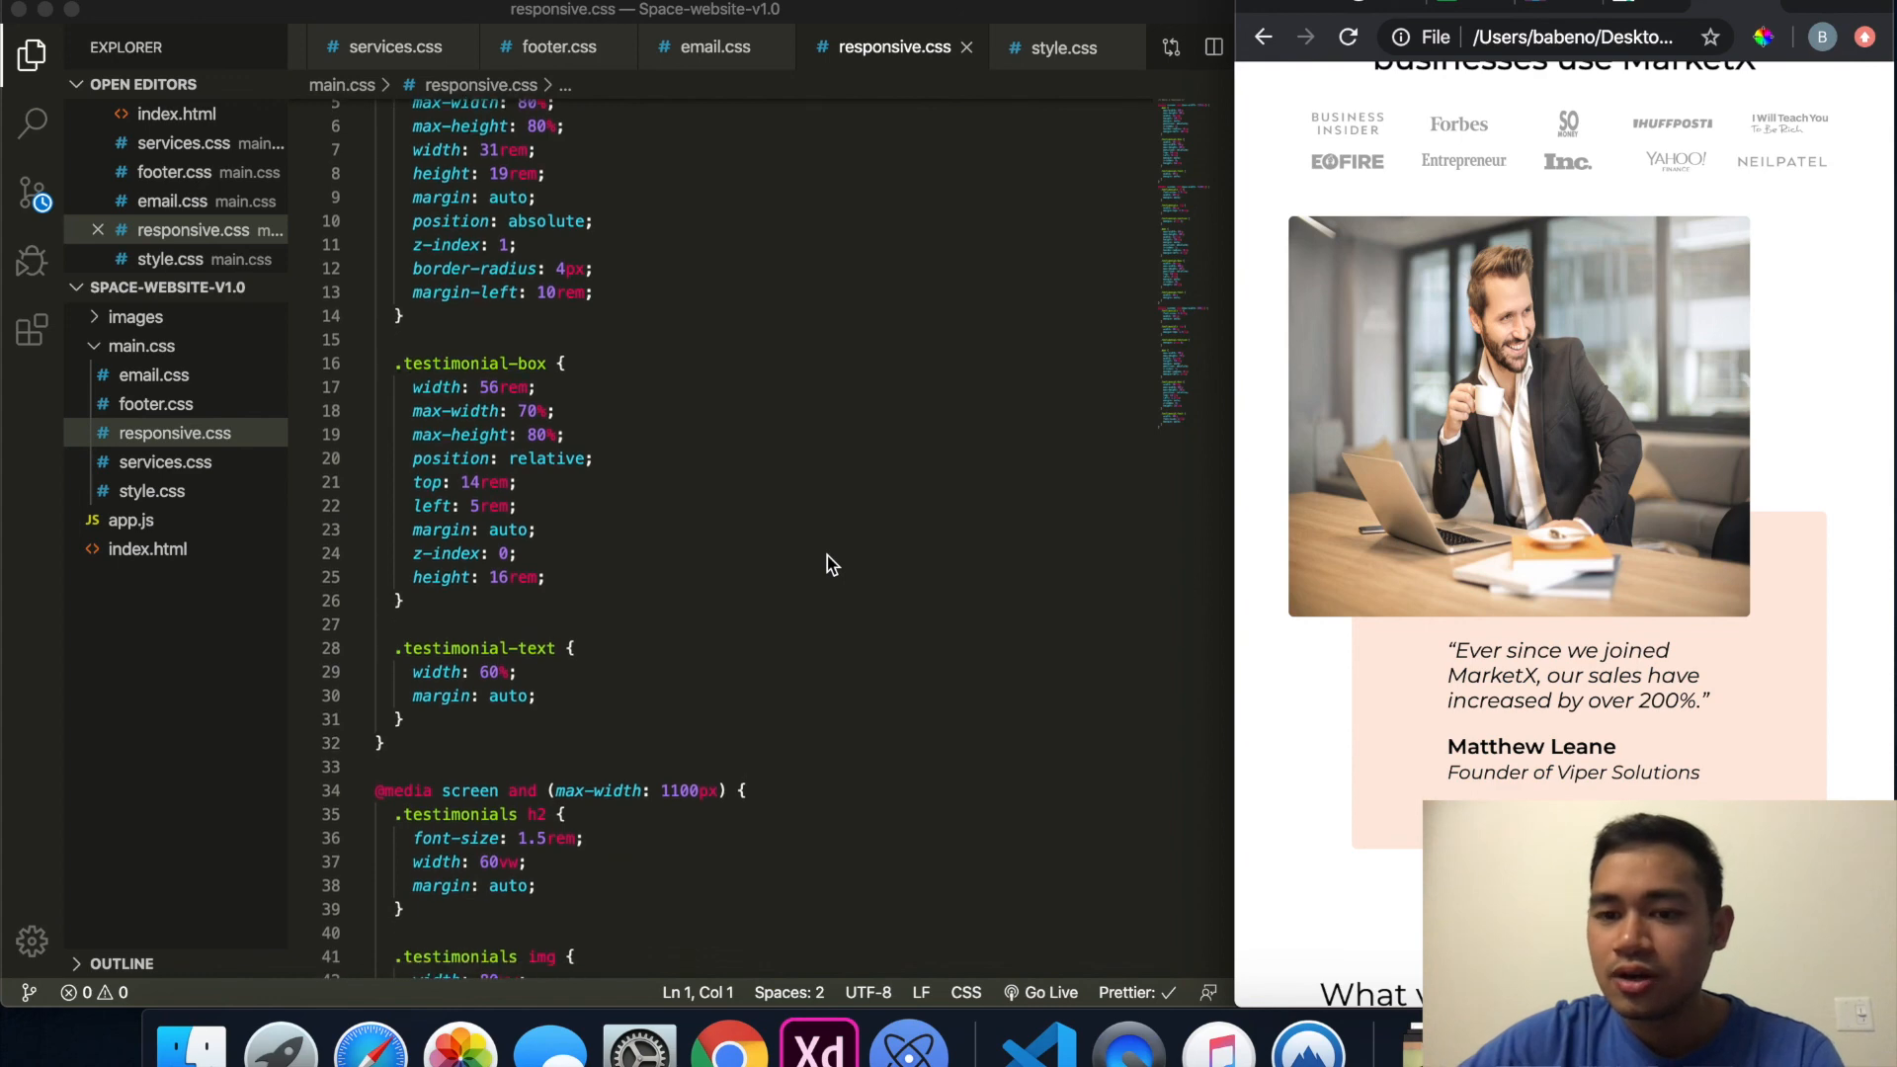
scroll("down", 3)
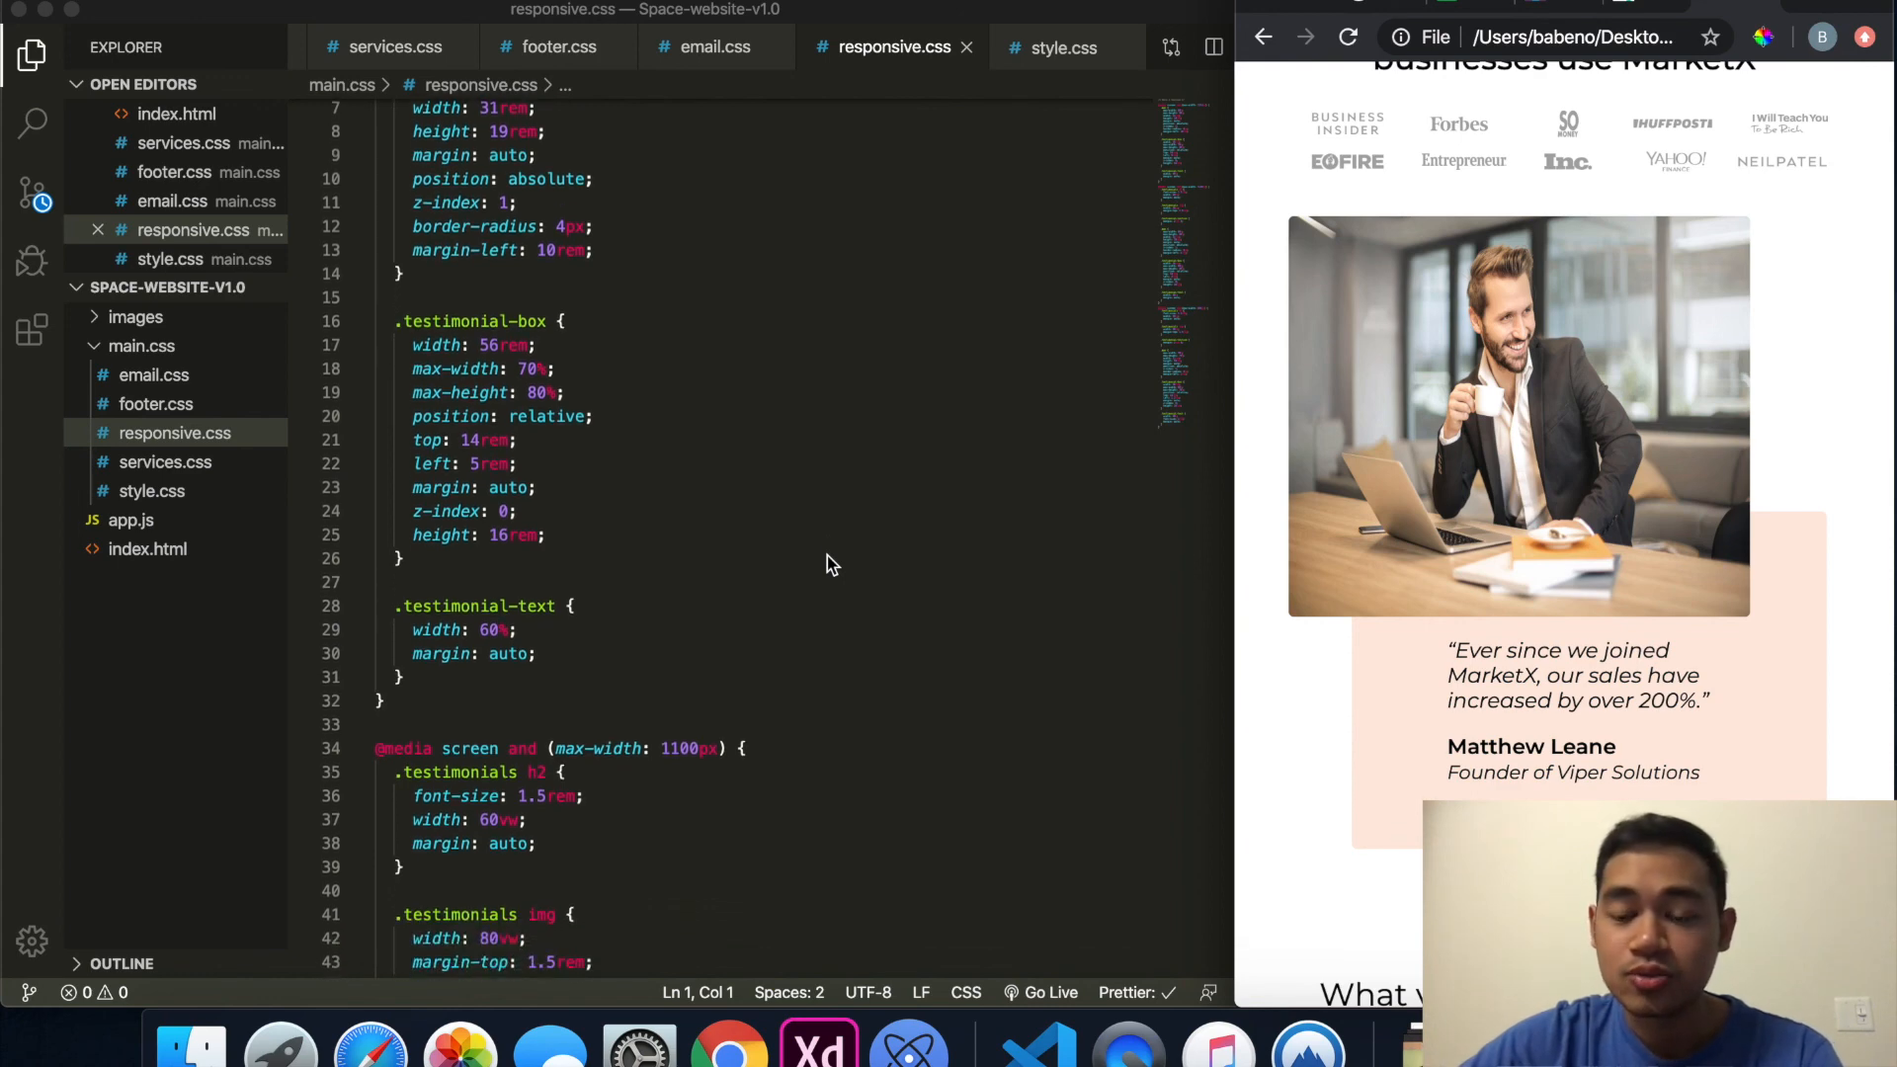
scroll("down", 3)
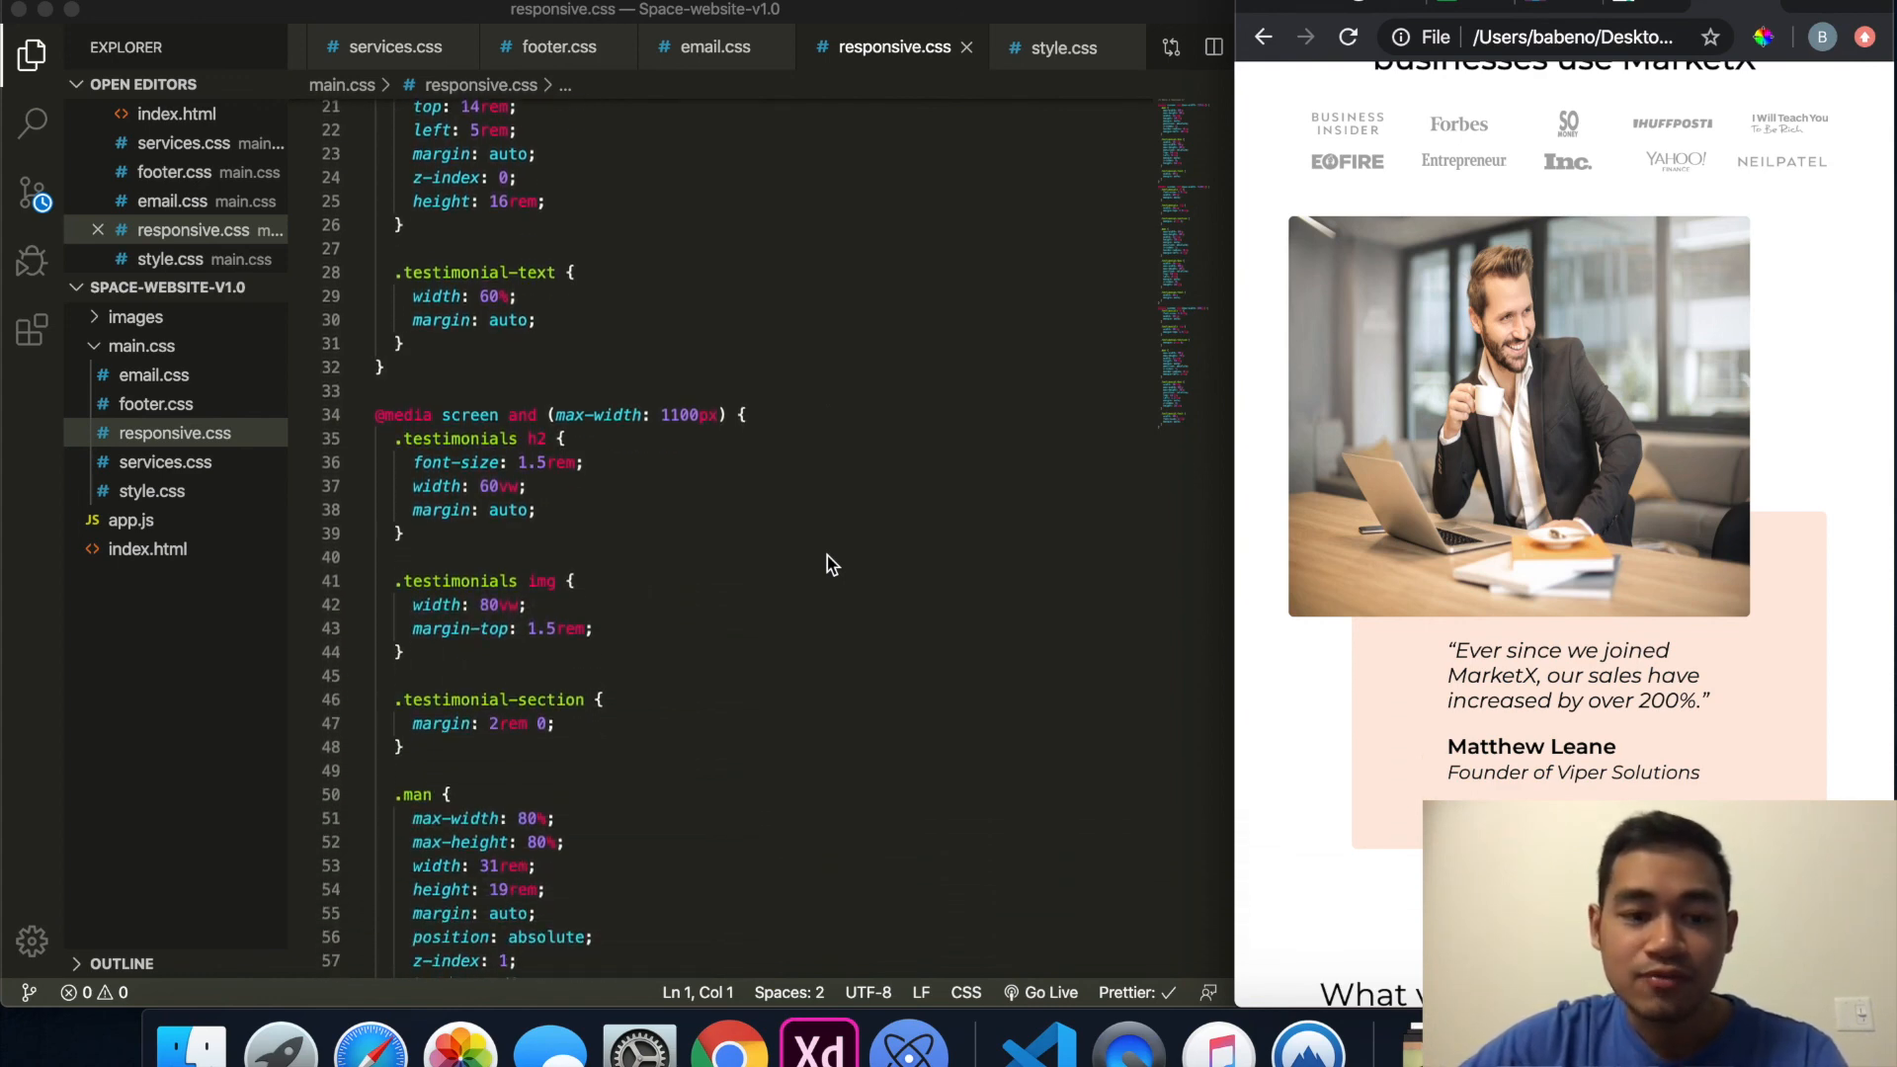
scroll("down", 3)
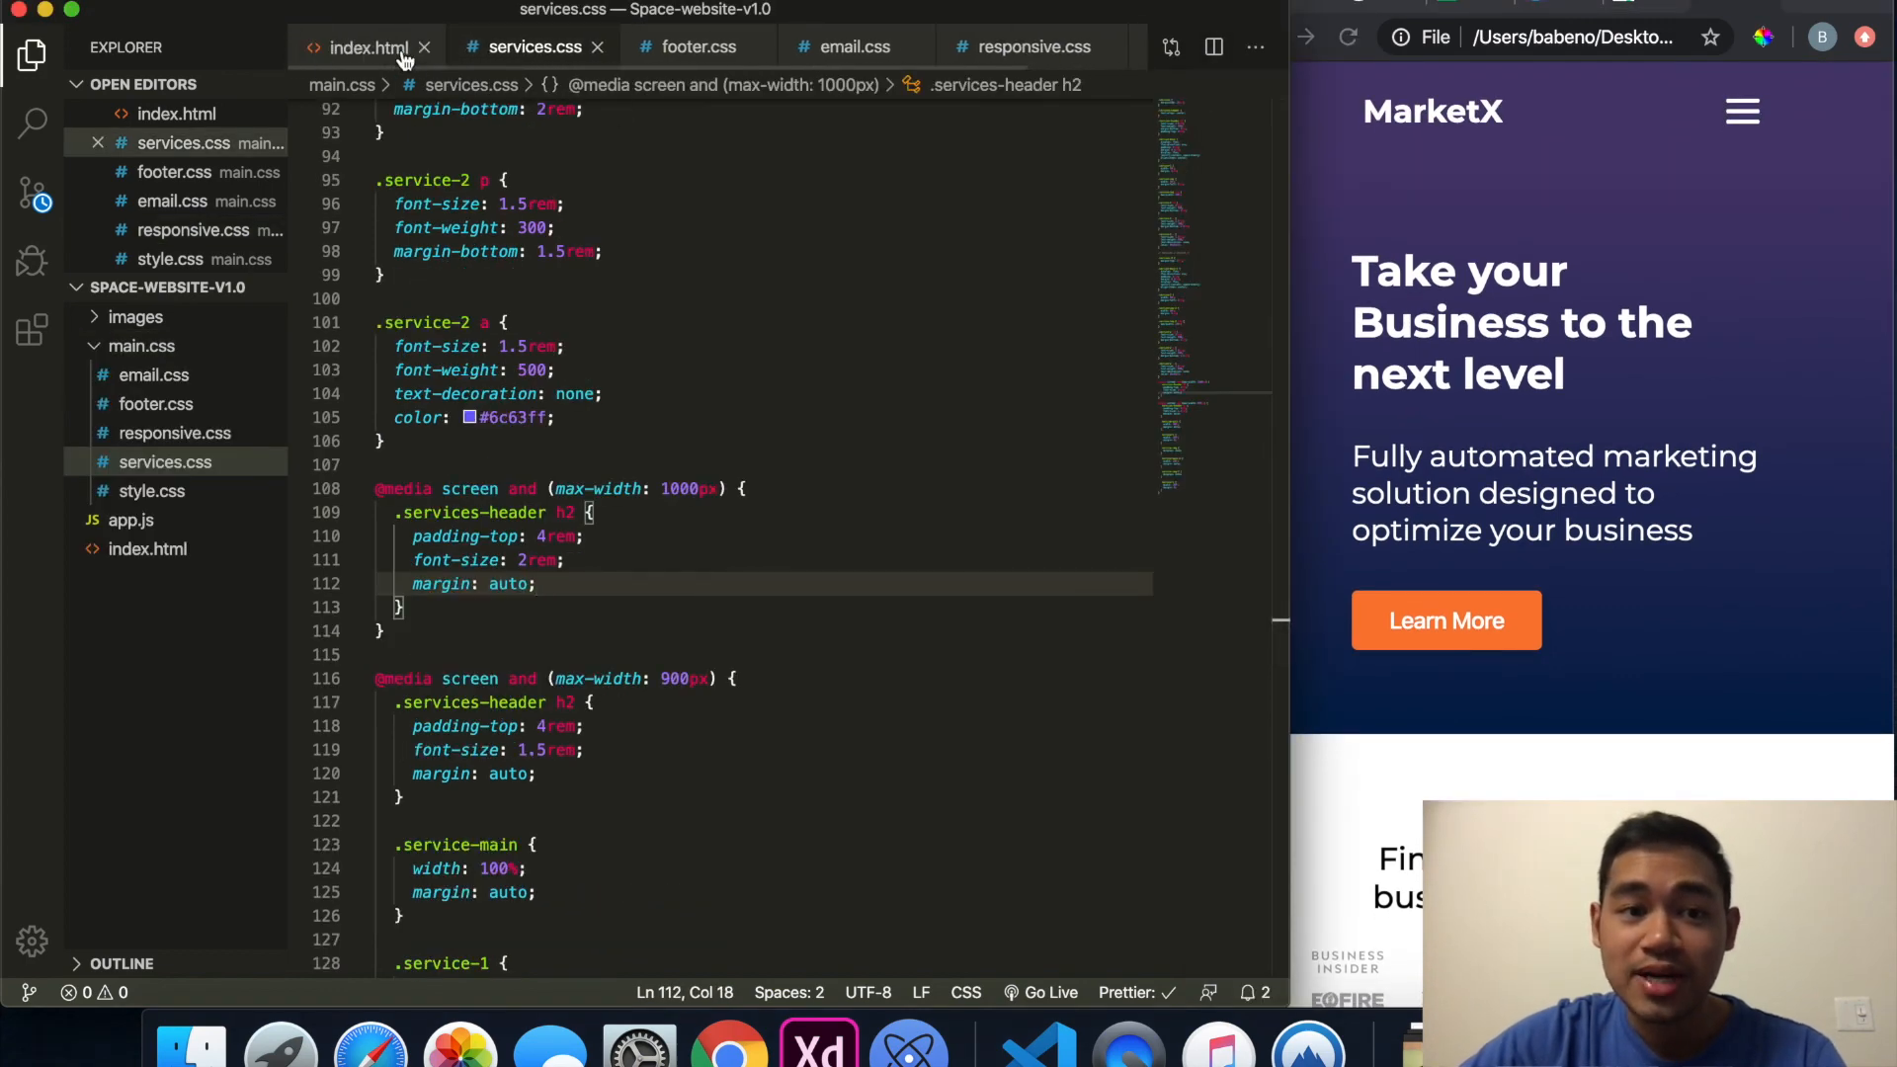
left_click(363, 45)
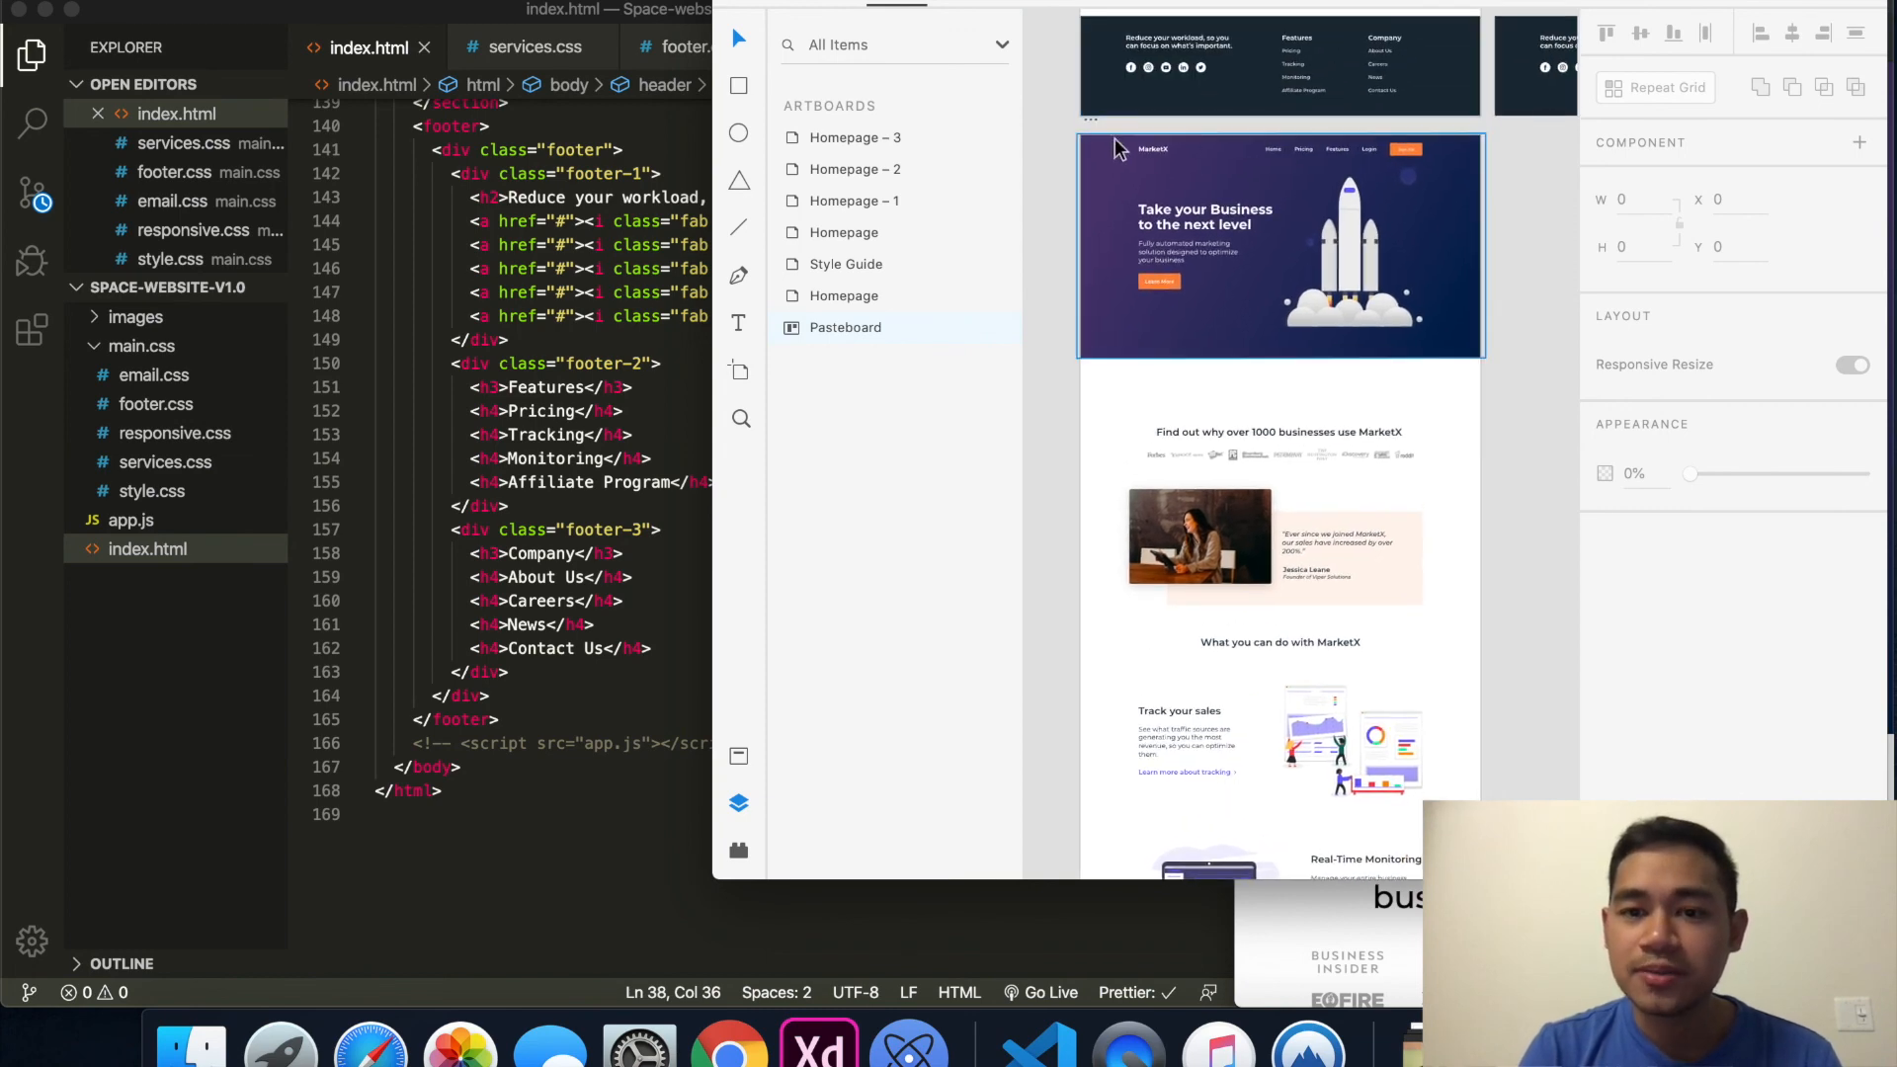
mouse_move(1407, 170)
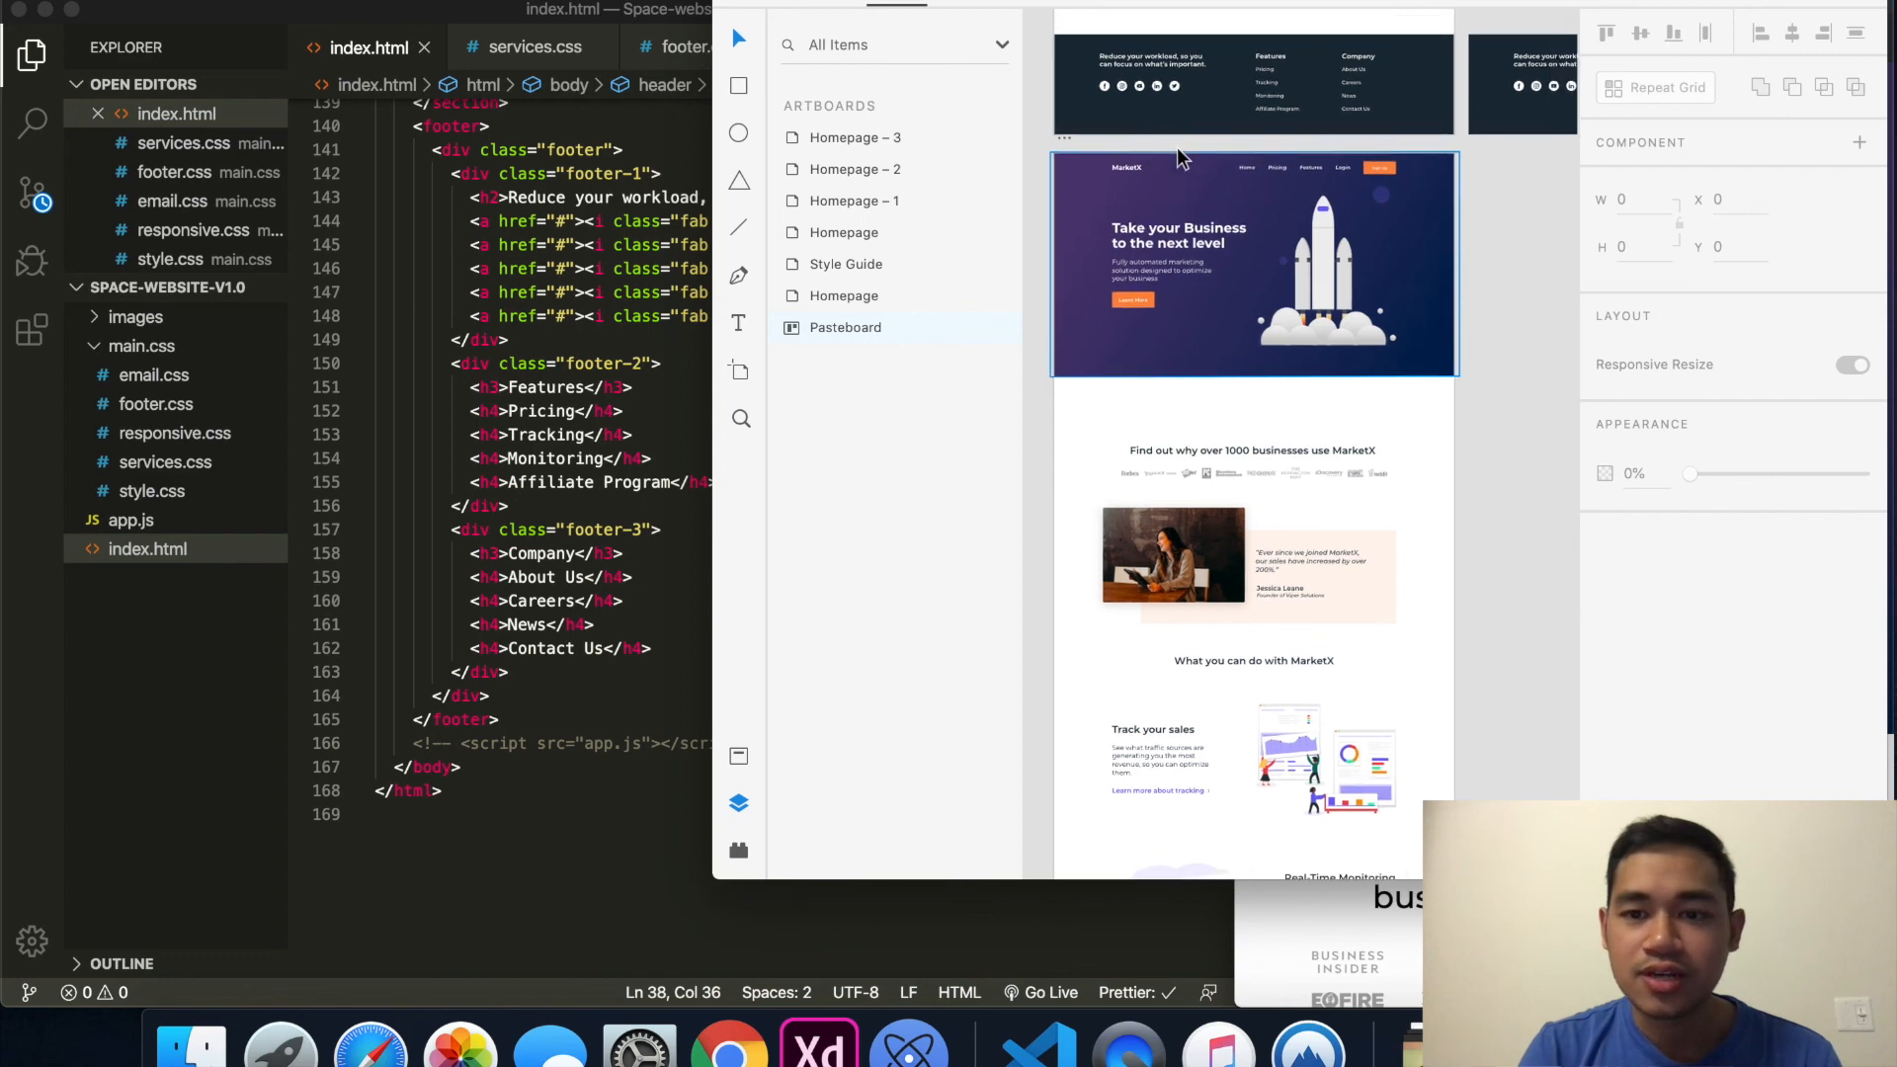
left_click(1178, 235)
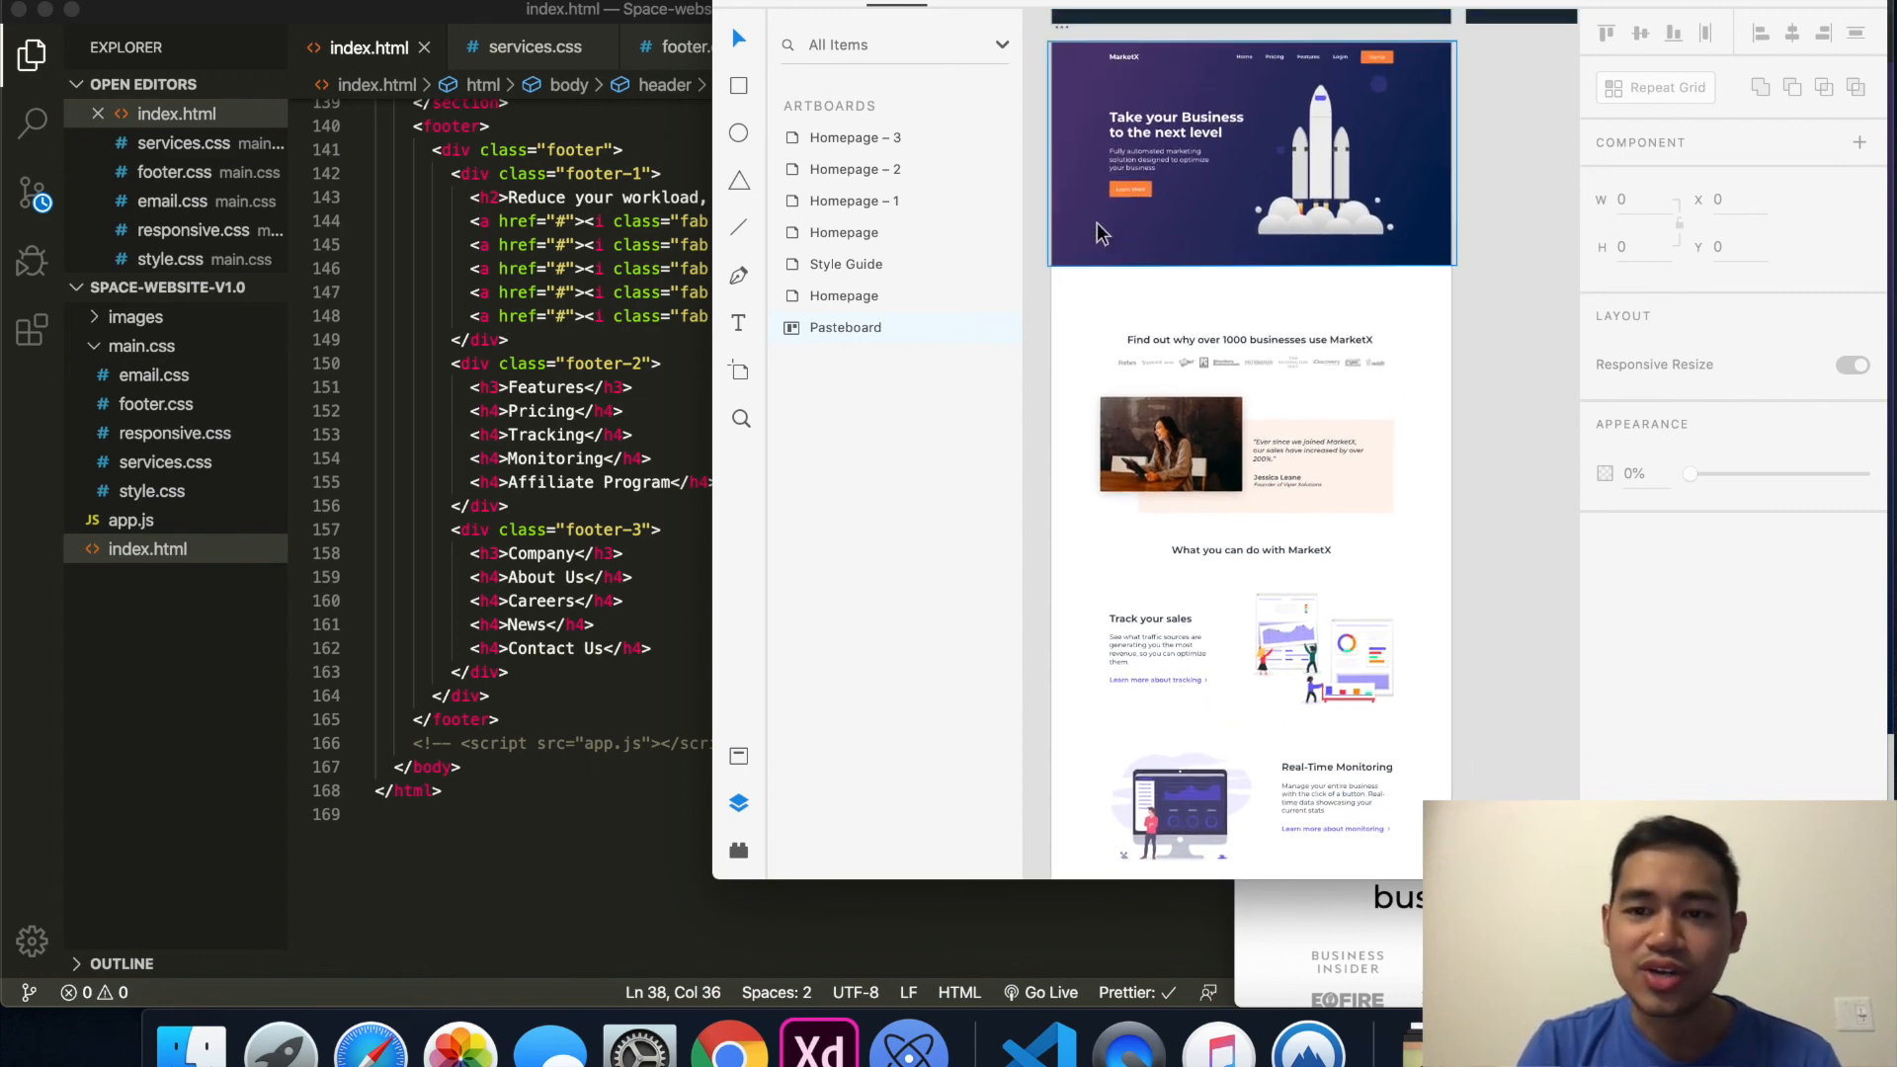
scroll("down", 3)
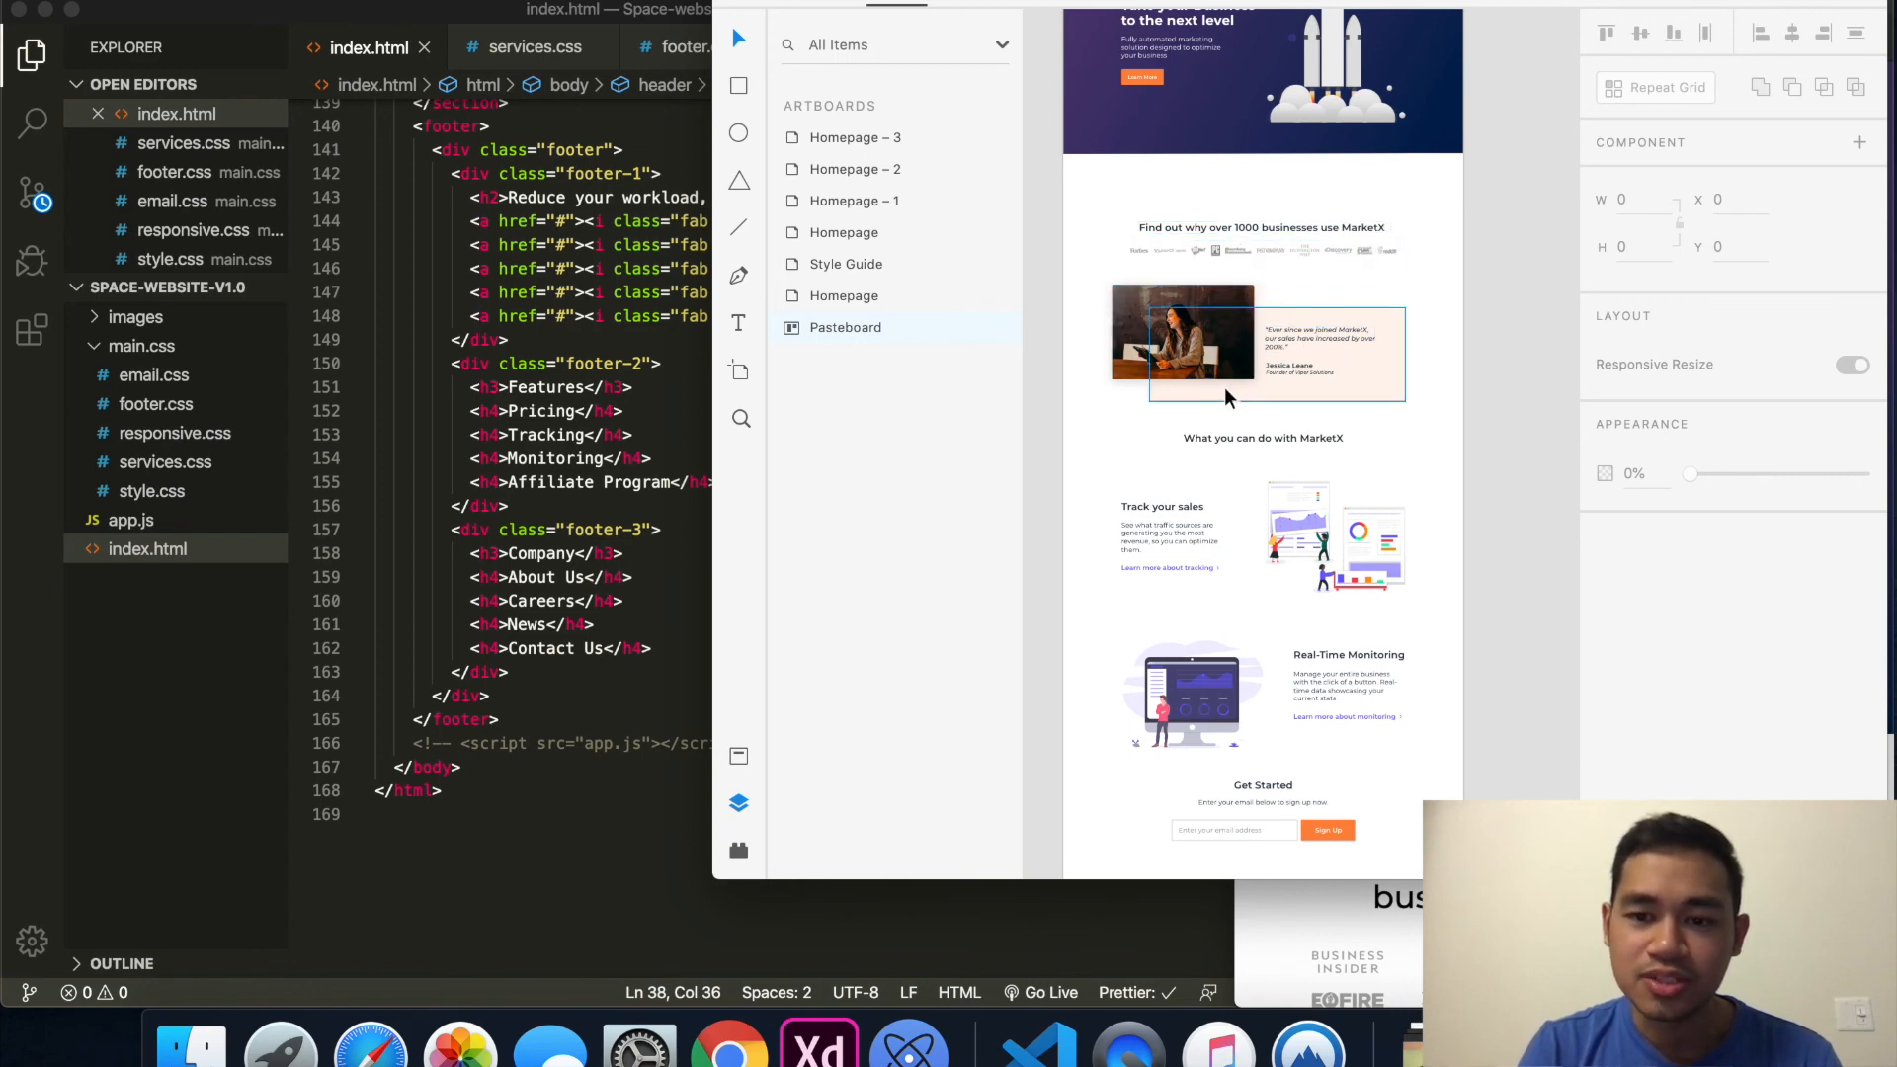
scroll("down", 3)
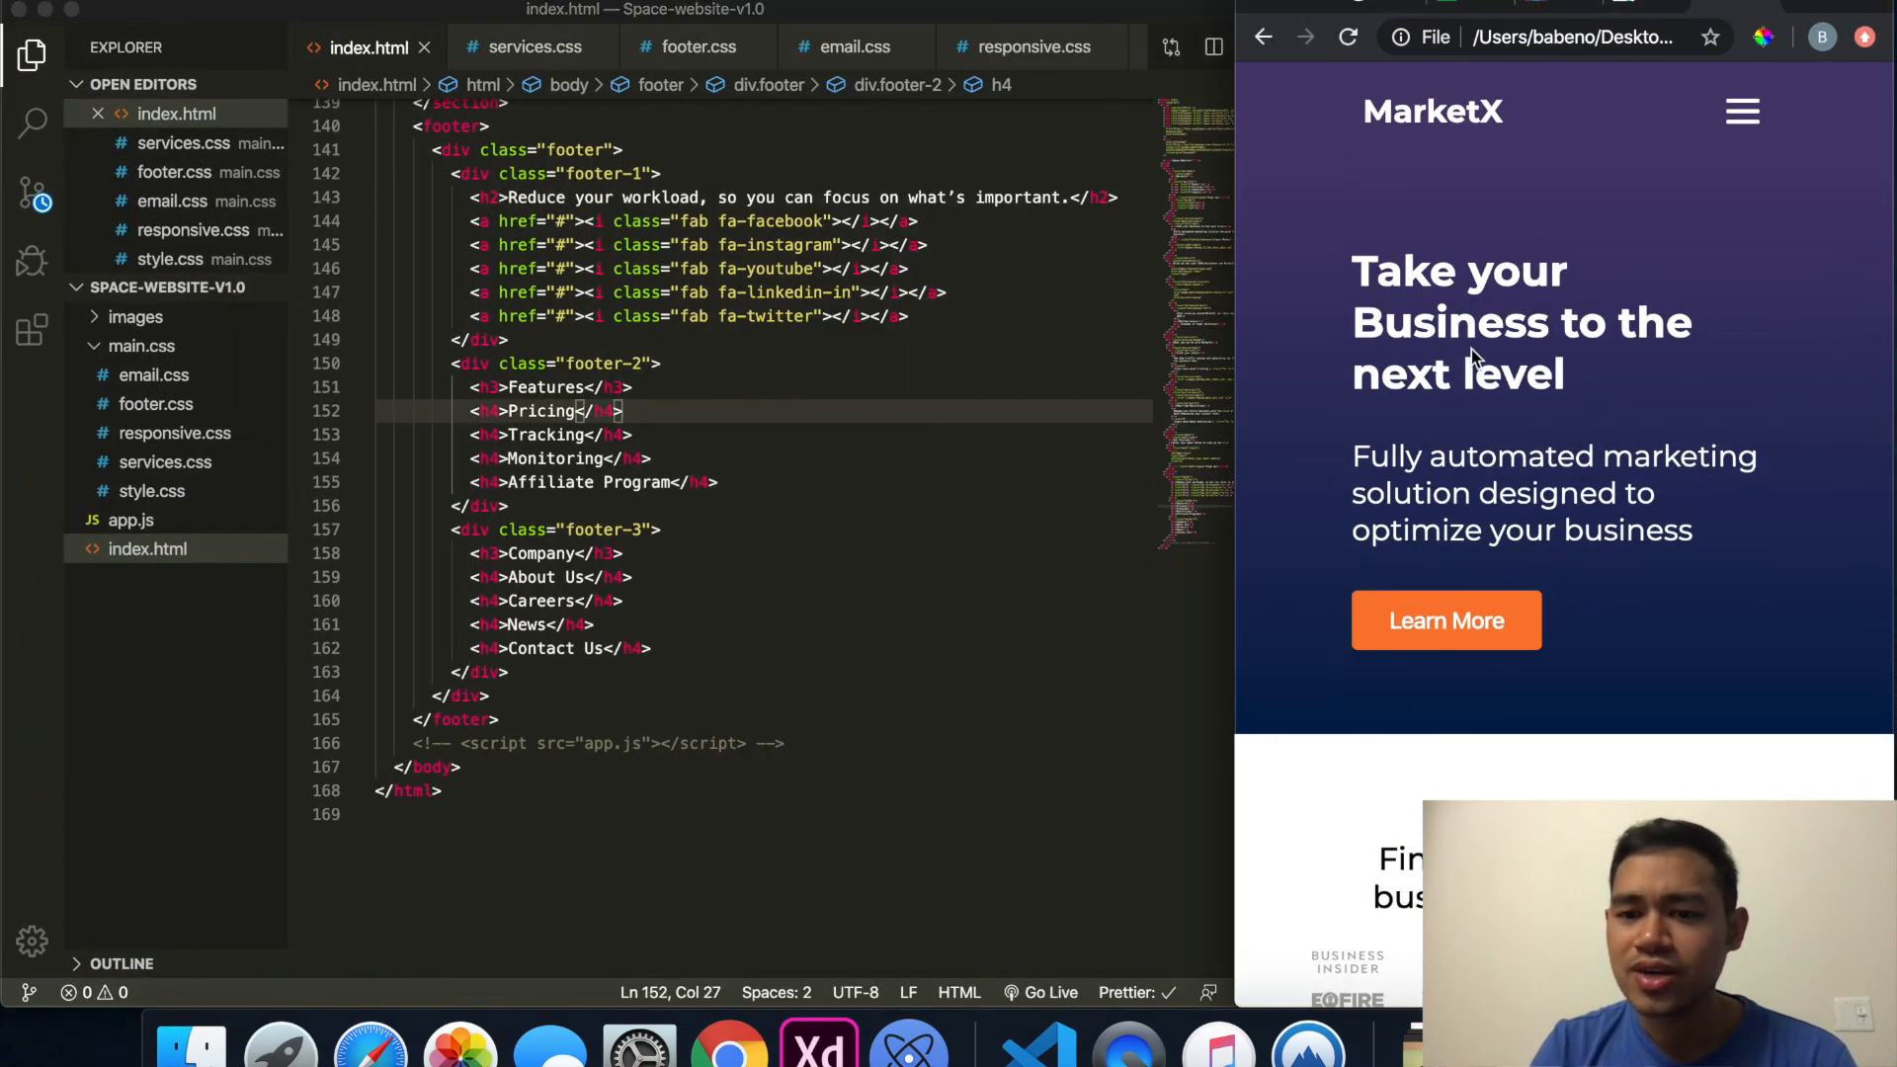
Step: Scroll the mobile-width page from the hero through testimonials and features to Real-Time Monitoring
scroll("down", 3)
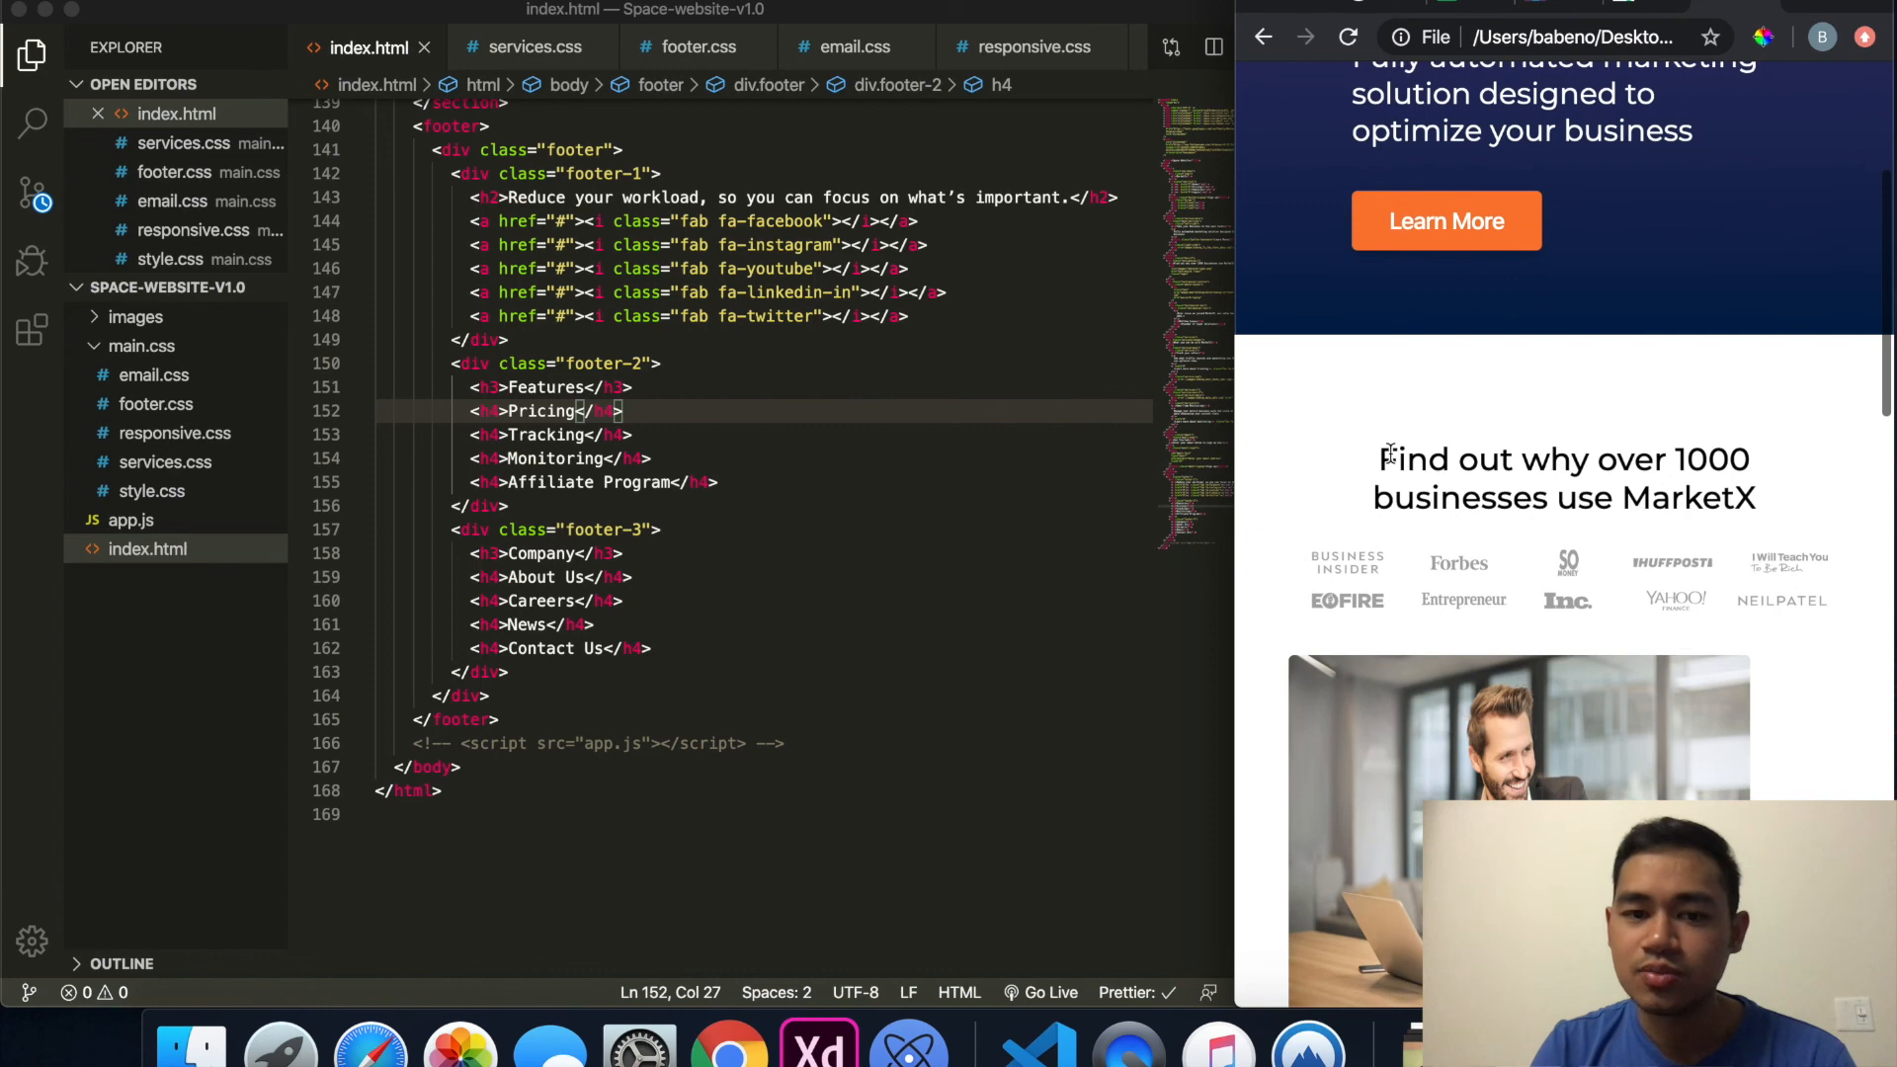
scroll("down", 3)
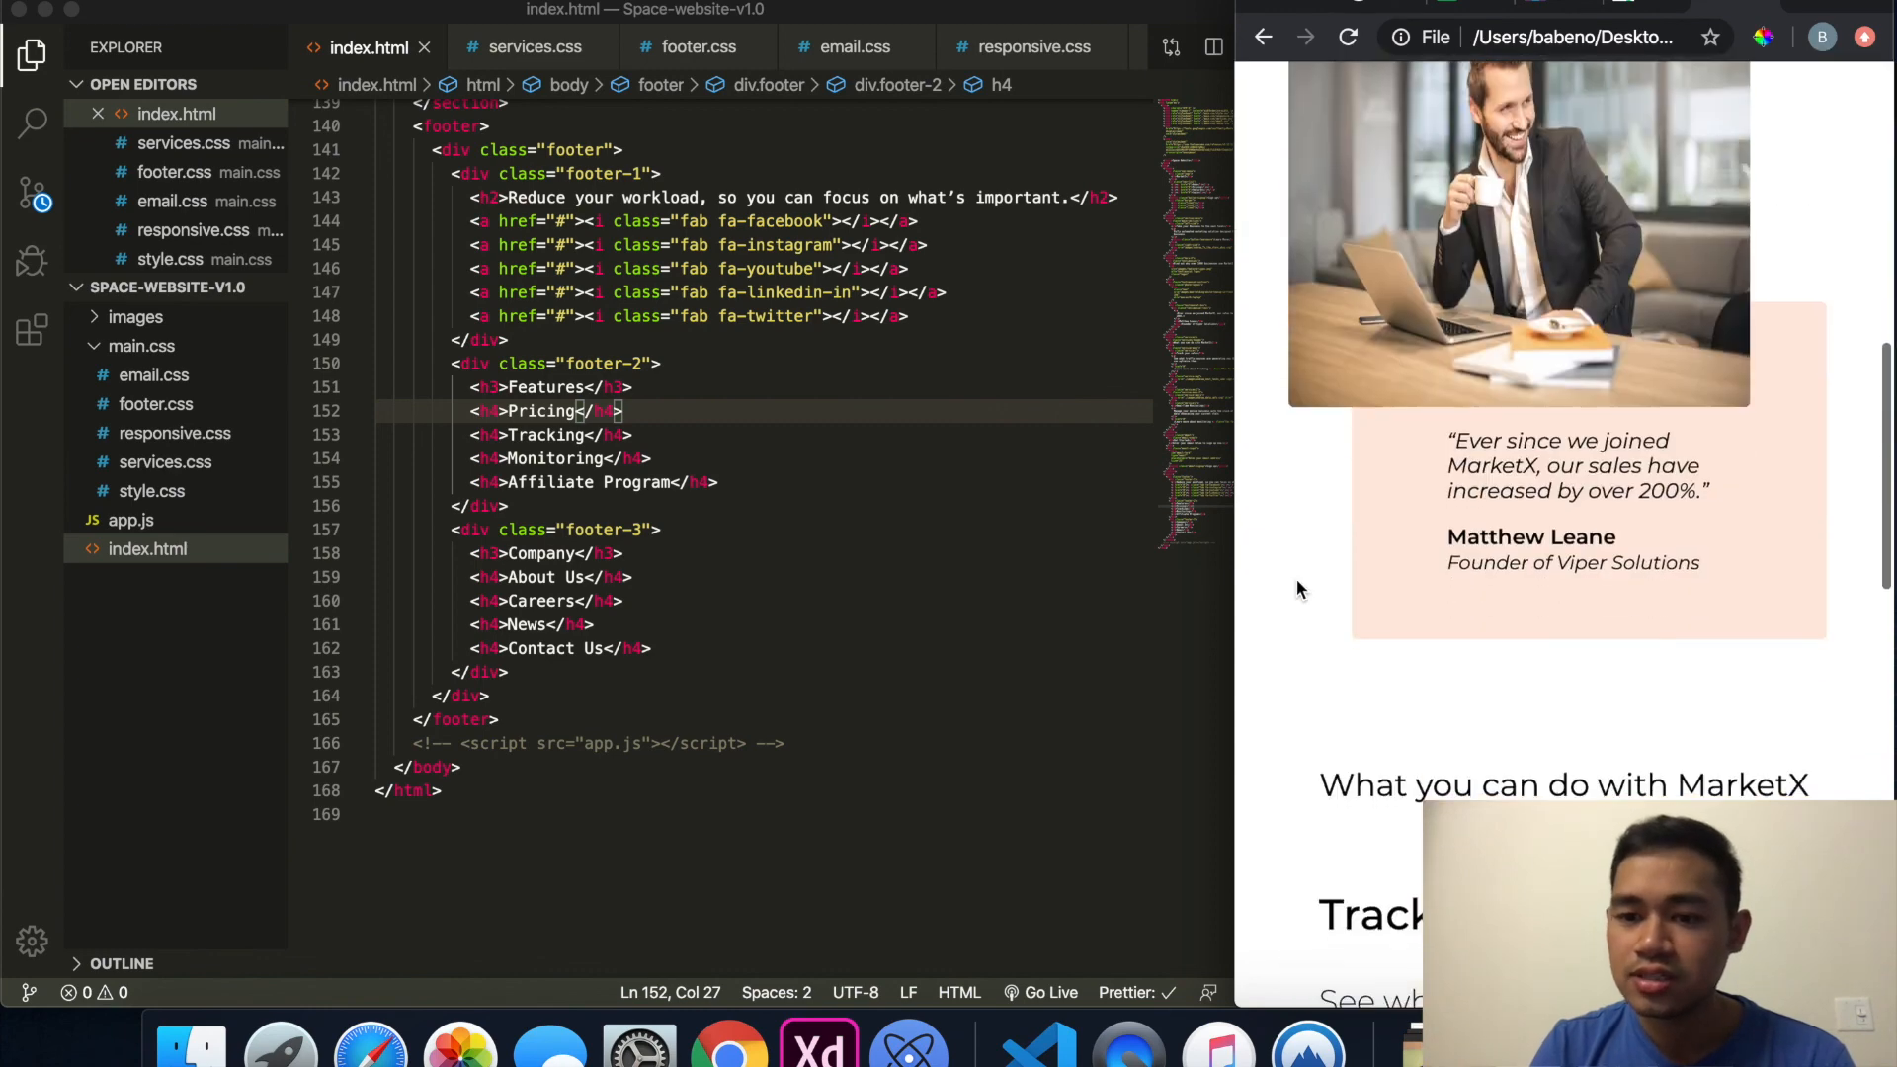
scroll("down", 3)
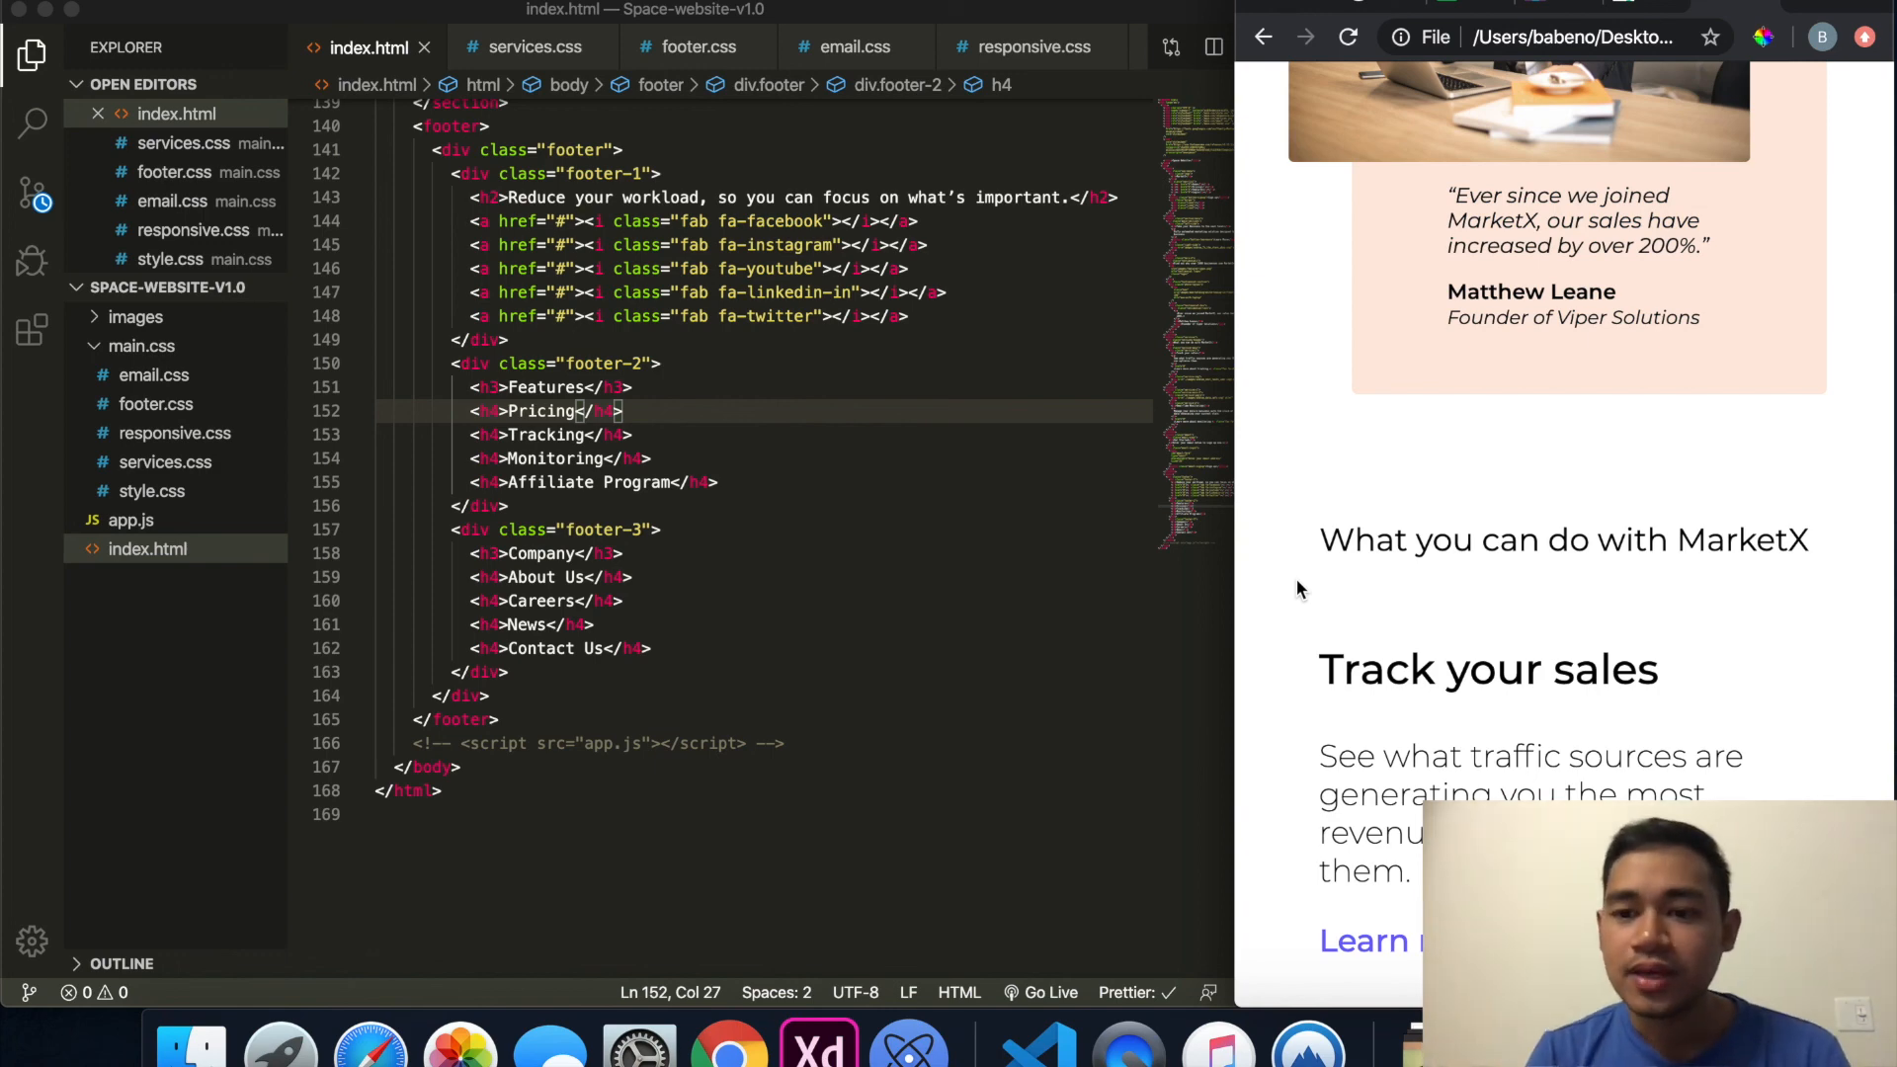
scroll("down", 3)
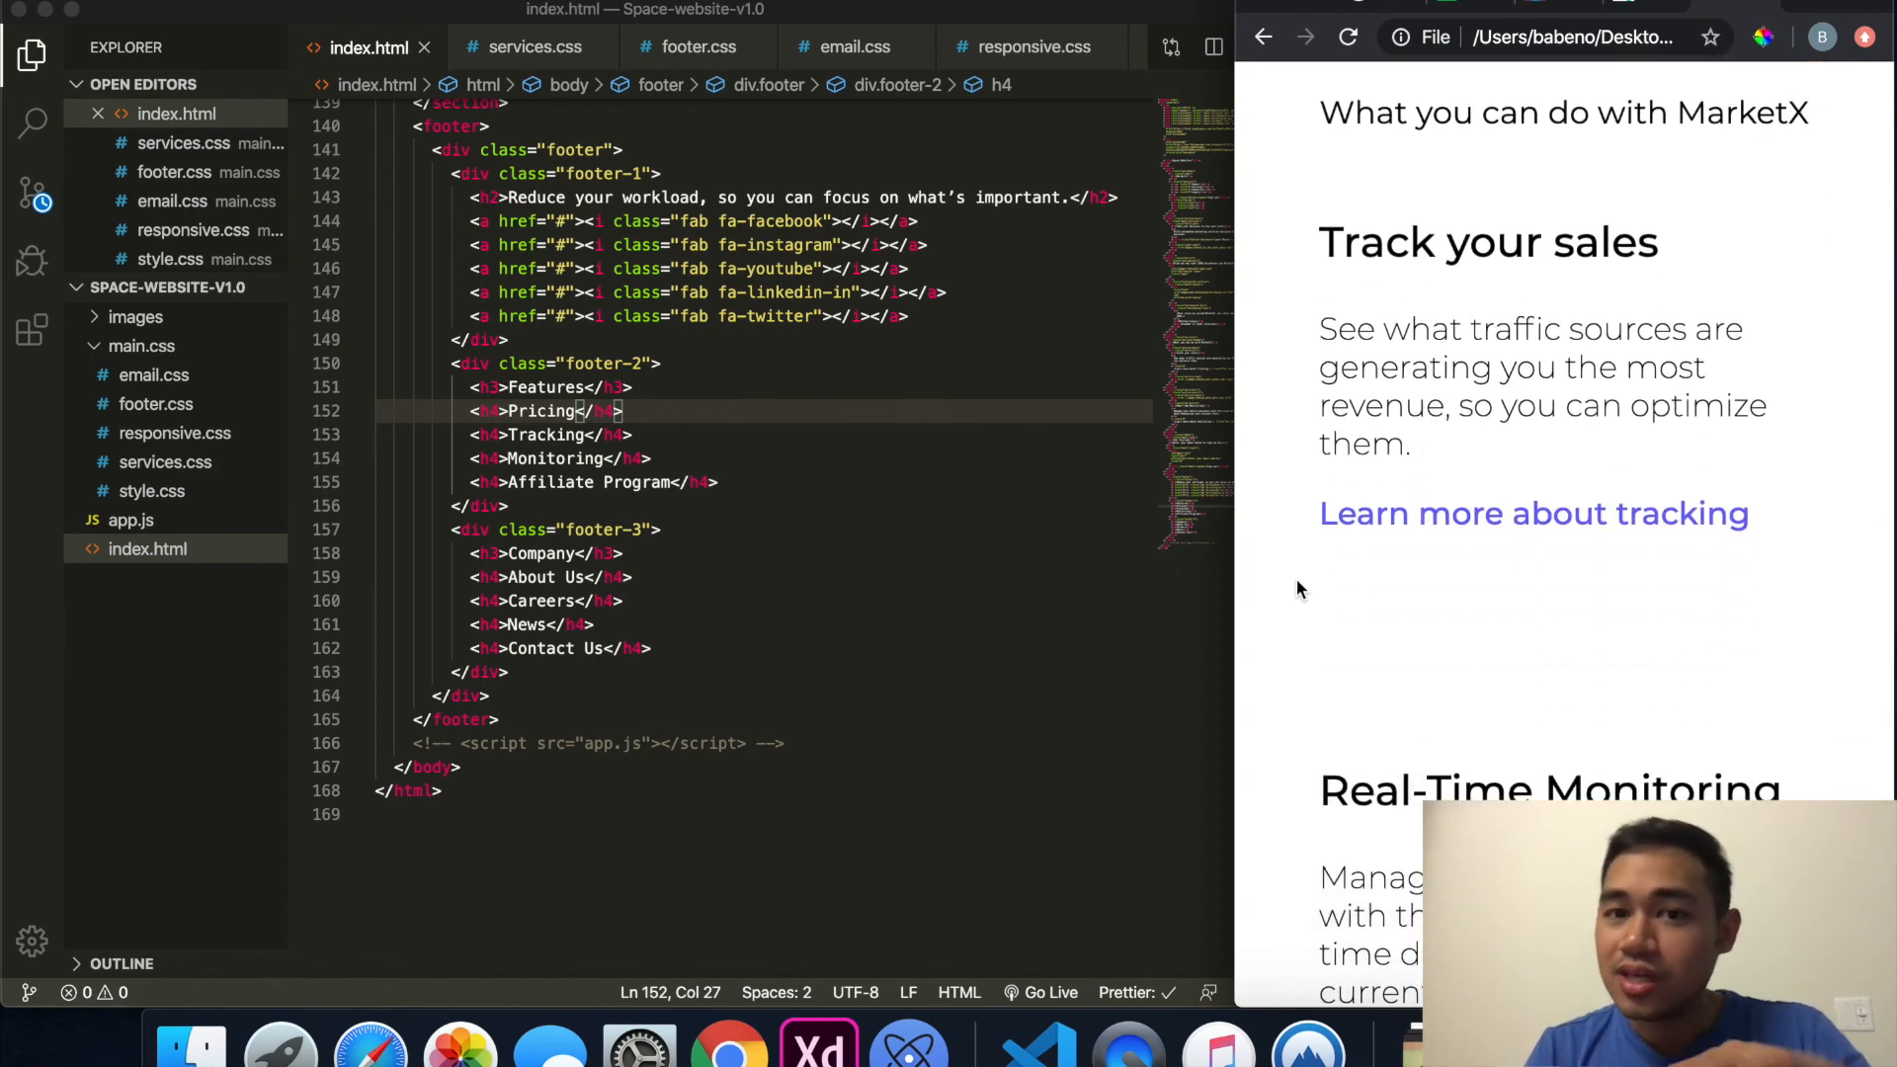
scroll("down", 3)
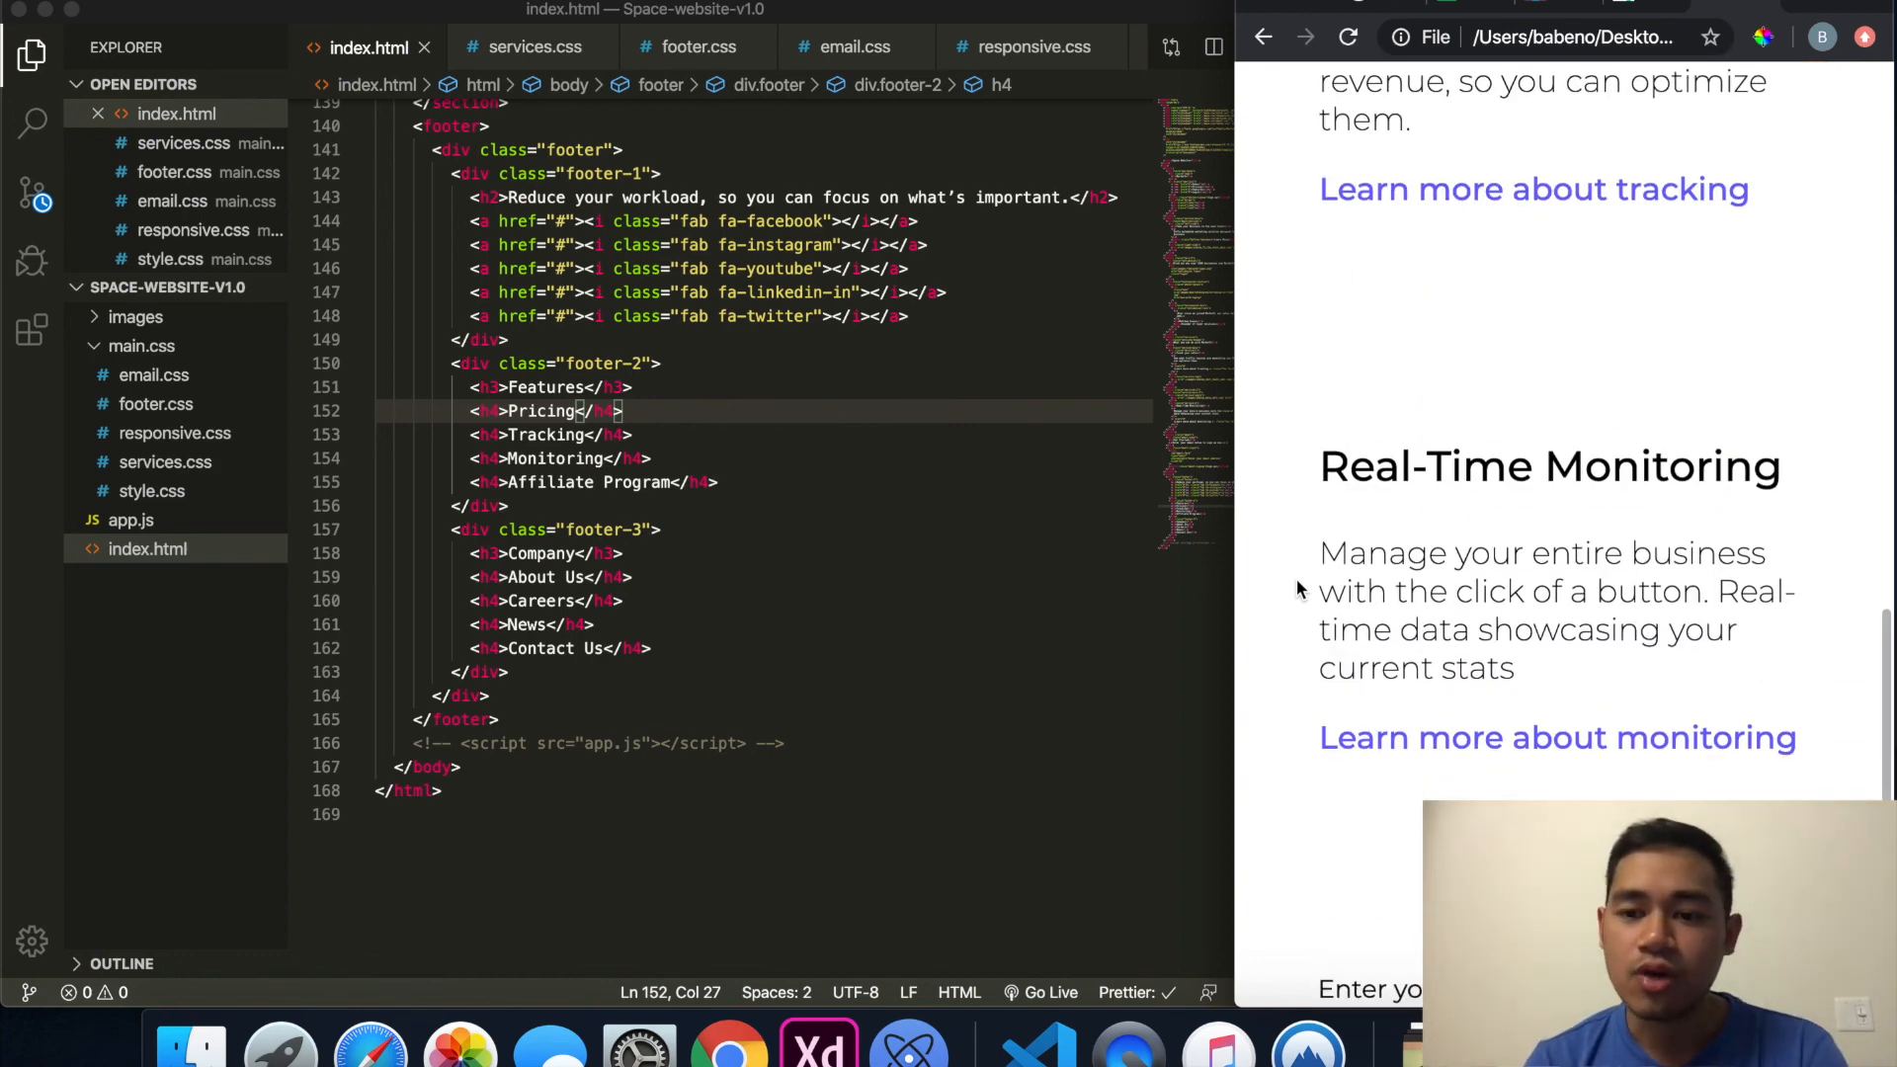